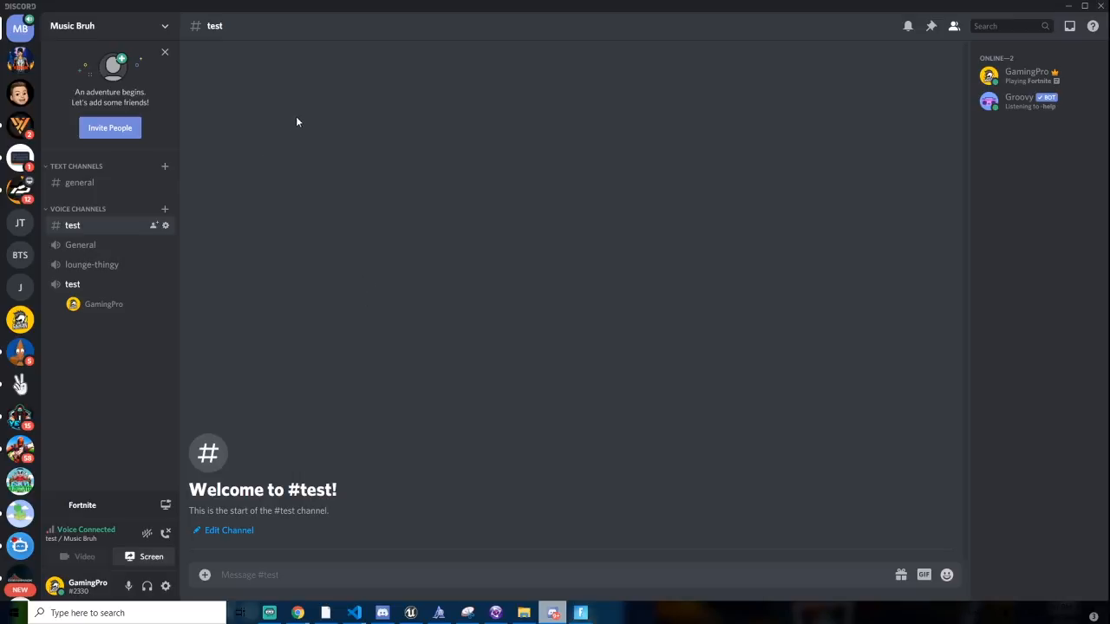
mouse_move(340, 113)
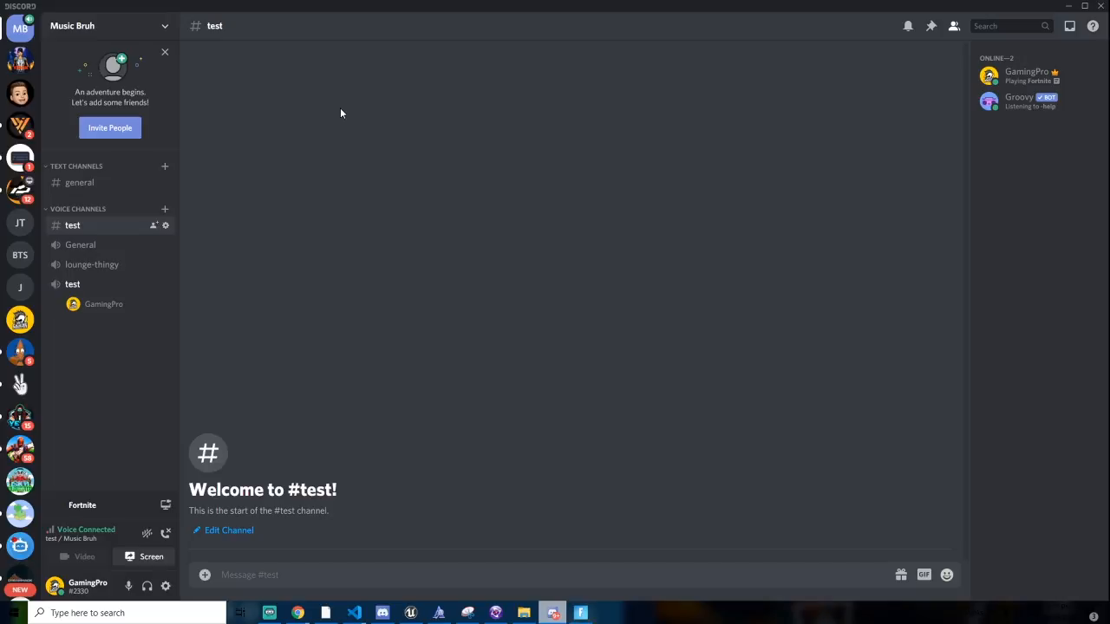
mouse_move(279, 232)
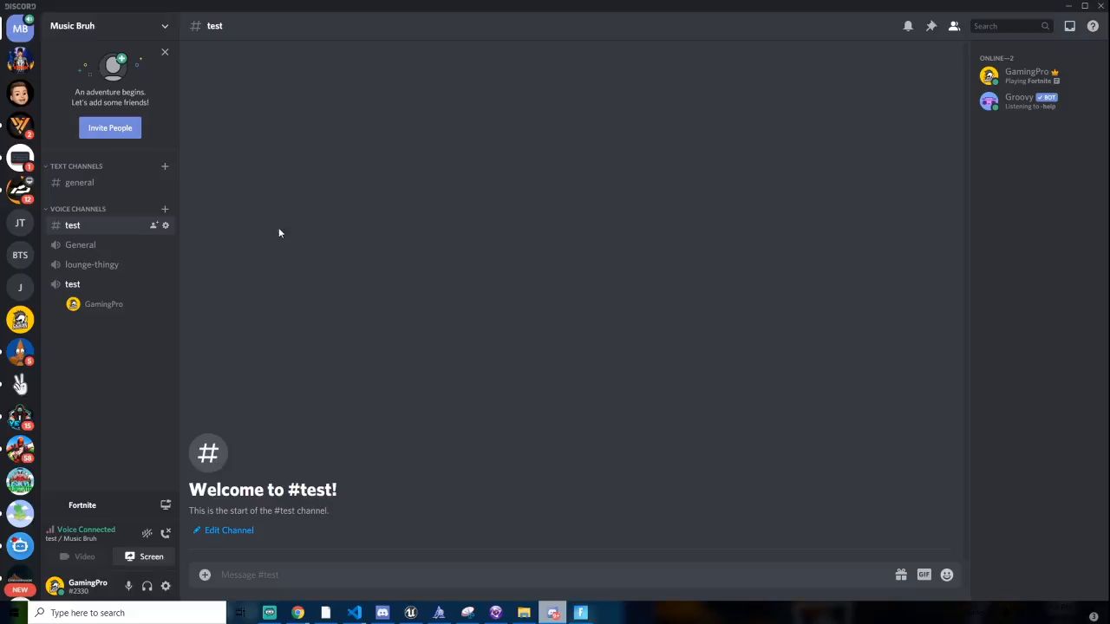
mouse_move(264, 553)
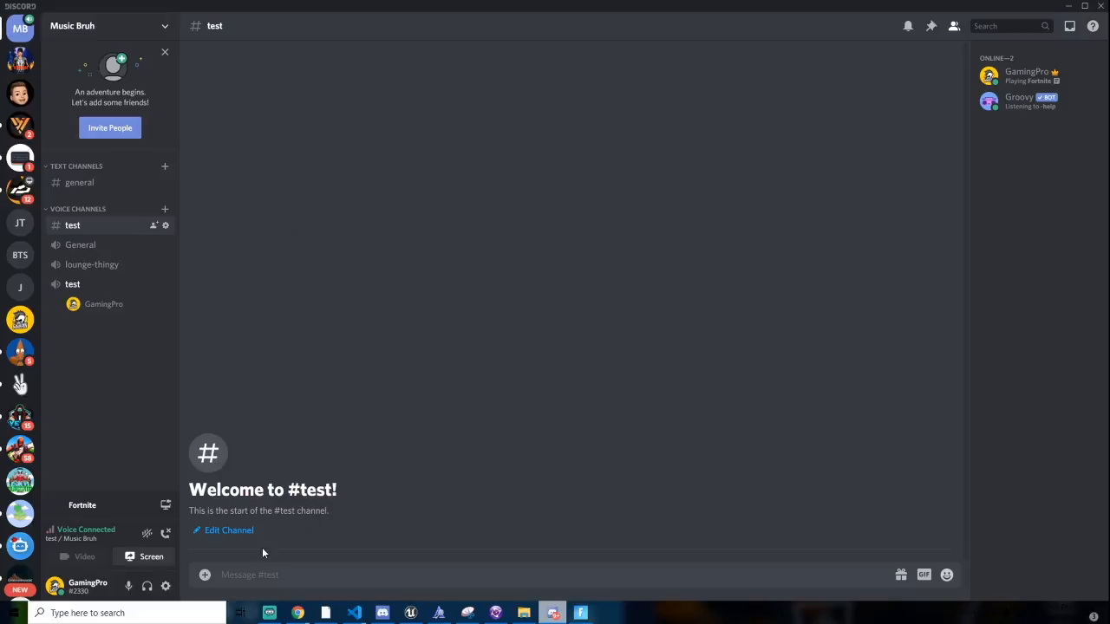
mouse_move(129, 586)
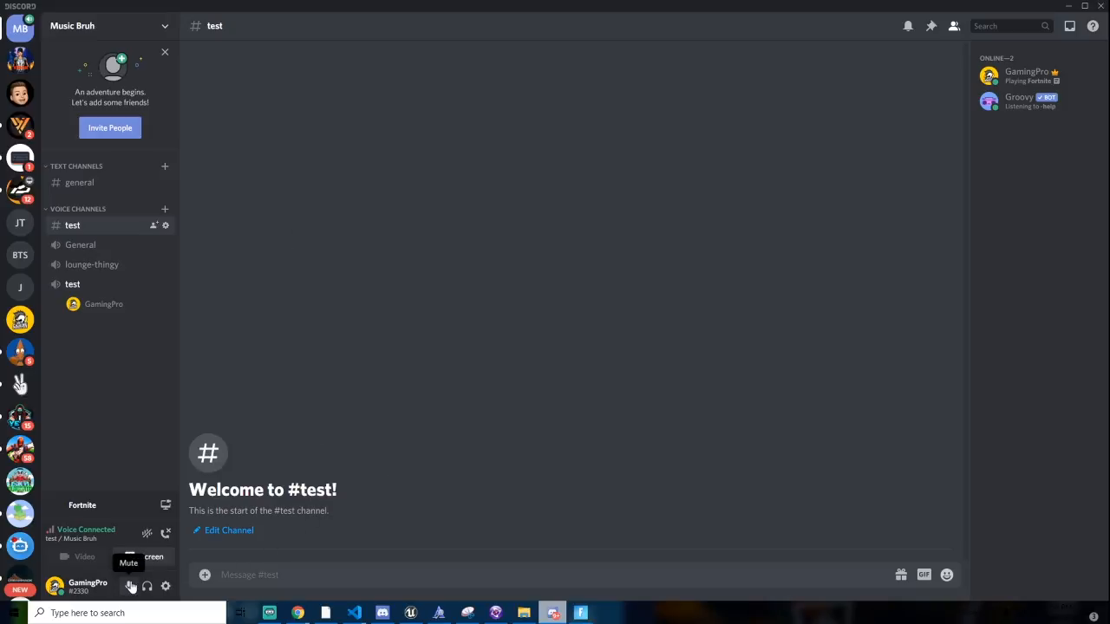
mouse_move(187, 428)
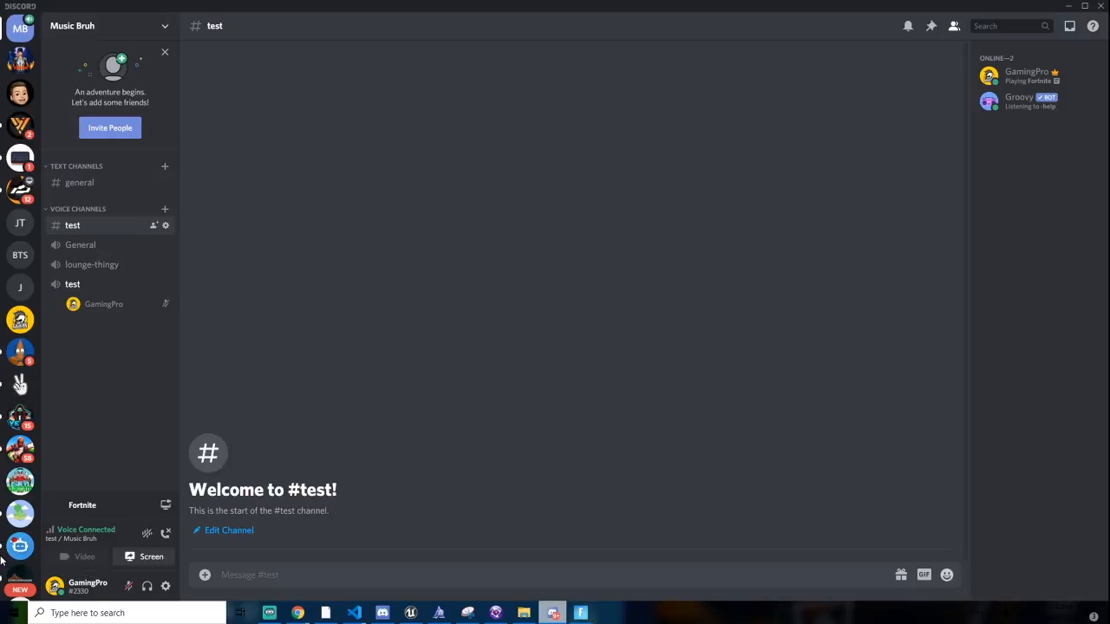
mouse_move(252, 528)
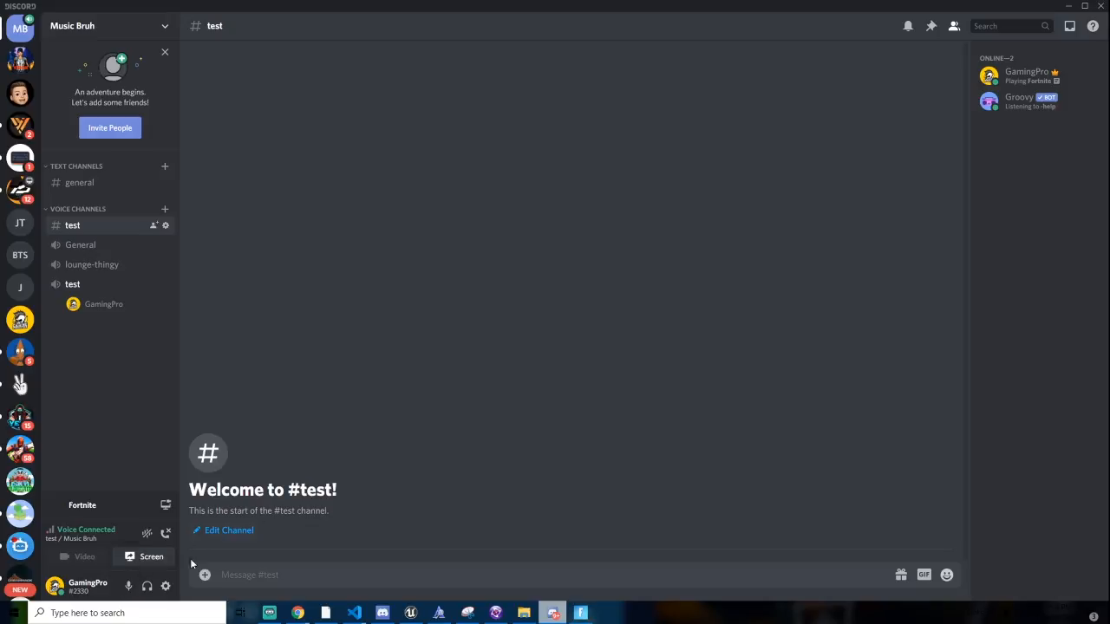
mouse_move(296, 613)
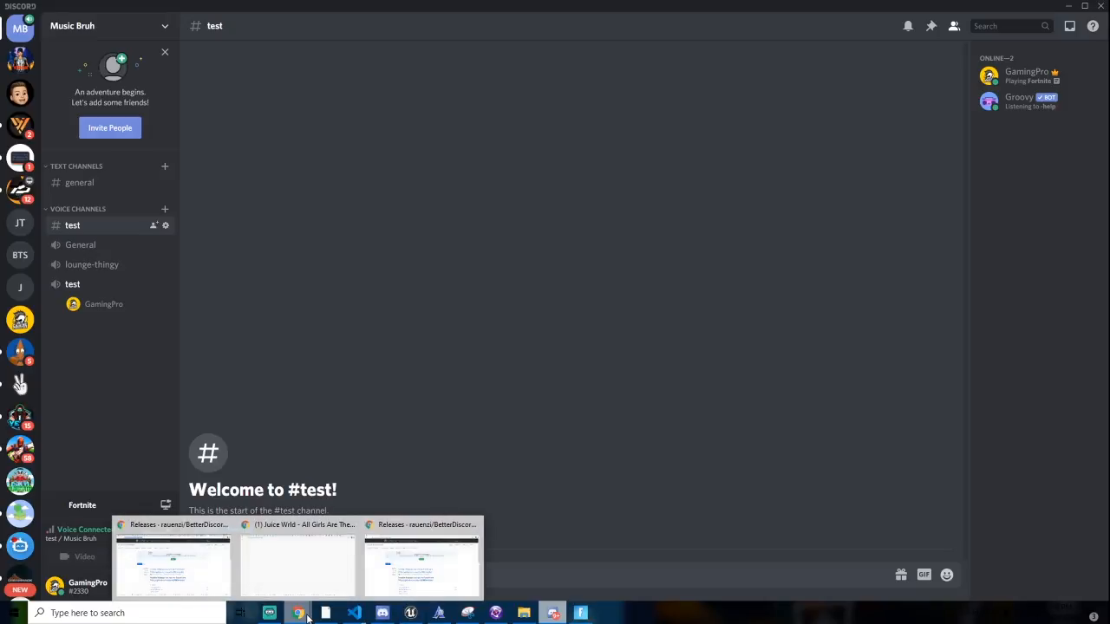
Find the BetterDiscordApp releases page on GitHub and download BandagedBD_Windows.exe from Assets.
left_click(173, 563)
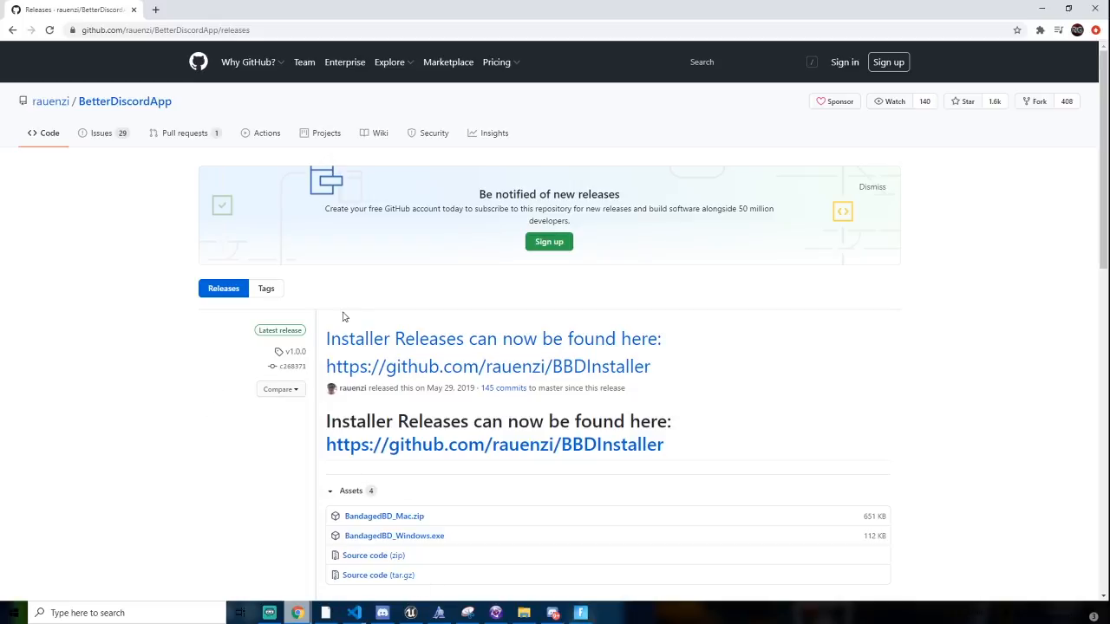
scroll("down", 3)
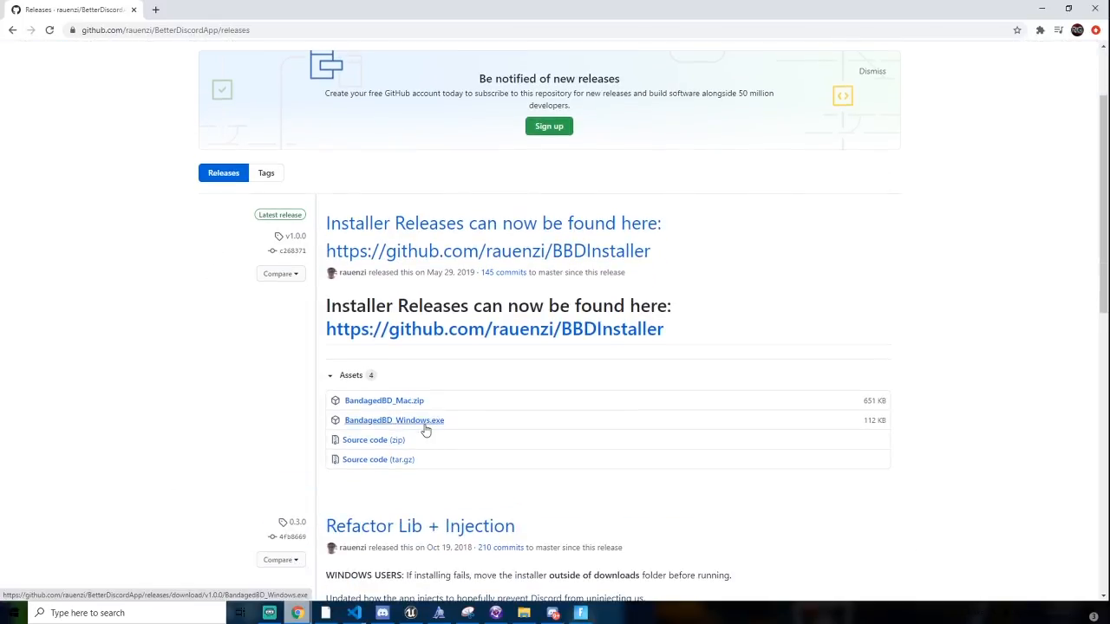
mouse_move(402, 427)
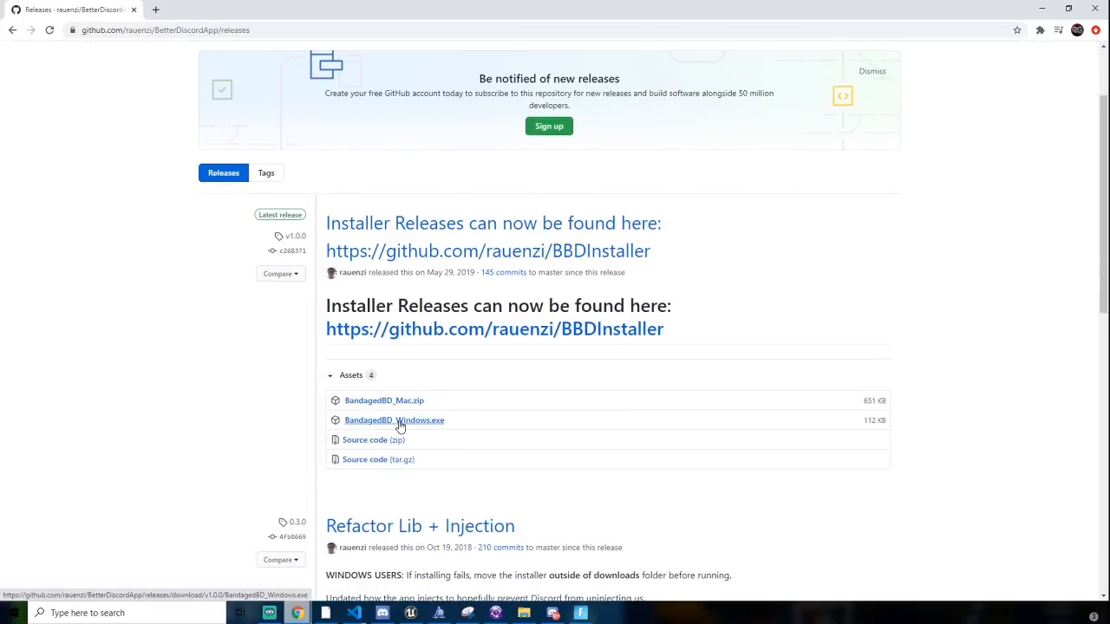
mouse_move(431, 431)
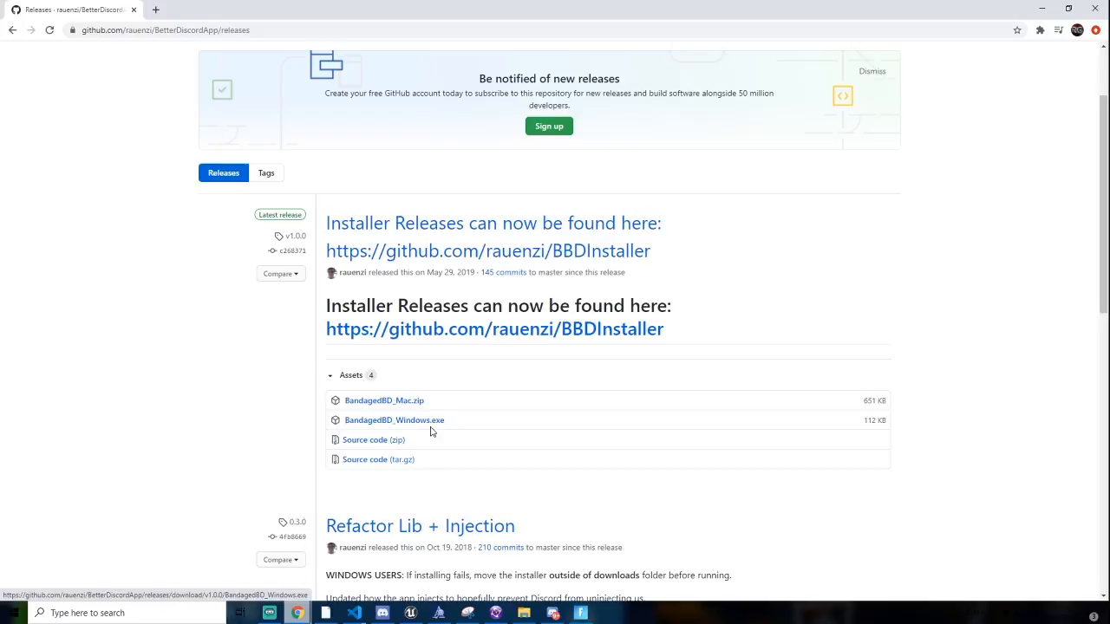
mouse_move(402, 432)
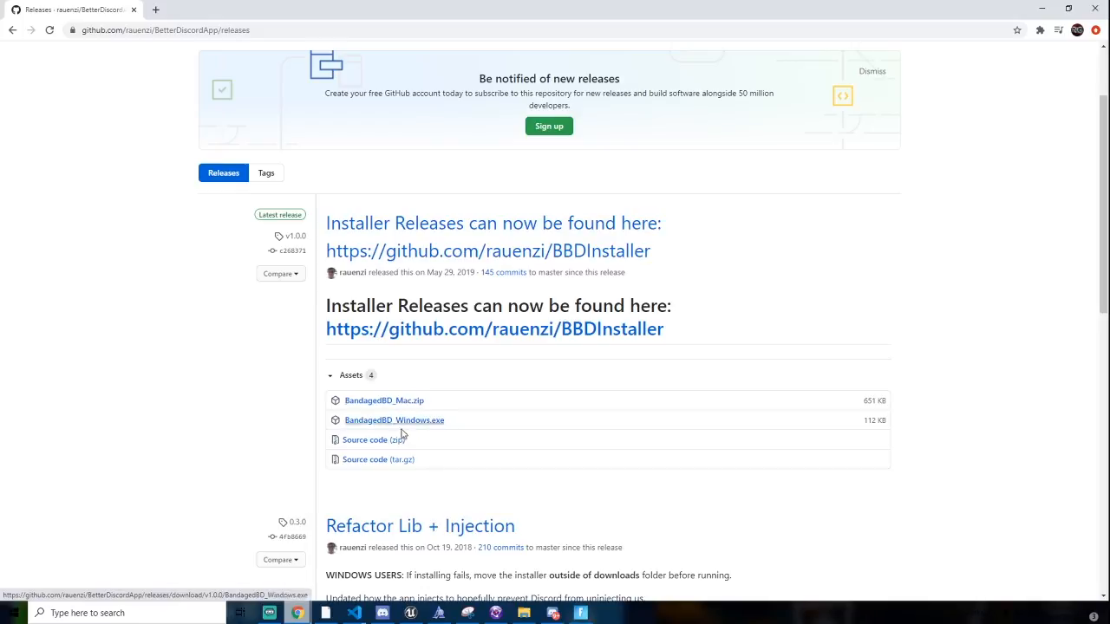
mouse_move(178, 167)
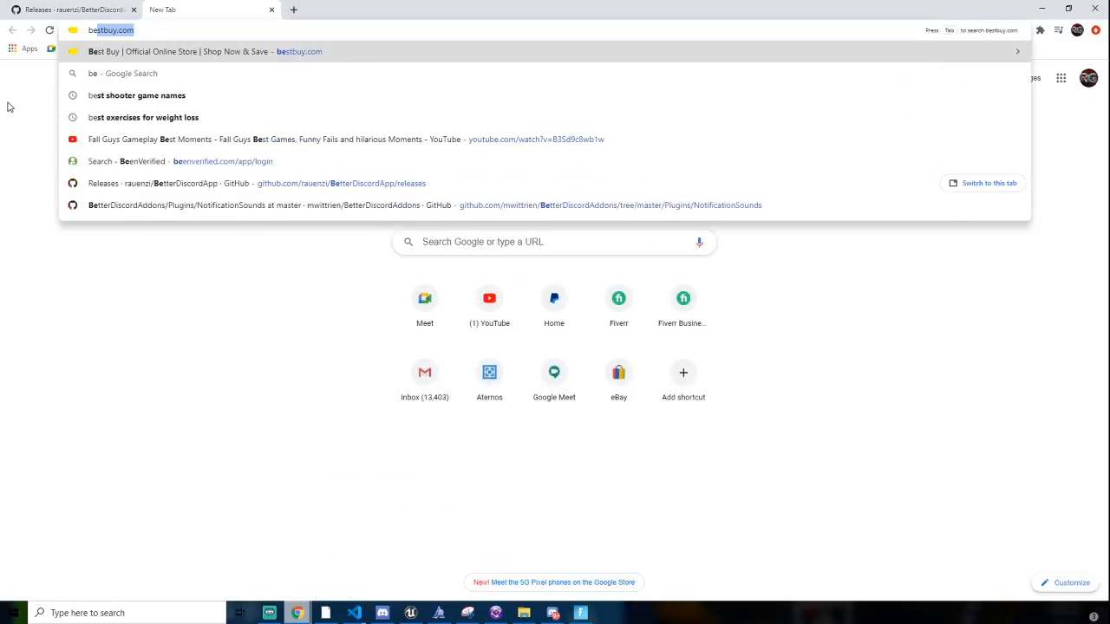
type("betterdiscor")
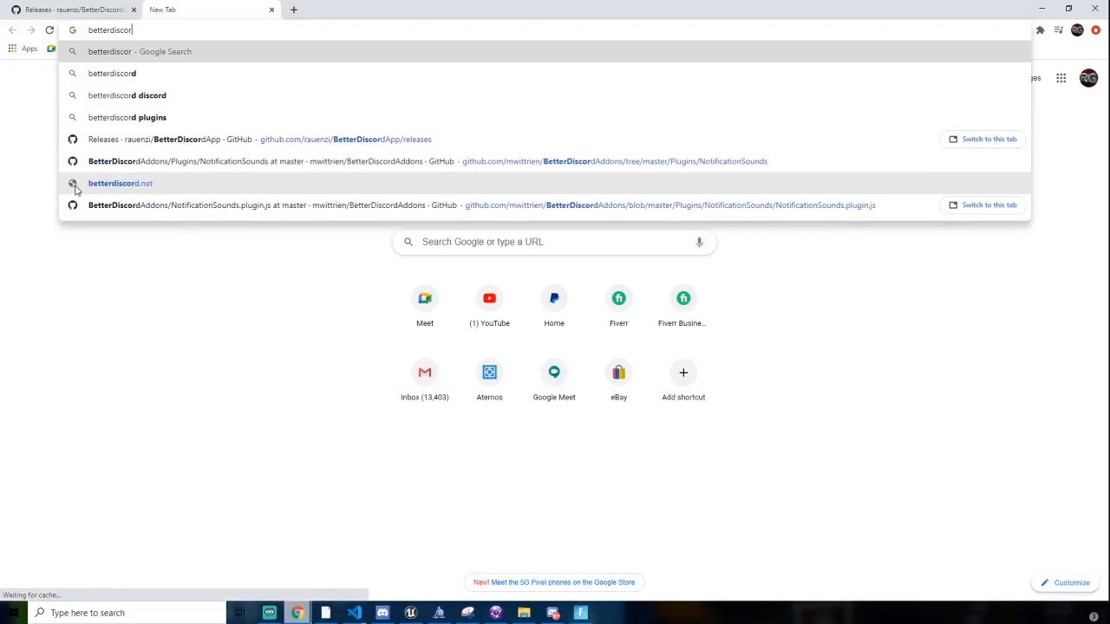
left_click(120, 183)
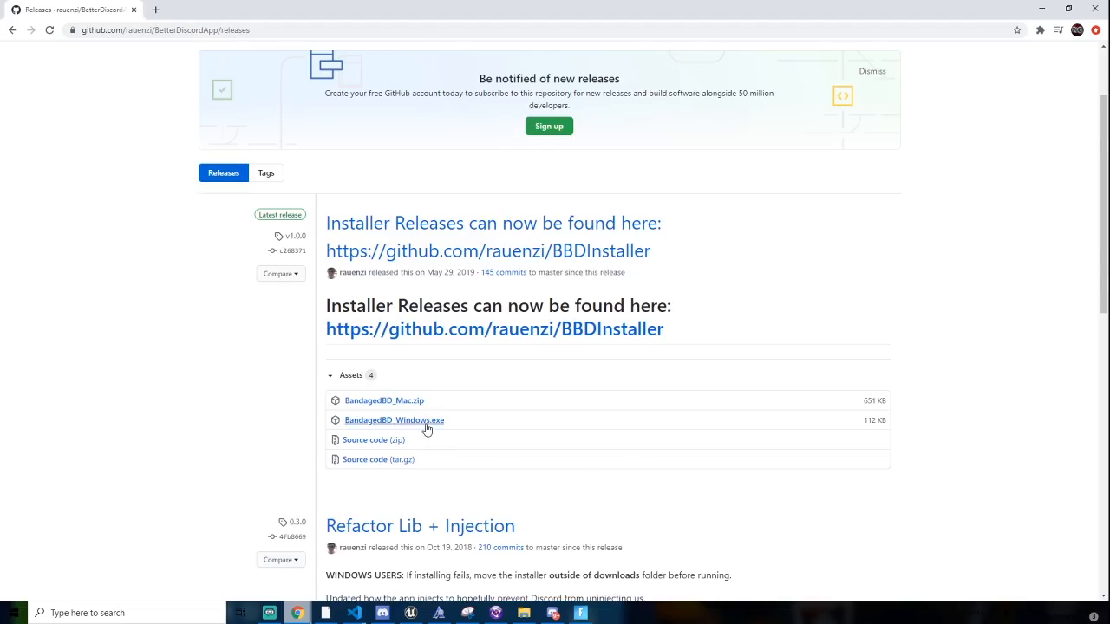
left_click(394, 420)
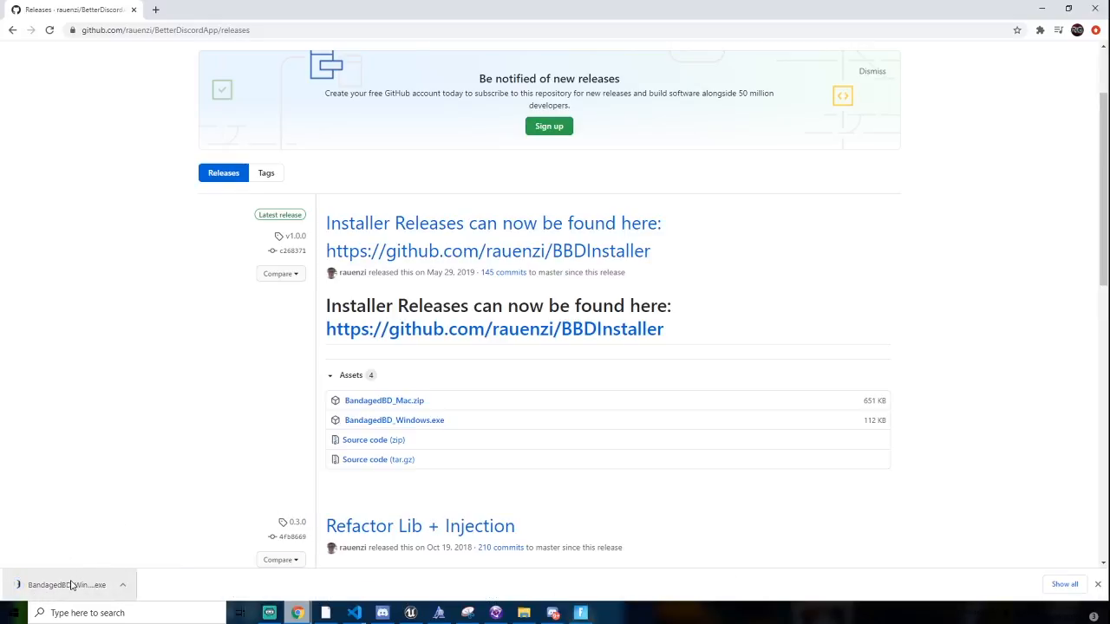
Run the downloaded installer, update it to v1.0.5, and accept the license agreement.
left_click(65, 584)
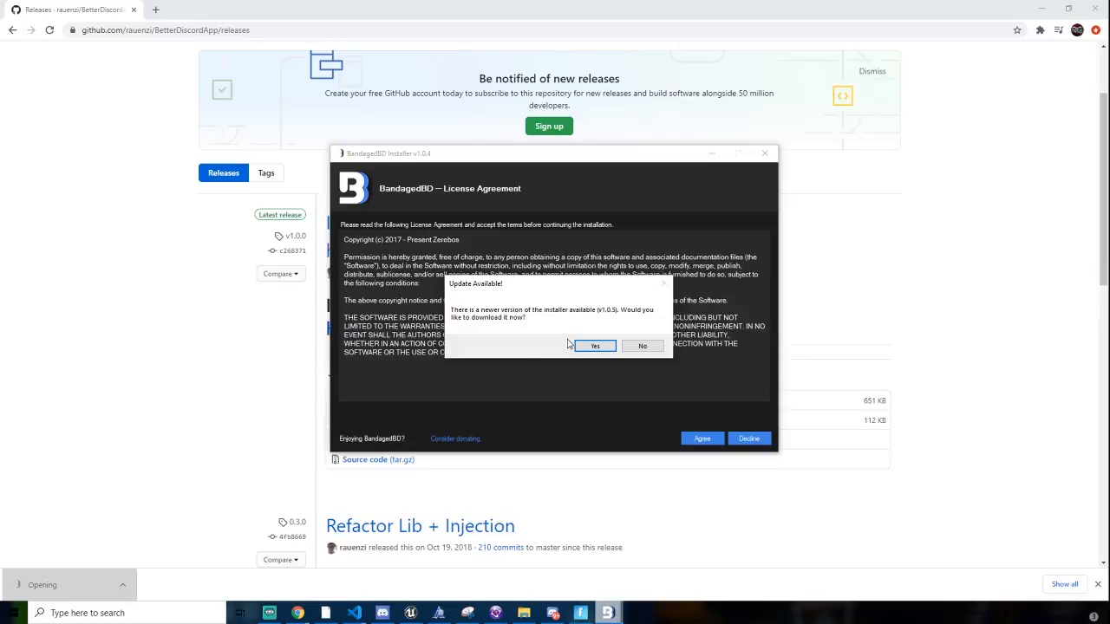
left_click(594, 346)
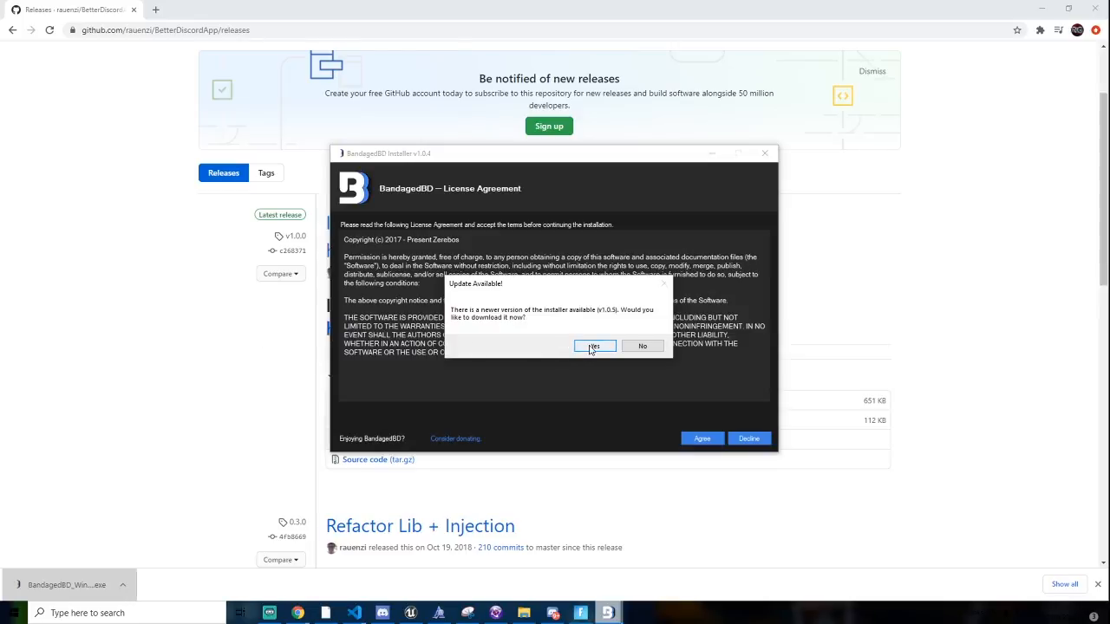
left_click(594, 346)
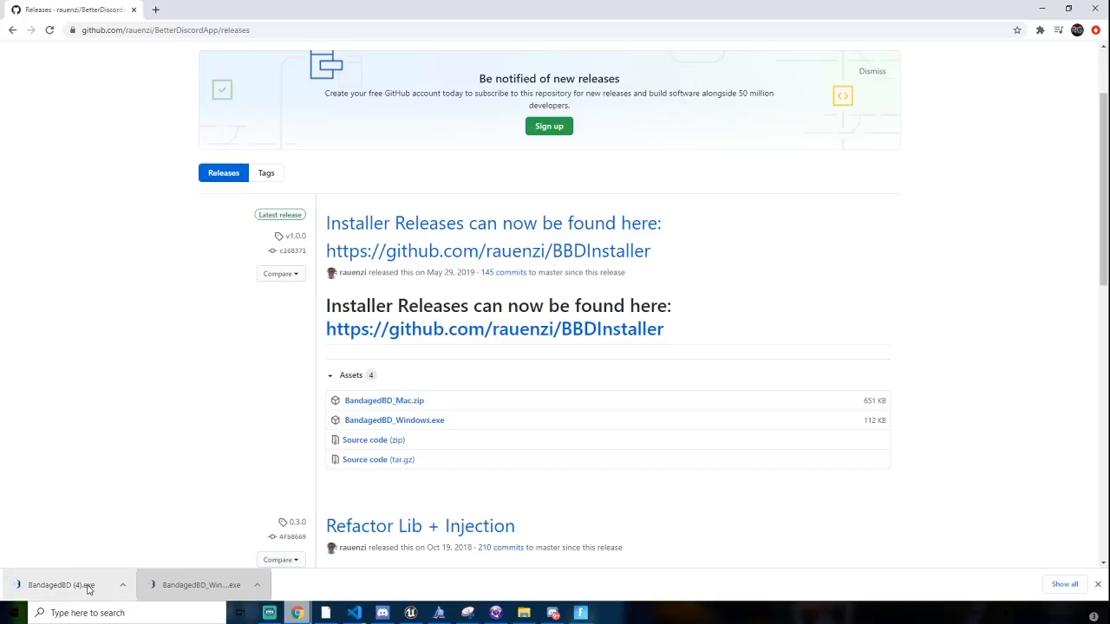
left_click(61, 584)
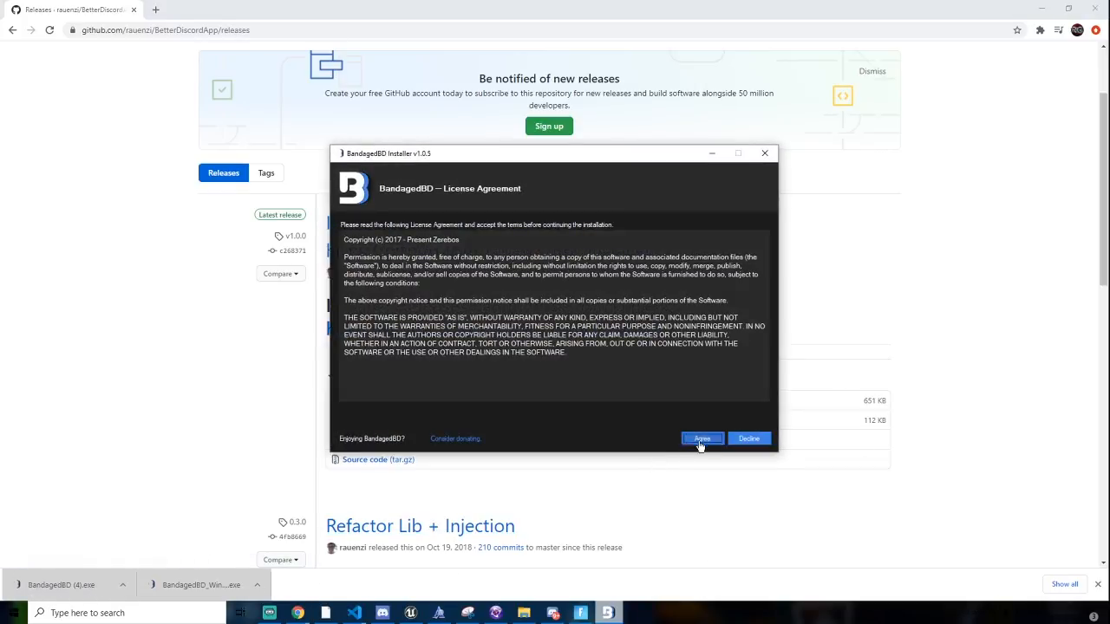
left_click(701, 438)
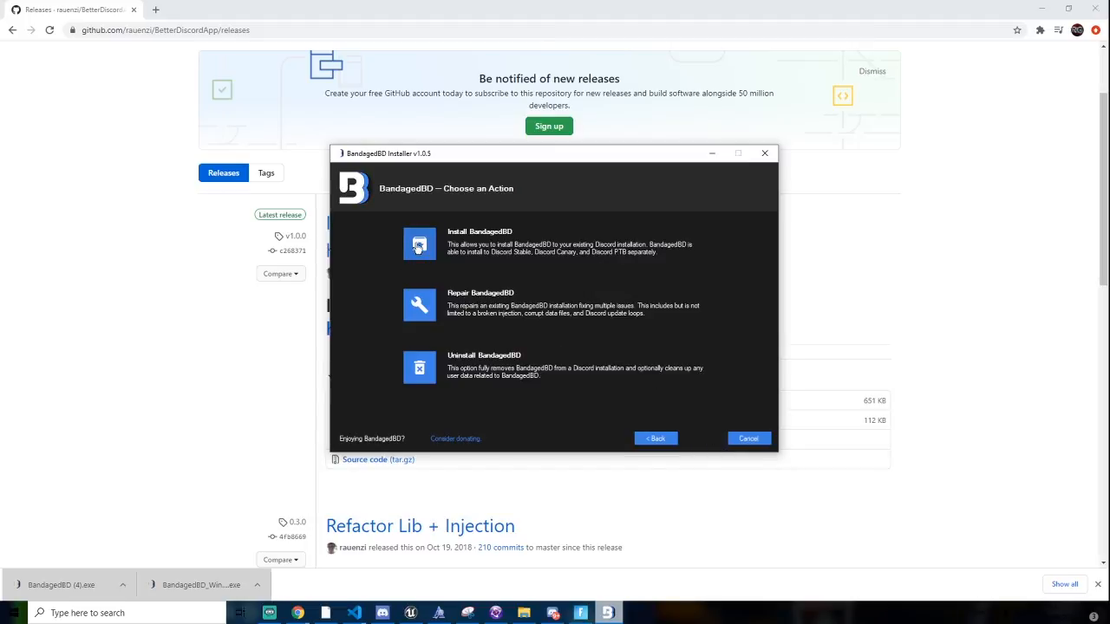
Choose Install, target Discord Stable, then cancel the BandagedBD setup without installing.
left_click(419, 244)
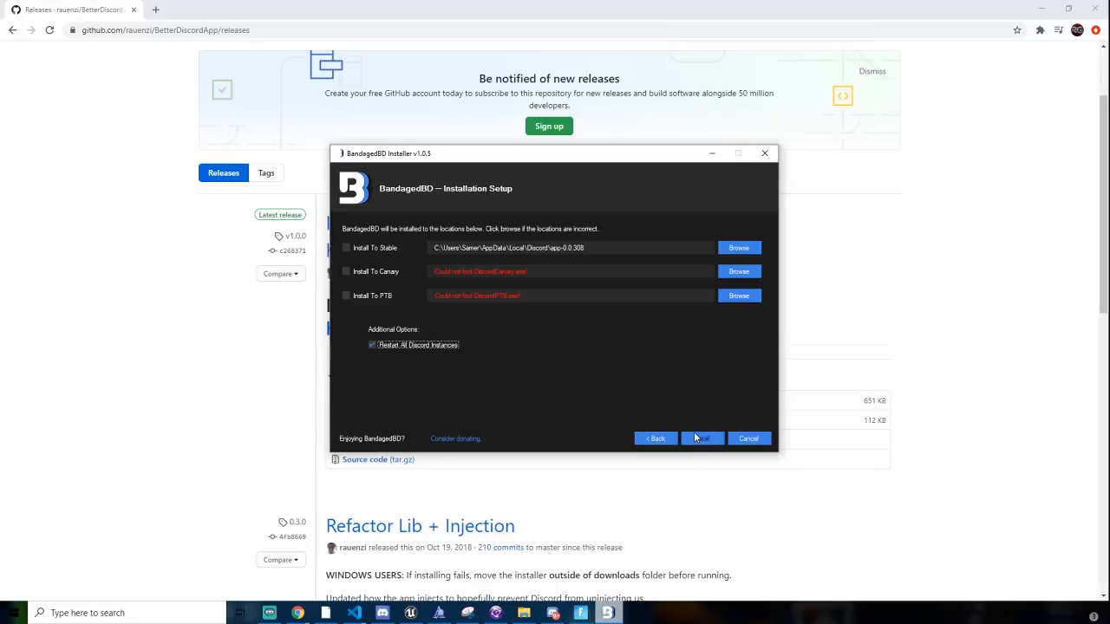
mouse_move(701, 438)
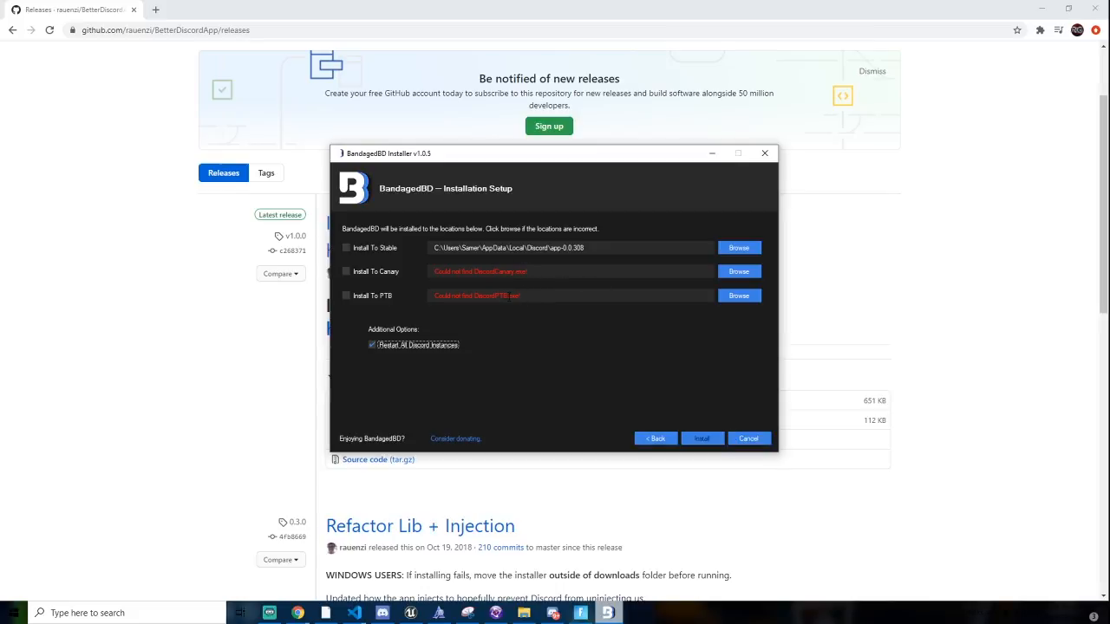
mouse_move(532, 318)
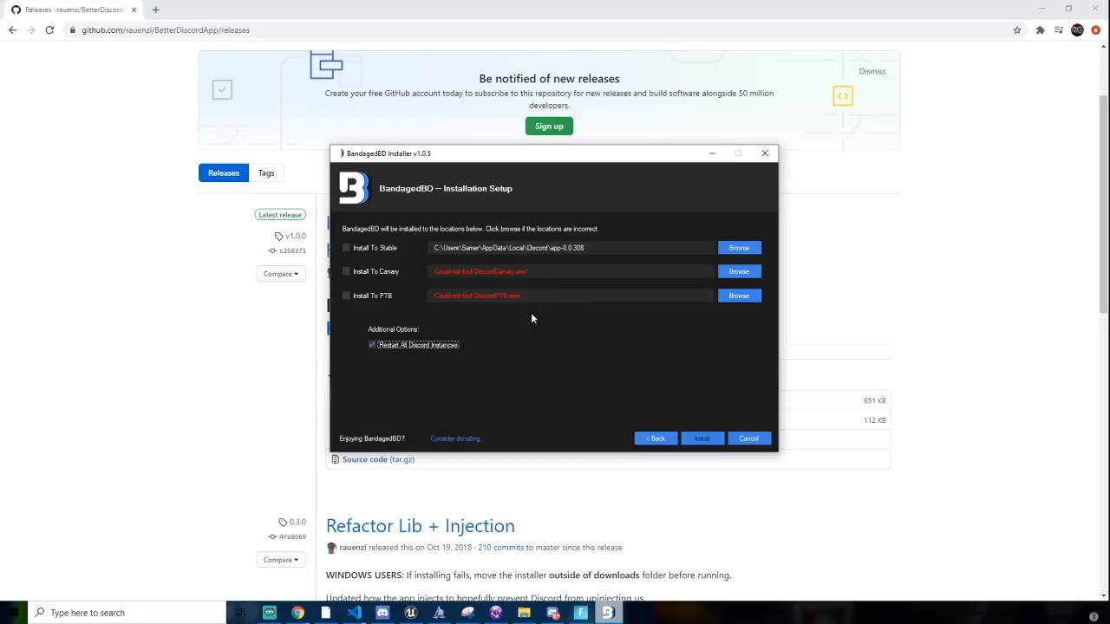
left_click(346, 248)
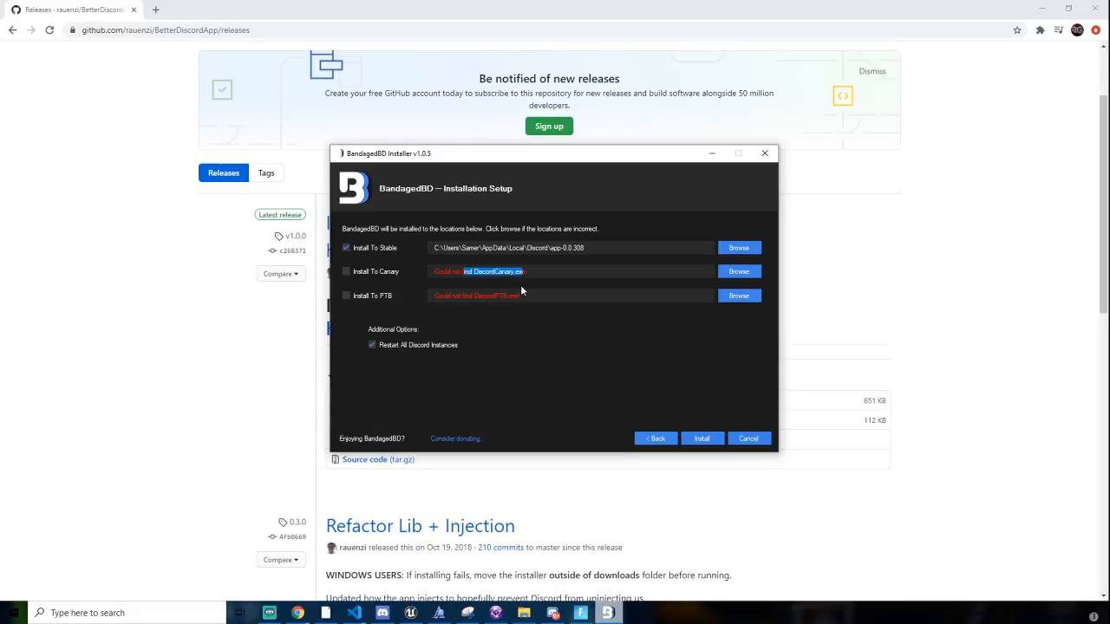
left_click(738, 295)
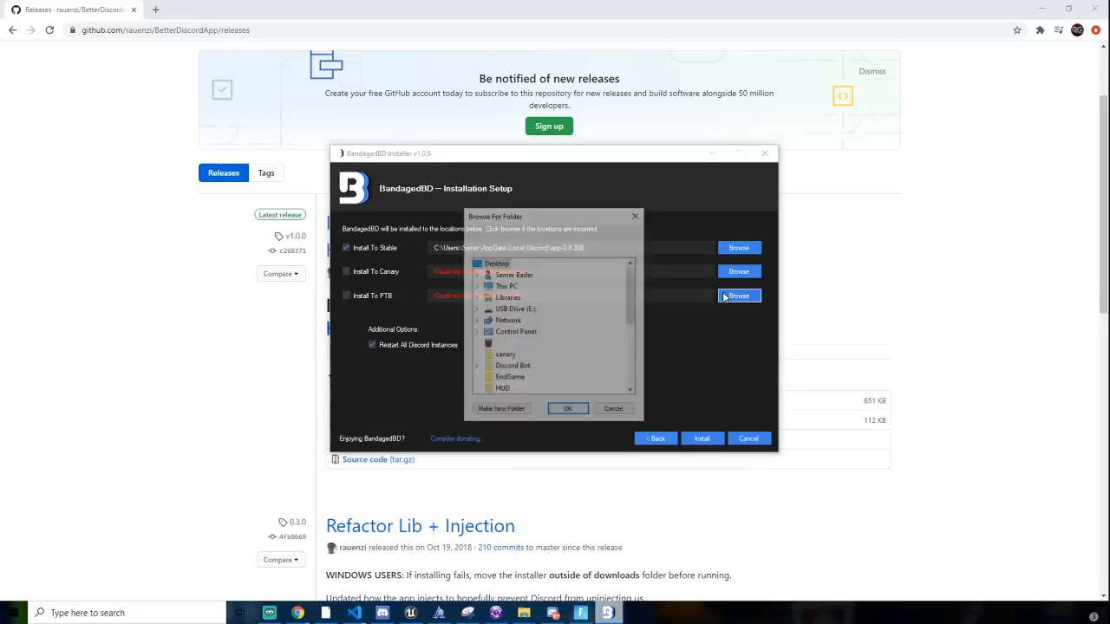
left_click(613, 408)
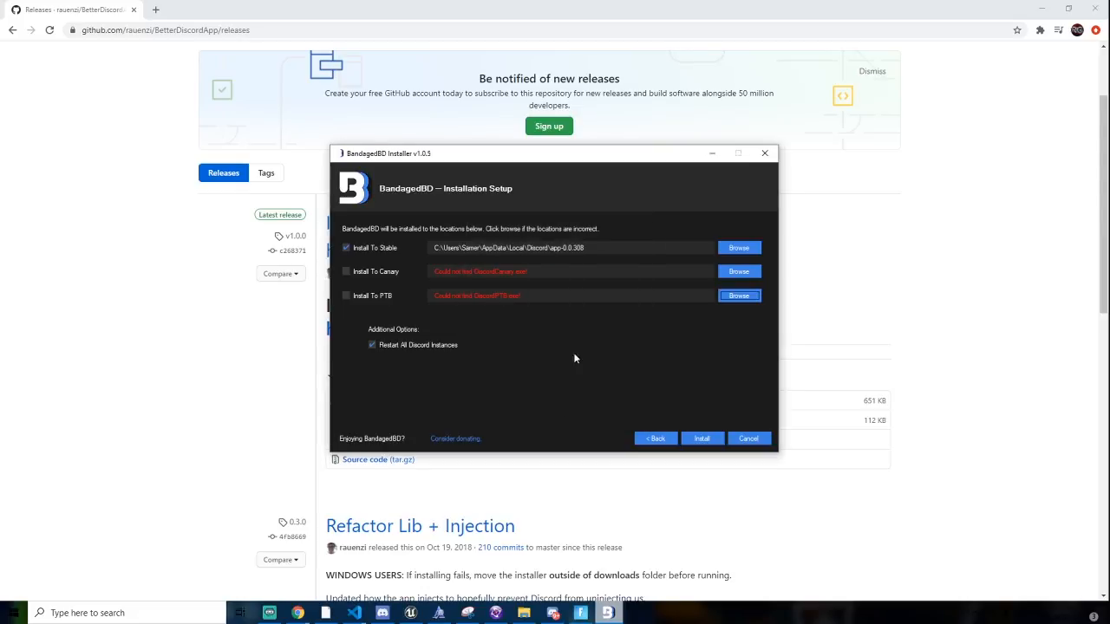
mouse_move(349, 354)
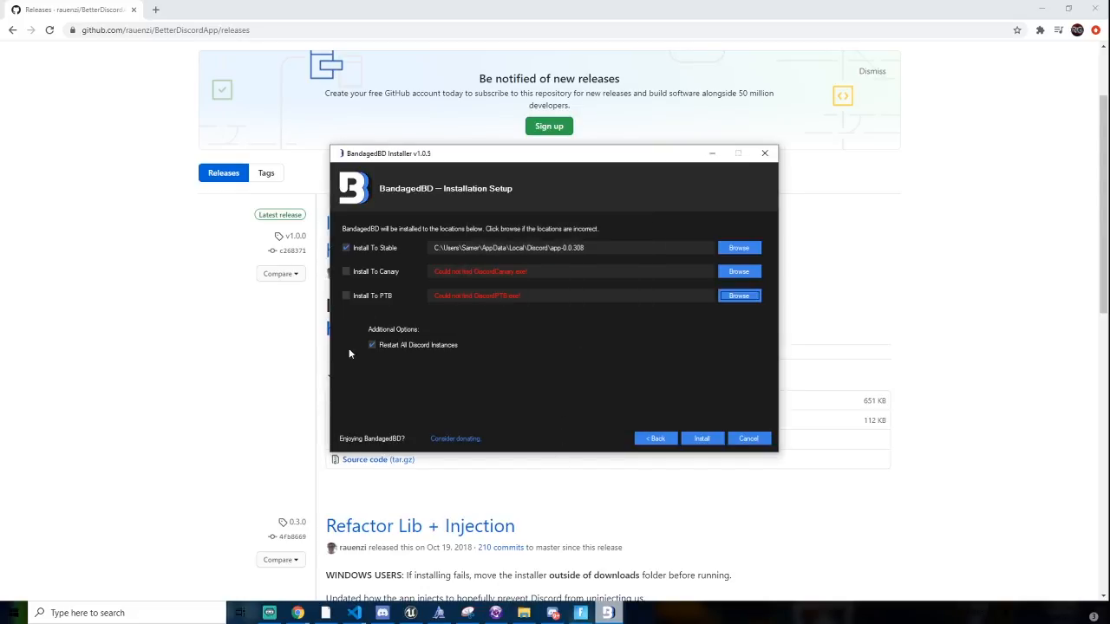
mouse_move(387, 347)
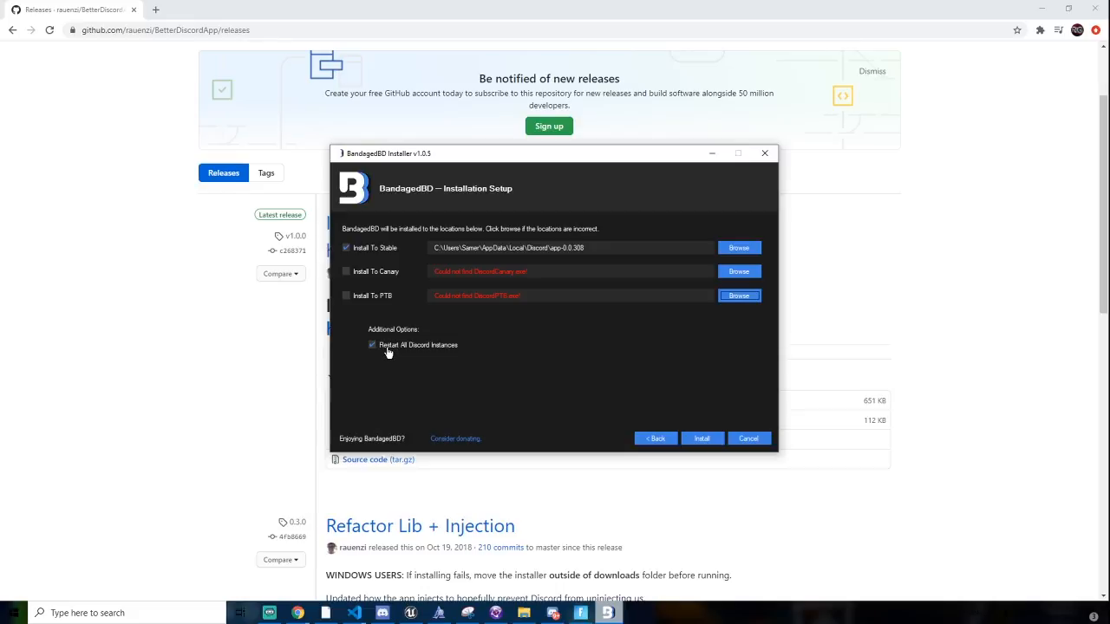
mouse_move(471, 353)
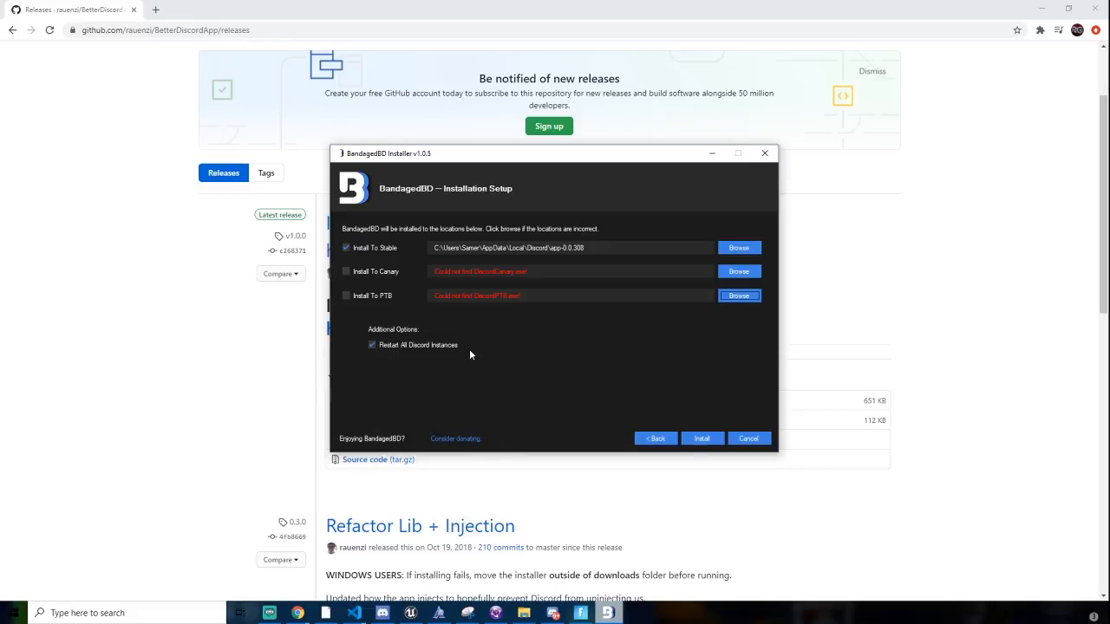
mouse_move(470, 326)
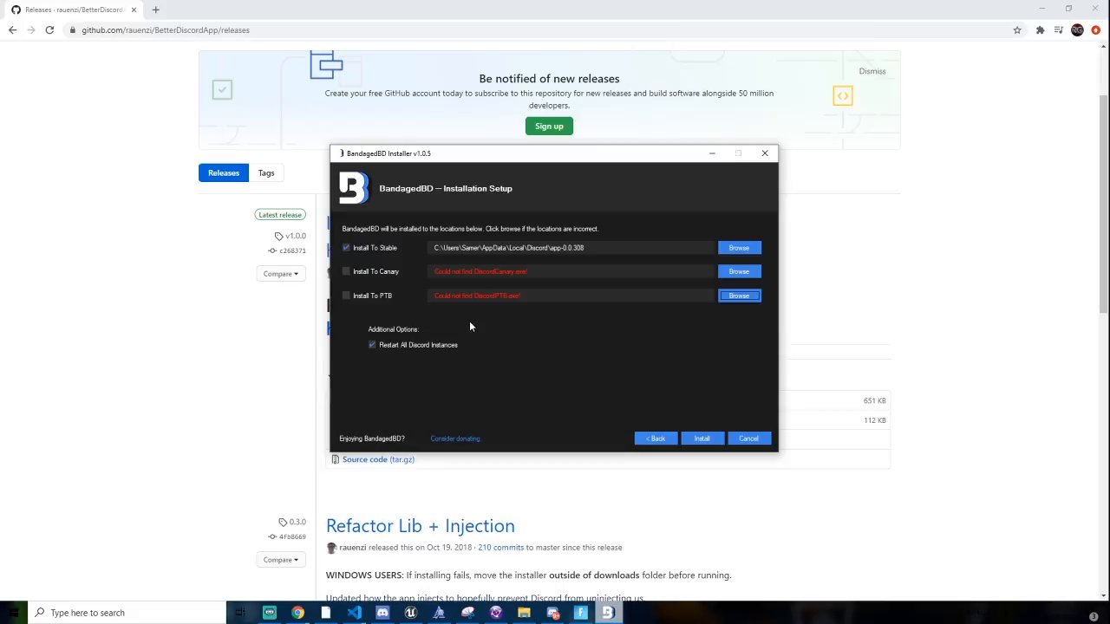
mouse_move(412, 339)
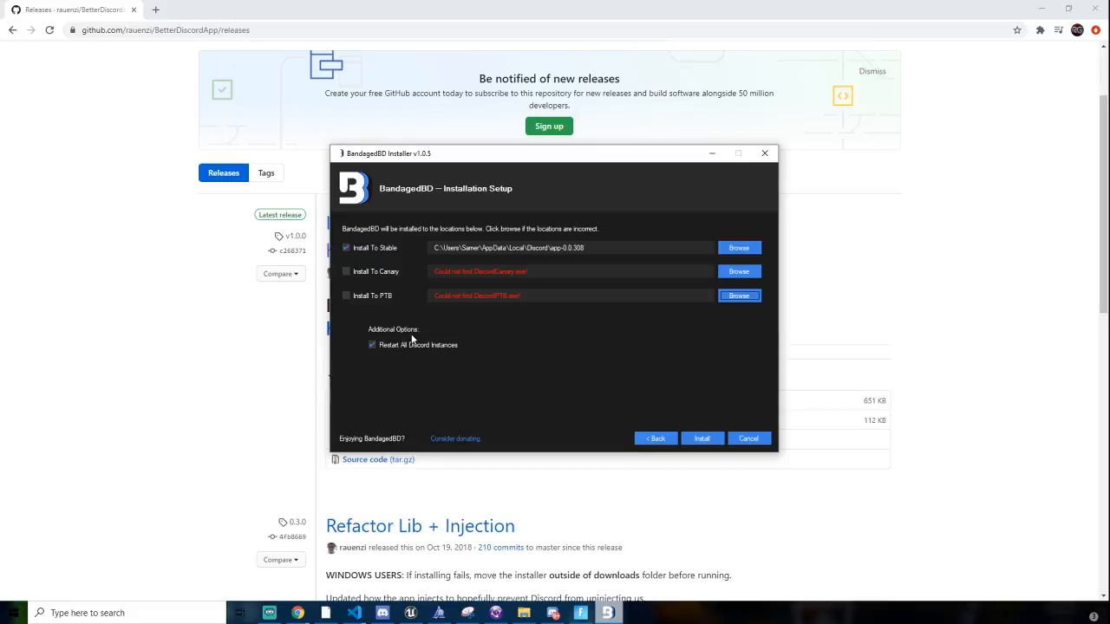
mouse_move(383, 308)
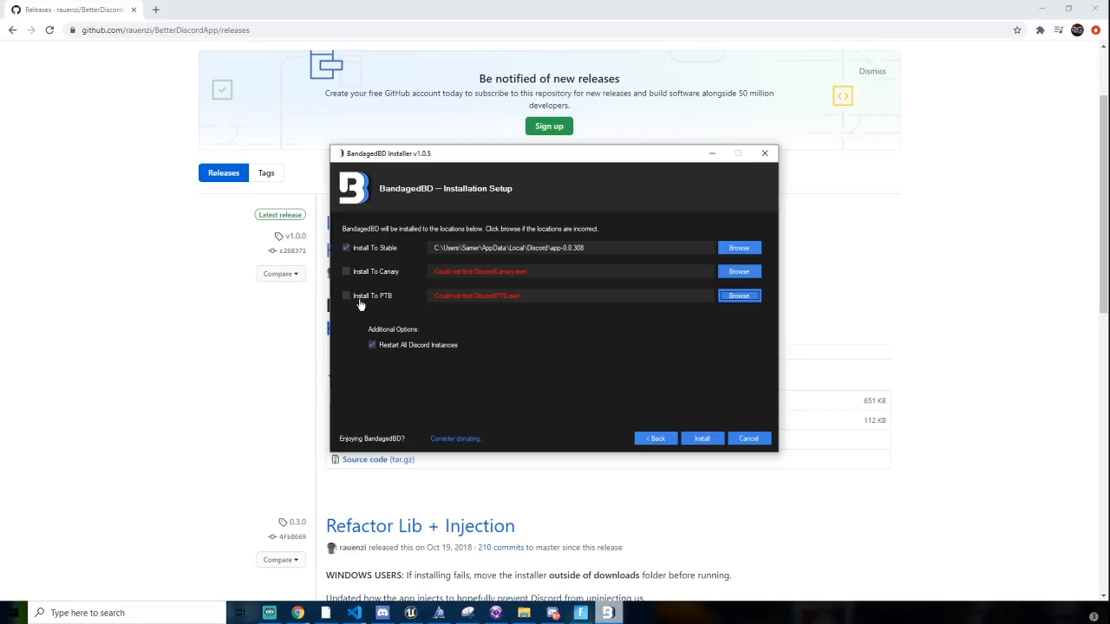
mouse_move(765, 153)
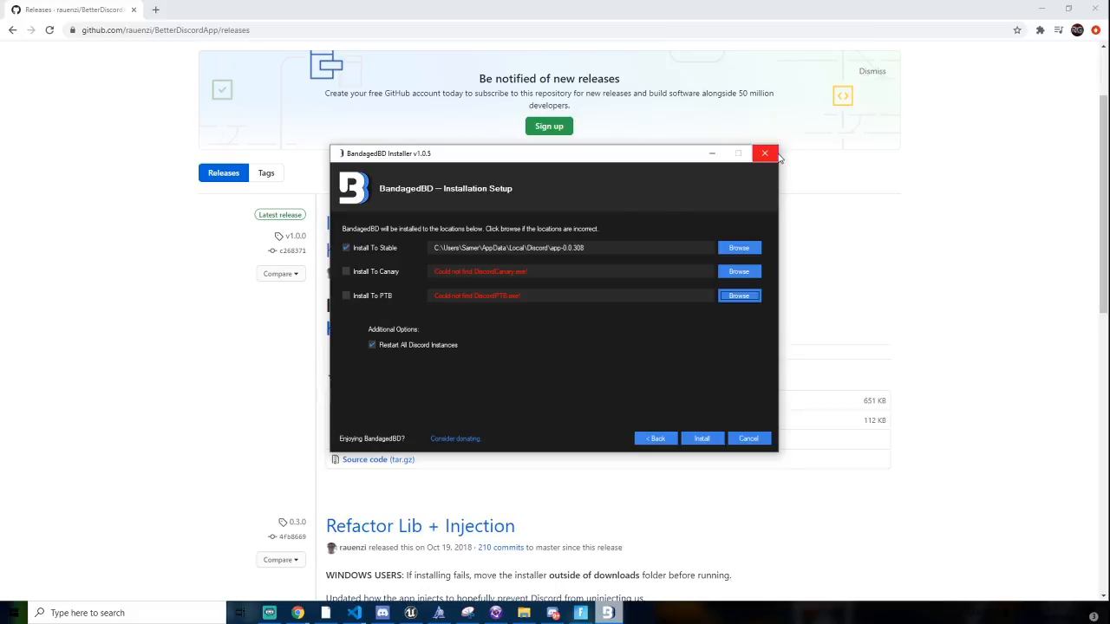
mouse_move(723, 186)
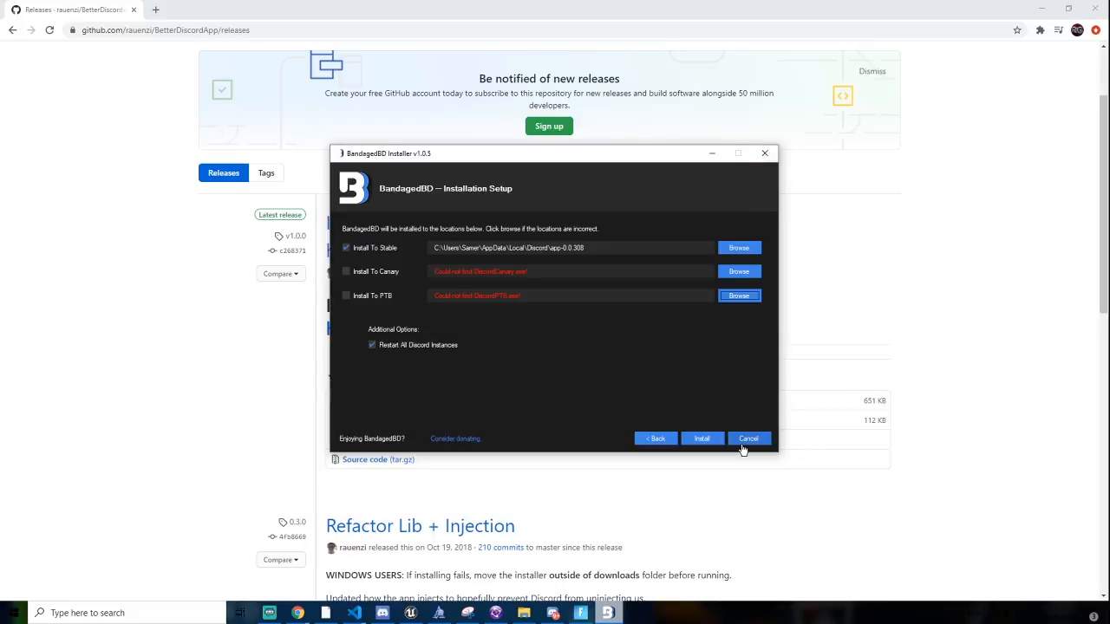
left_click(747, 438)
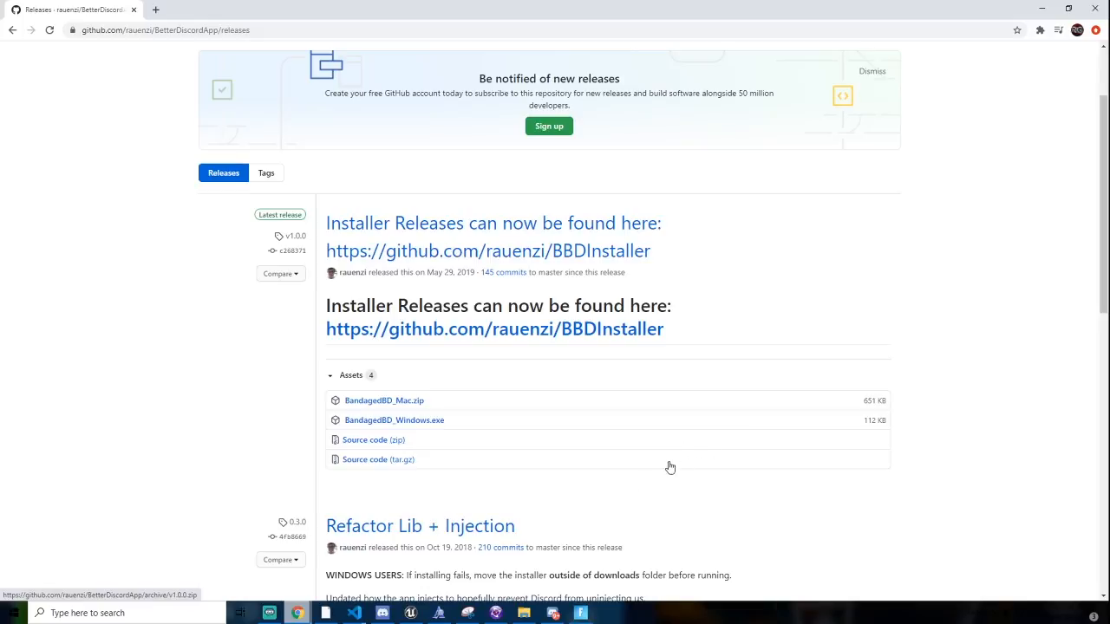
mouse_move(553, 613)
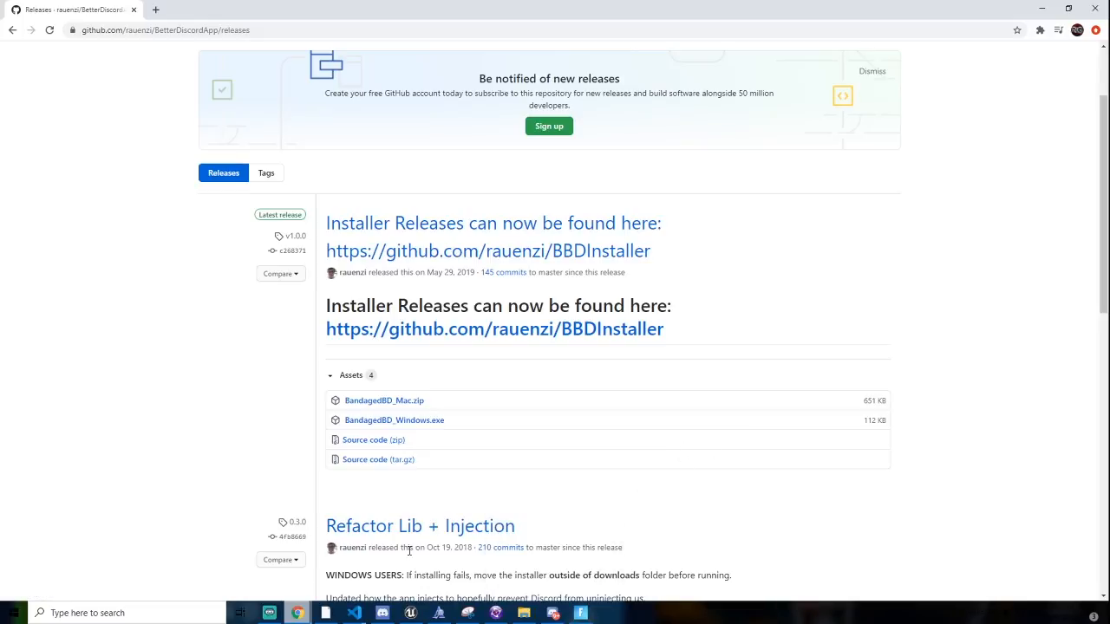
mouse_move(420, 527)
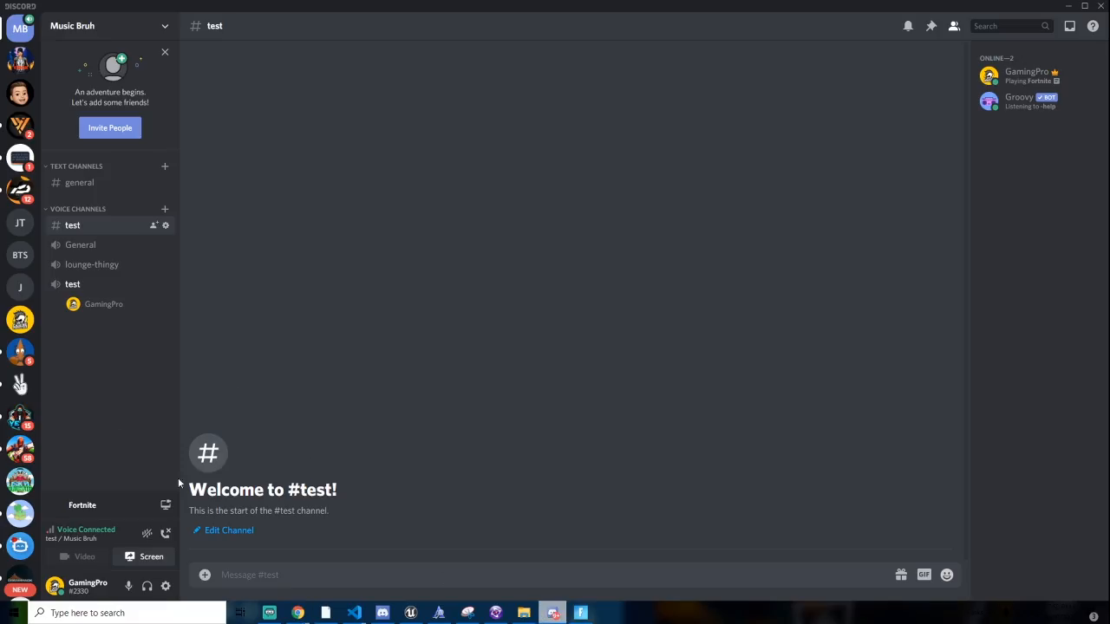
Browse BetterDiscord's settings, the empty Custom CSS editor and the empty Themes list.
left_click(166, 586)
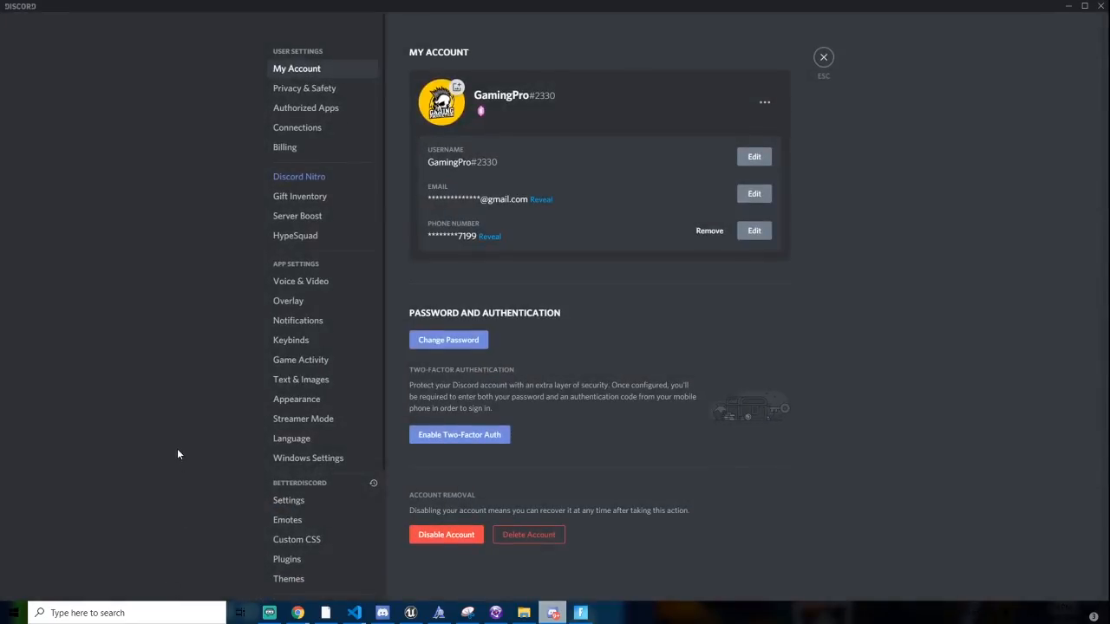
scroll("down", 3)
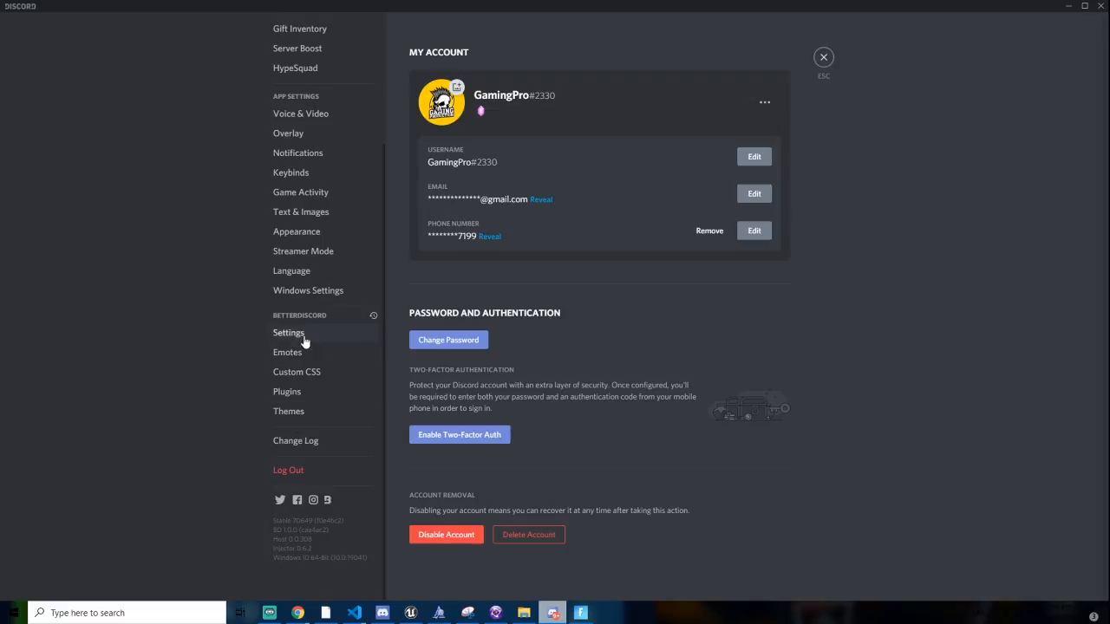
left_click(289, 332)
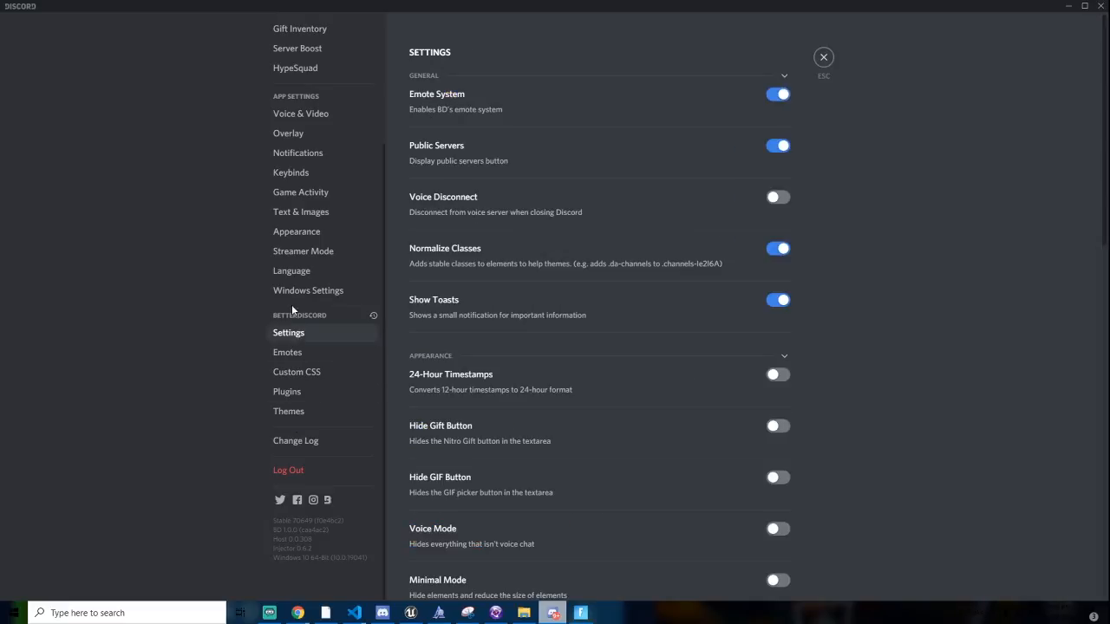
mouse_move(289, 411)
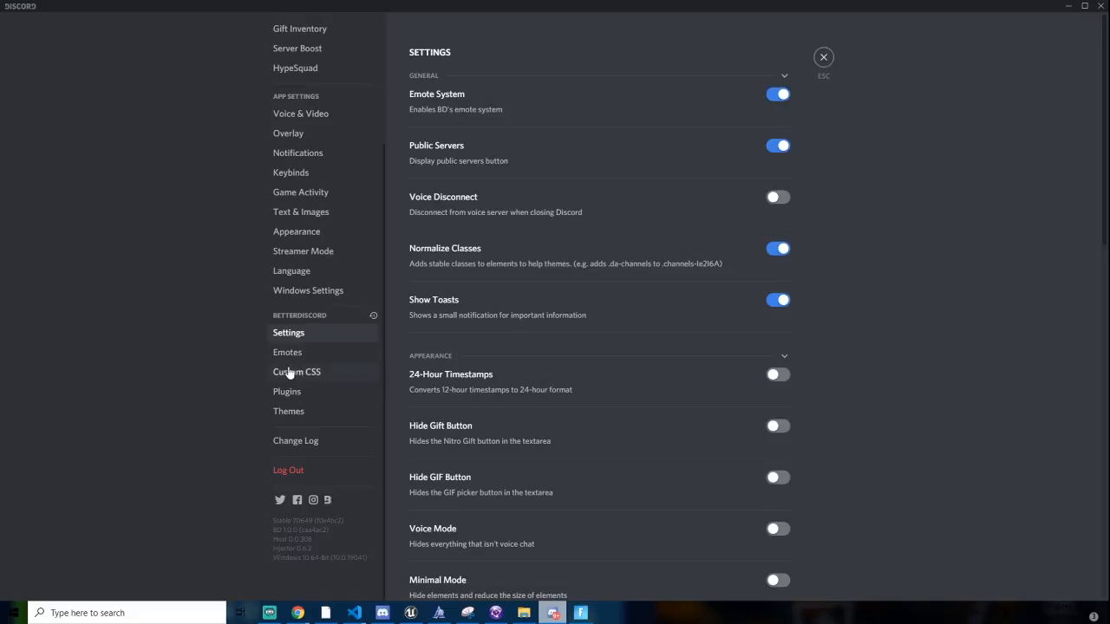
left_click(296, 371)
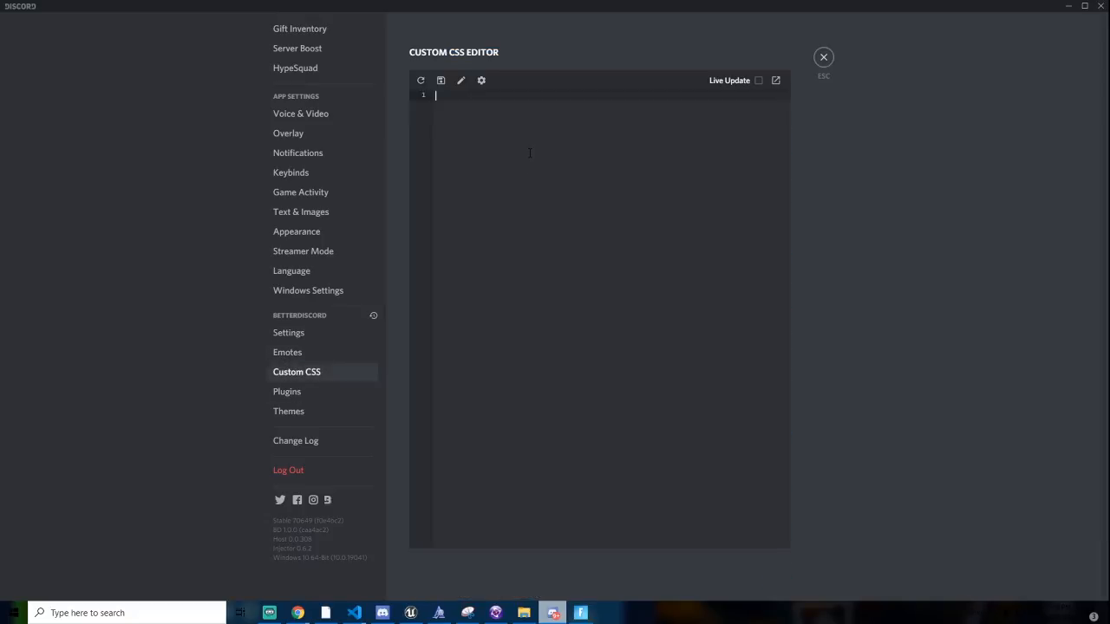
mouse_move(218, 363)
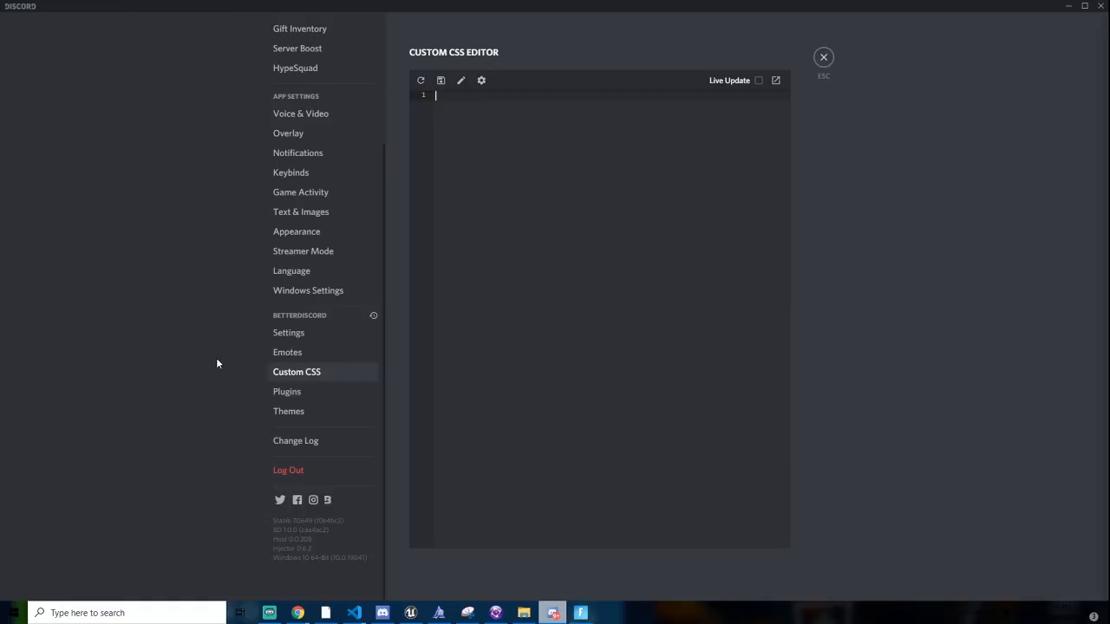
left_click(288, 410)
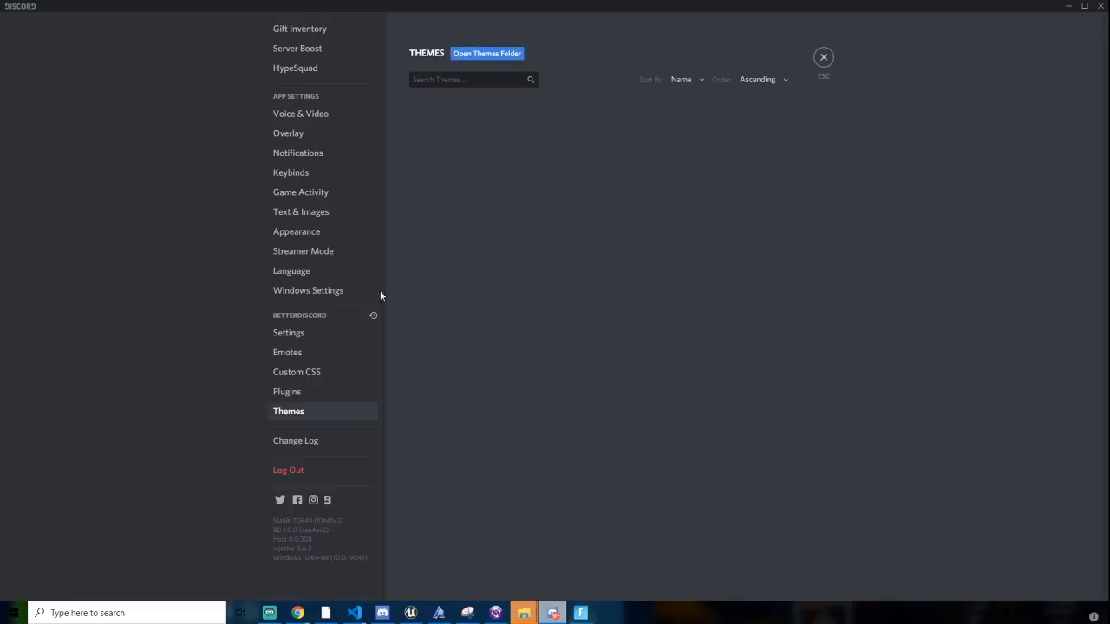
mouse_move(345, 332)
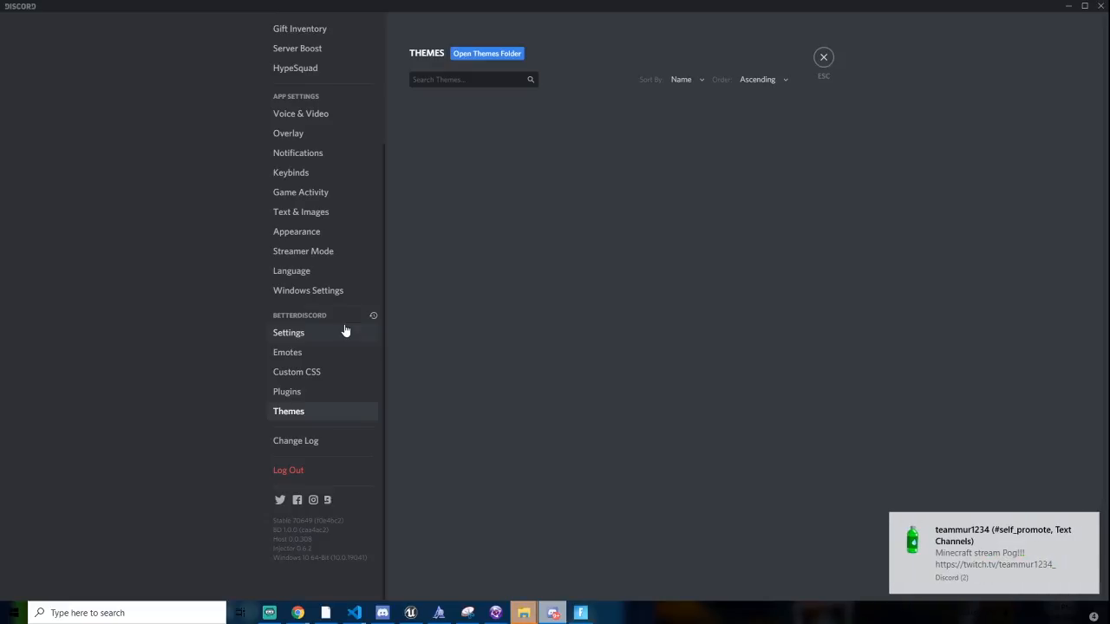
mouse_move(837, 384)
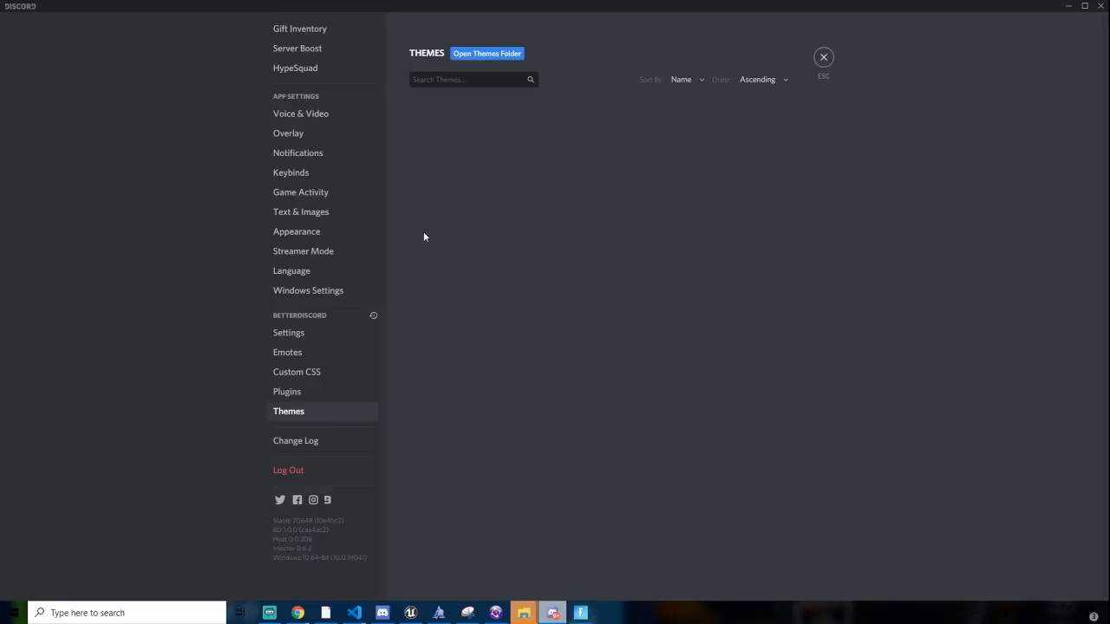
mouse_move(595, 38)
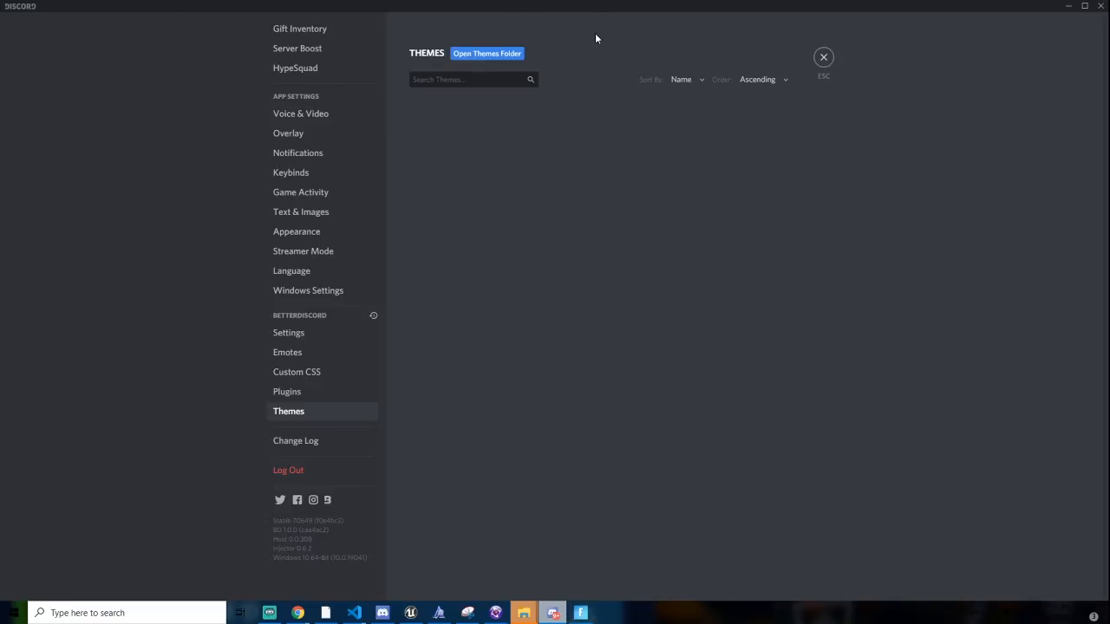
mouse_move(706, 144)
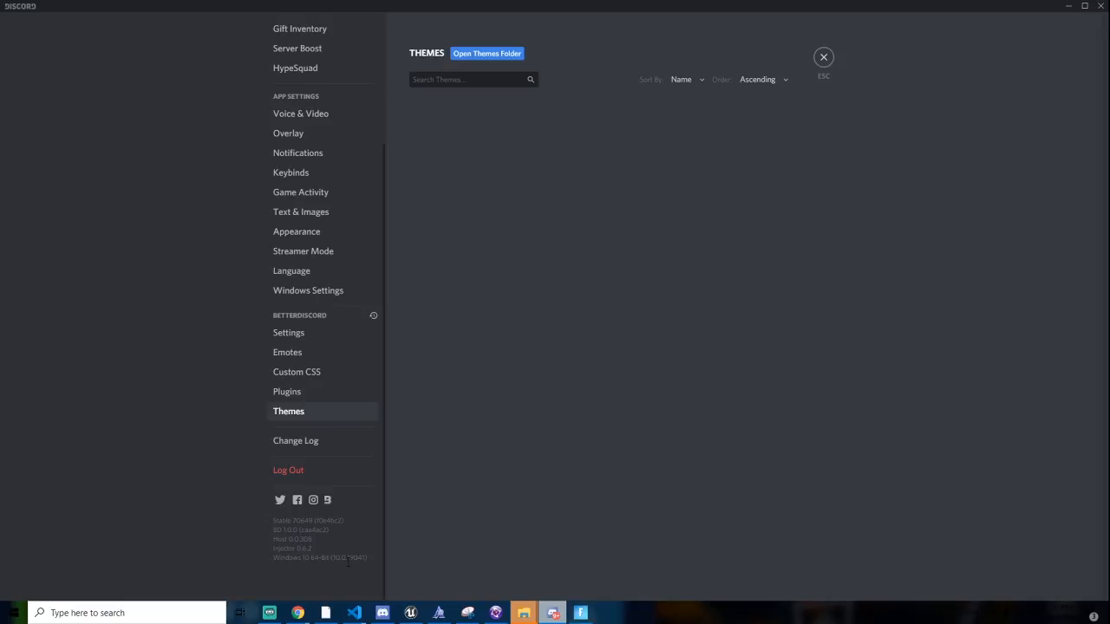
mouse_move(296, 424)
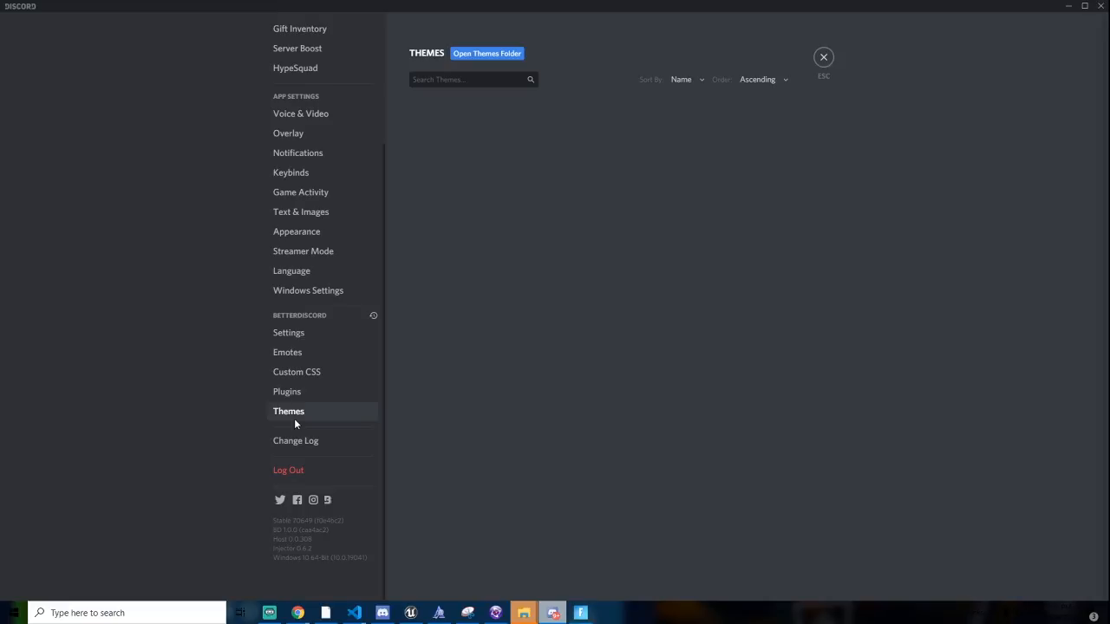
mouse_move(323, 391)
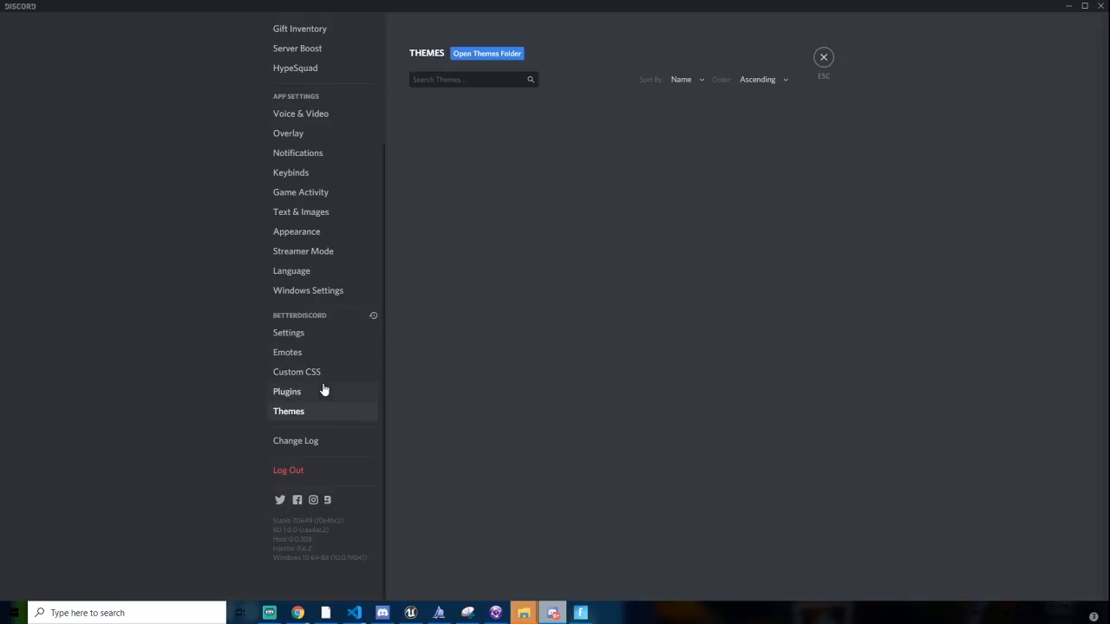
Show the BetterDiscord Plugins page listing BDFDB and NotificationSounds.
left_click(286, 391)
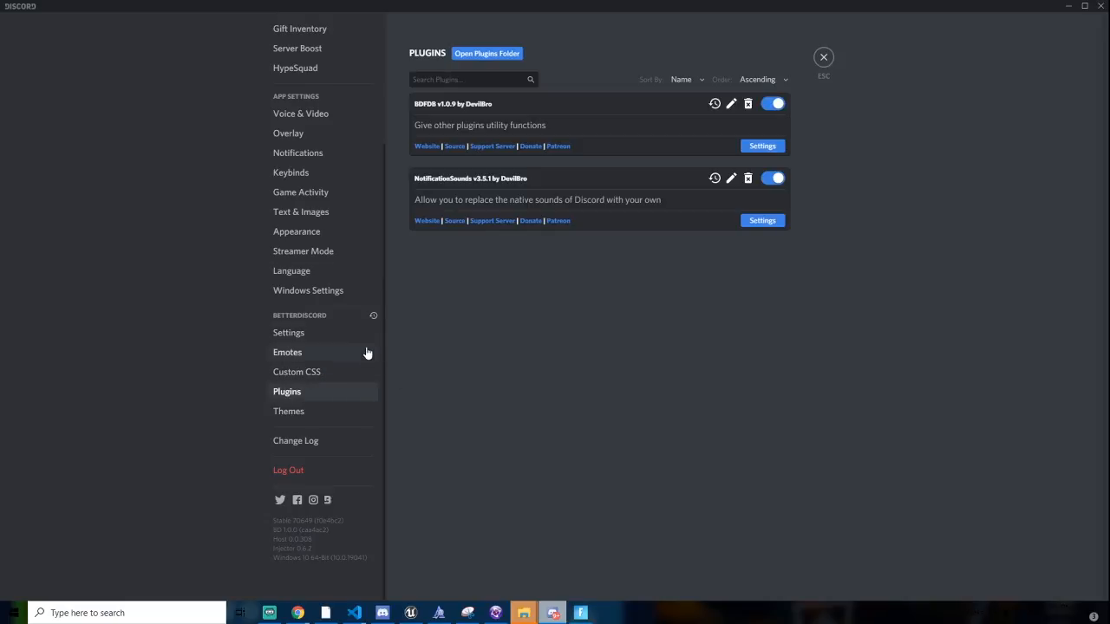
mouse_move(508, 253)
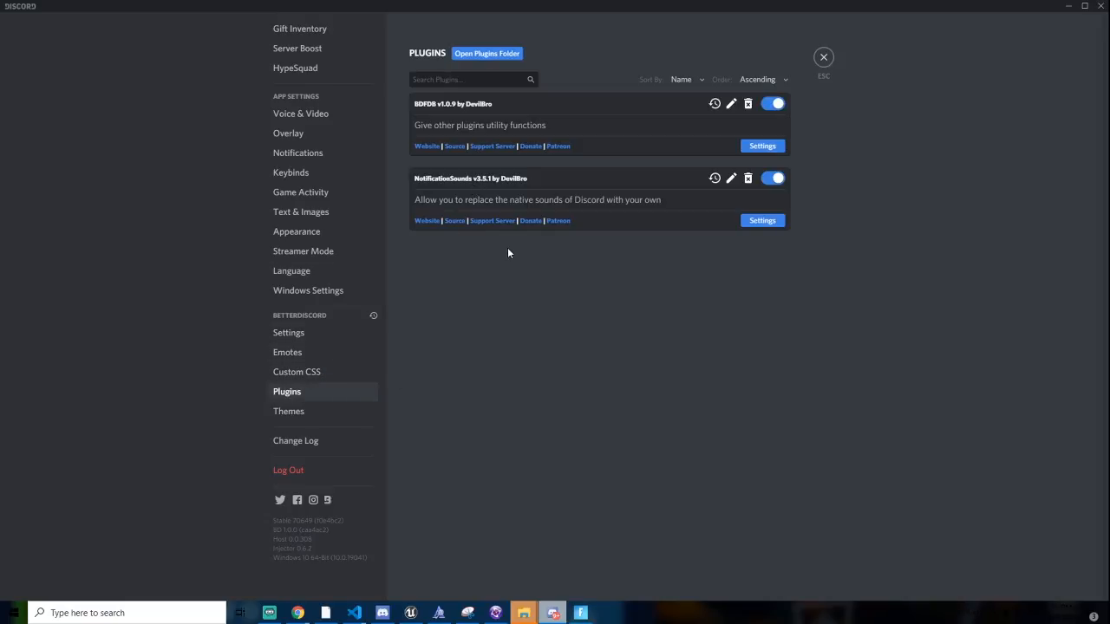
mouse_move(367, 189)
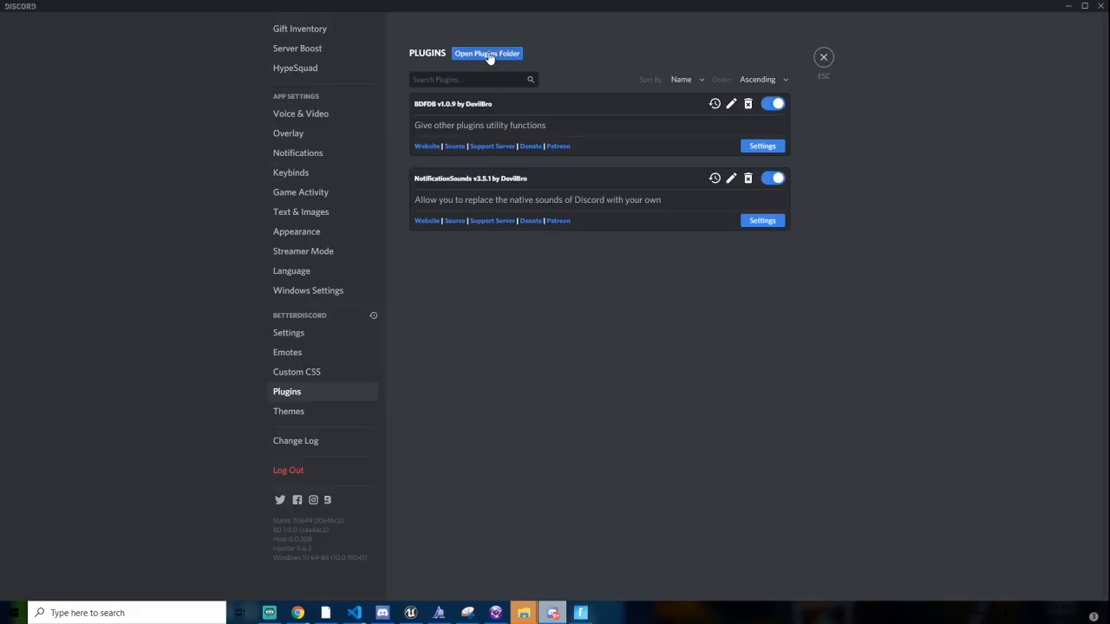
mouse_move(524, 612)
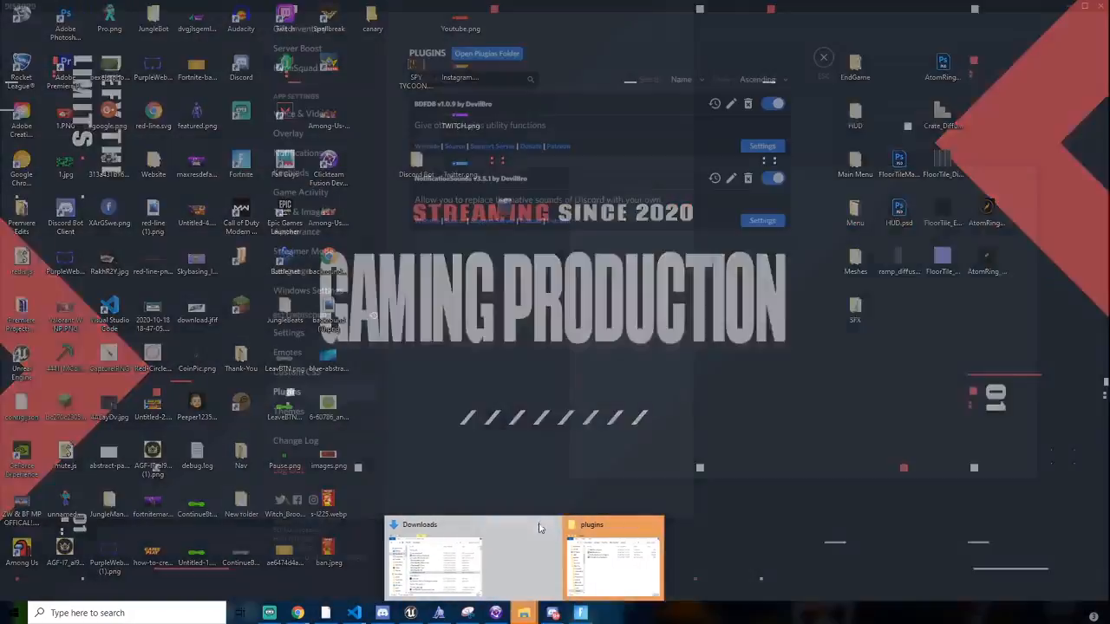
Bring up the plugins folder in File Explorer and turn on file name extensions.
left_click(614, 555)
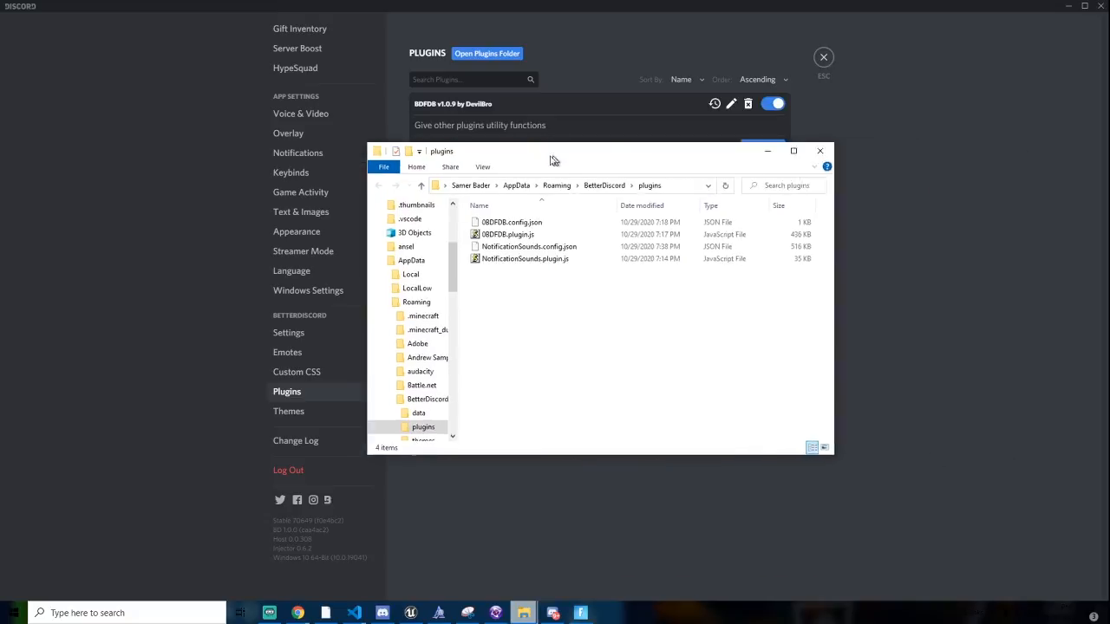
right_click(520, 286)
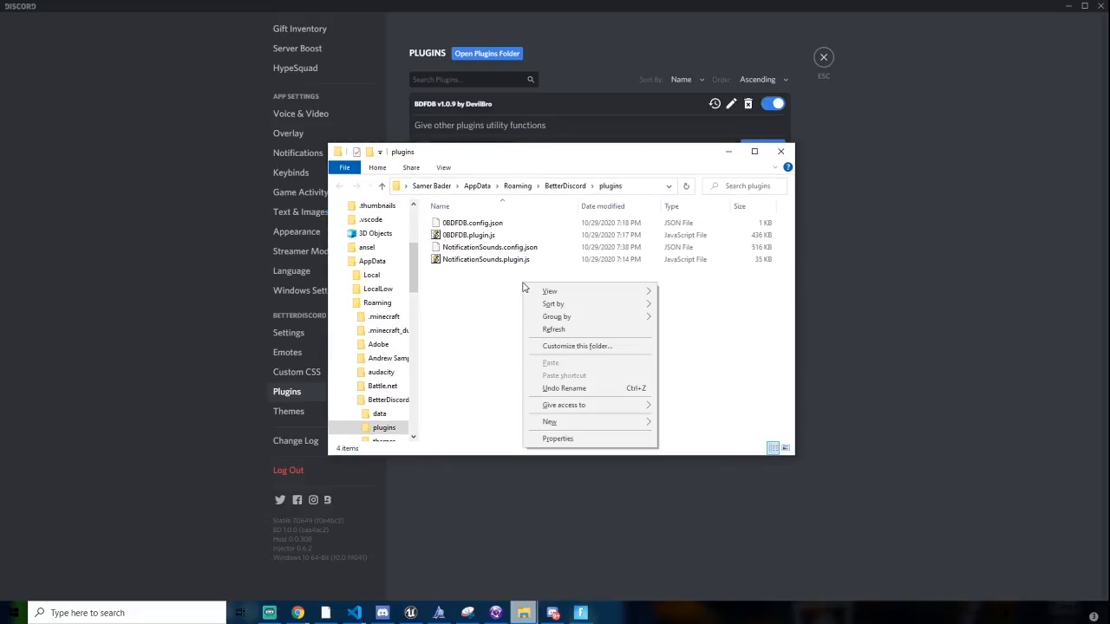
left_click(442, 199)
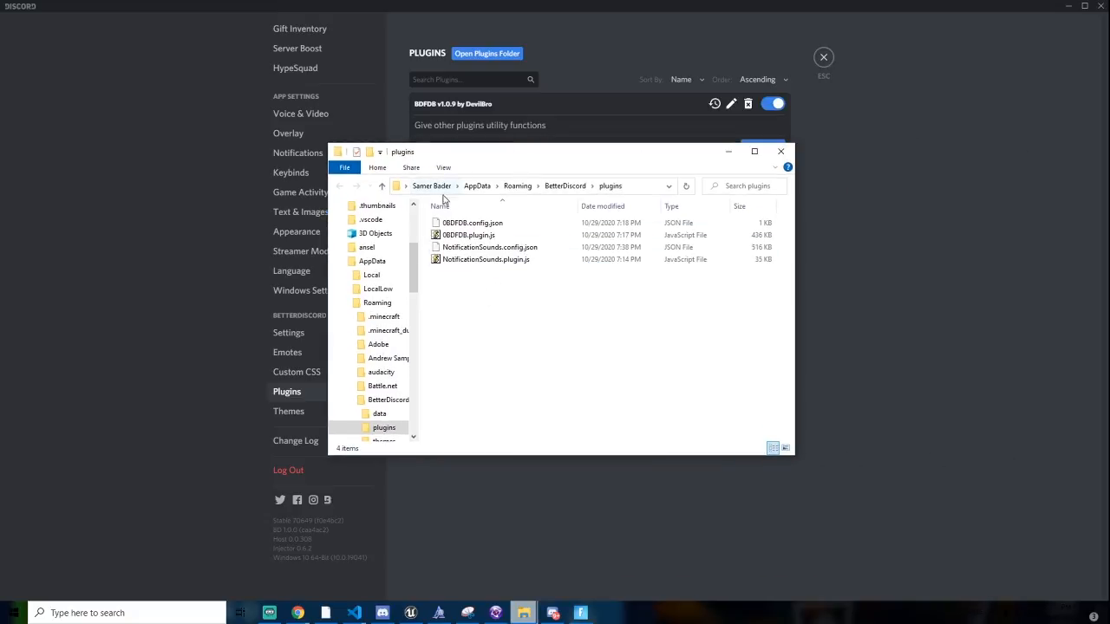
left_click(443, 167)
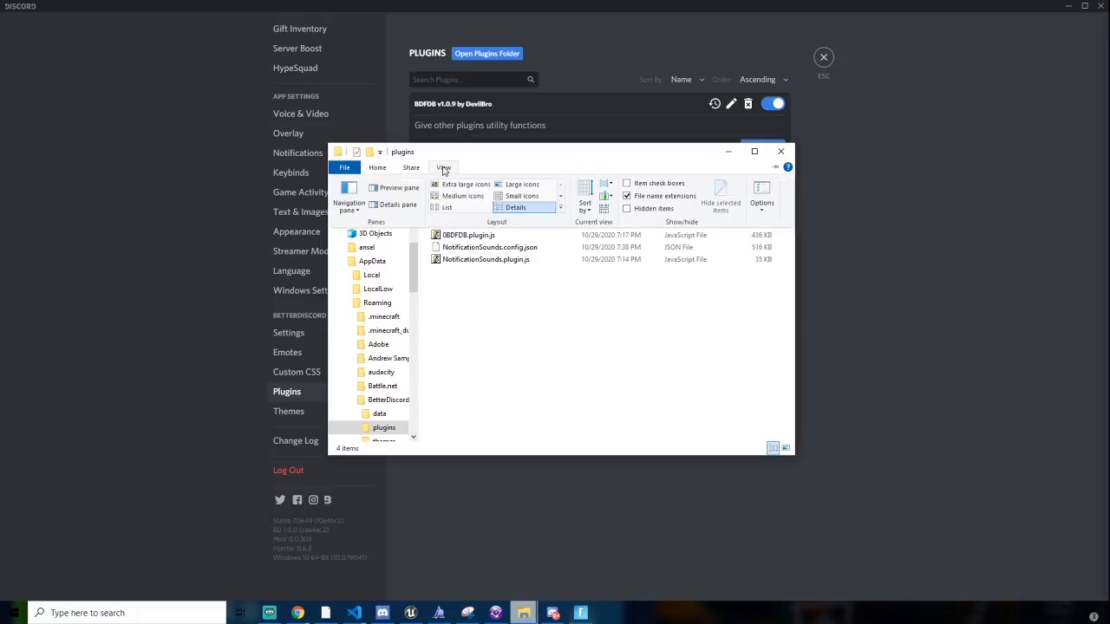
mouse_move(628, 195)
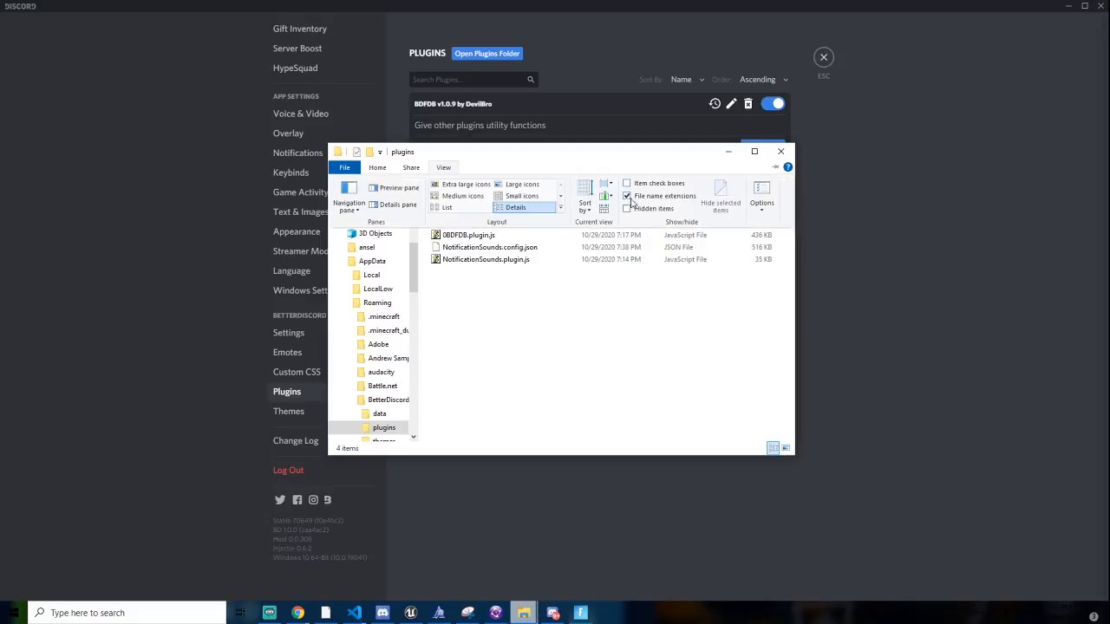
left_click(628, 196)
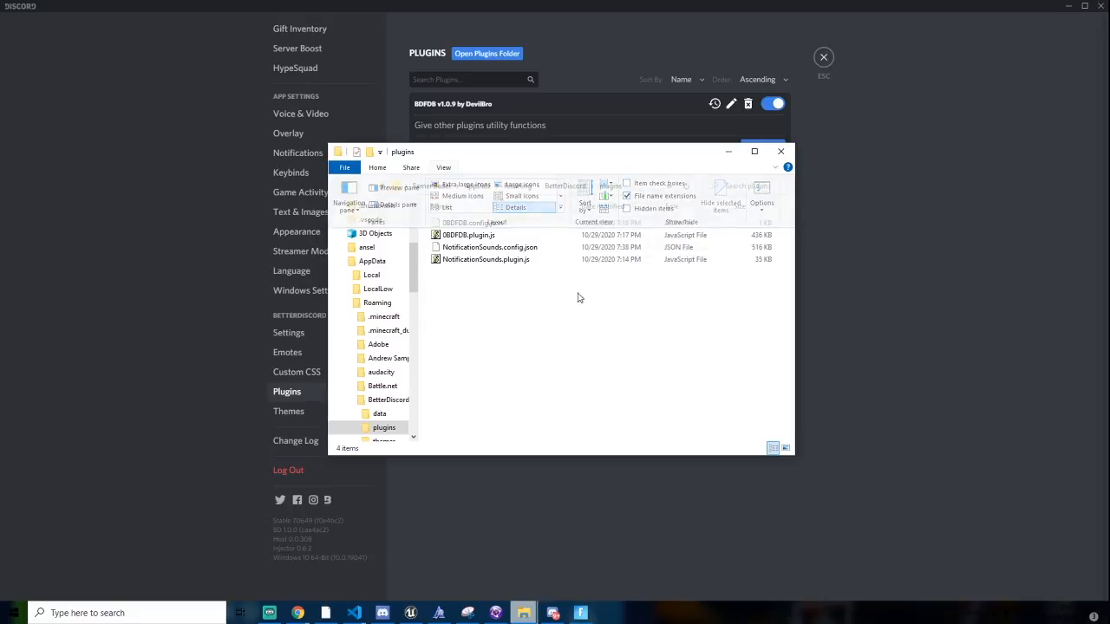
right_click(579, 297)
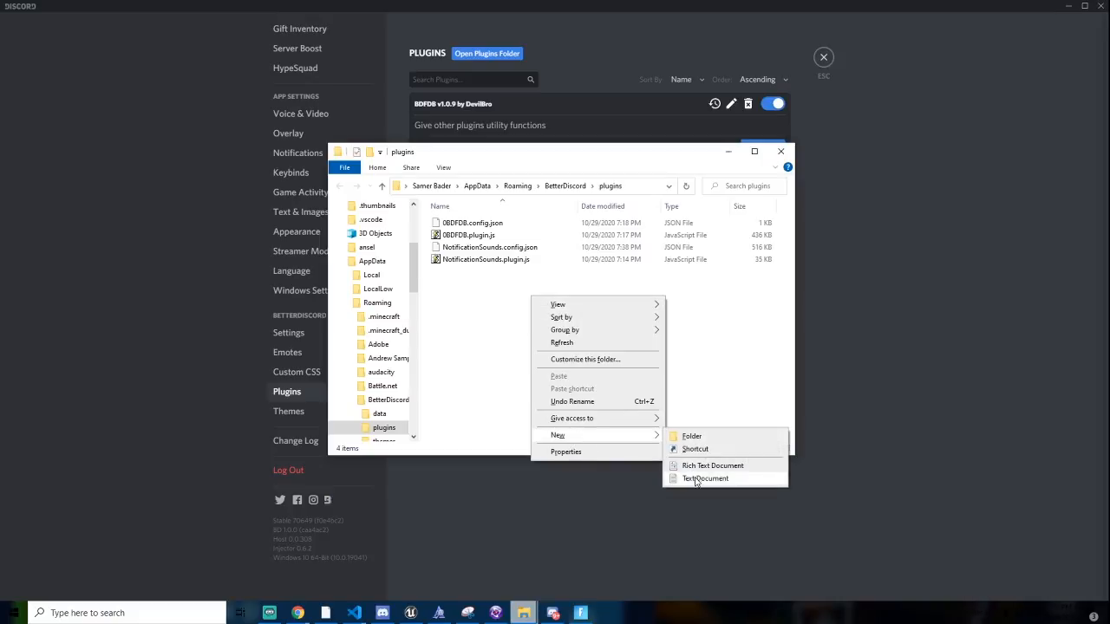
left_click(706, 479)
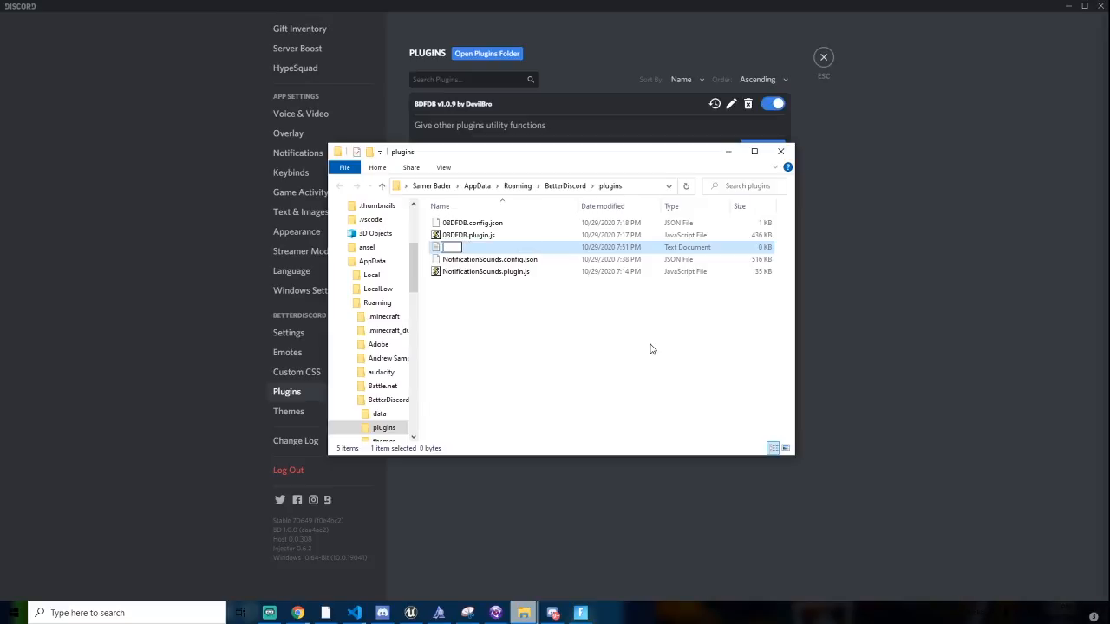
type("N")
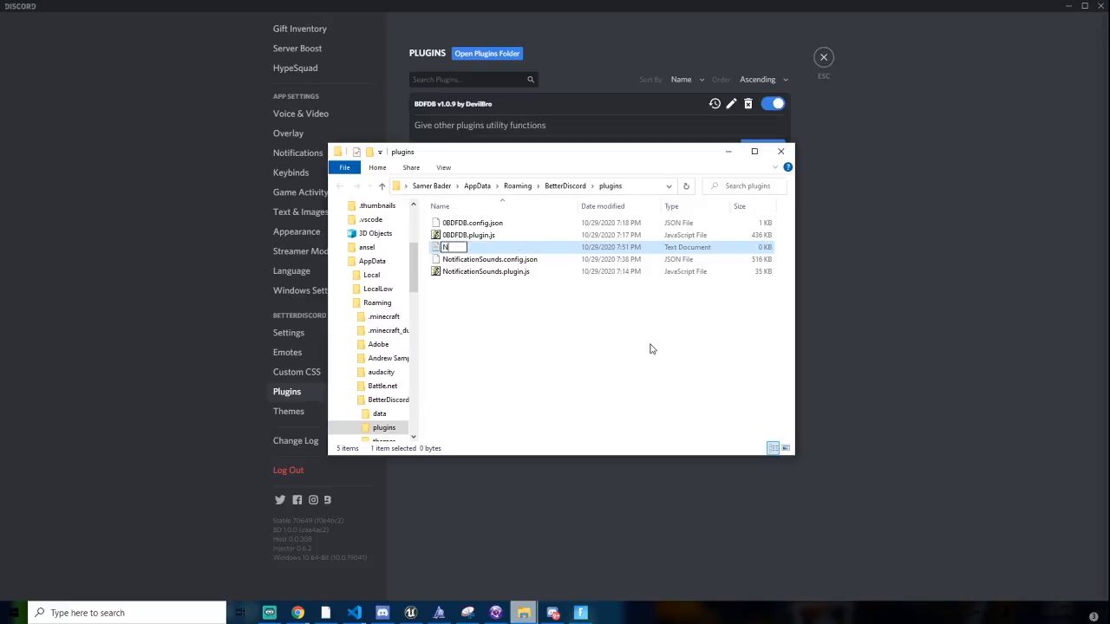
type("NotificationSounds.plugin.js")
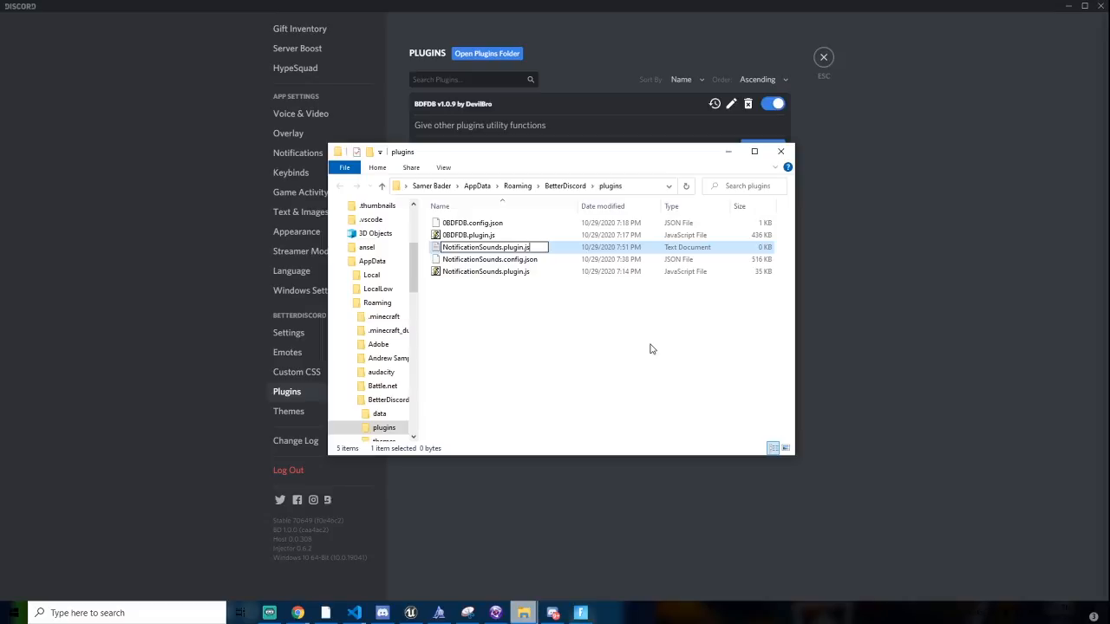
key("ctrl+a")
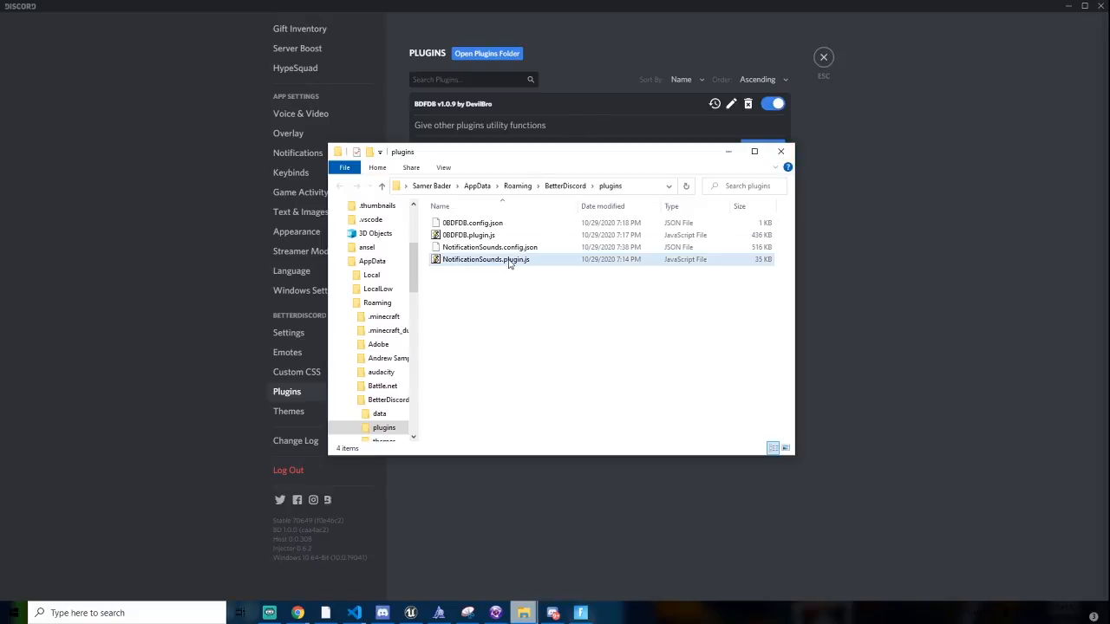
Open NotificationSounds.plugin.js in Notepad and scroll through its sound definitions.
right_click(485, 259)
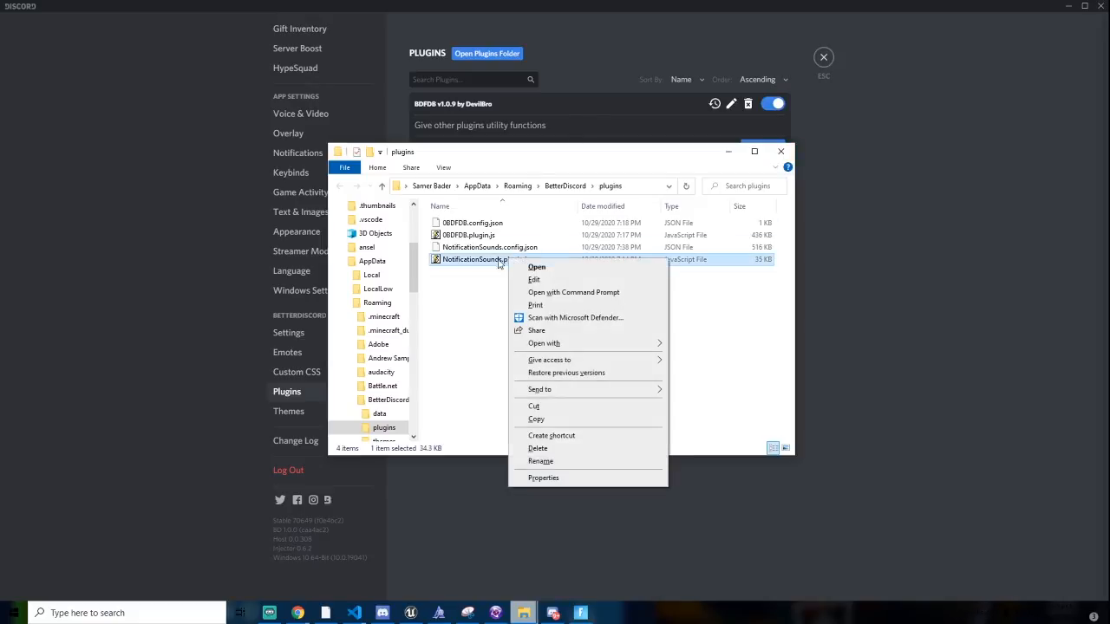
mouse_move(534, 279)
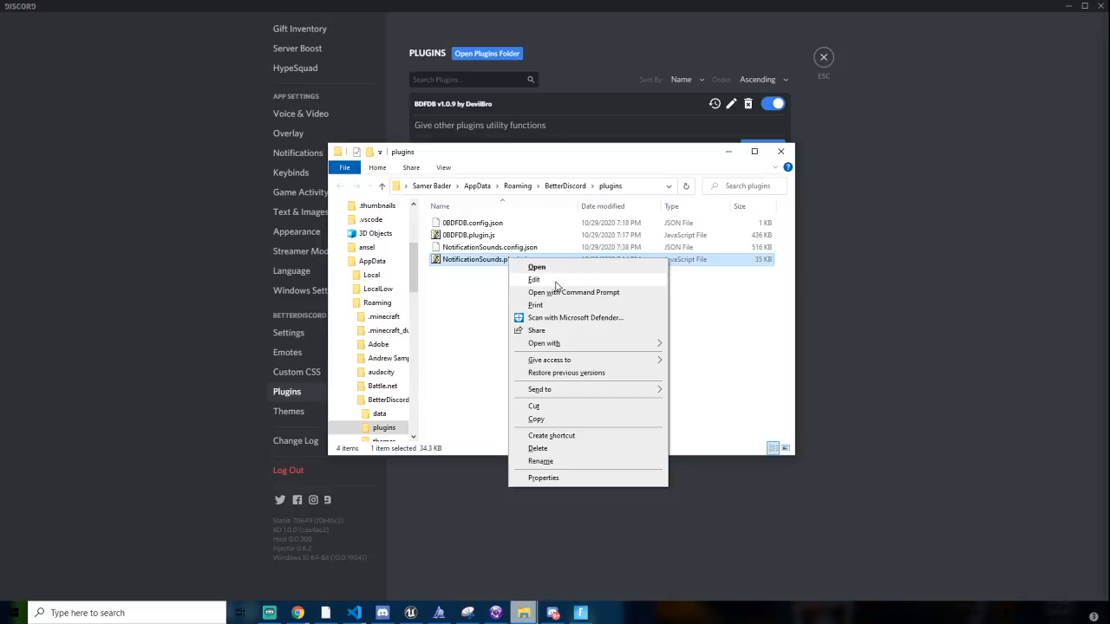
left_click(537, 267)
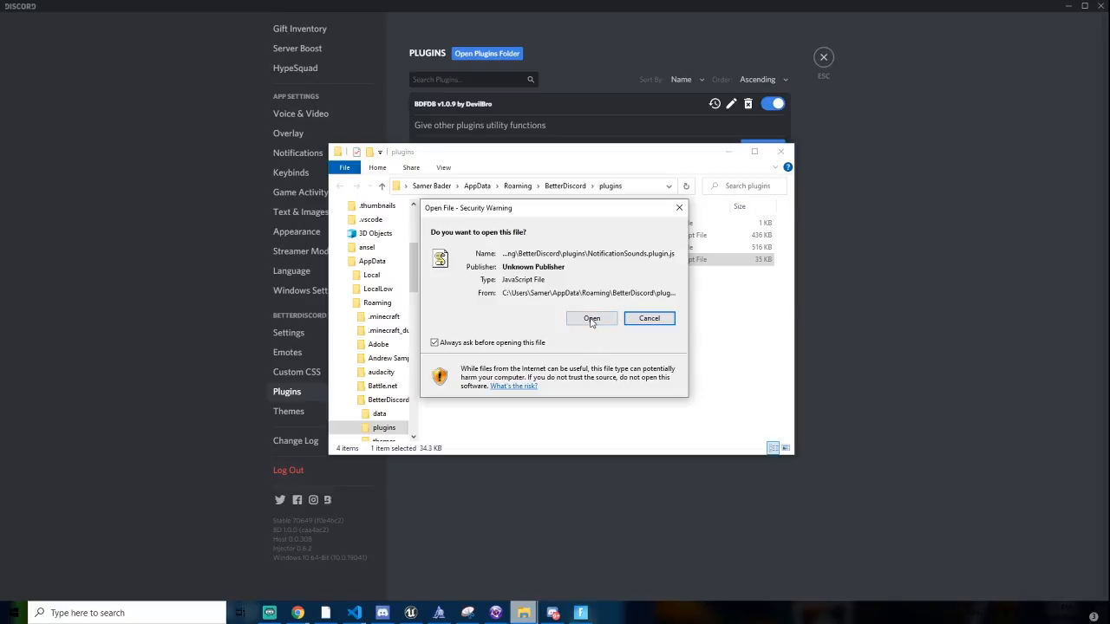
left_click(591, 318)
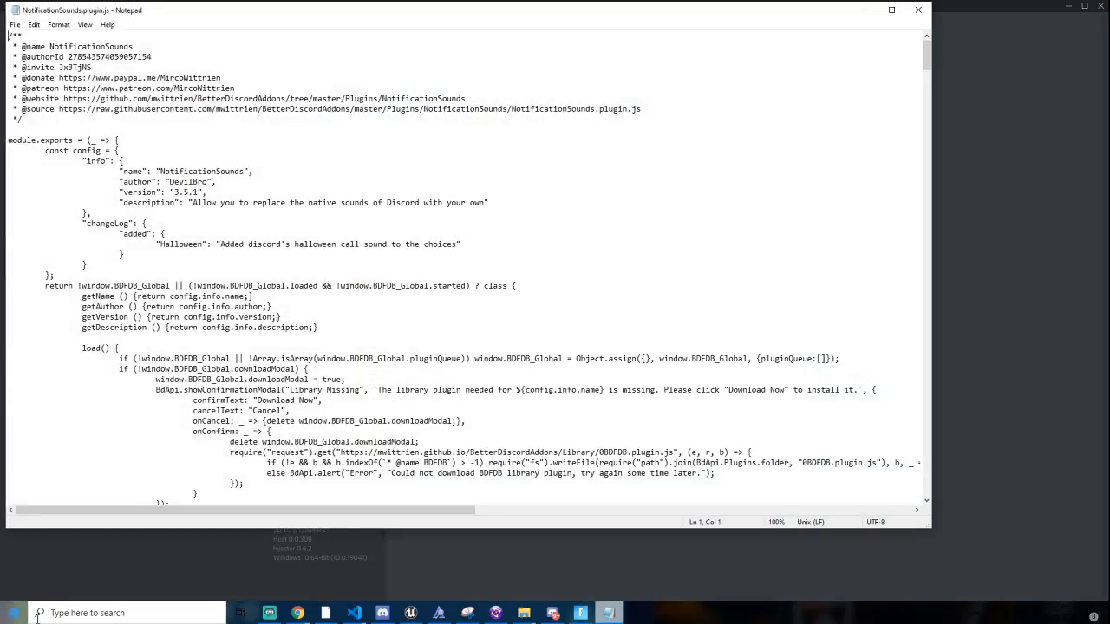
scroll("down", 3)
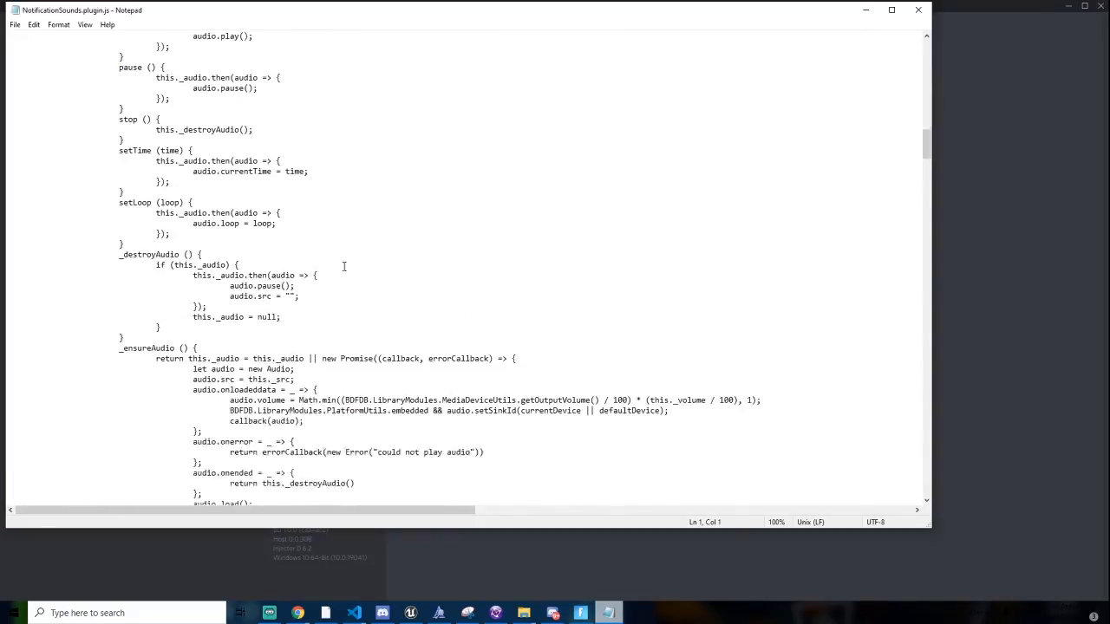
scroll("up", 3)
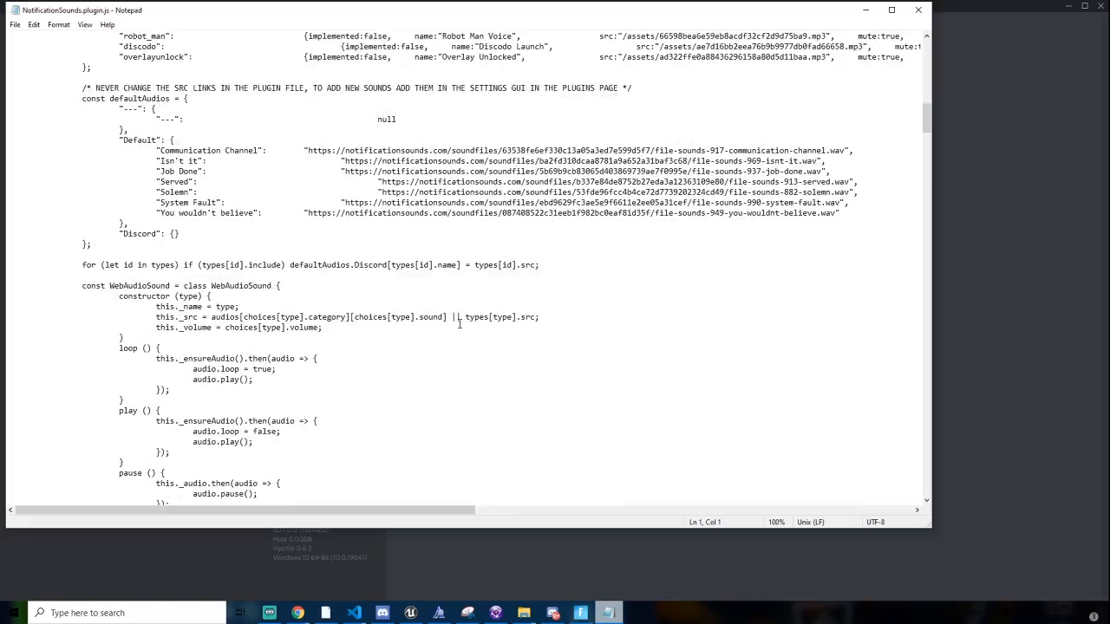
scroll("up", 3)
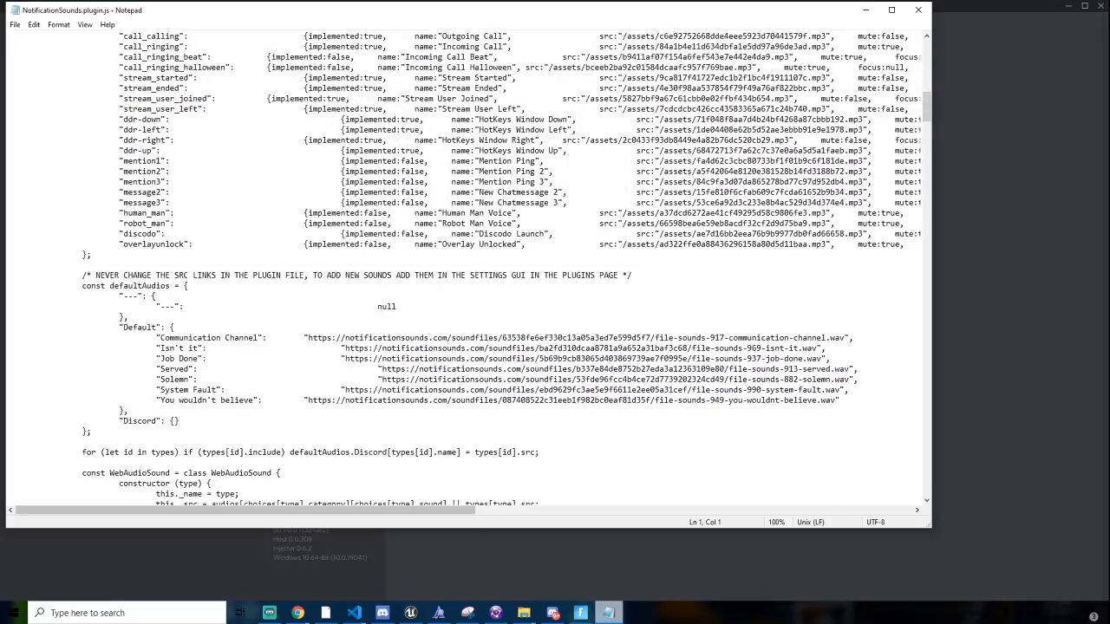
In a new Chrome tab, view NotificationSounds.plugin.js on GitHub, then return to its folder.
left_click(297, 613)
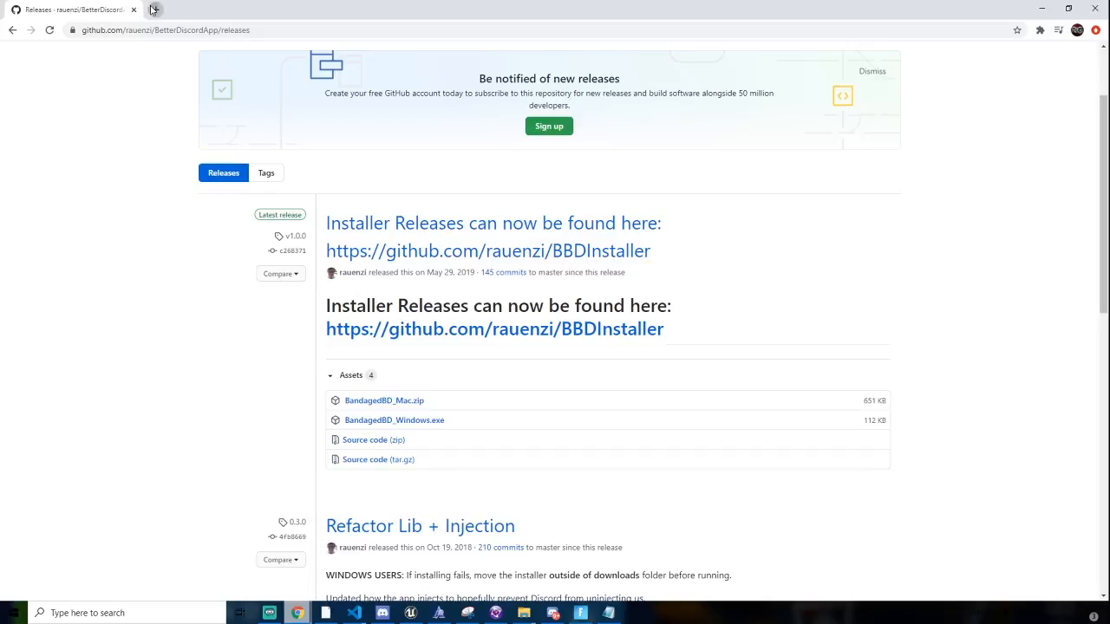
left_click(152, 9)
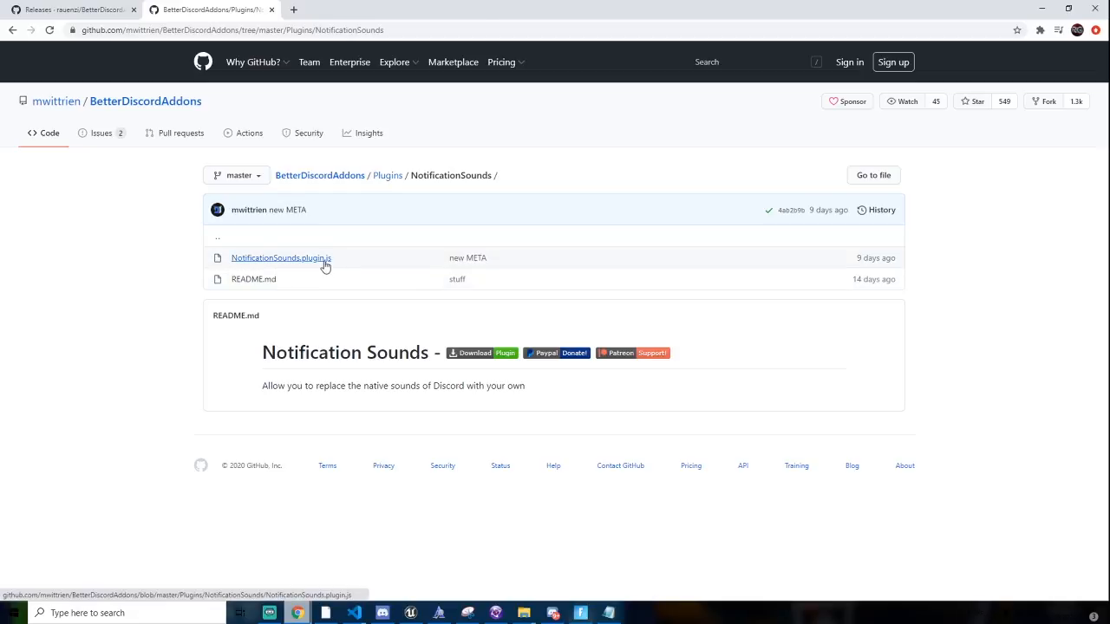
left_click(281, 257)
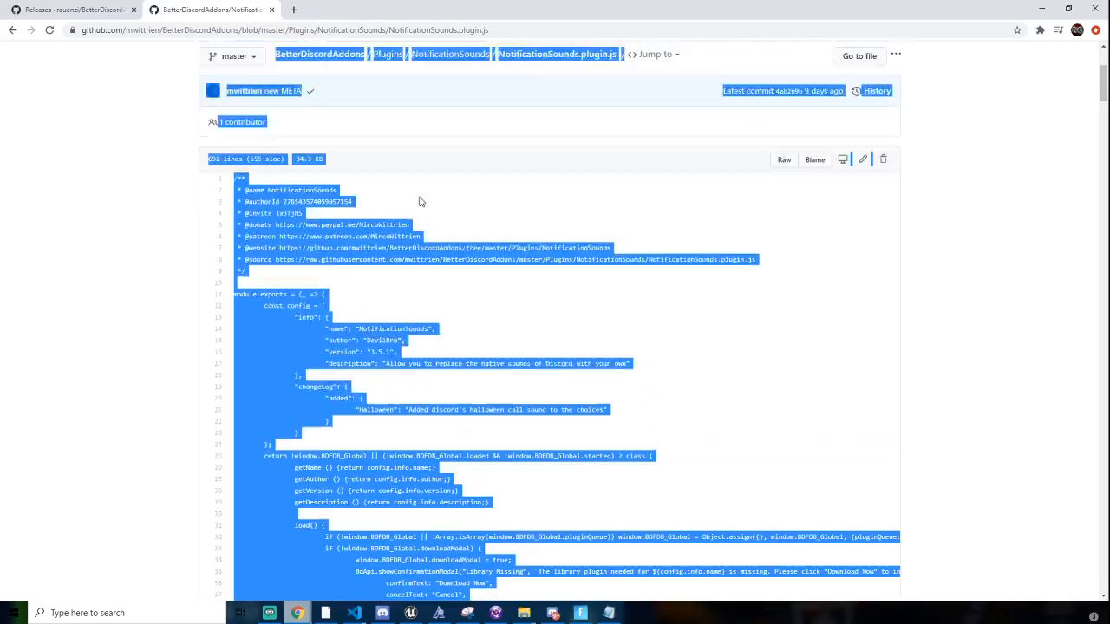
scroll("up", 3)
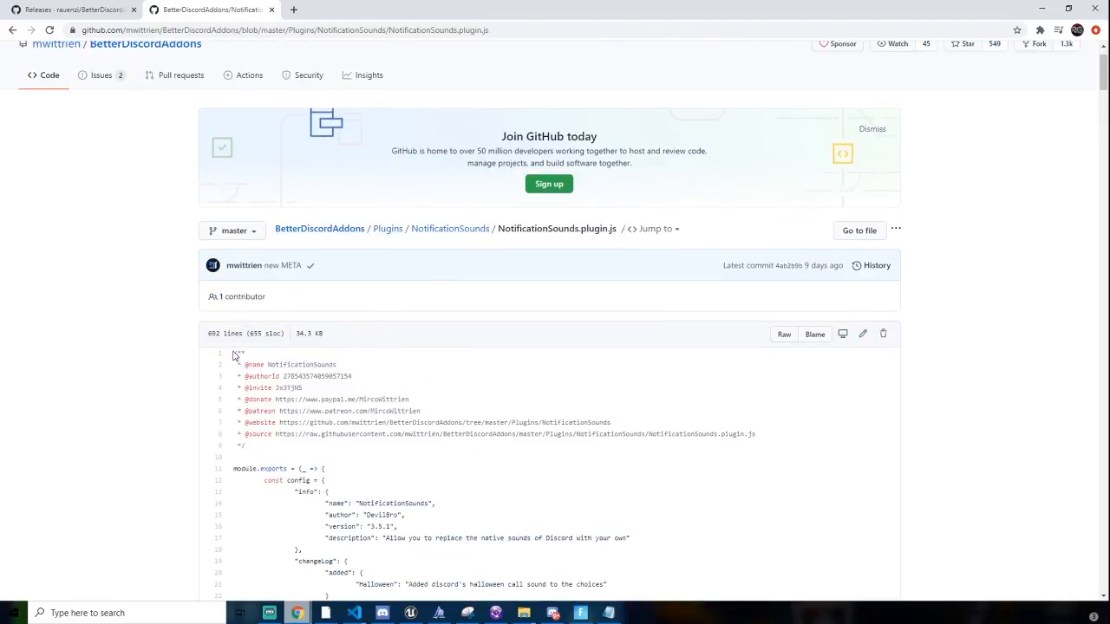
left_click(449, 228)
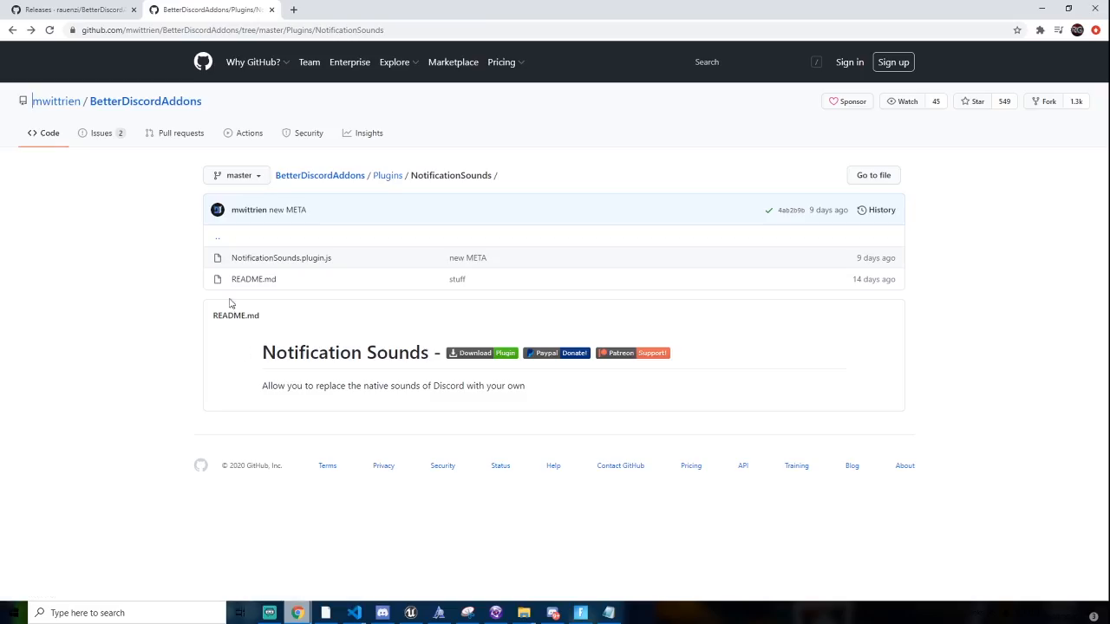
mouse_move(240, 243)
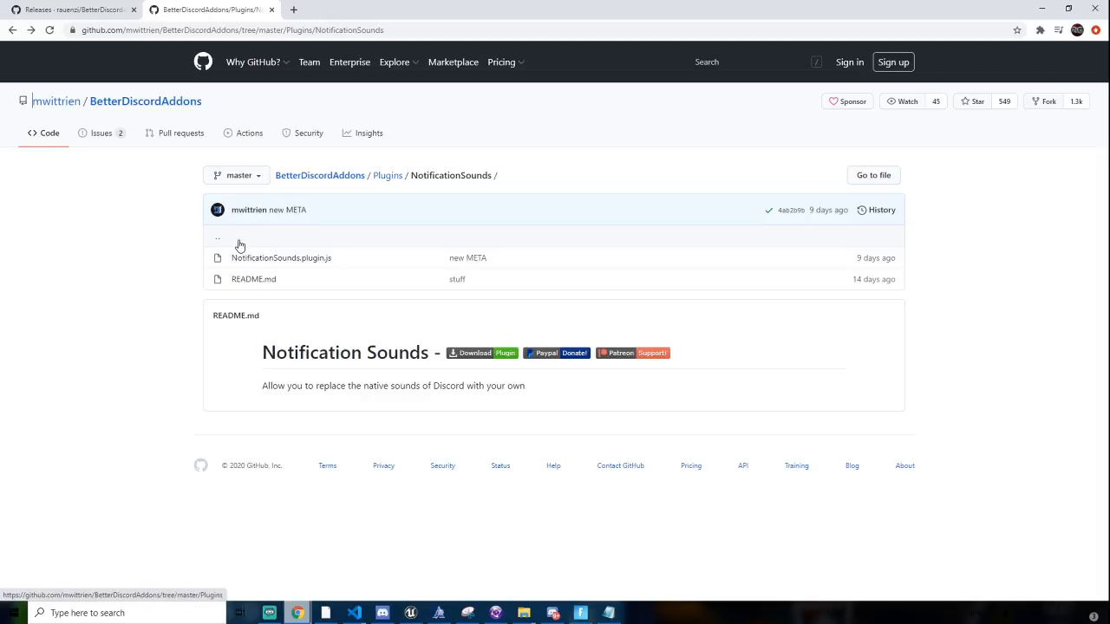
mouse_move(722, 278)
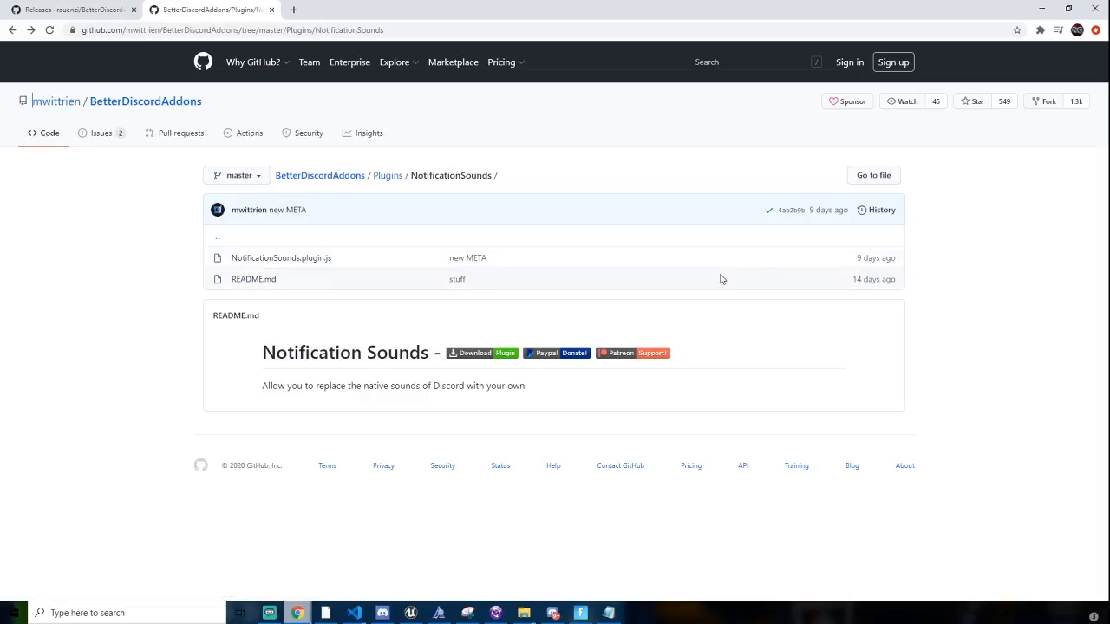
mouse_move(968, 60)
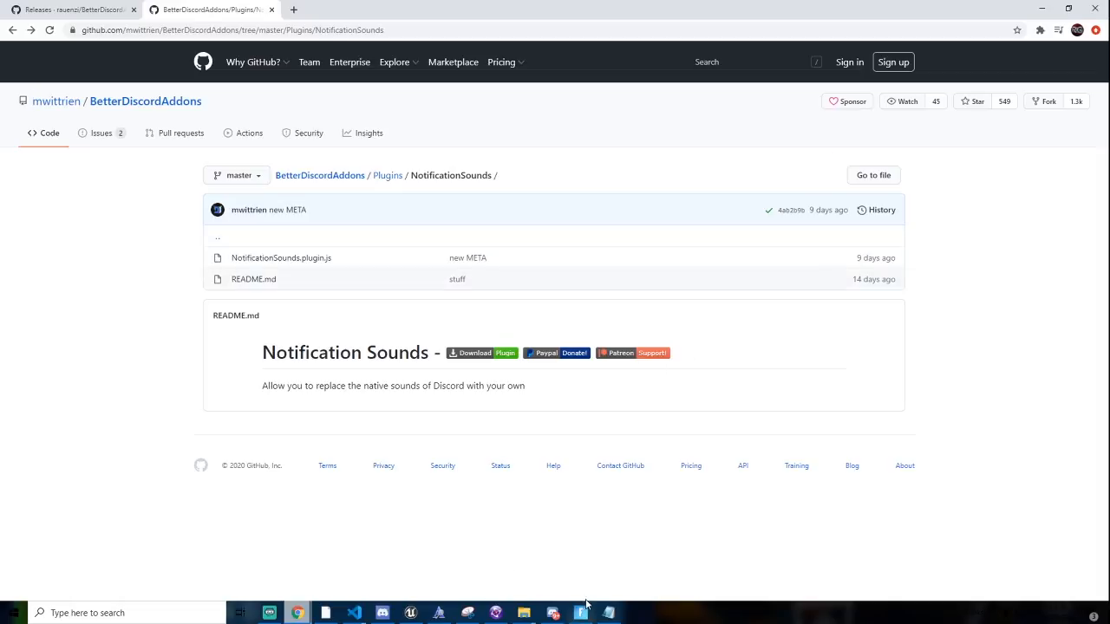
left_click(609, 613)
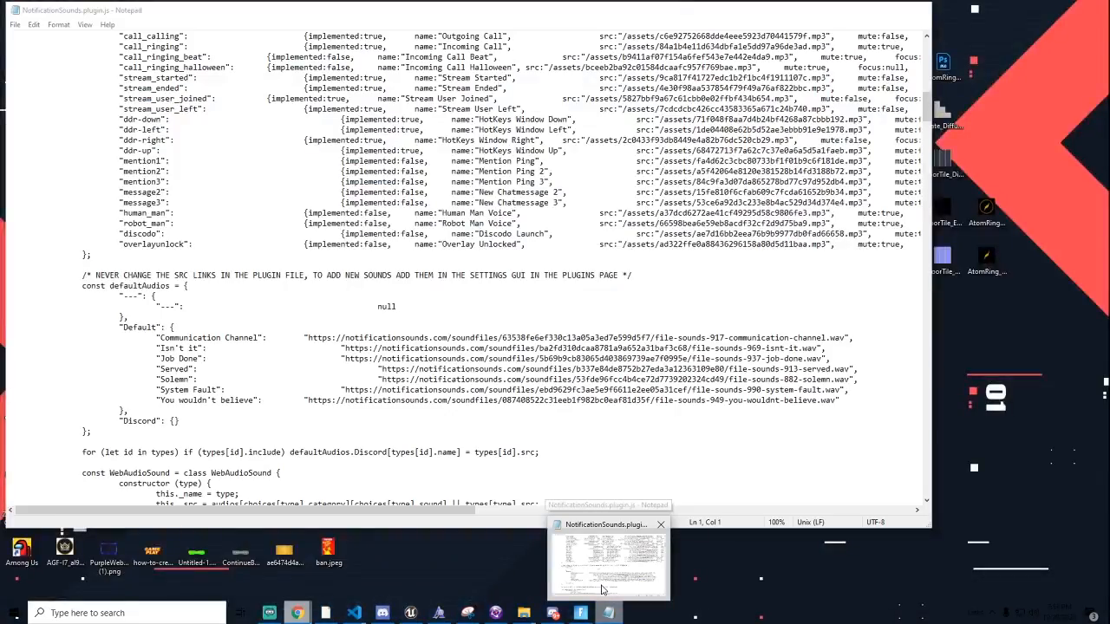
left_click(297, 613)
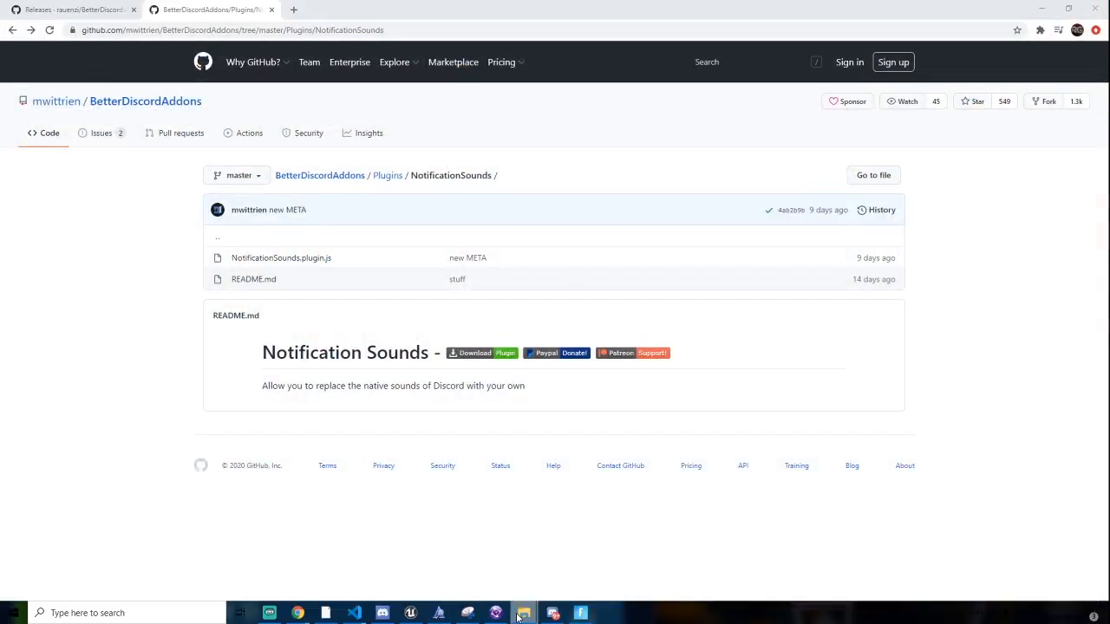
left_click(523, 613)
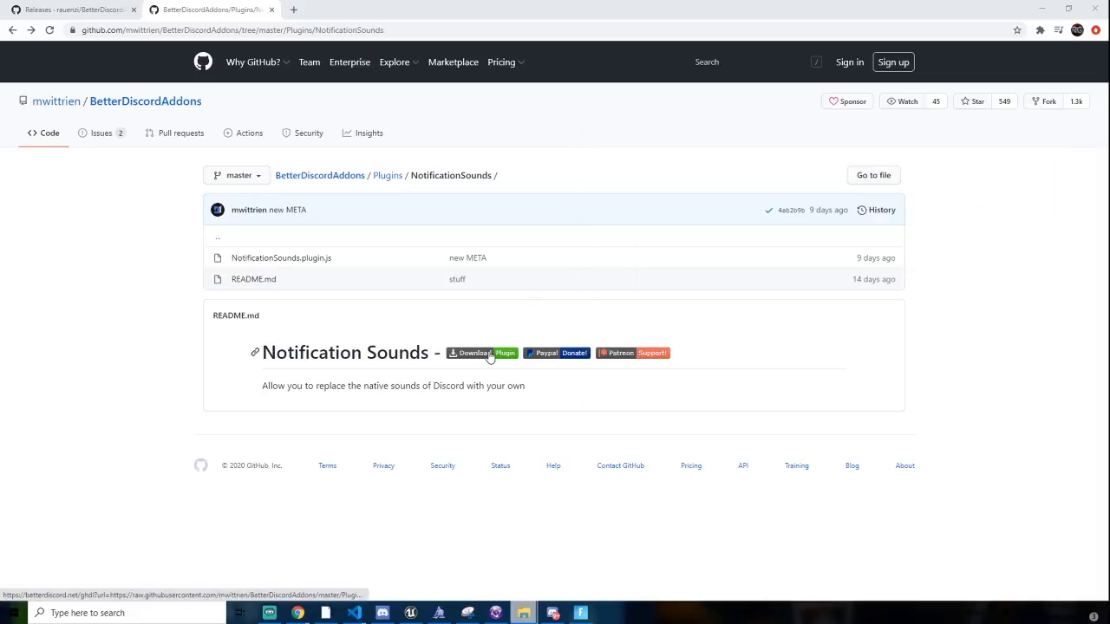
Download NotificationSounds.plugin.js via the README badge and keep it despite the warning.
left_click(481, 353)
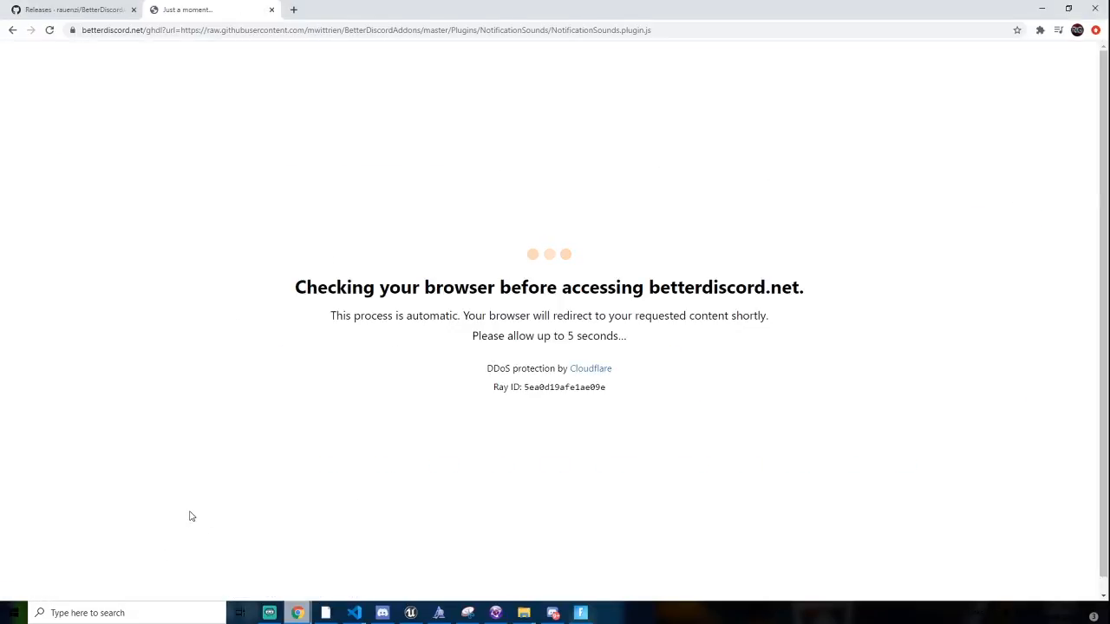
mouse_move(490, 406)
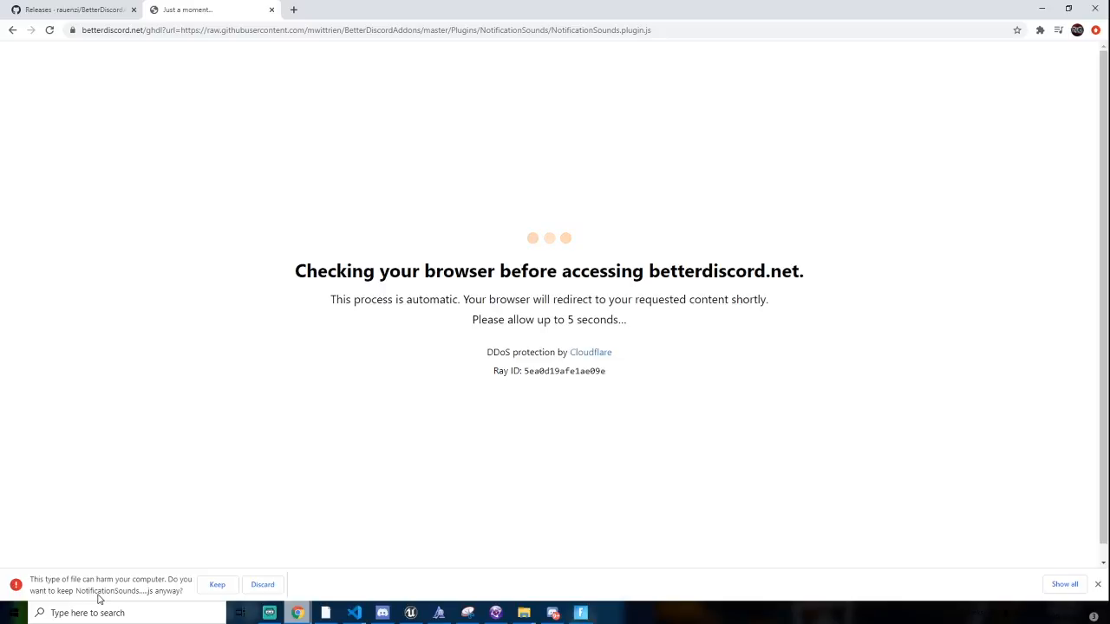
mouse_move(206, 590)
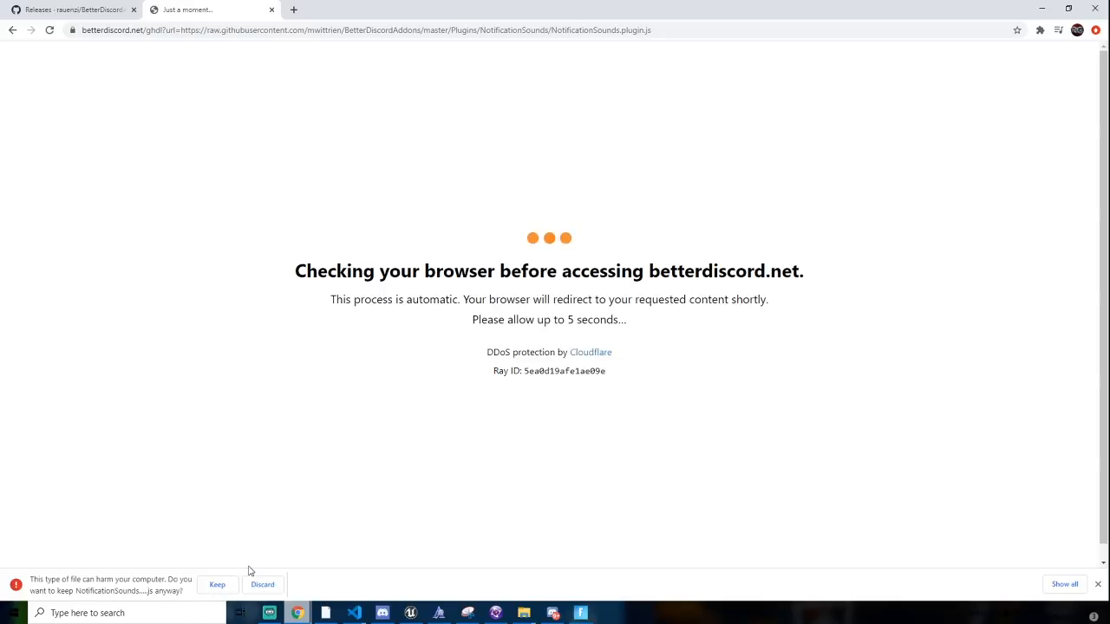
mouse_move(217, 603)
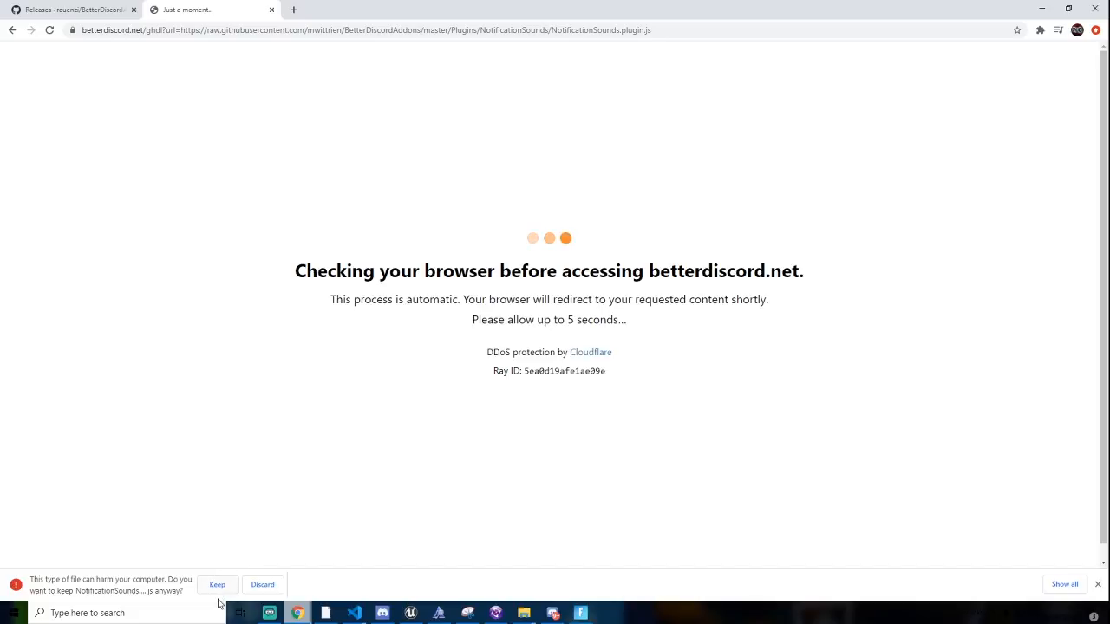
left_click(217, 585)
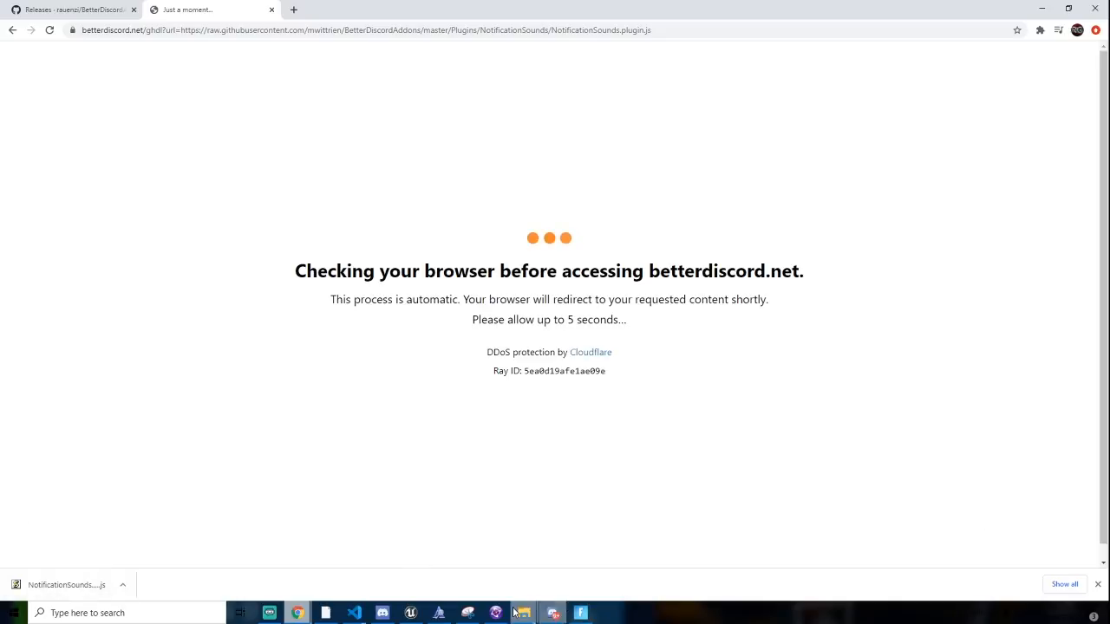
left_click(522, 613)
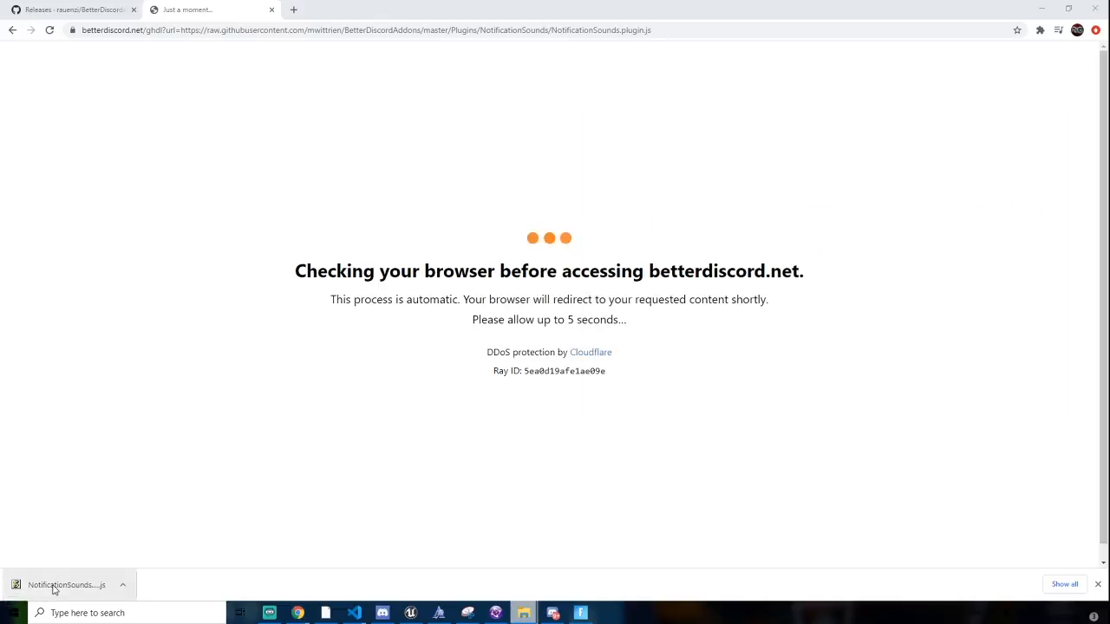
mouse_move(523, 613)
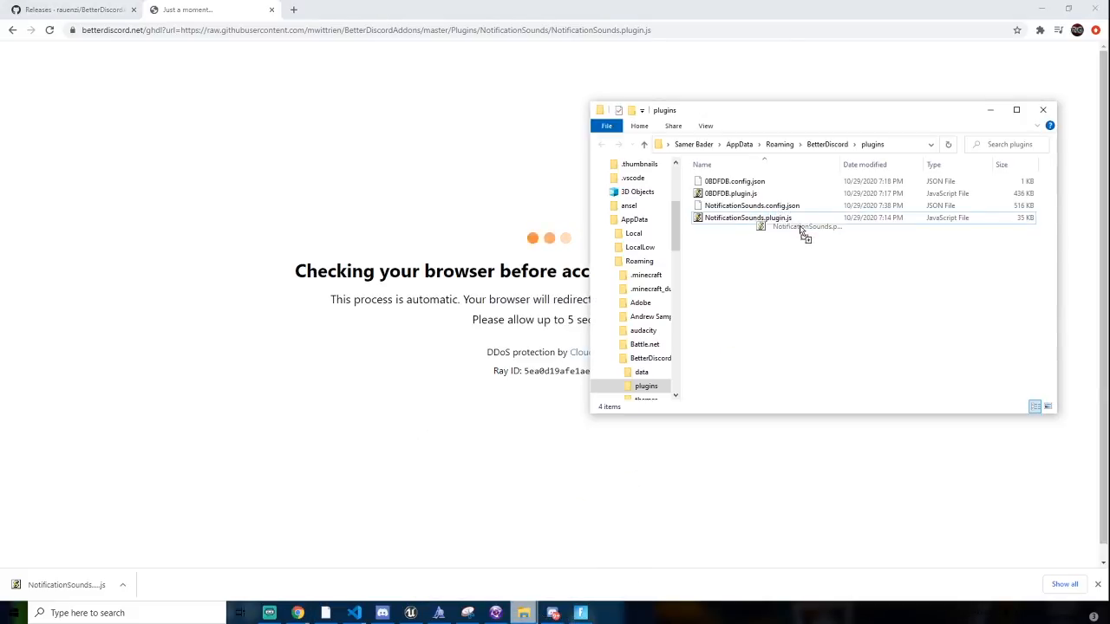
Drag the downloaded plugin into the plugins folder and return to the releases tab.
left_click_drag(747, 218, 182, 507)
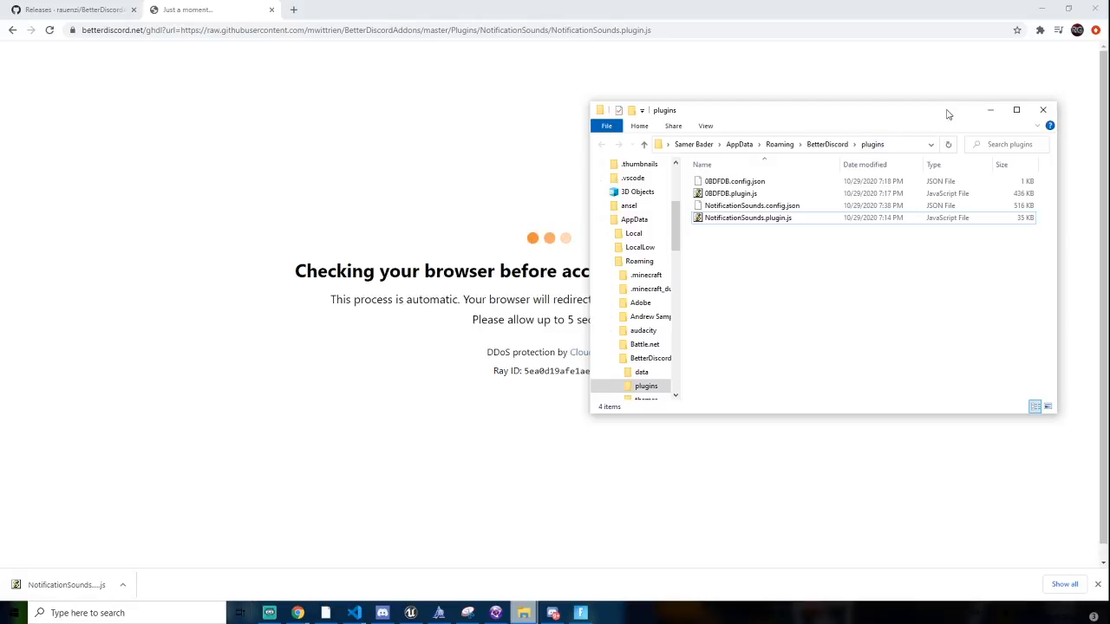
left_click(1043, 110)
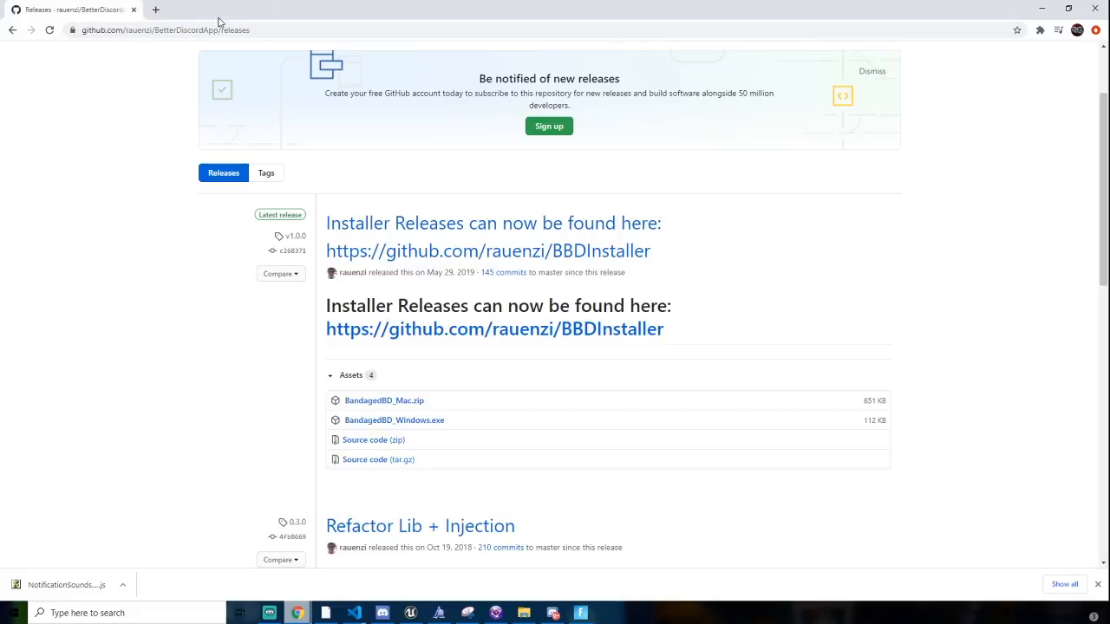
mouse_move(382, 334)
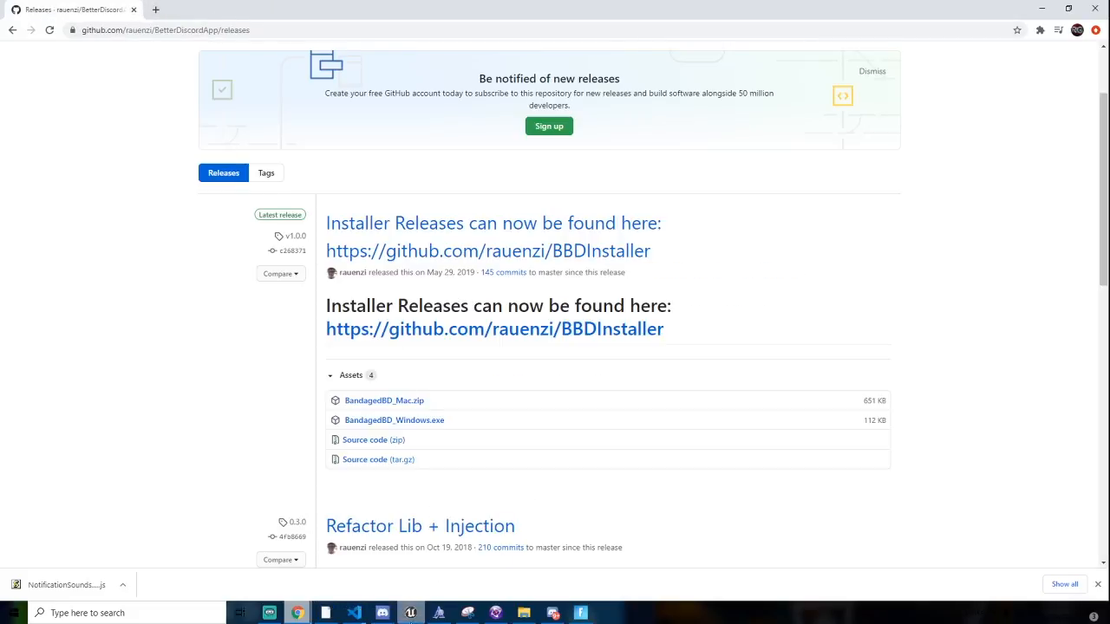
Bring Discord forward on the Plugins page, confirm BDFDB and NotificationSounds are enabled, expand the tray.
left_click(552, 613)
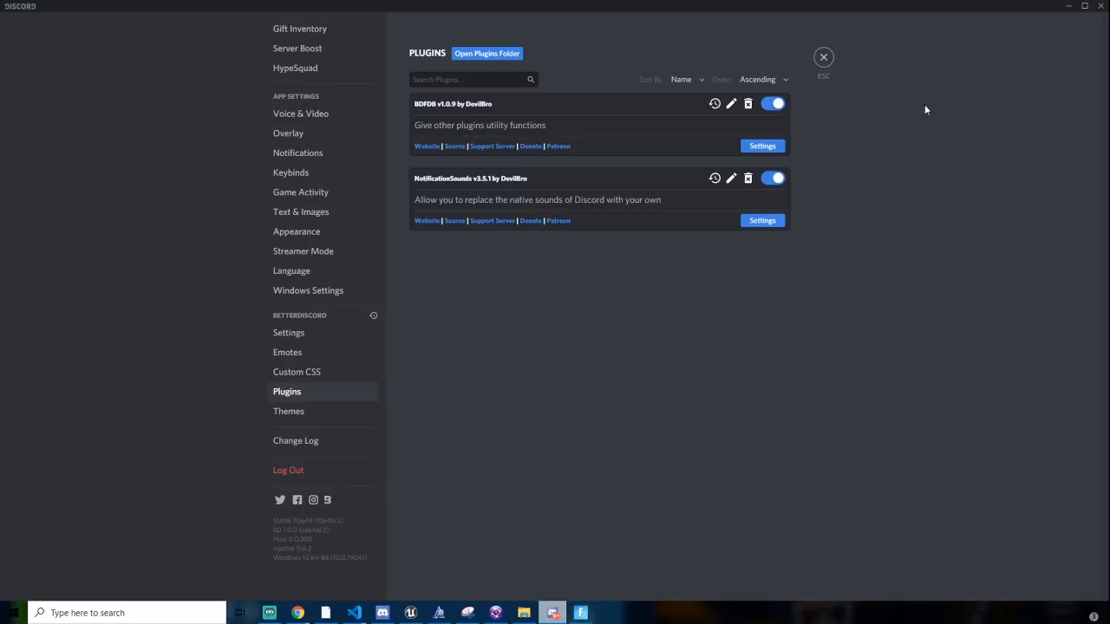
mouse_move(342, 316)
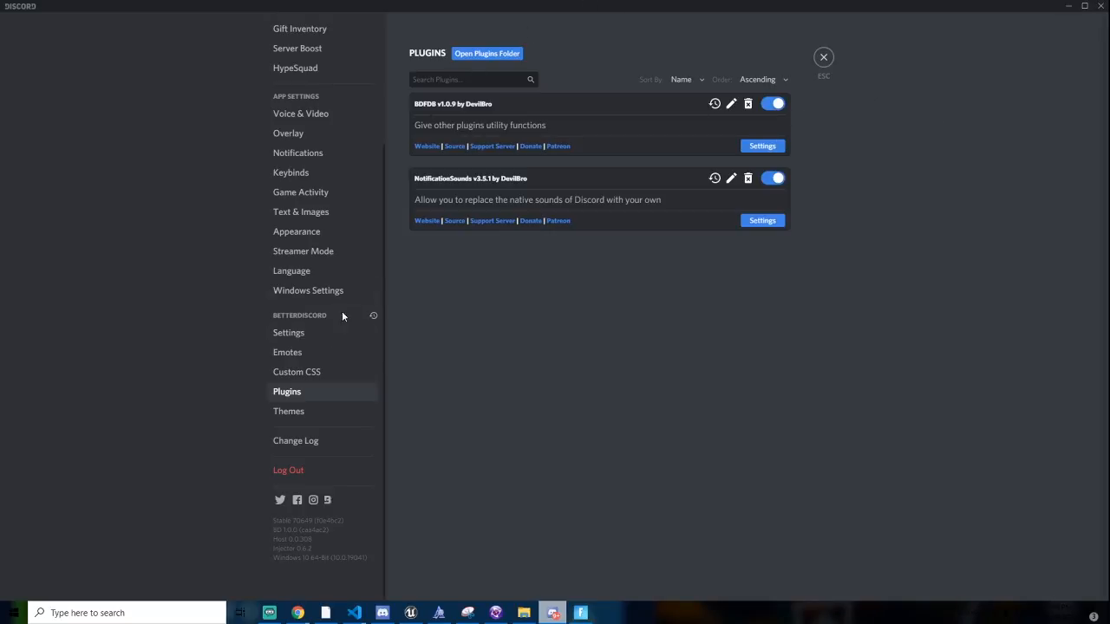
mouse_move(529, 182)
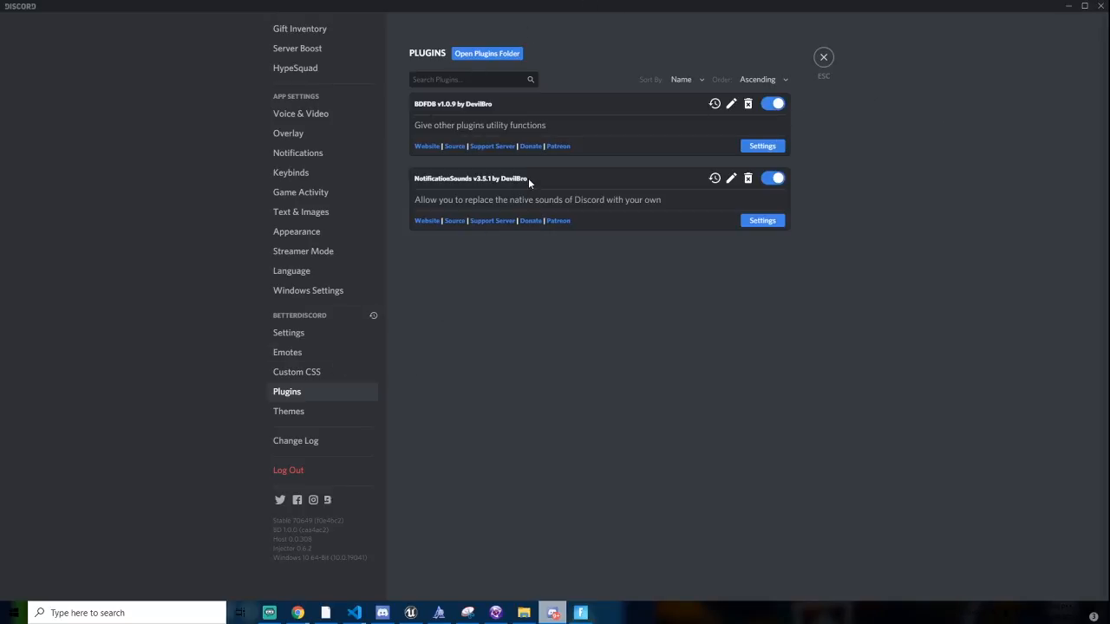
double_click(471, 179)
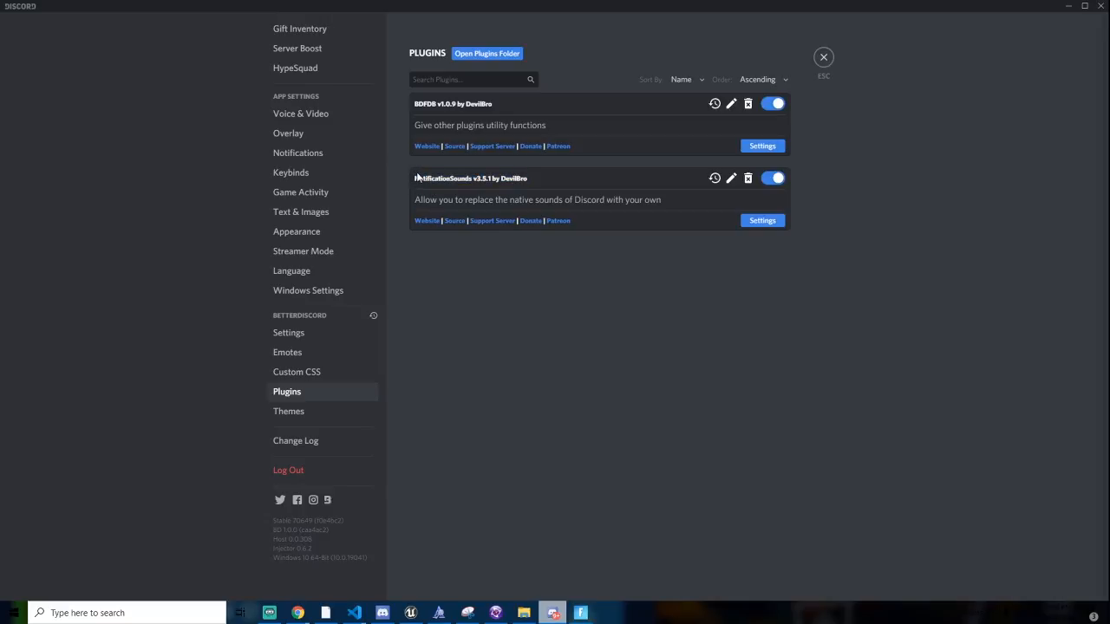
mouse_move(1085, 583)
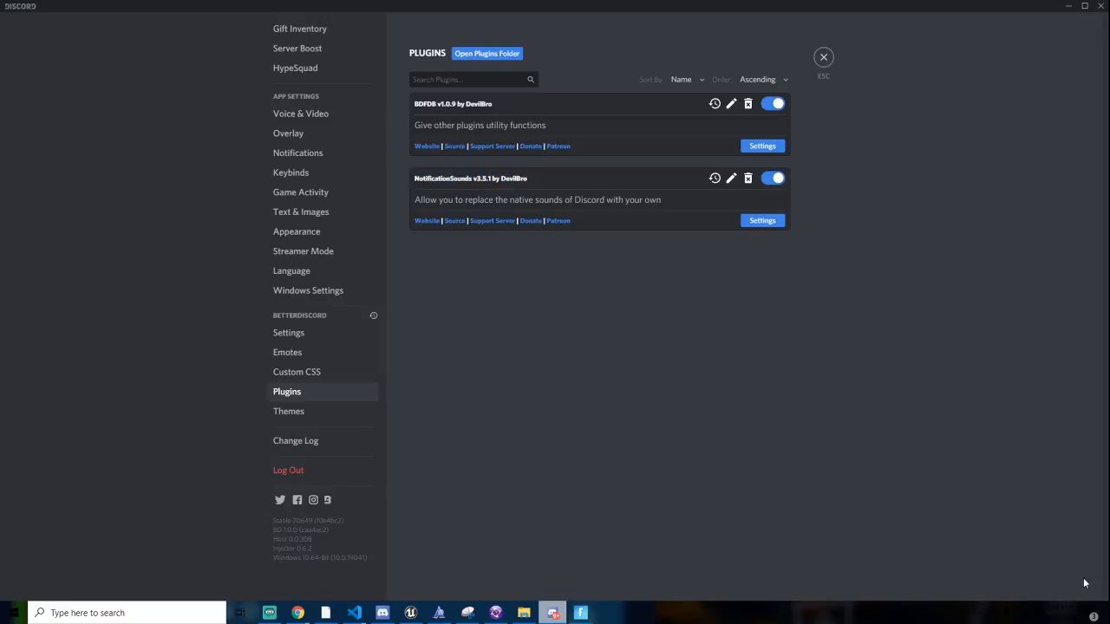
mouse_move(940, 600)
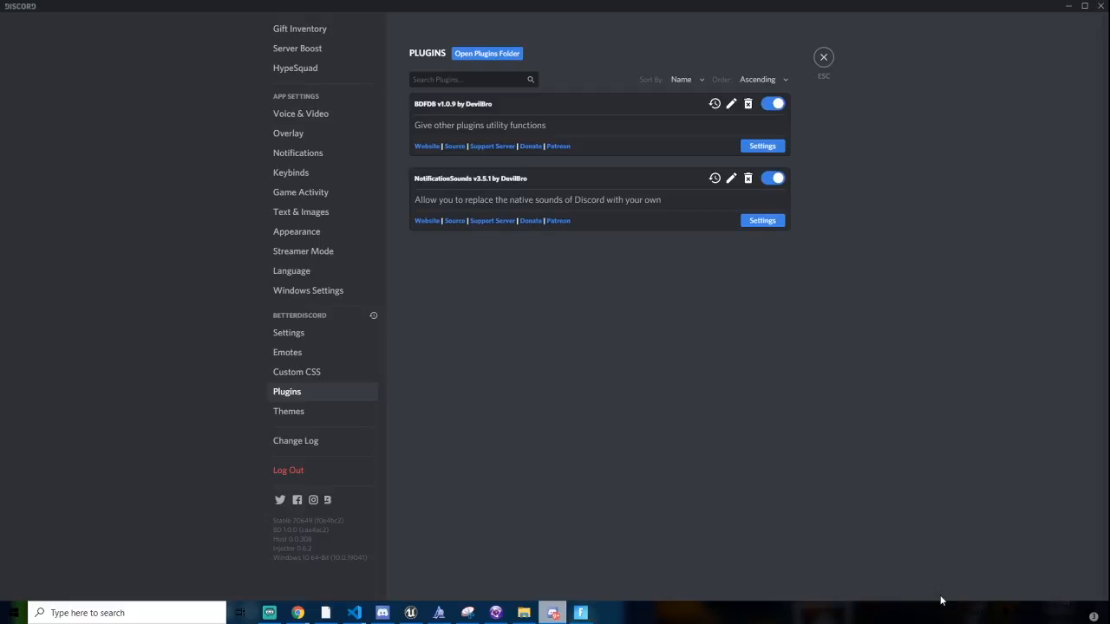
mouse_move(991, 618)
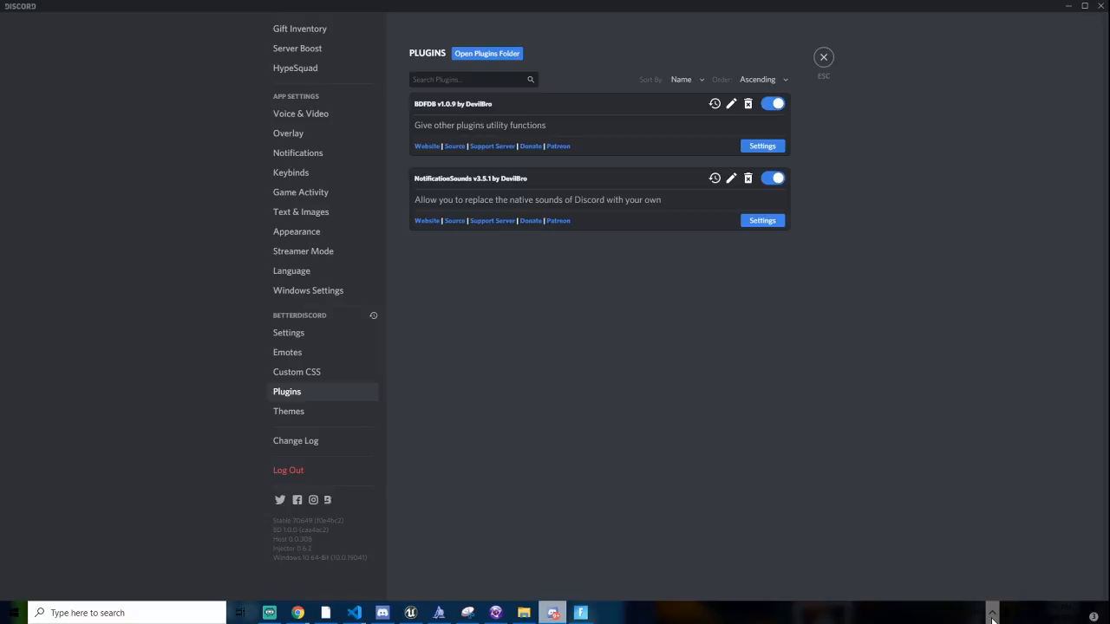
left_click(992, 612)
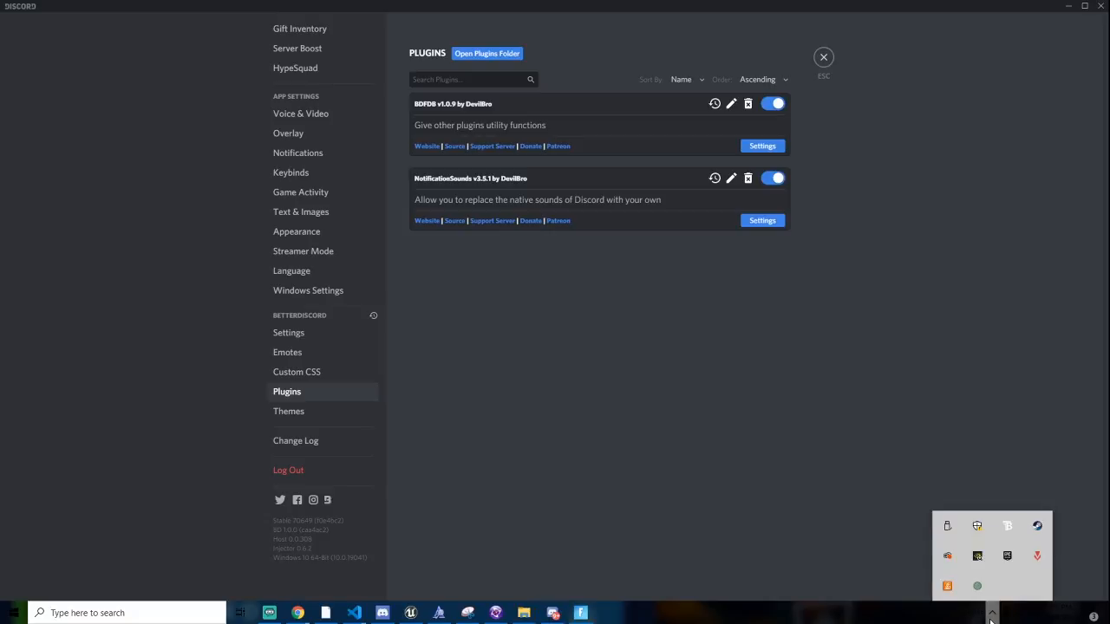
mouse_move(977, 585)
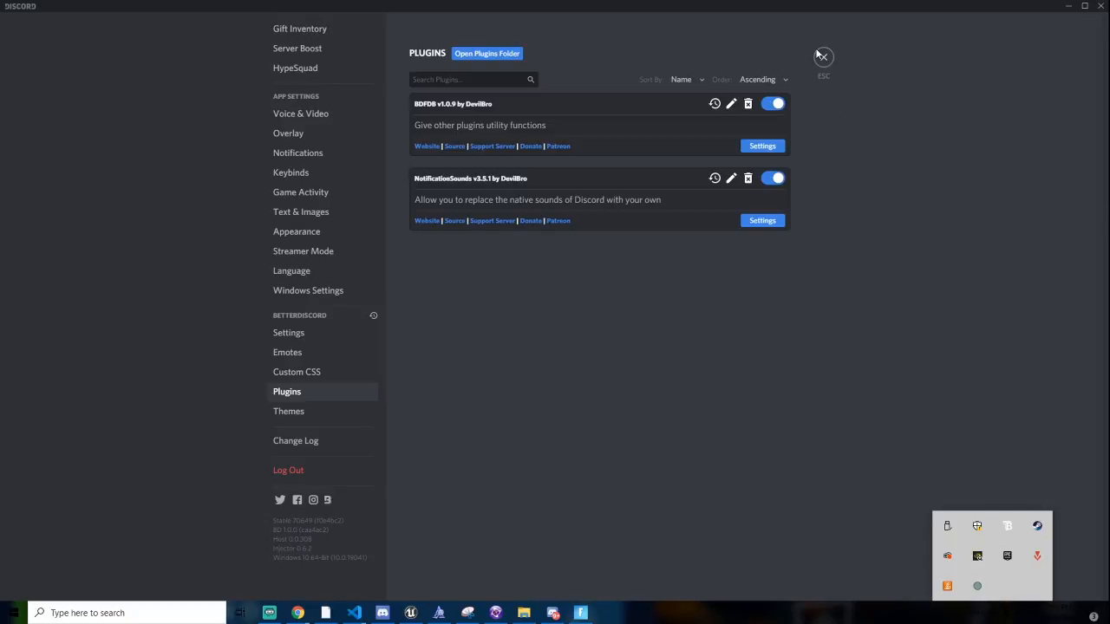
Close settings to the test channel and open Discord's tray menu showing Quit Discord.
left_click(821, 56)
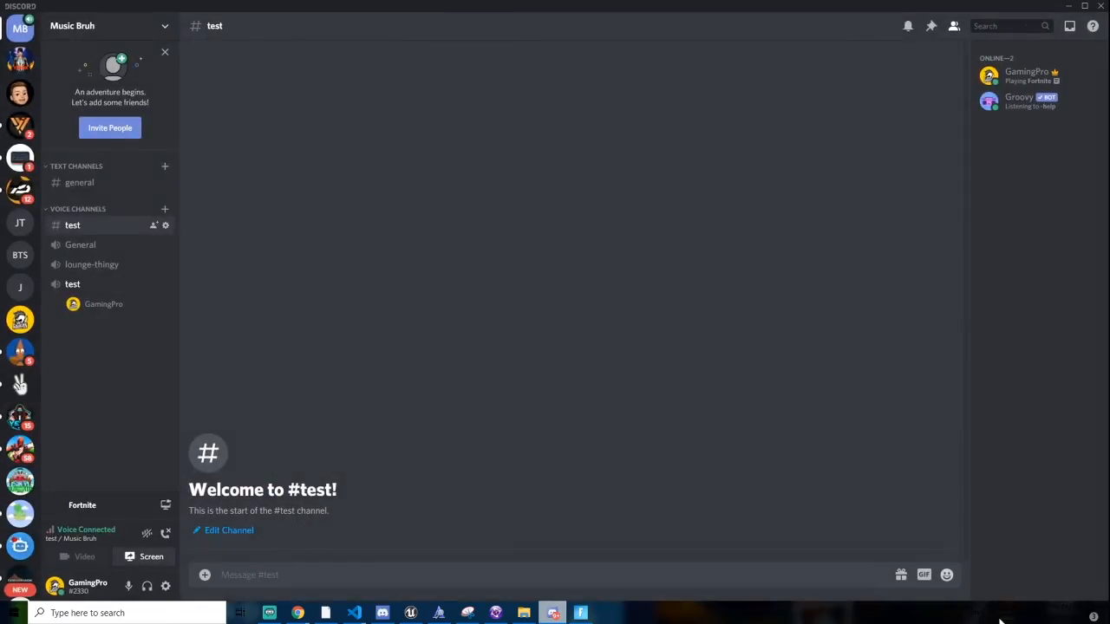
left_click(946, 574)
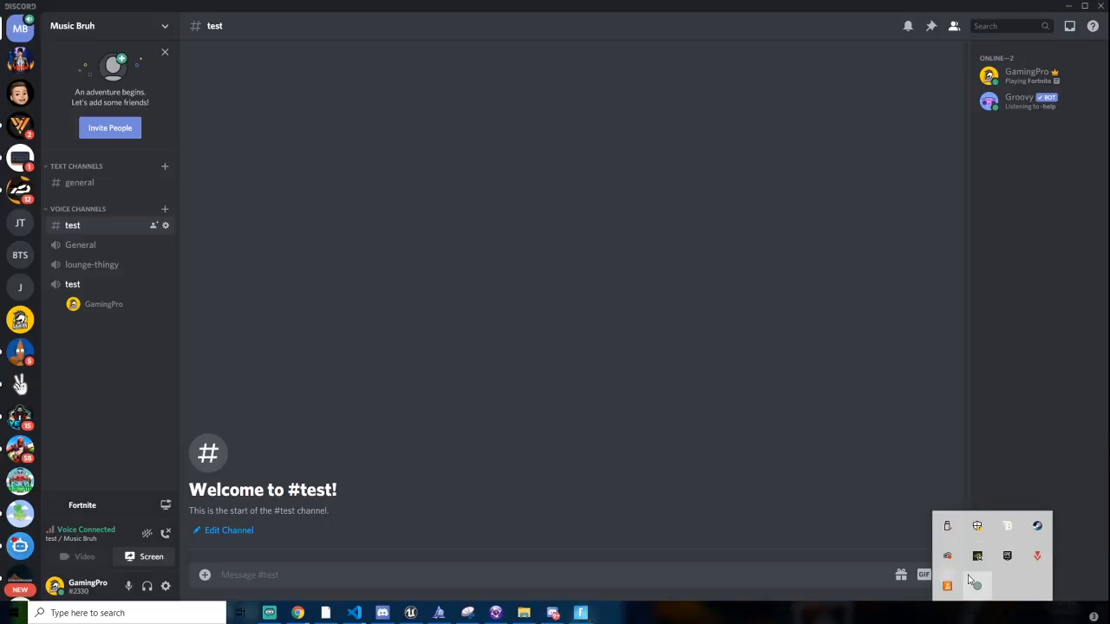
mouse_move(974, 587)
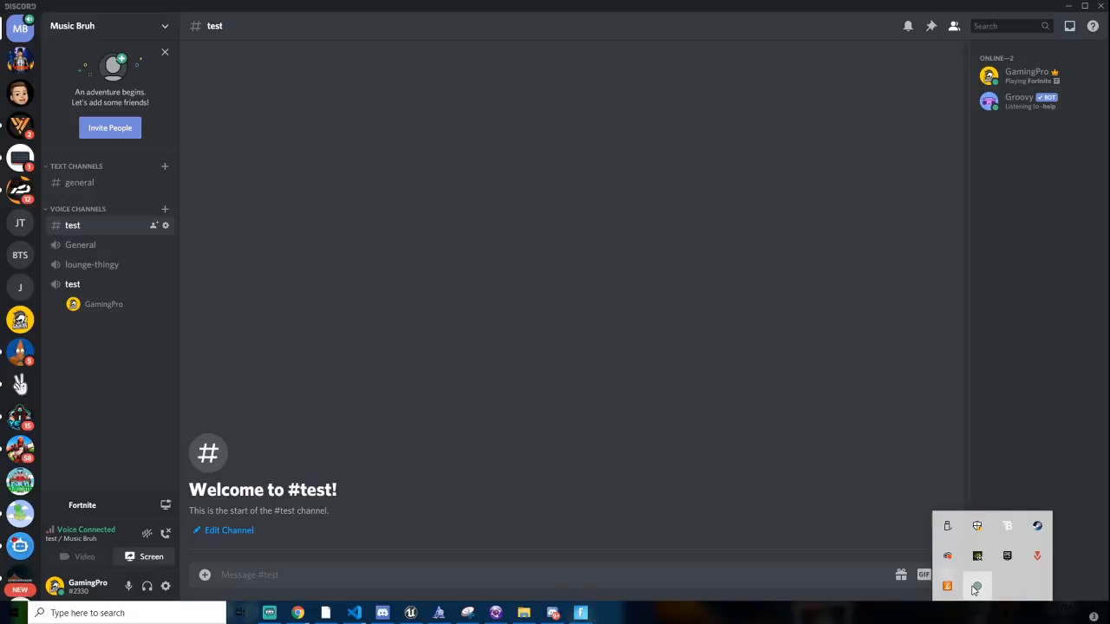
right_click(971, 590)
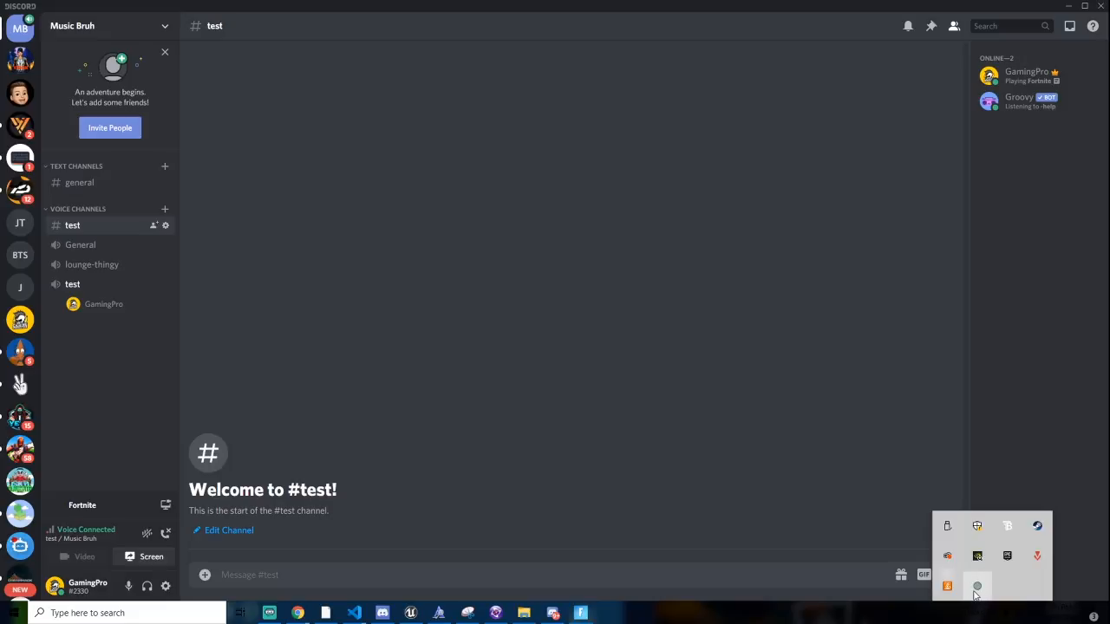
mouse_move(984, 592)
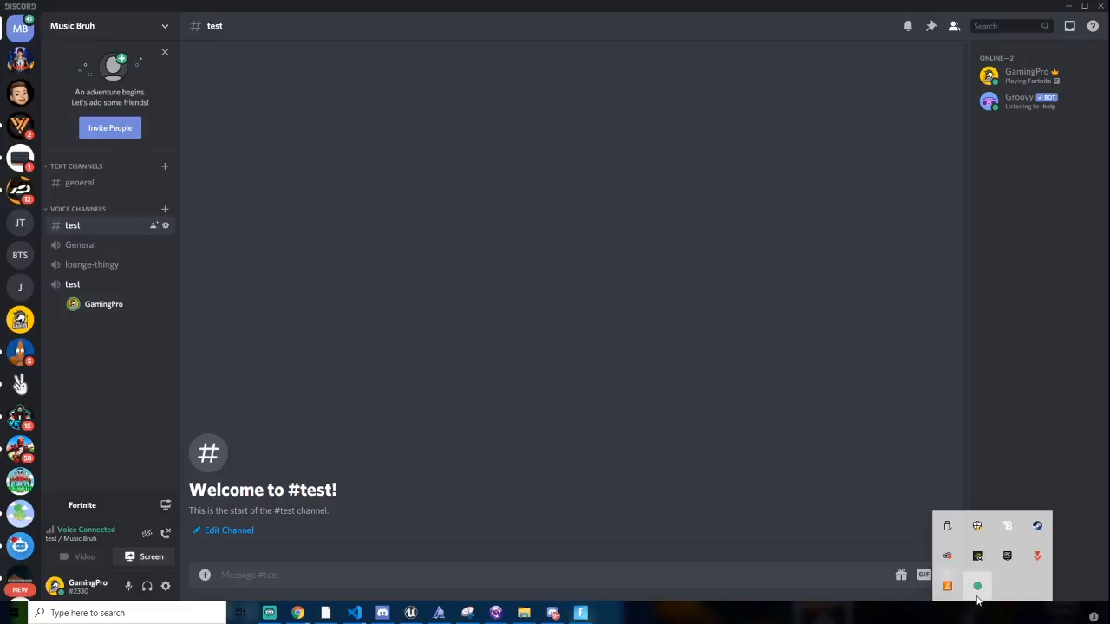
right_click(977, 587)
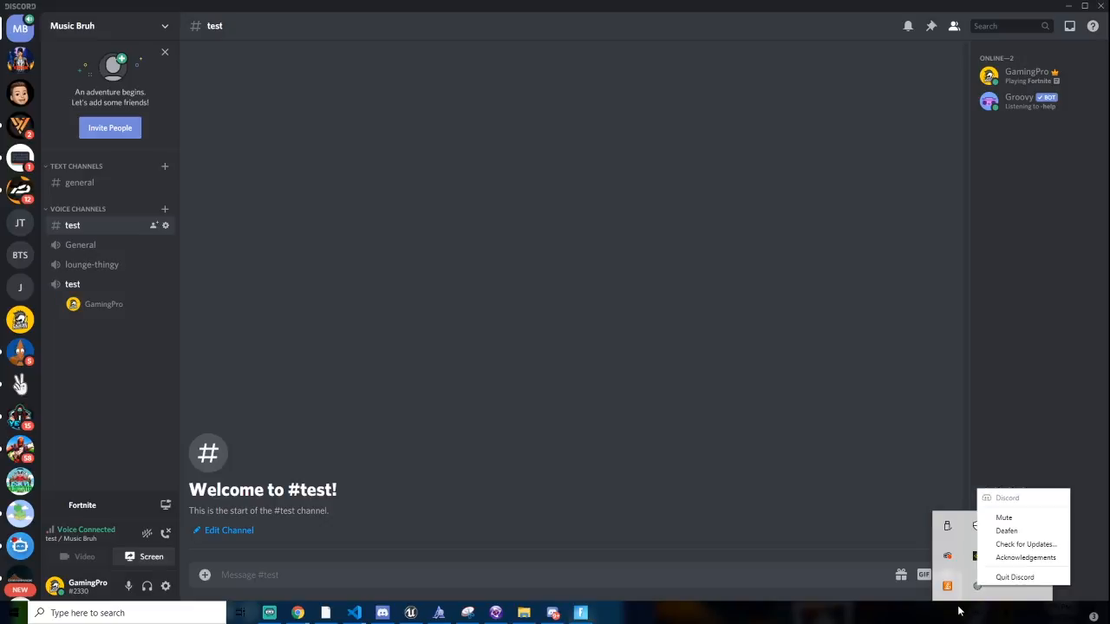
mouse_move(1015, 576)
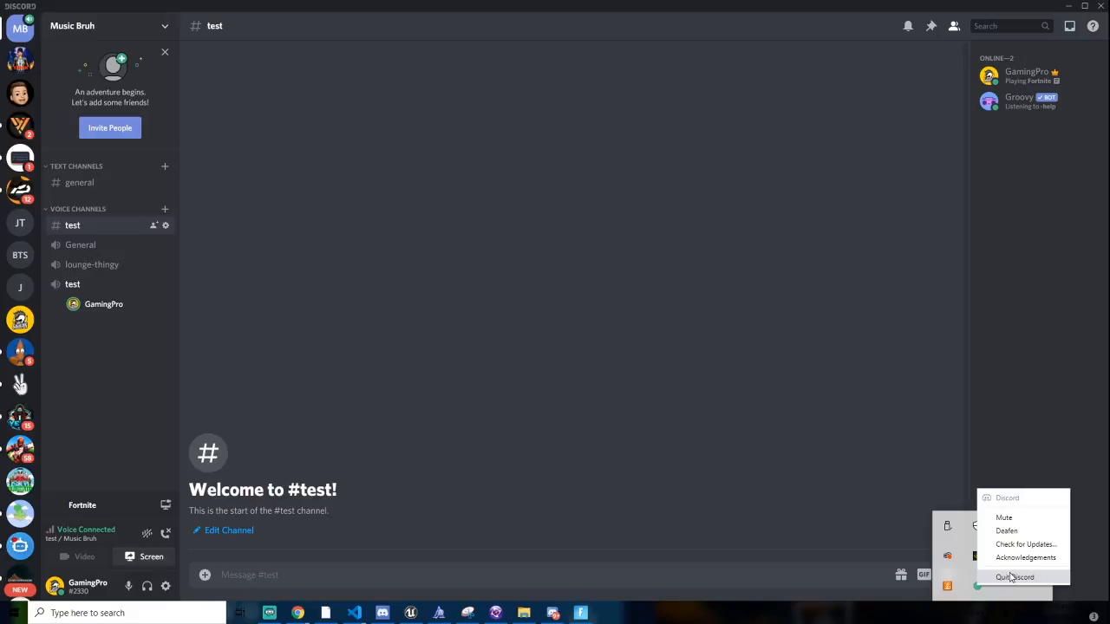
mouse_move(1083, 6)
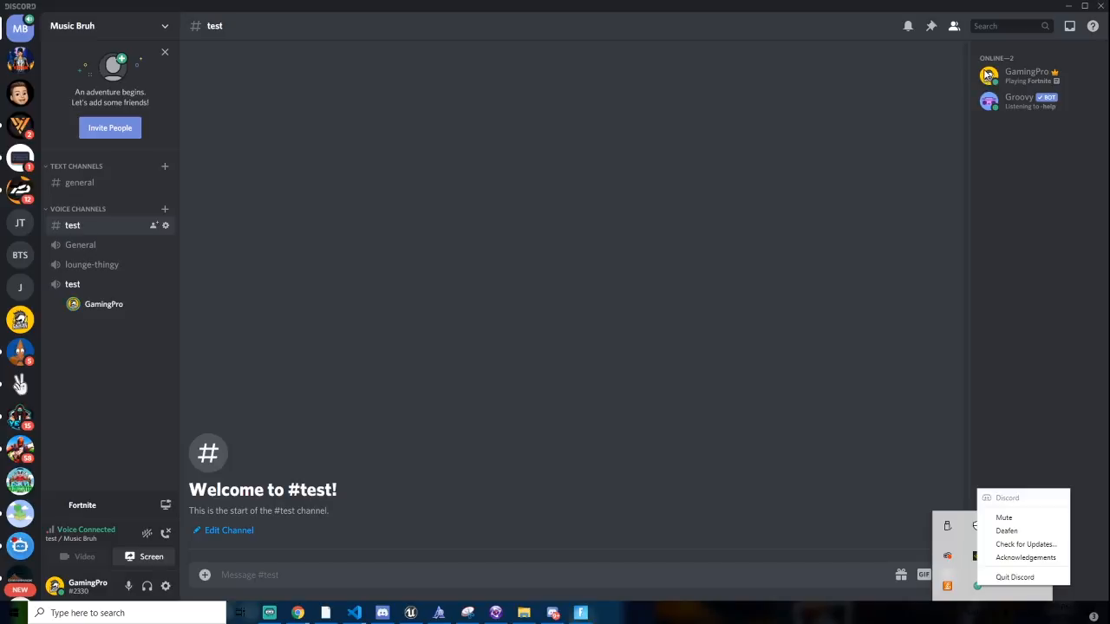
mouse_move(1015, 576)
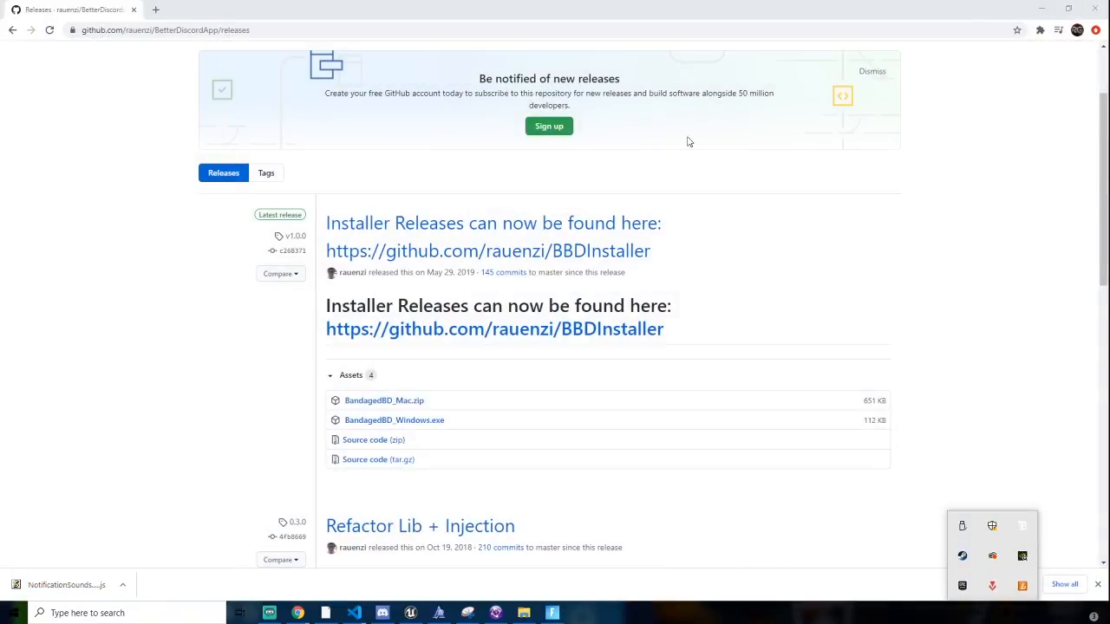
mouse_move(693, 458)
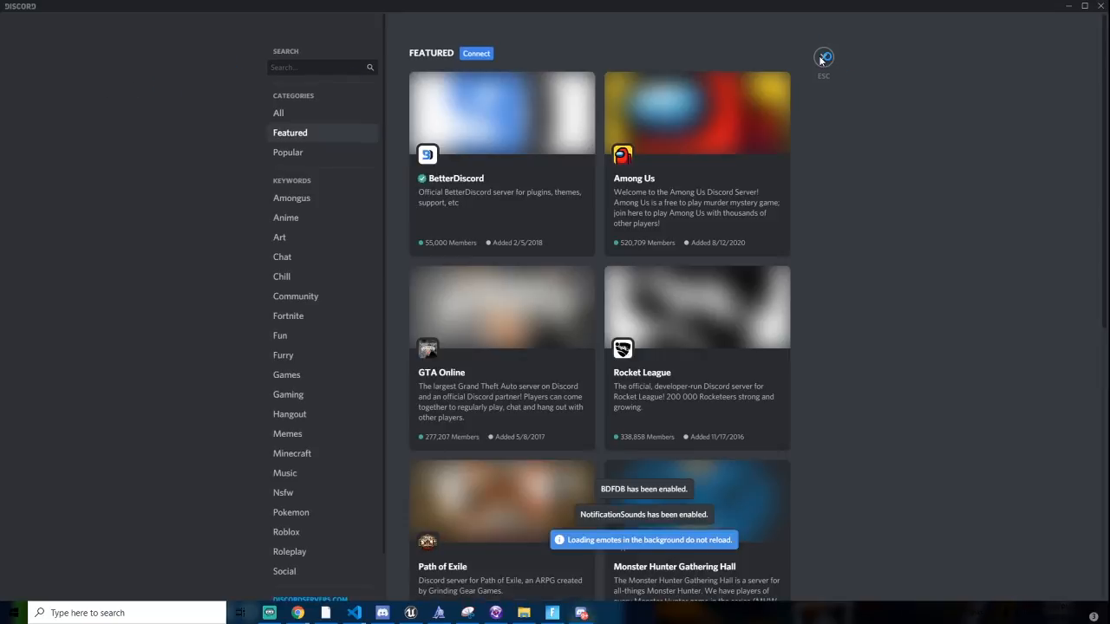
Relaunch Discord and scroll through the Featured server discovery page.
left_click(822, 57)
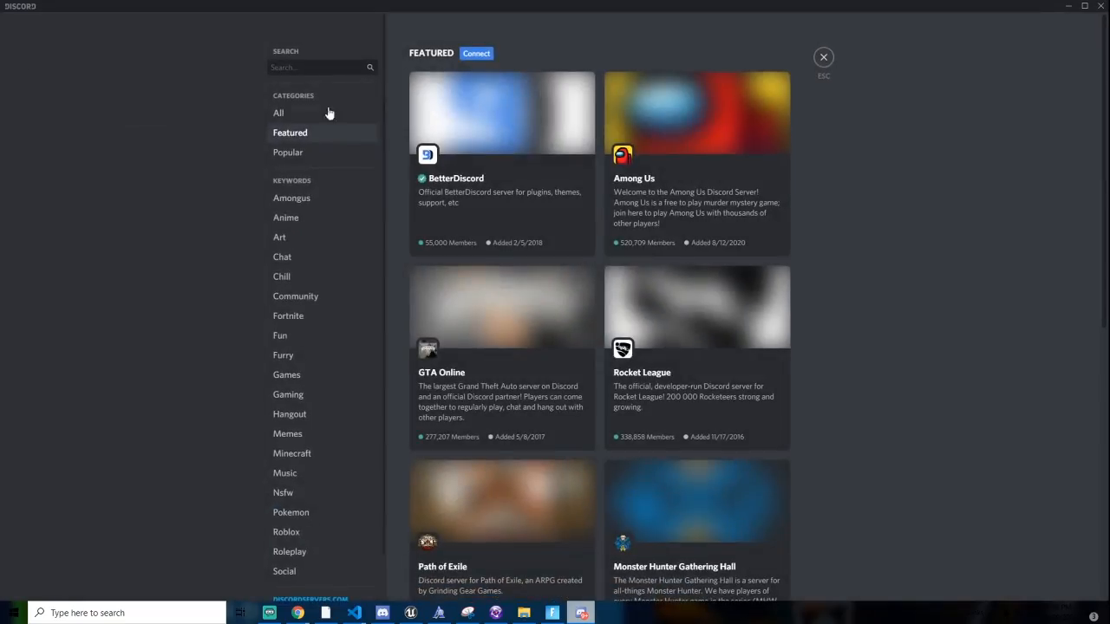
scroll("down", 3)
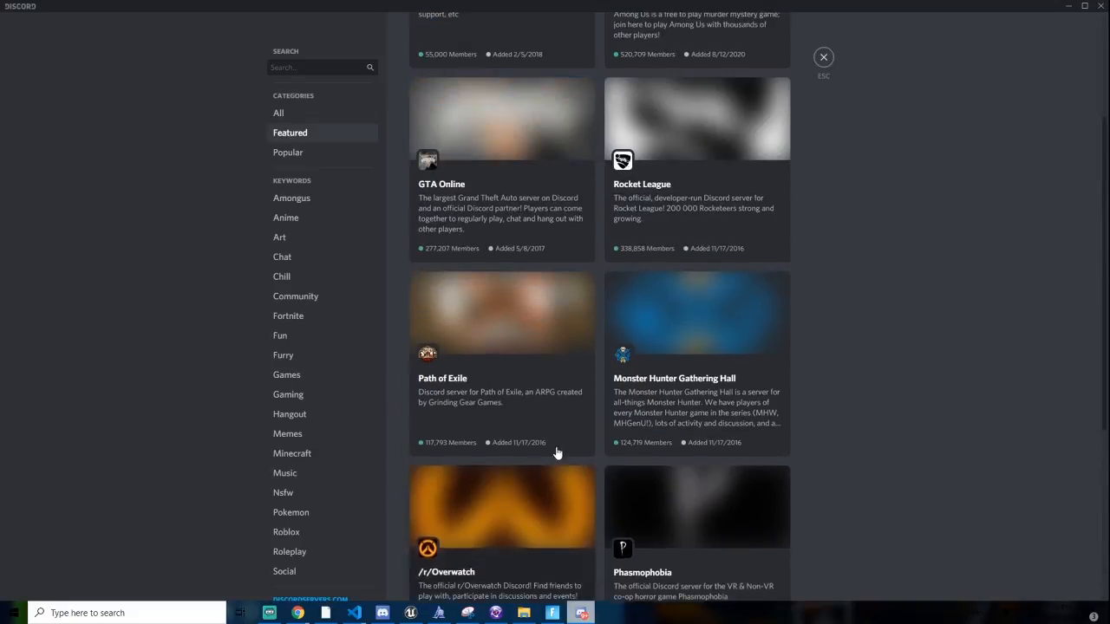
scroll("up", 3)
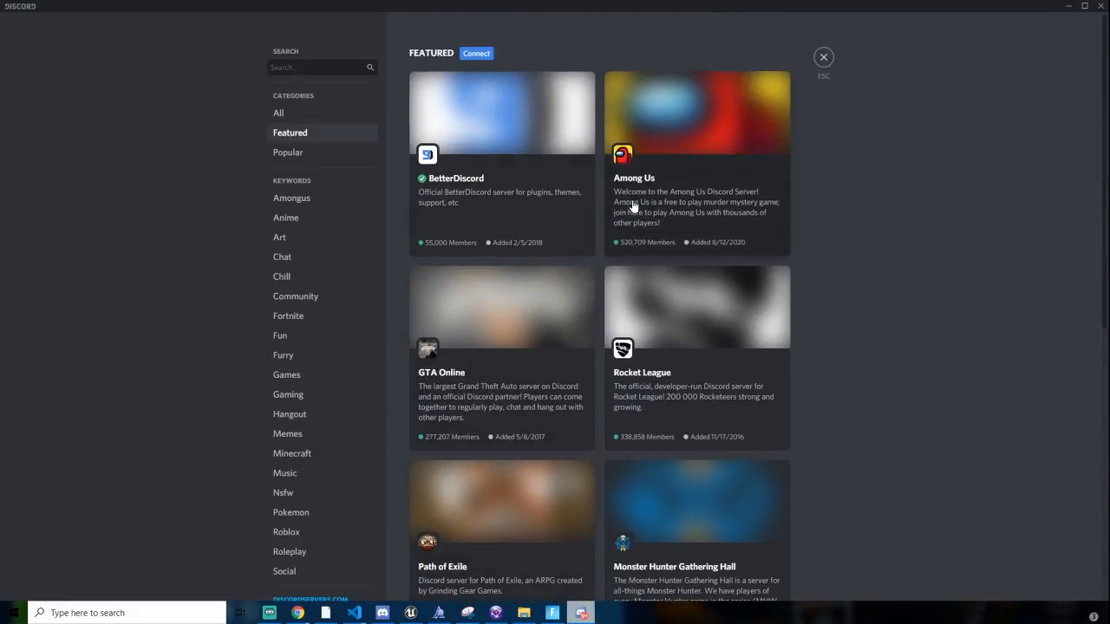
mouse_move(618, 503)
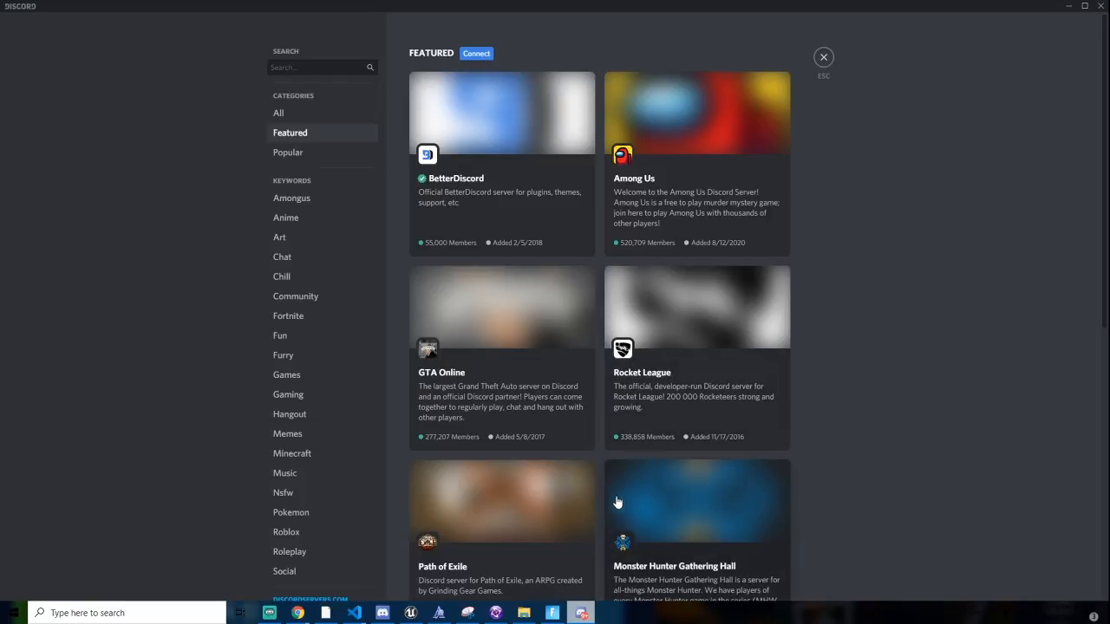
mouse_move(569, 458)
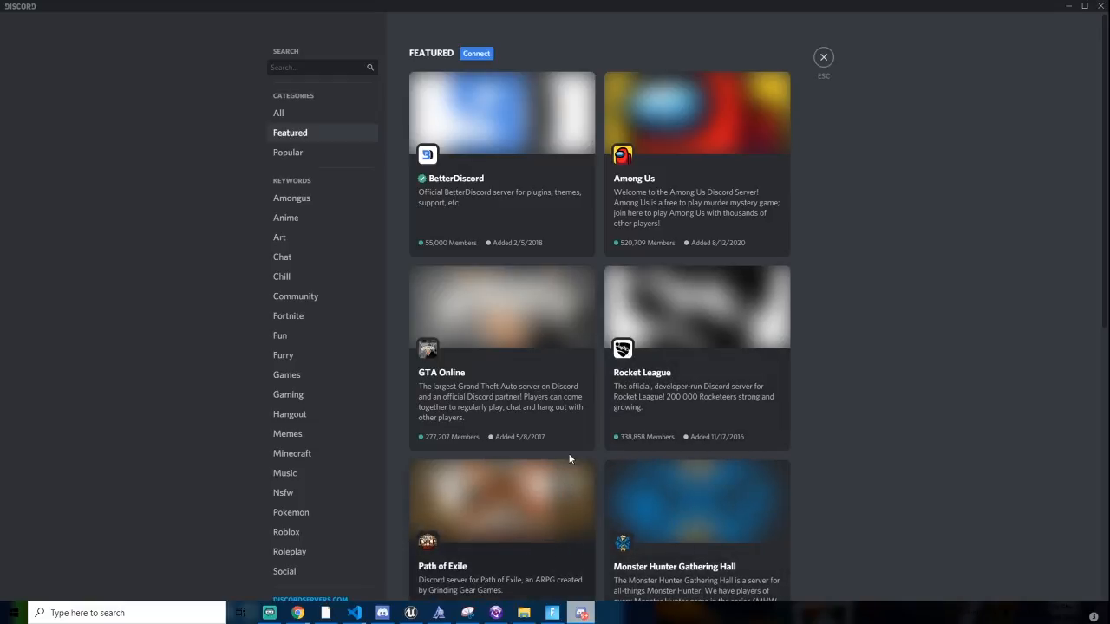
mouse_move(822, 57)
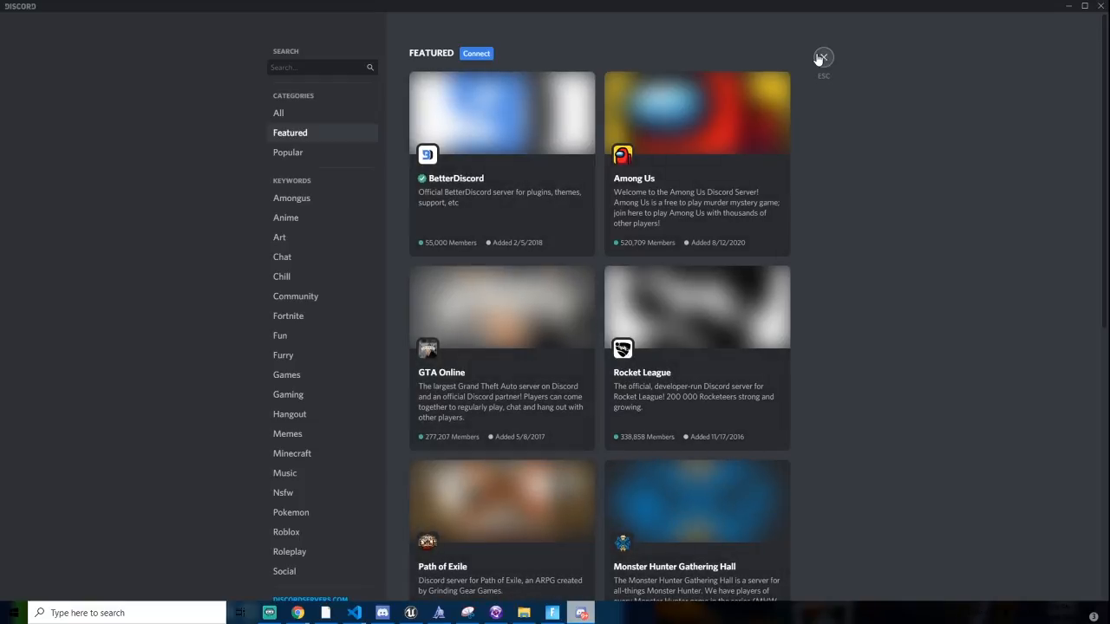
left_click(822, 58)
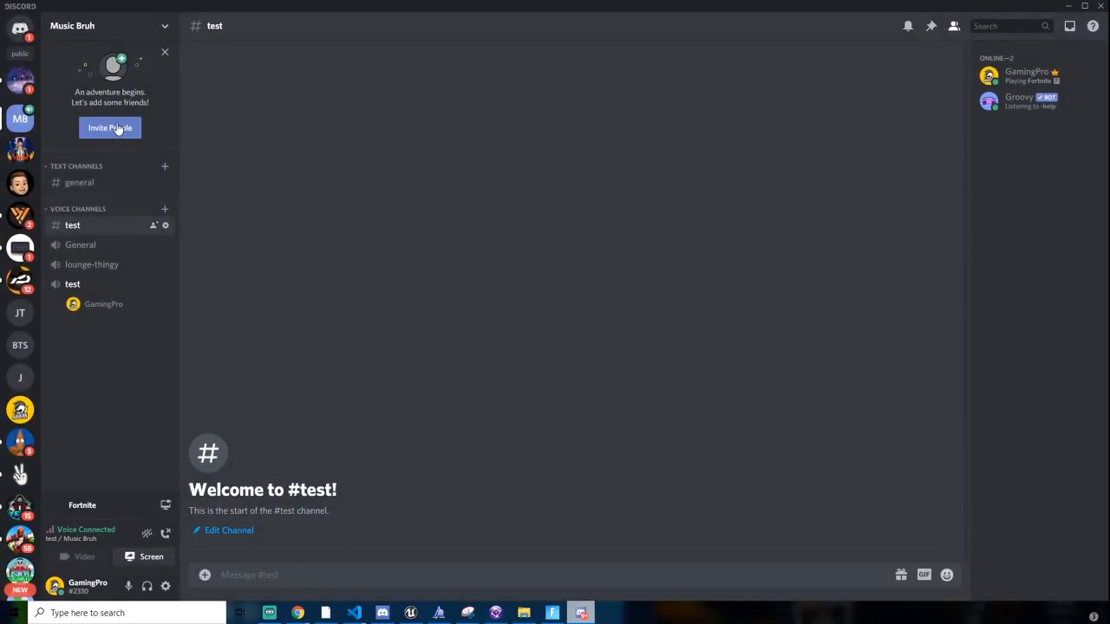
mouse_move(479, 215)
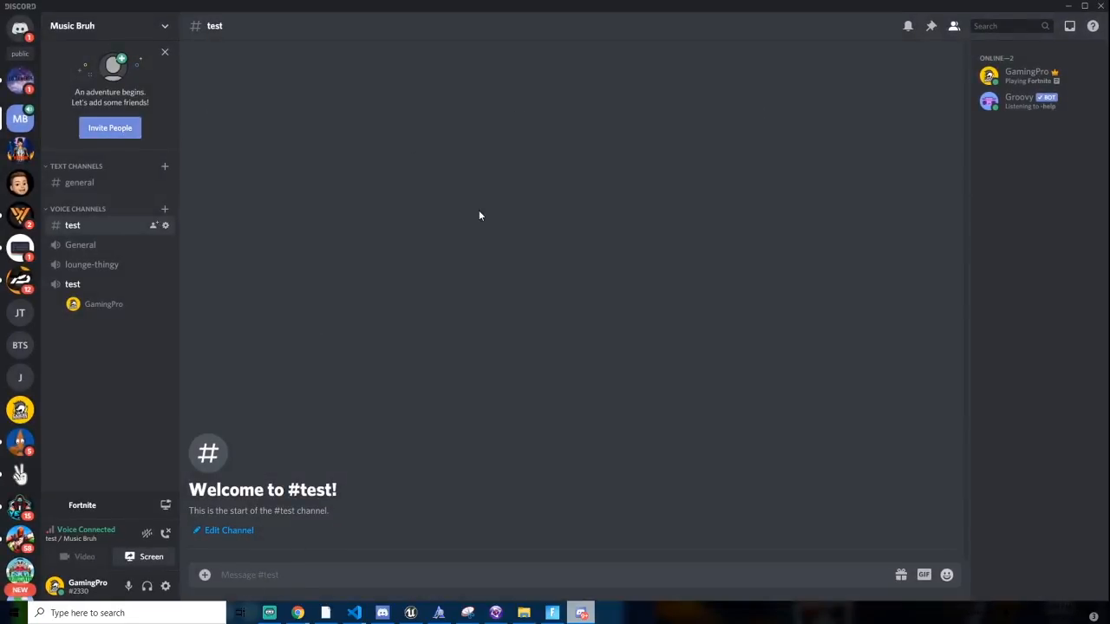
mouse_move(517, 267)
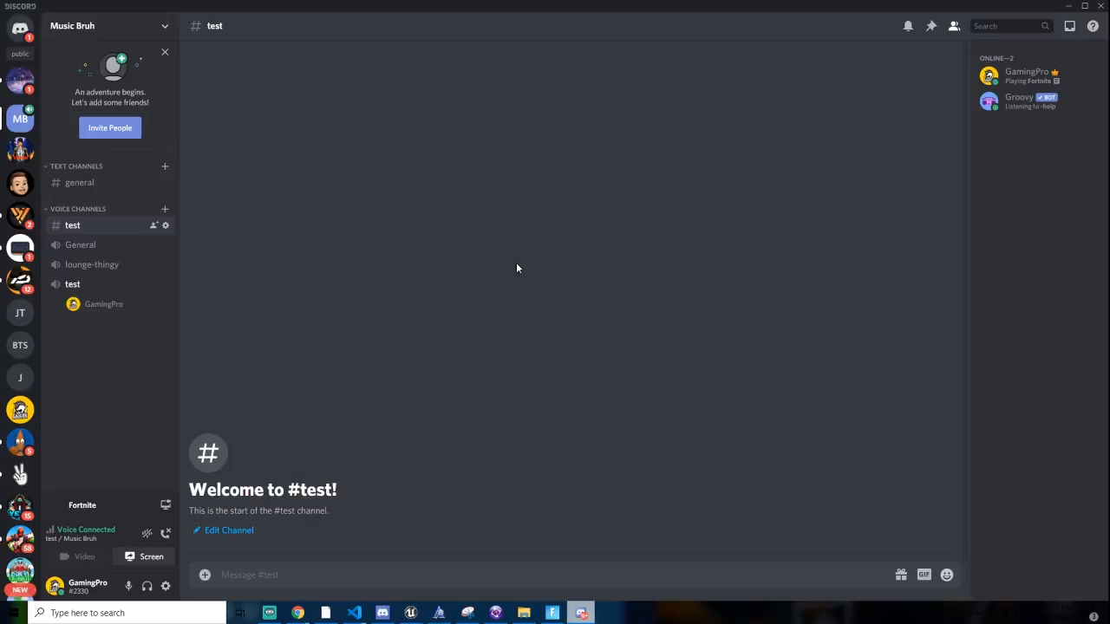
mouse_move(473, 223)
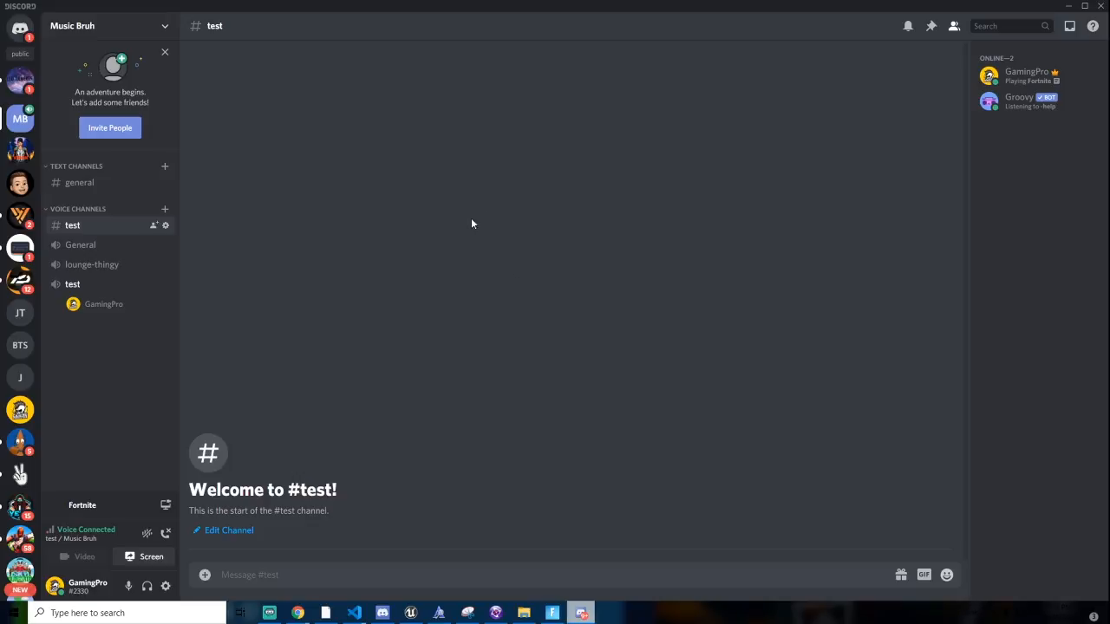
mouse_move(467, 205)
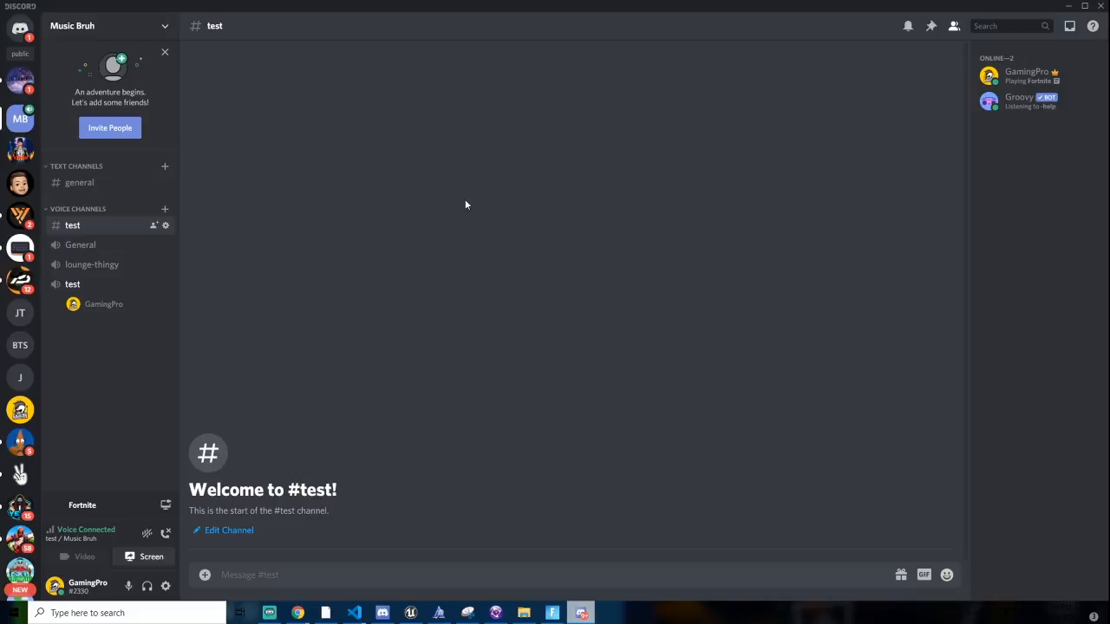
mouse_move(299, 484)
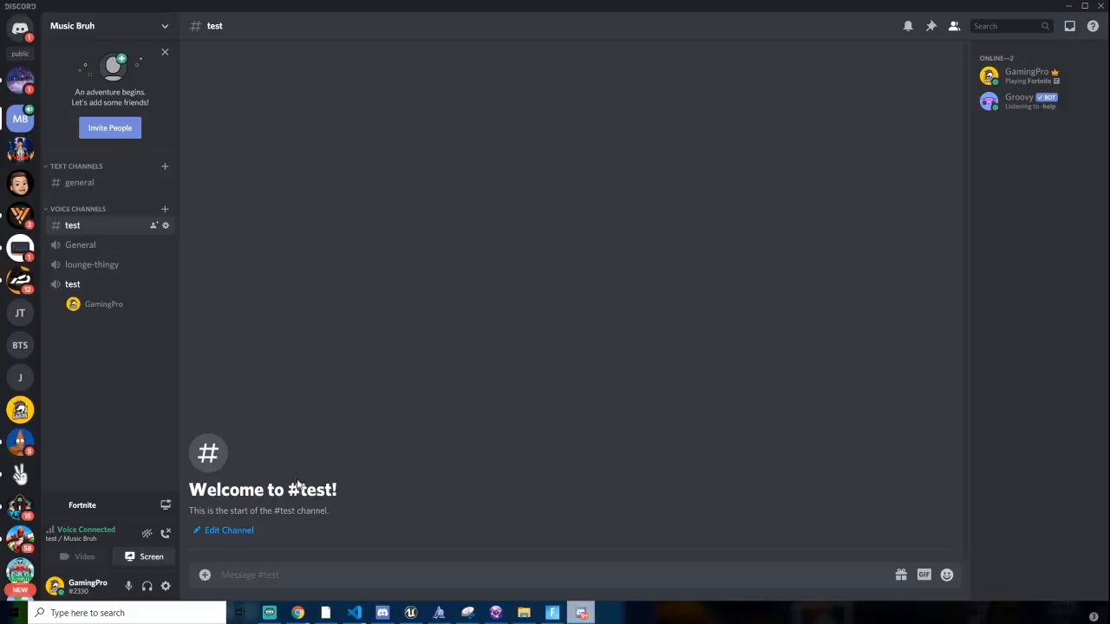
mouse_move(618, 281)
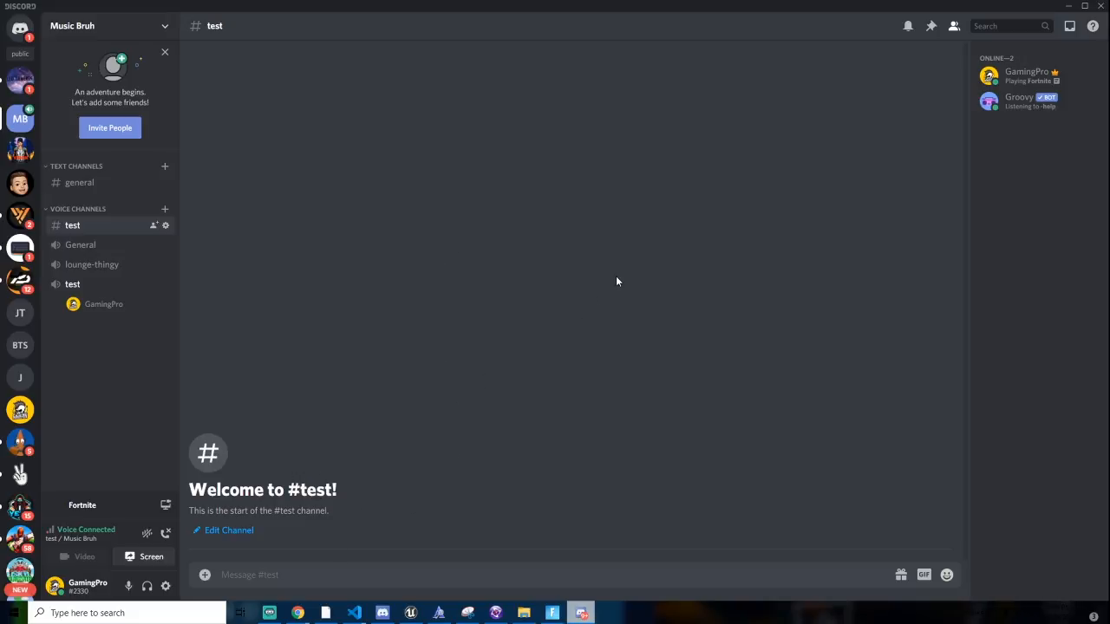
mouse_move(274, 464)
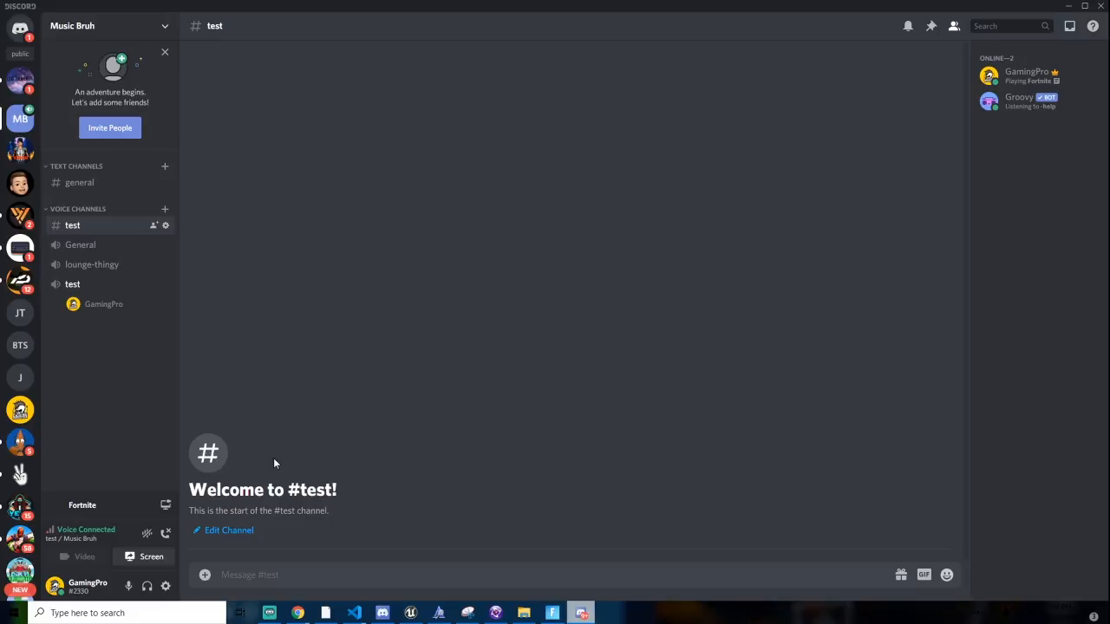
In BetterDiscord Plugins, switch BDFDB and NotificationSounds off, then both back on.
left_click(166, 586)
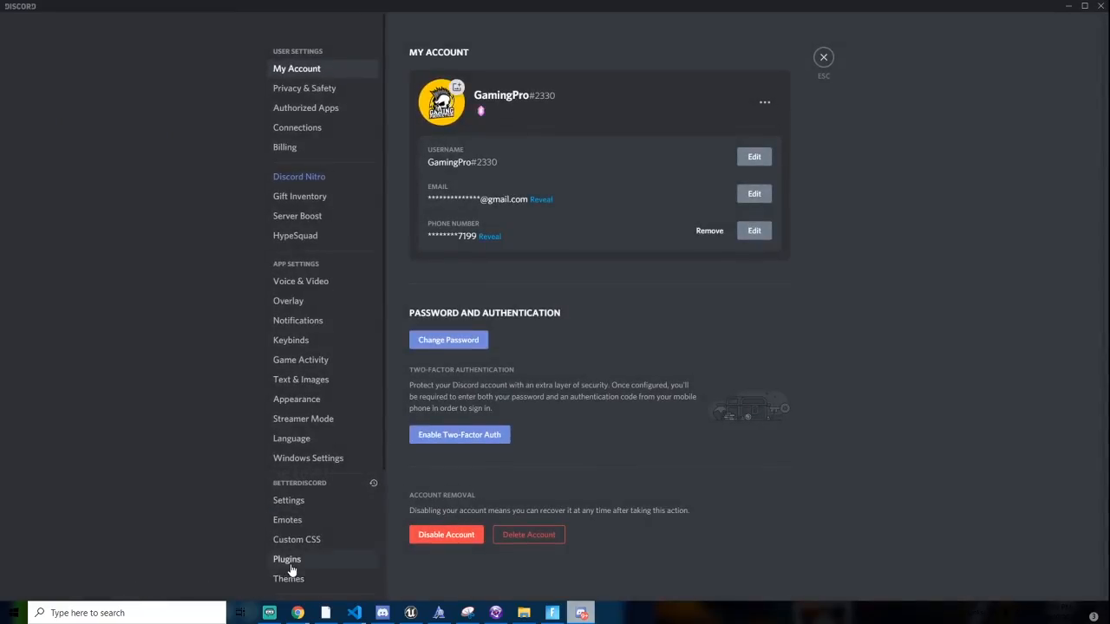
left_click(287, 559)
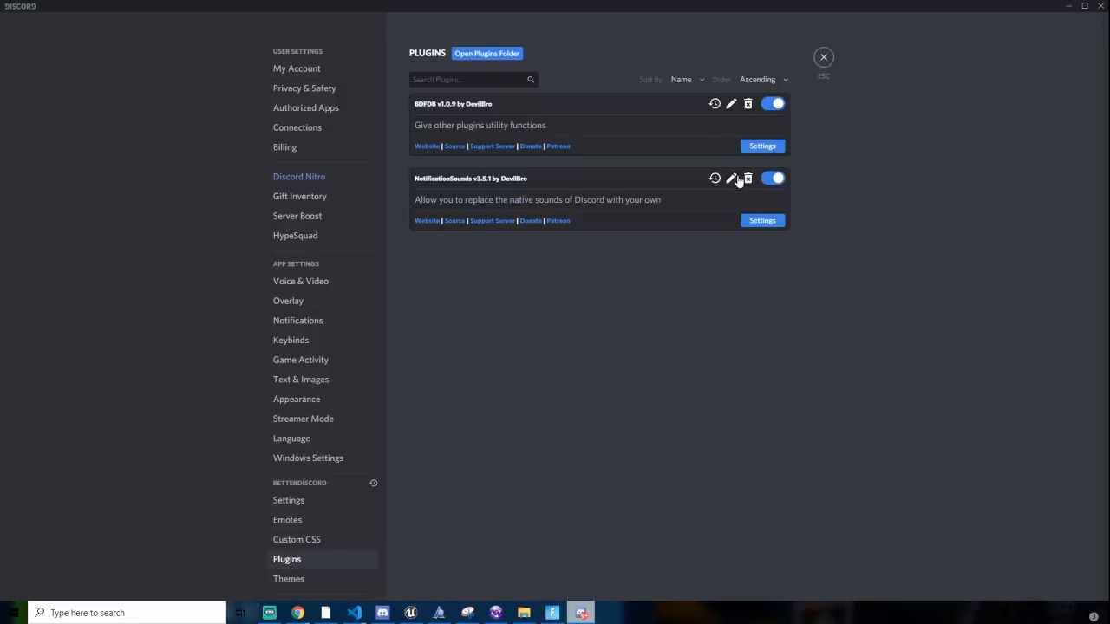
left_click(772, 103)
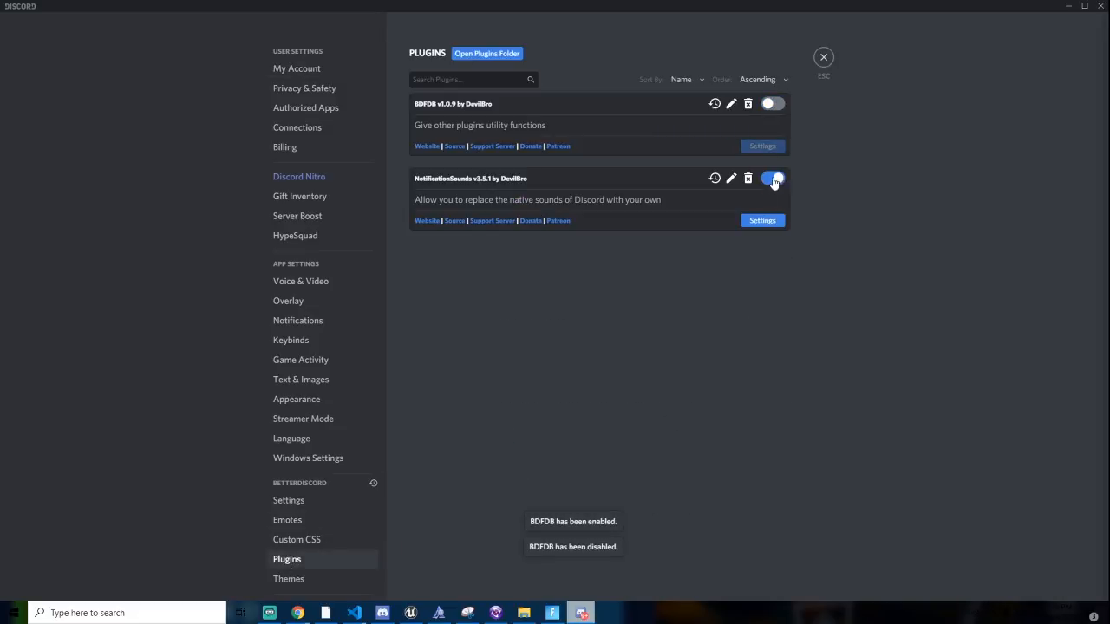
left_click(771, 178)
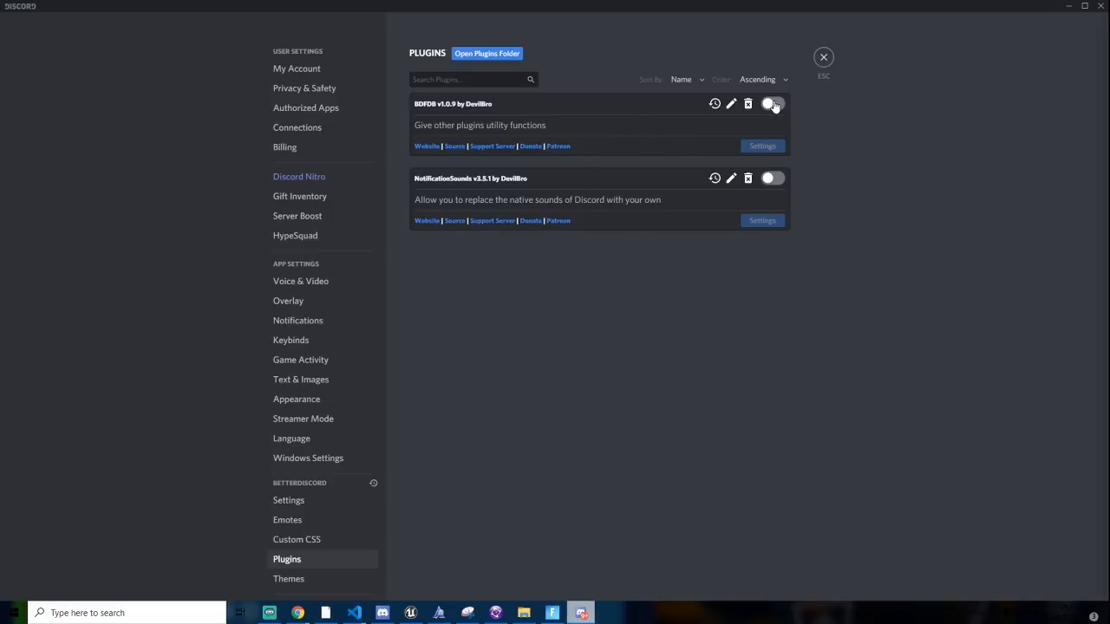
left_click(771, 103)
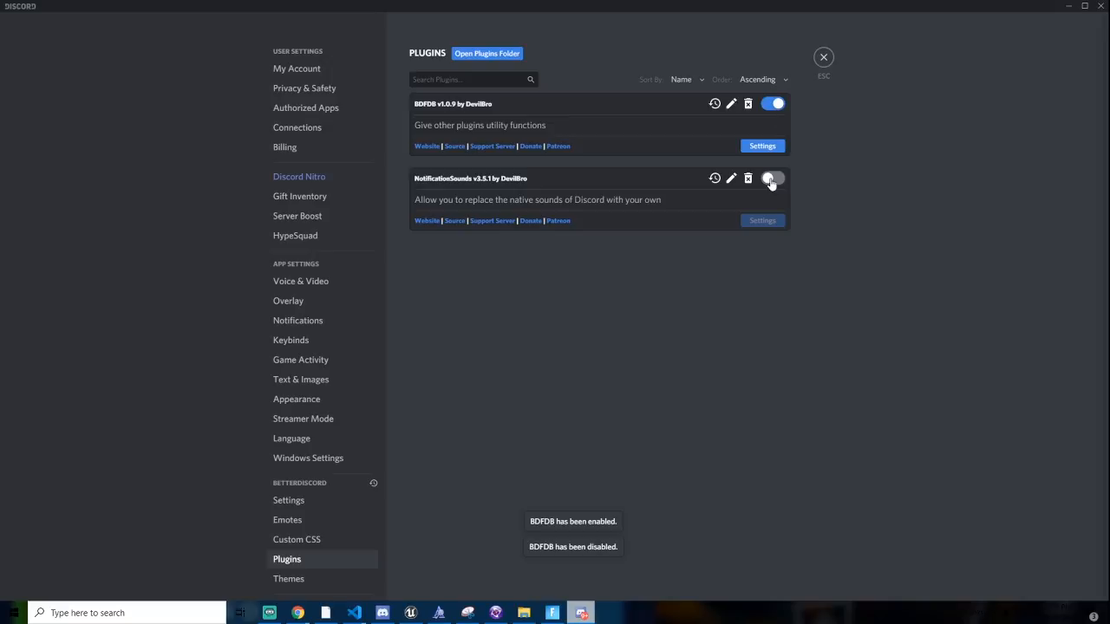
left_click(772, 177)
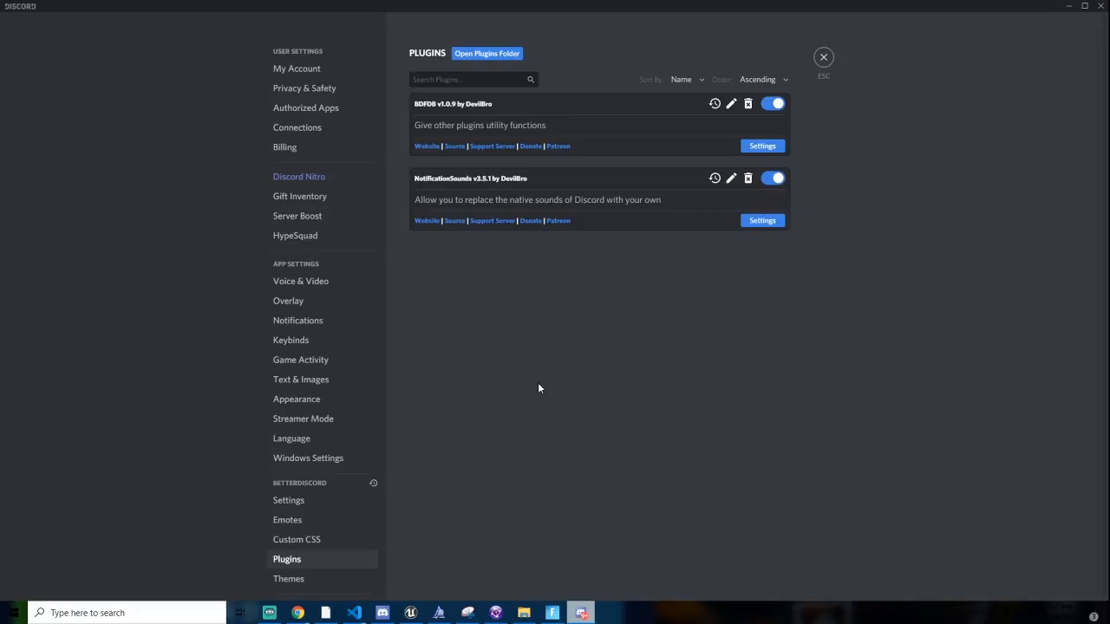
mouse_move(496, 101)
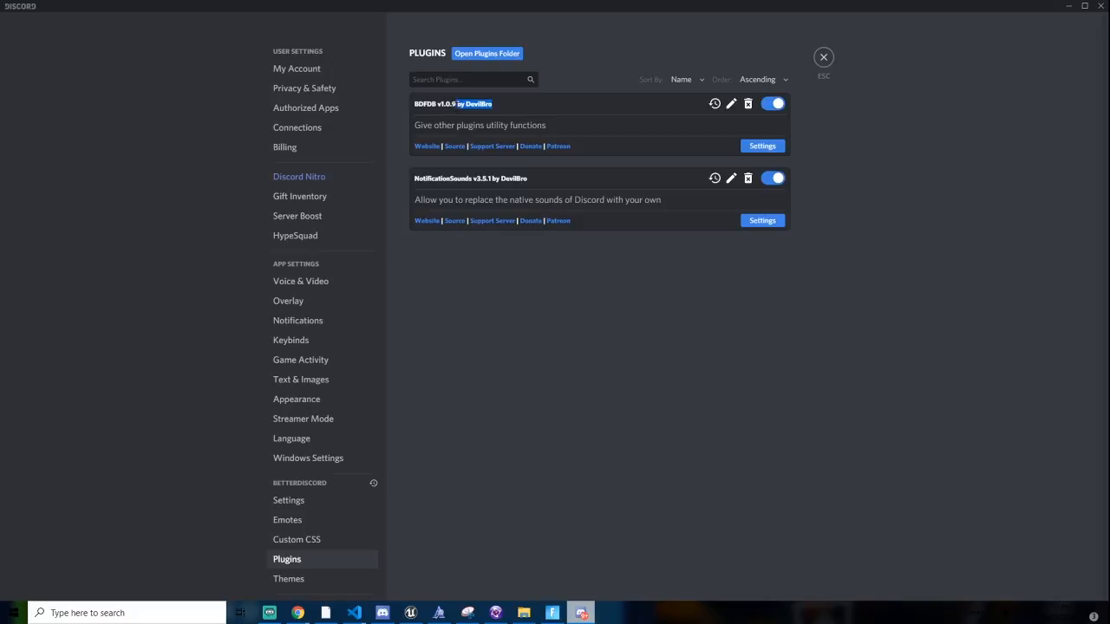
double_click(441, 103)
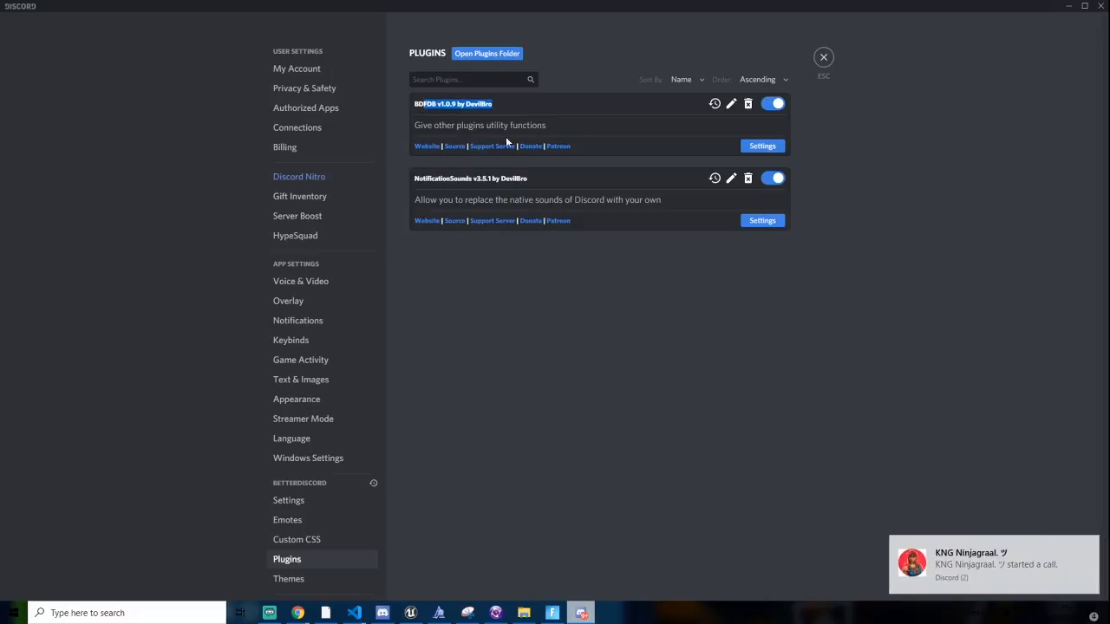
left_click(761, 146)
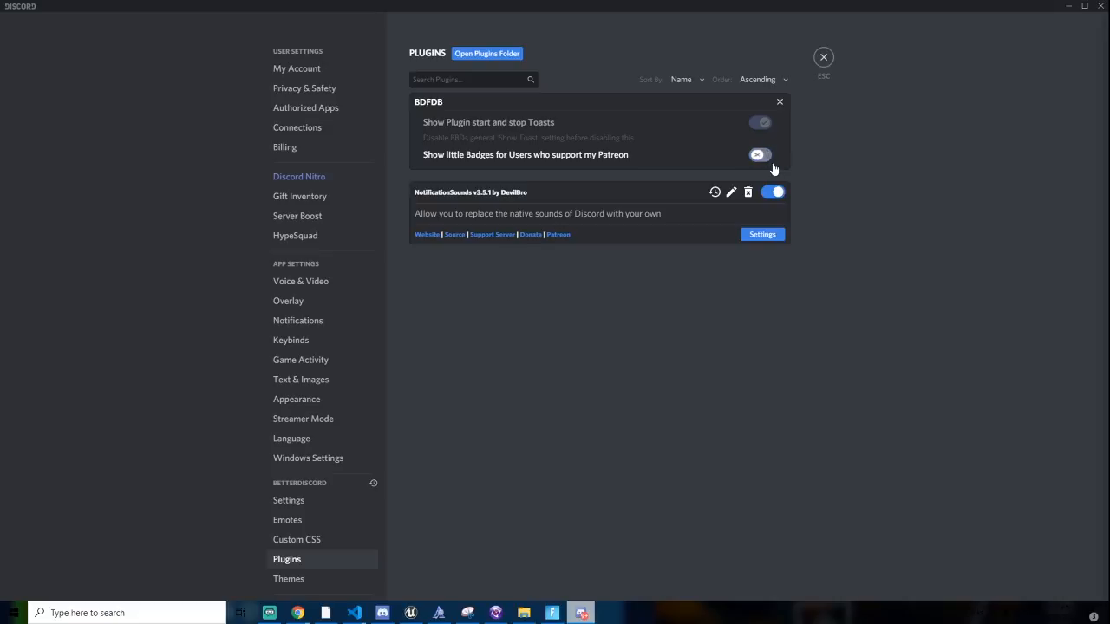
left_click(779, 101)
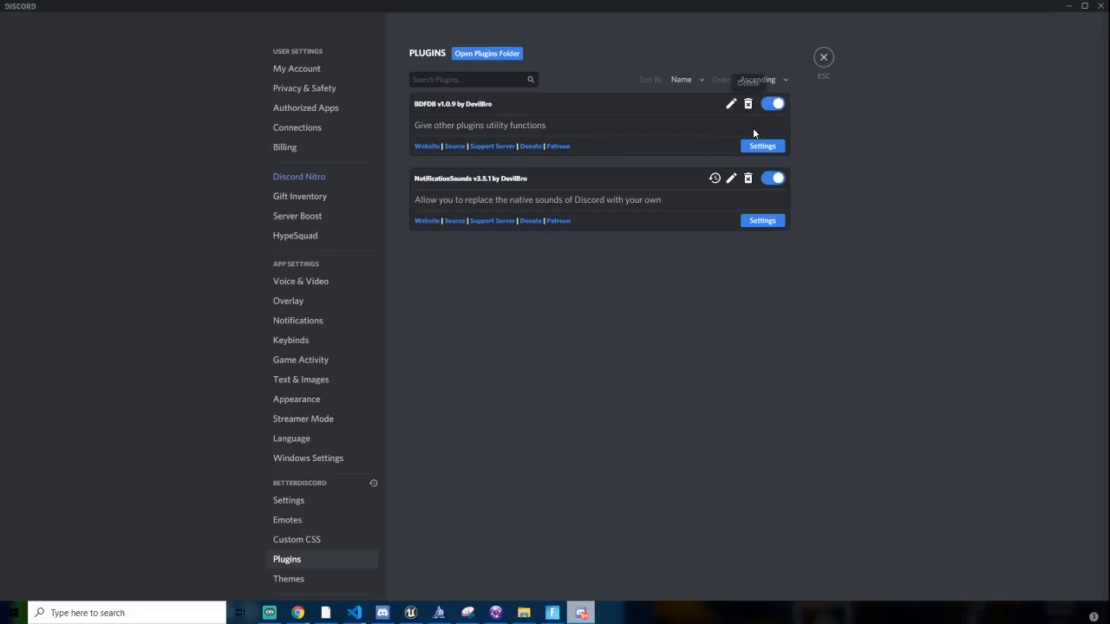
Fill the NotificationSounds new-sound form: category Test, name TestSound, source DISCORD_CALL.mp3.
left_click(761, 220)
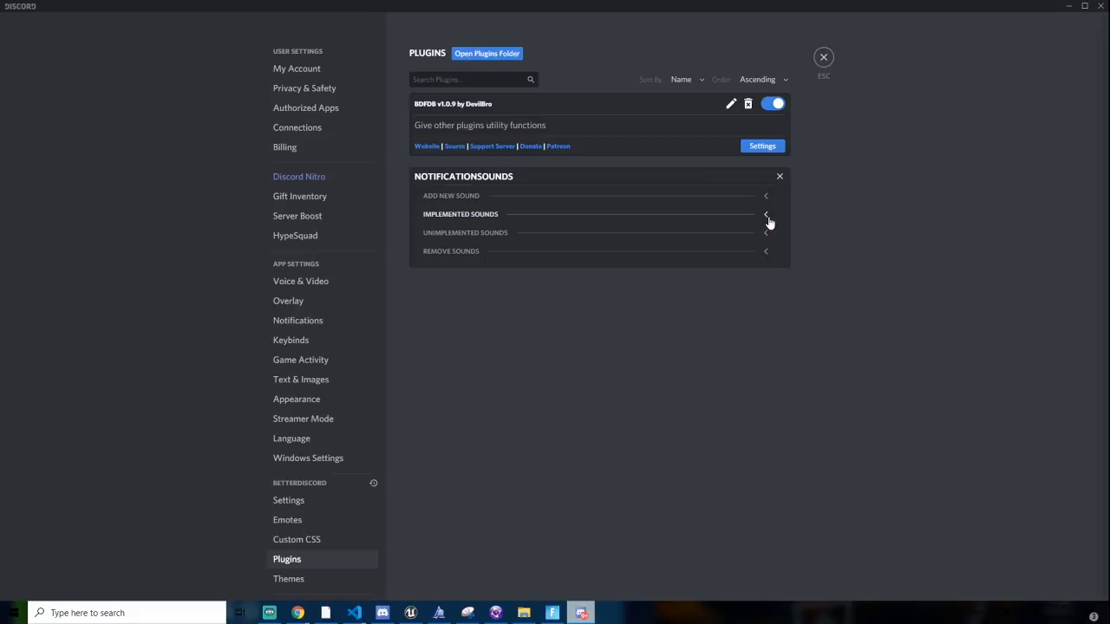
mouse_move(580, 209)
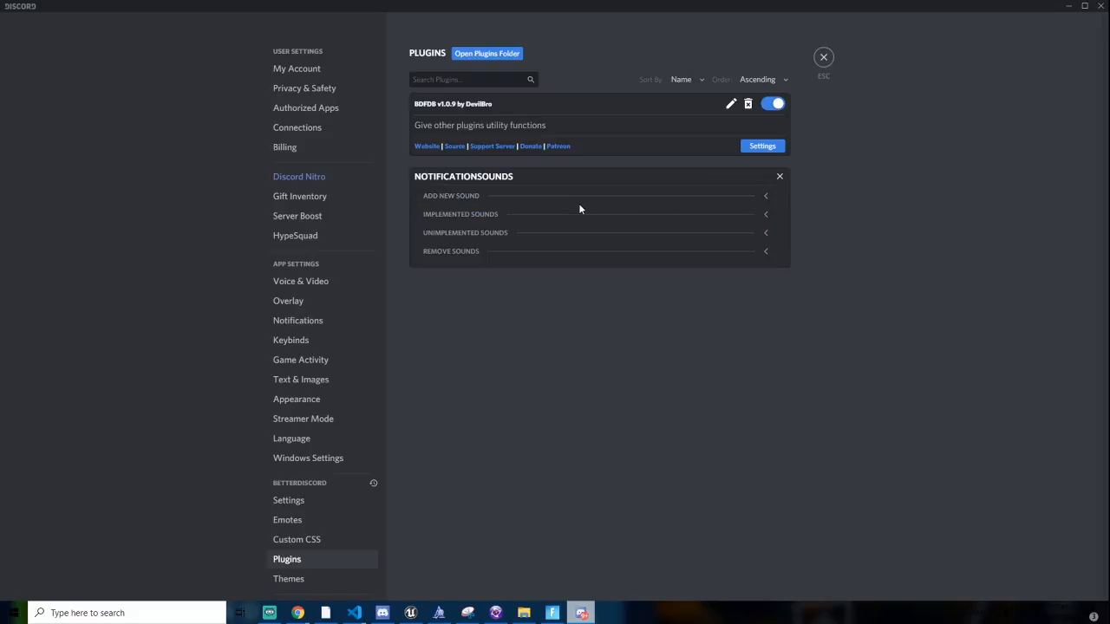
left_click(599, 195)
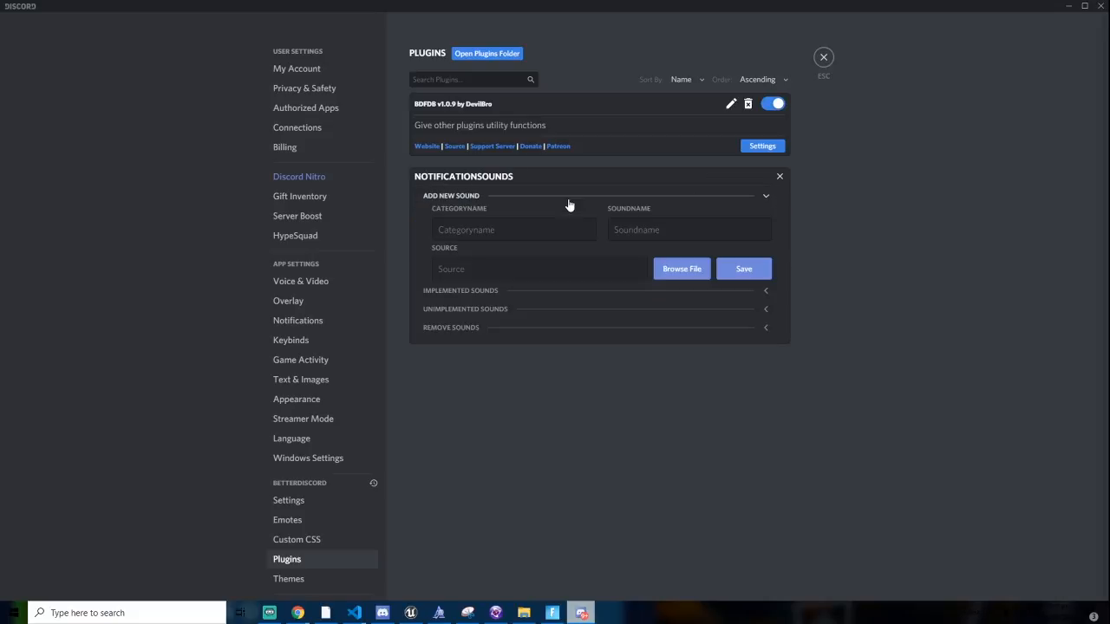
left_click(514, 229)
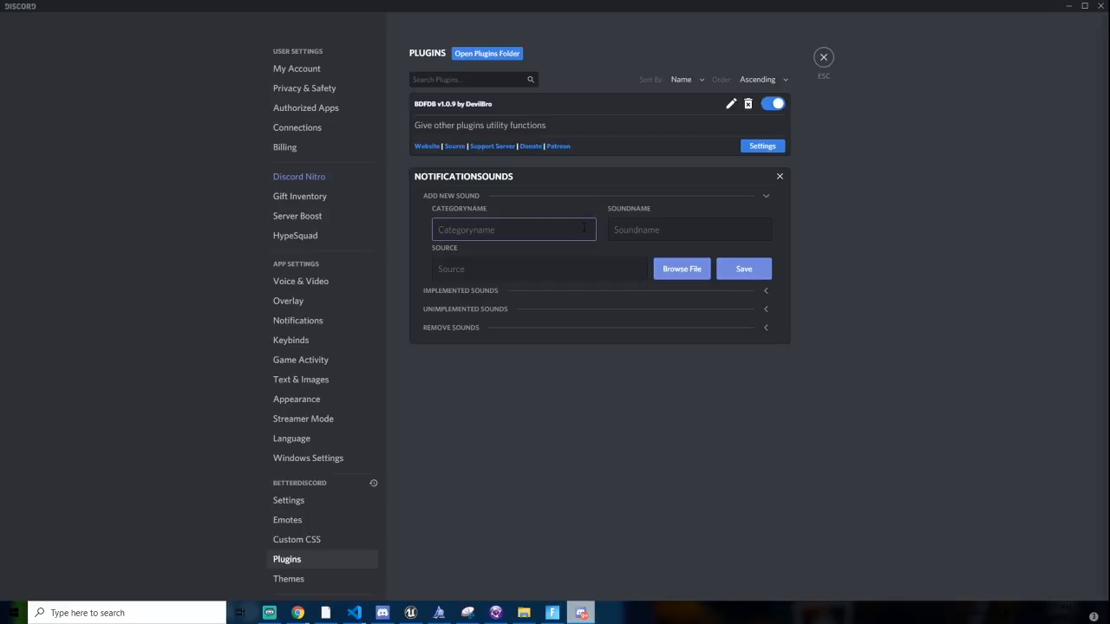
type("Test")
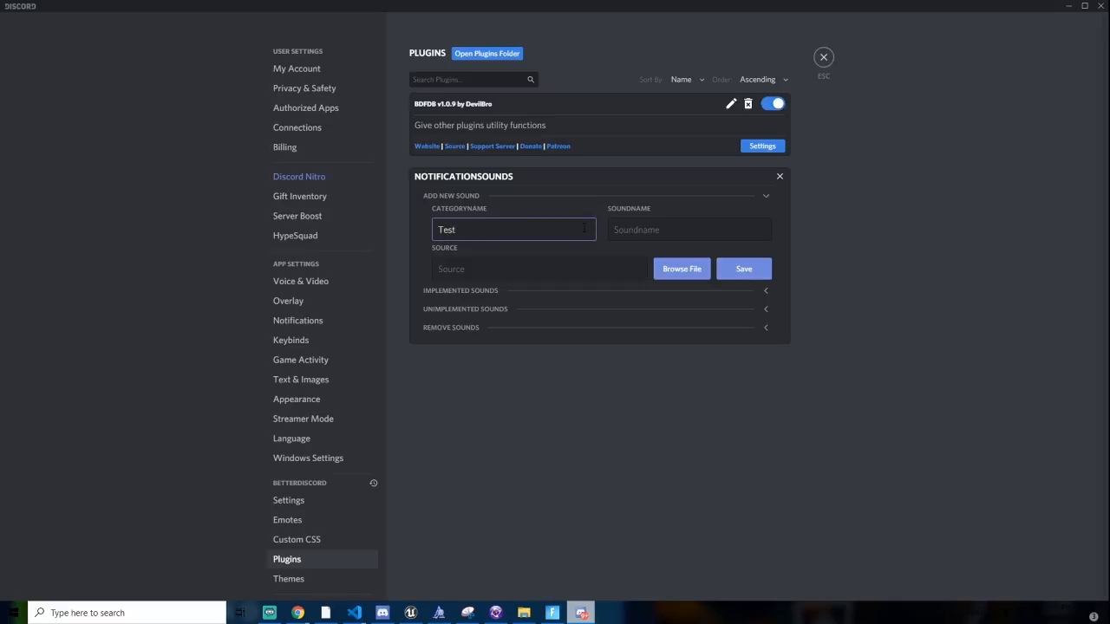
left_click(688, 229)
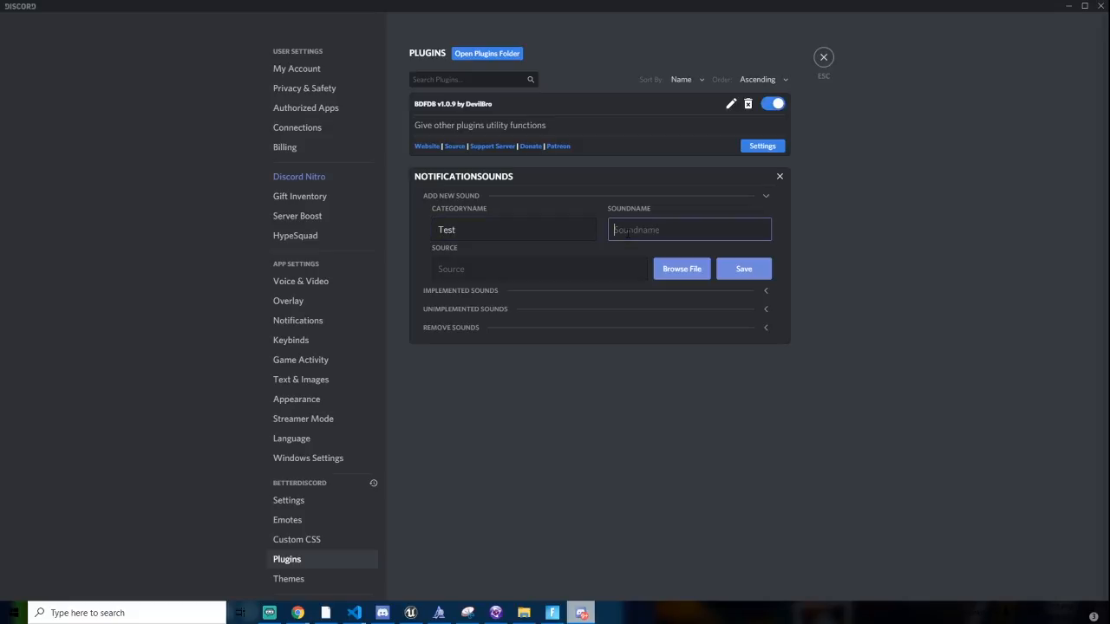
type("TestSound")
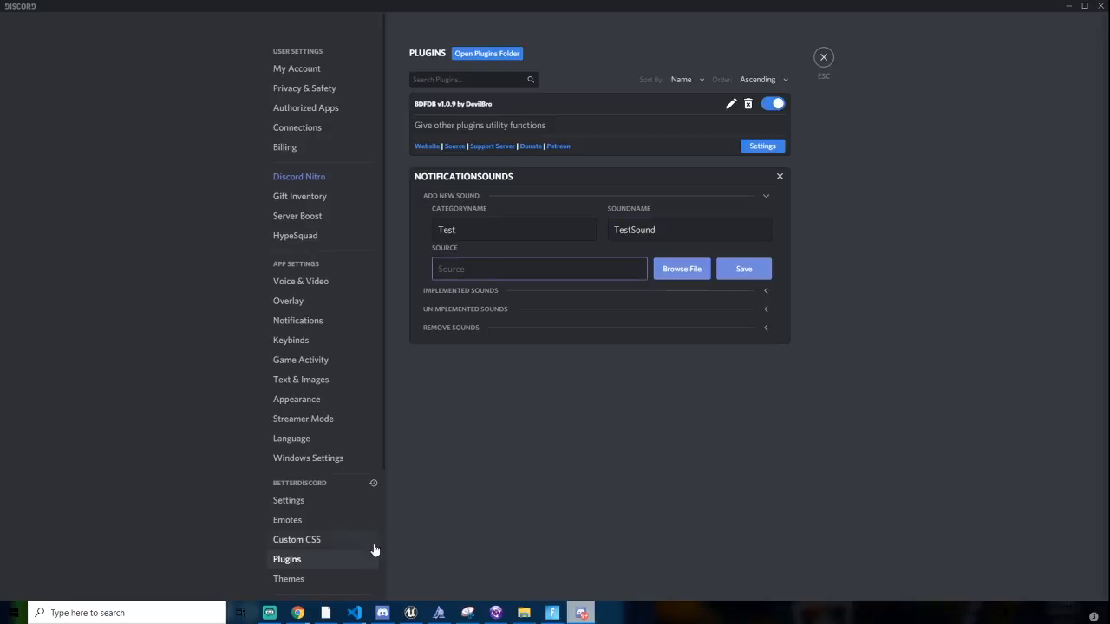
mouse_move(410, 612)
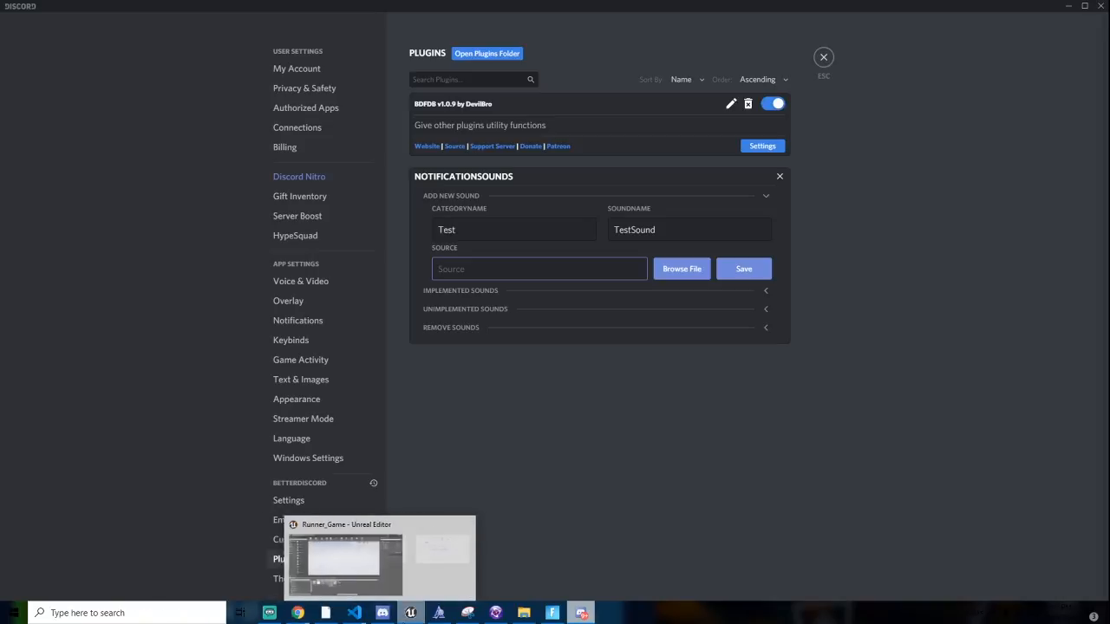
mouse_move(862, 249)
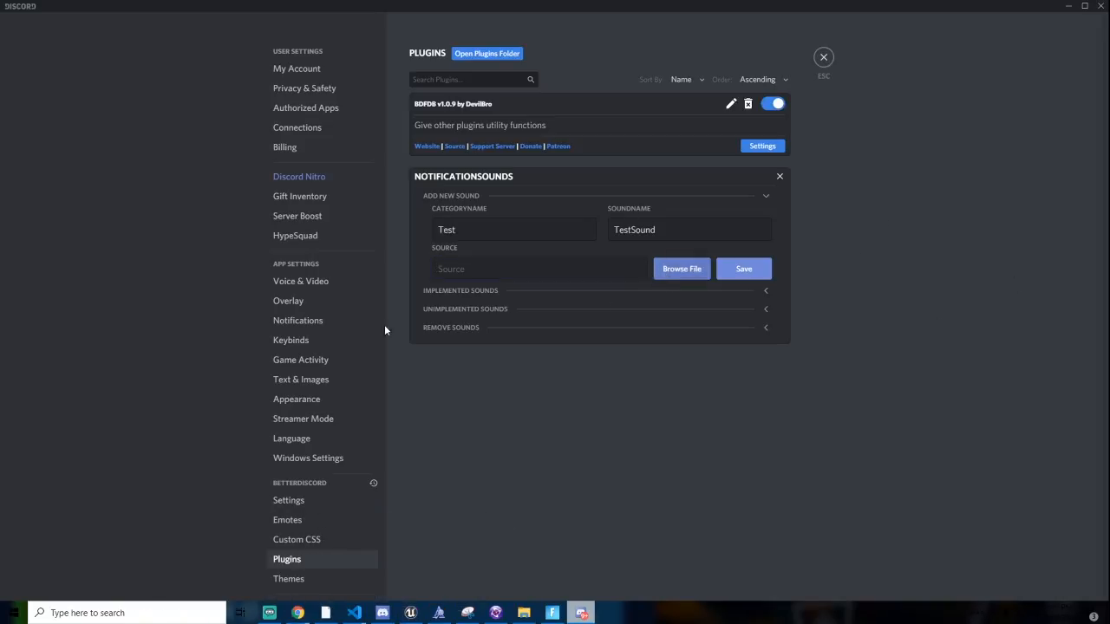
left_click(682, 268)
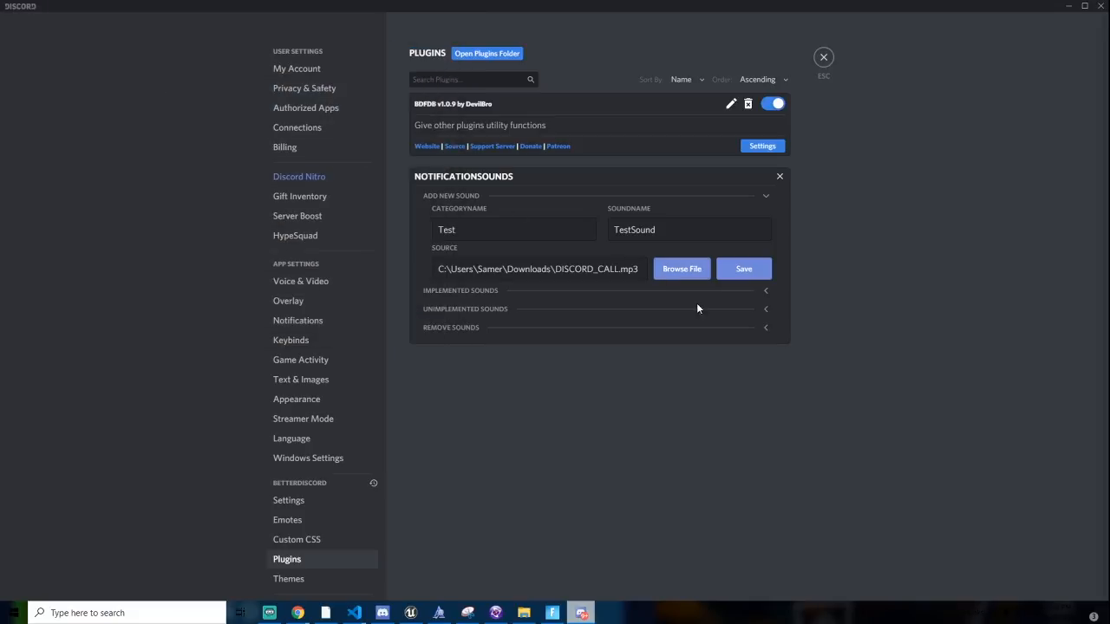
mouse_move(612, 306)
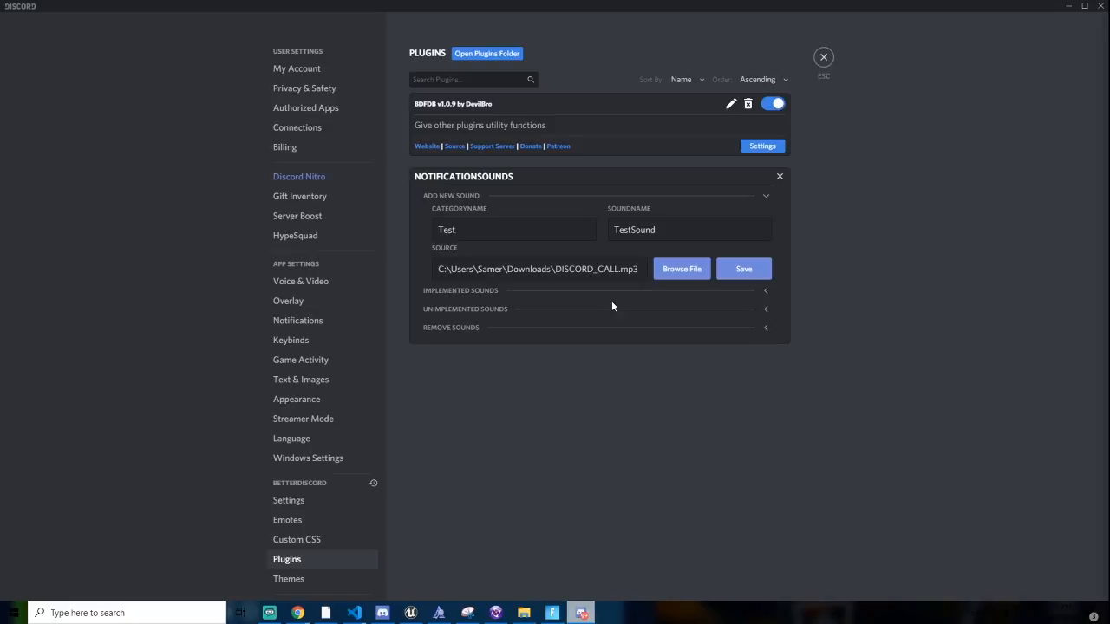
mouse_move(744, 267)
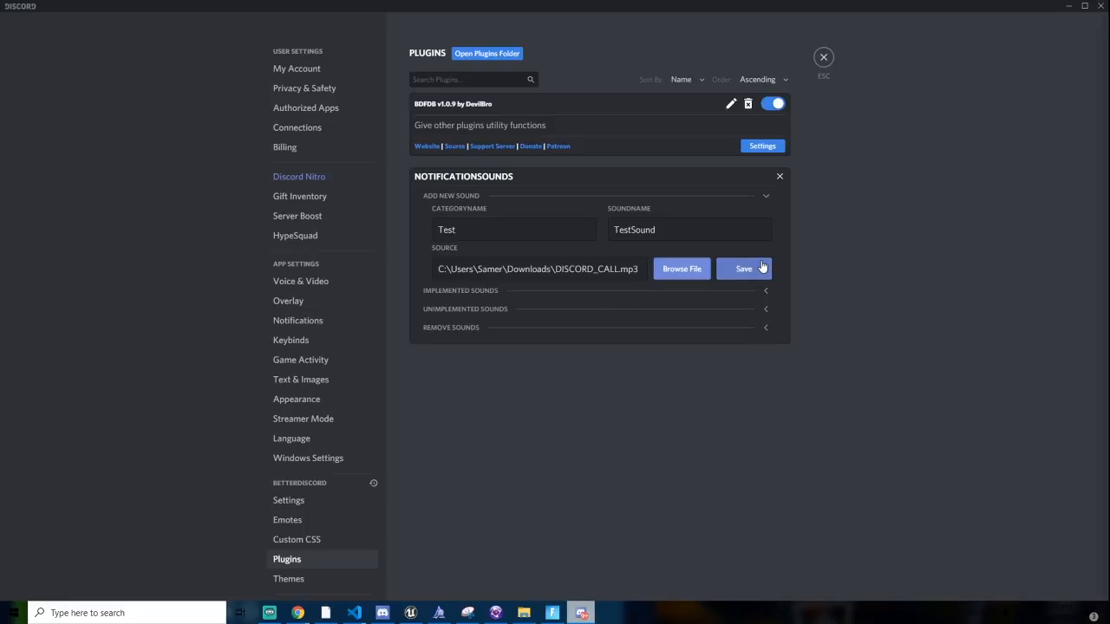
left_click(743, 269)
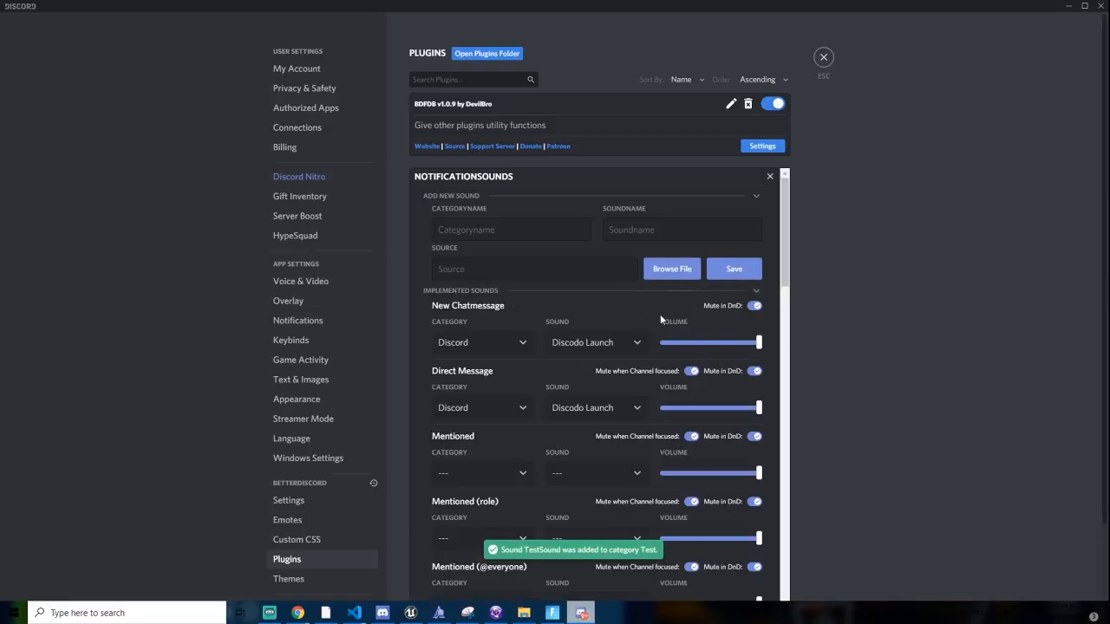
scroll("down", 3)
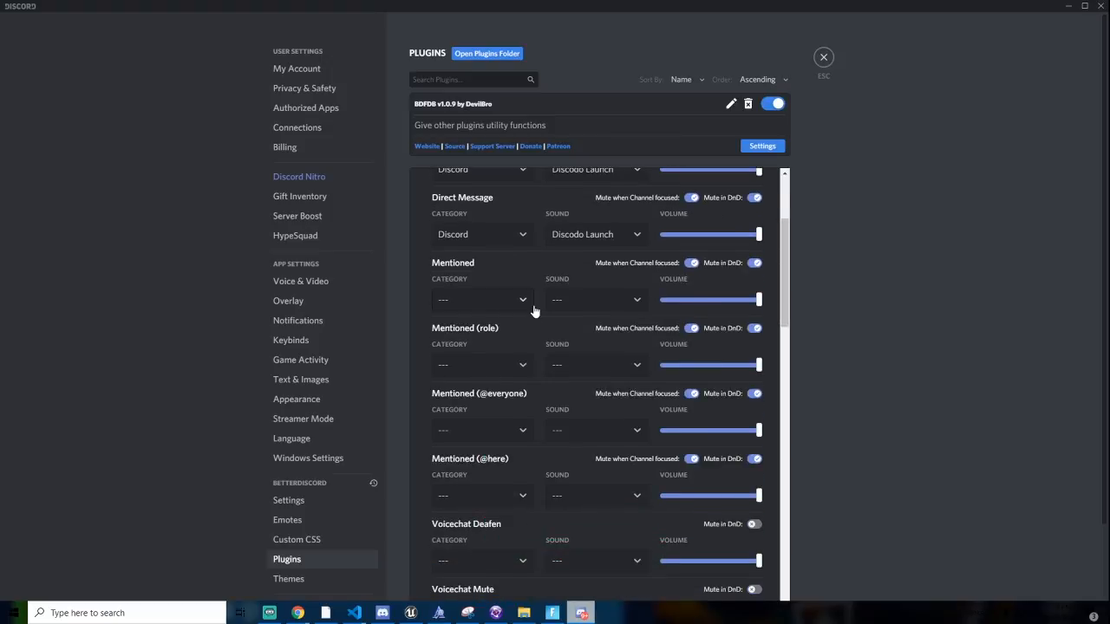
scroll("down", 3)
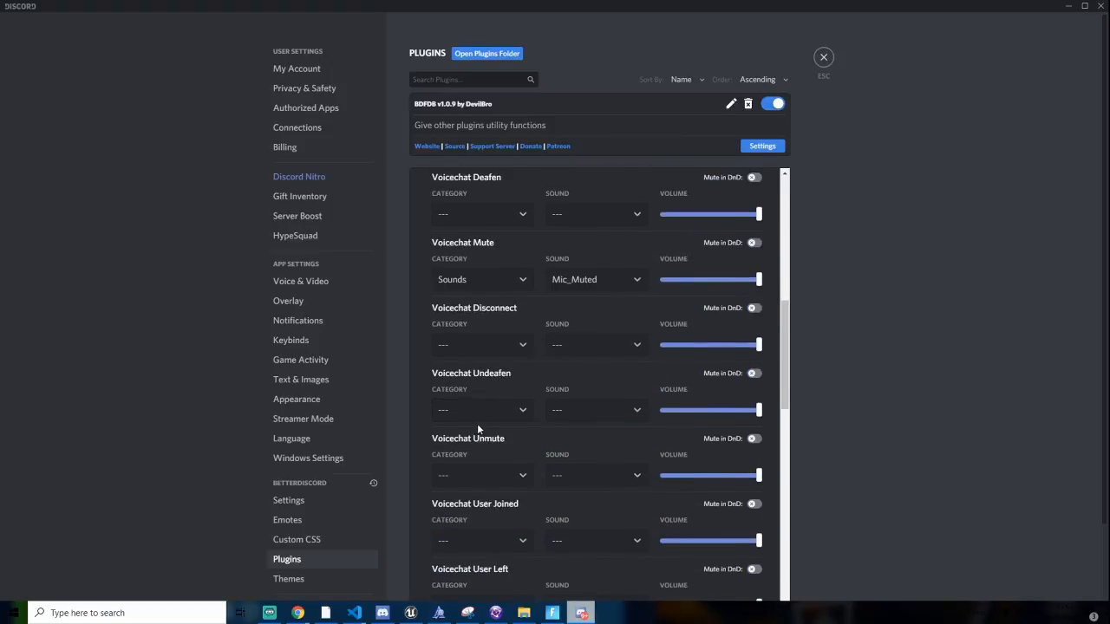
scroll("down", 3)
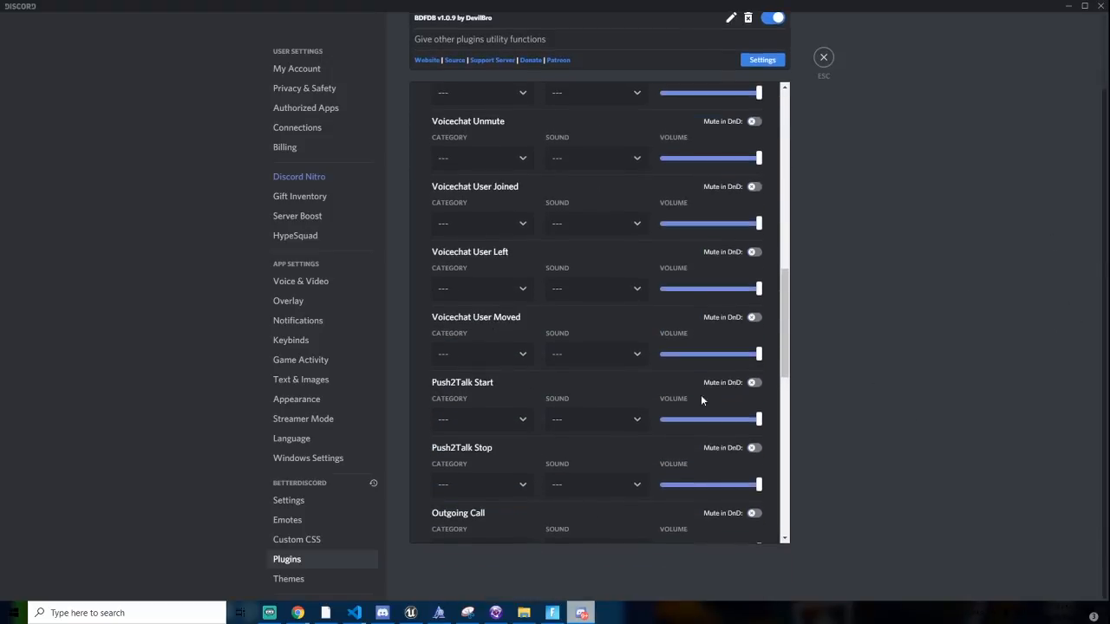
scroll("down", 3)
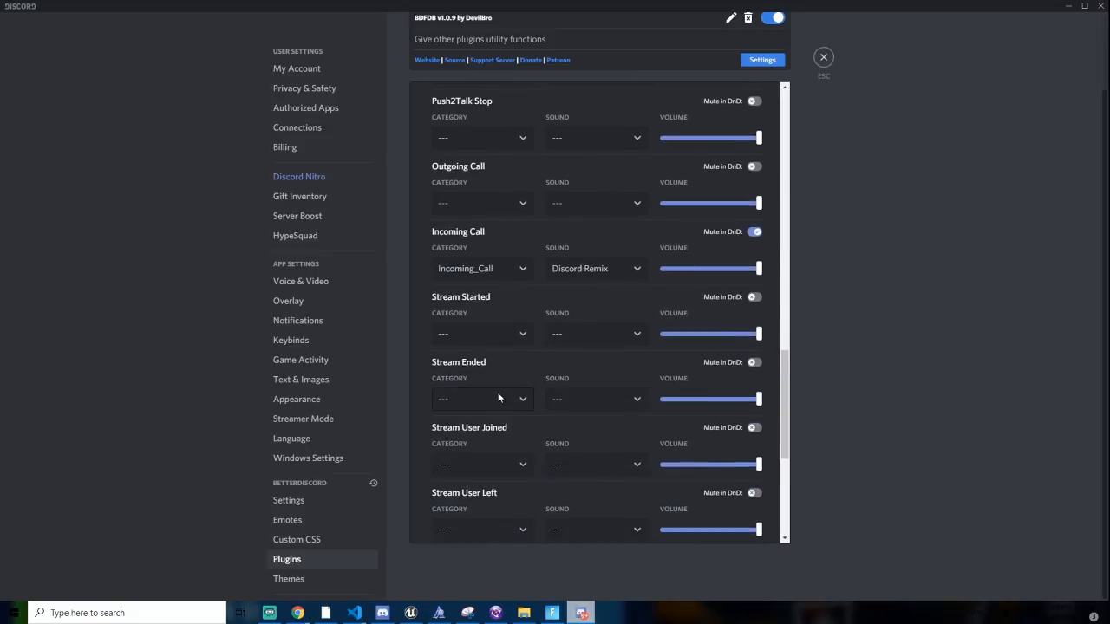
scroll("down", 3)
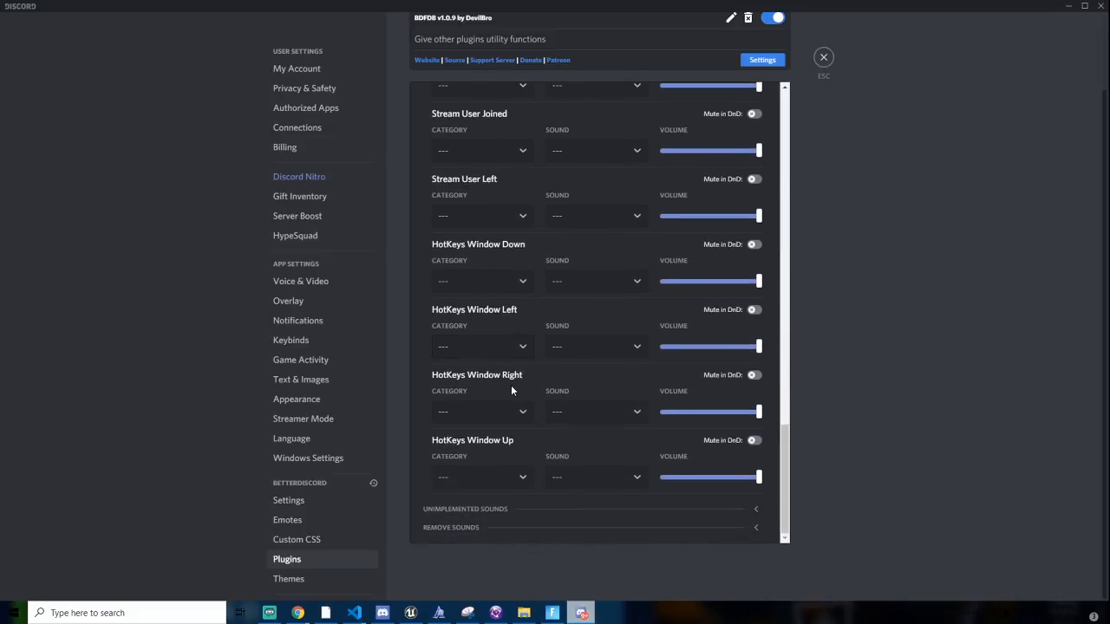
scroll("up", 3)
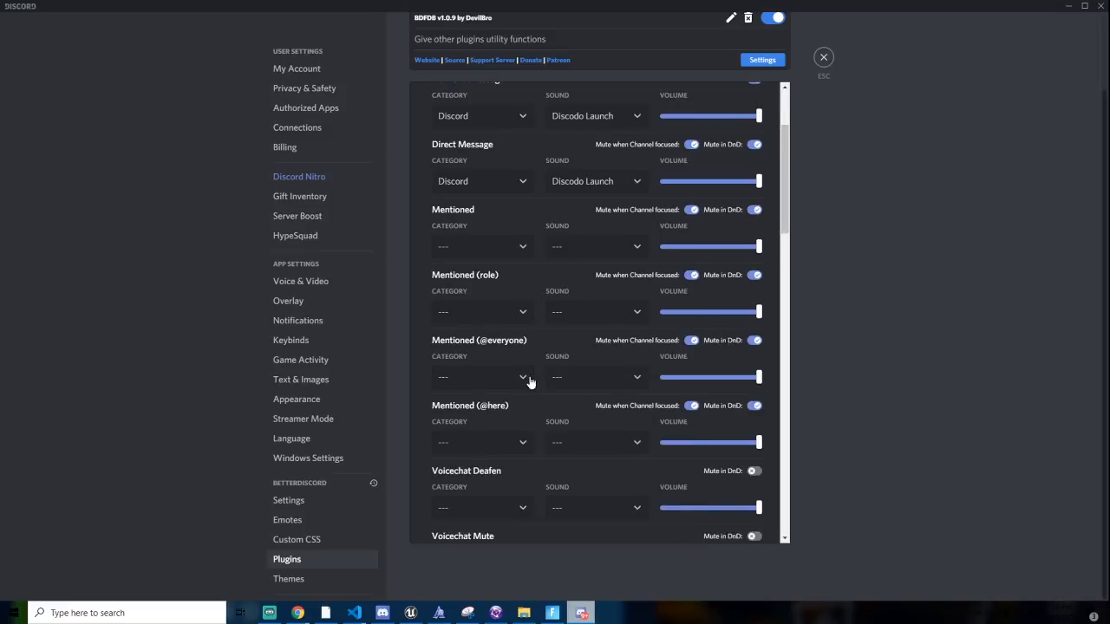
left_click(479, 457)
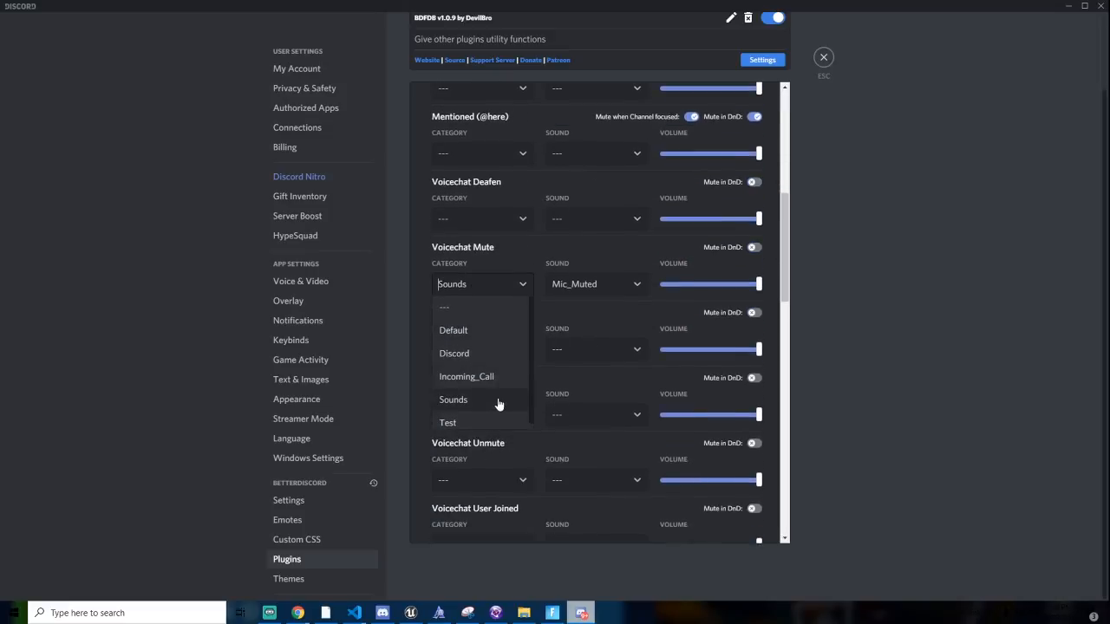
mouse_move(464, 370)
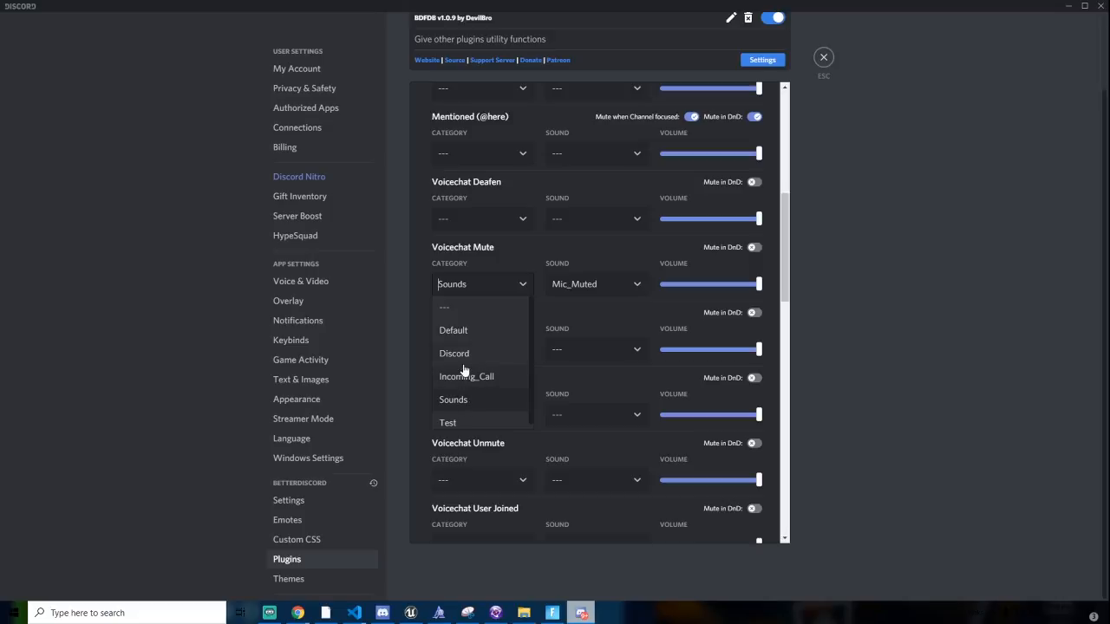
mouse_move(490, 336)
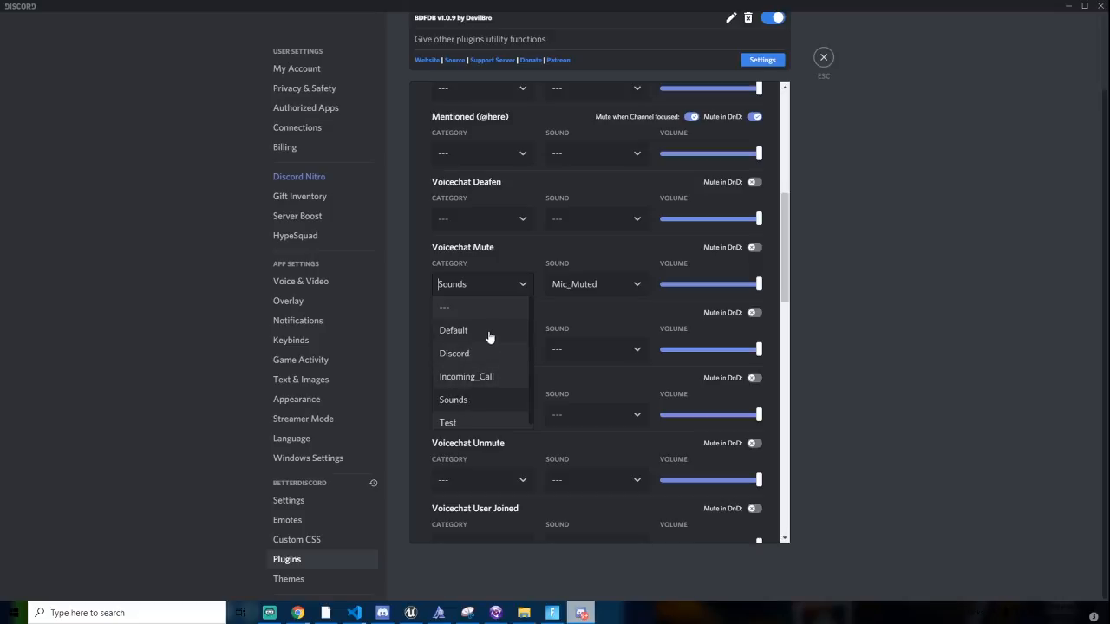
left_click(453, 329)
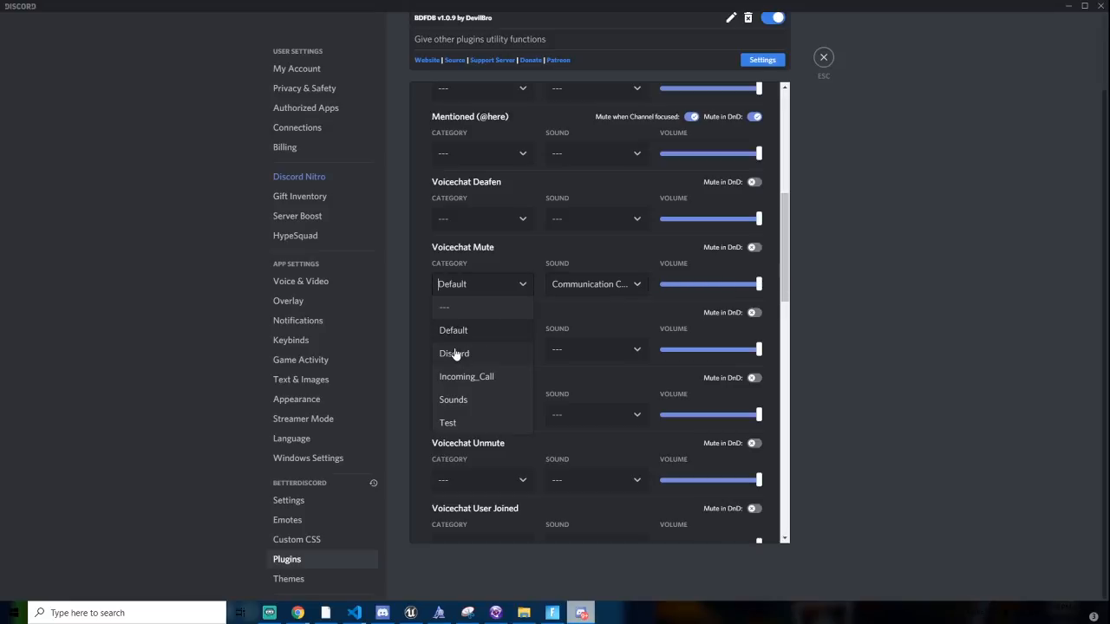
left_click(453, 353)
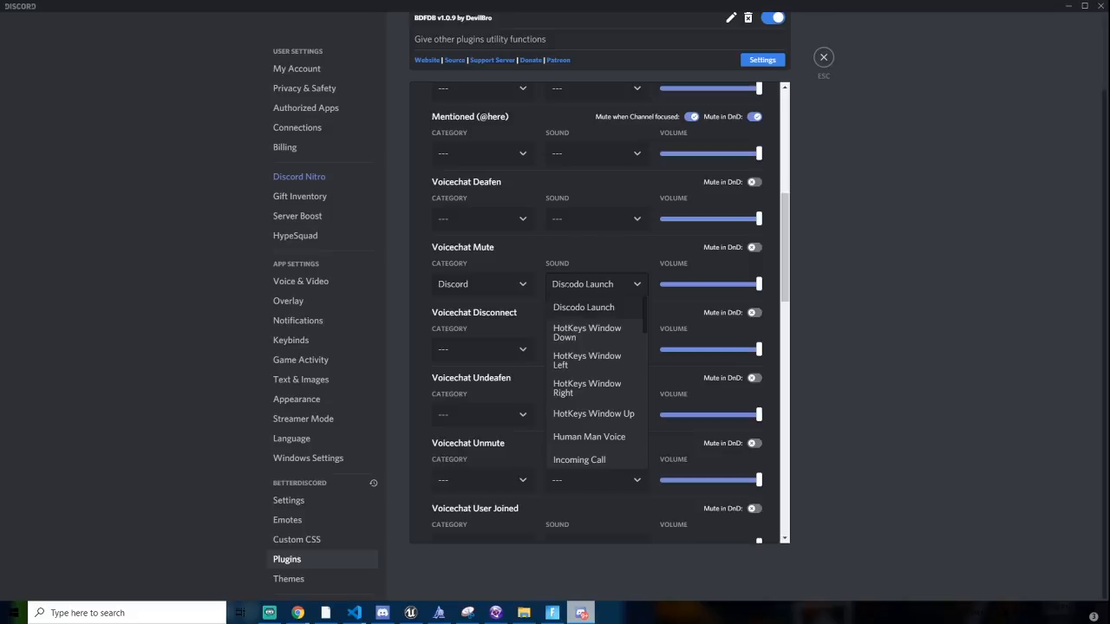
mouse_move(594, 328)
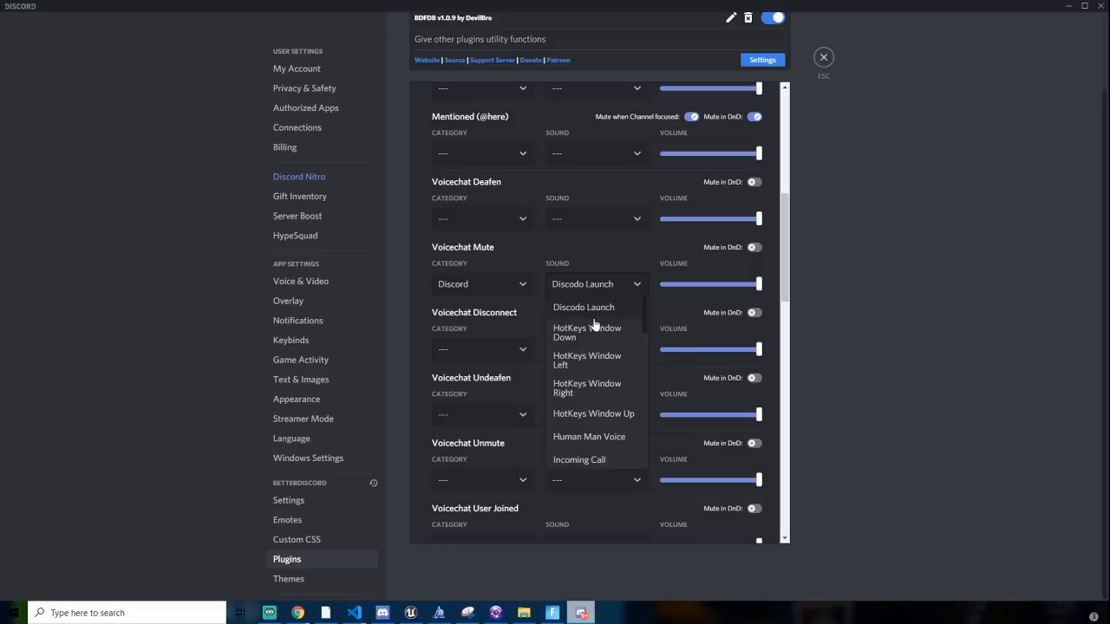
left_click(583, 307)
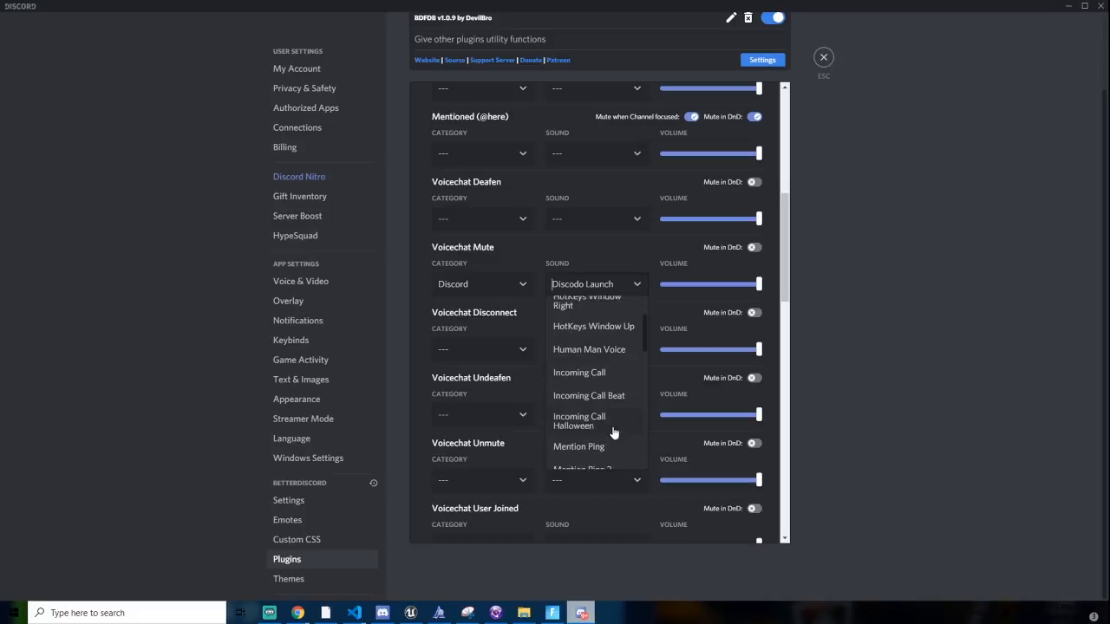
scroll("down", 3)
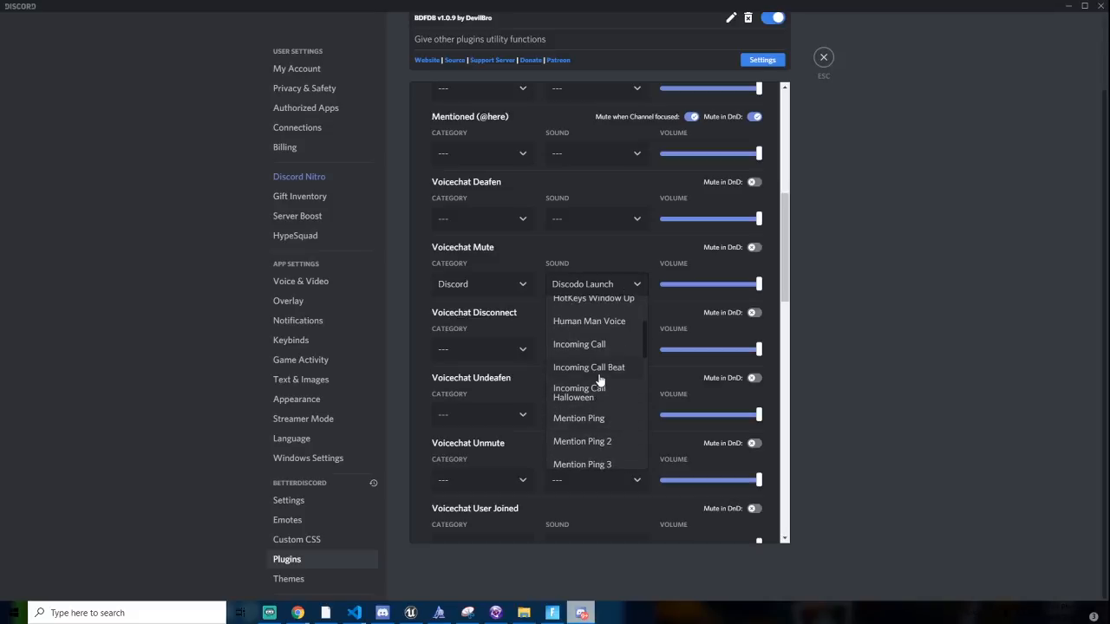
mouse_move(596, 397)
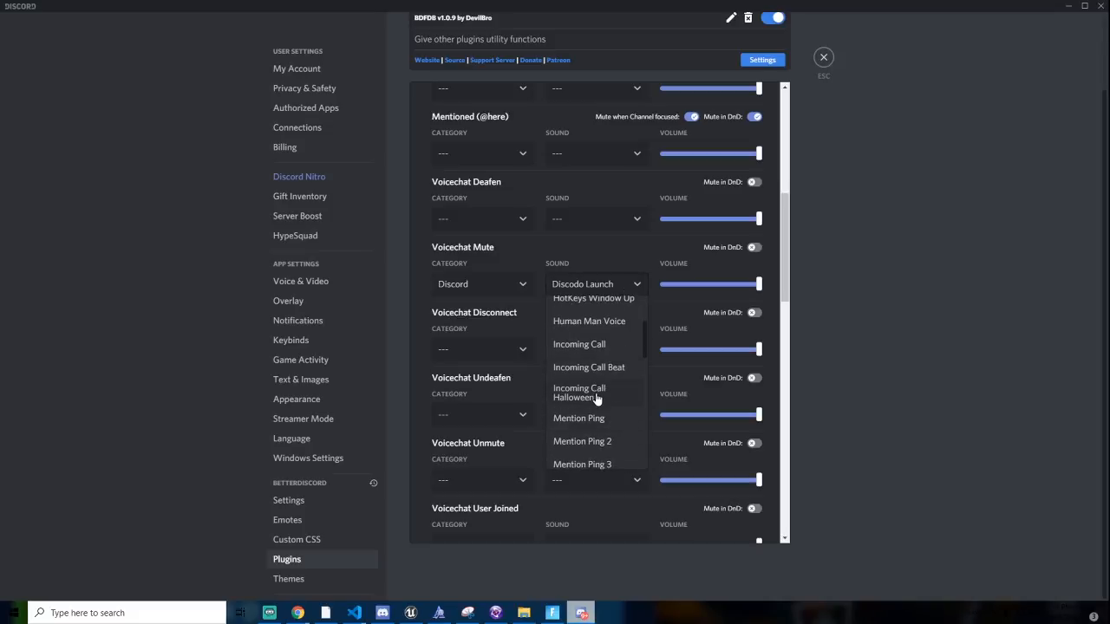
left_click(578, 392)
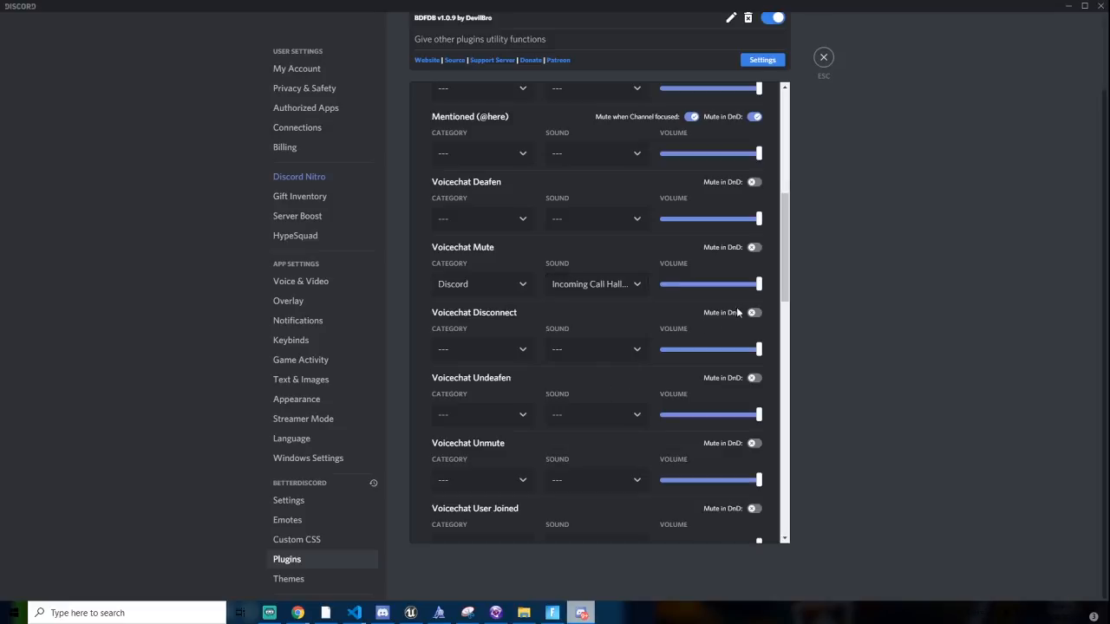
mouse_move(633, 294)
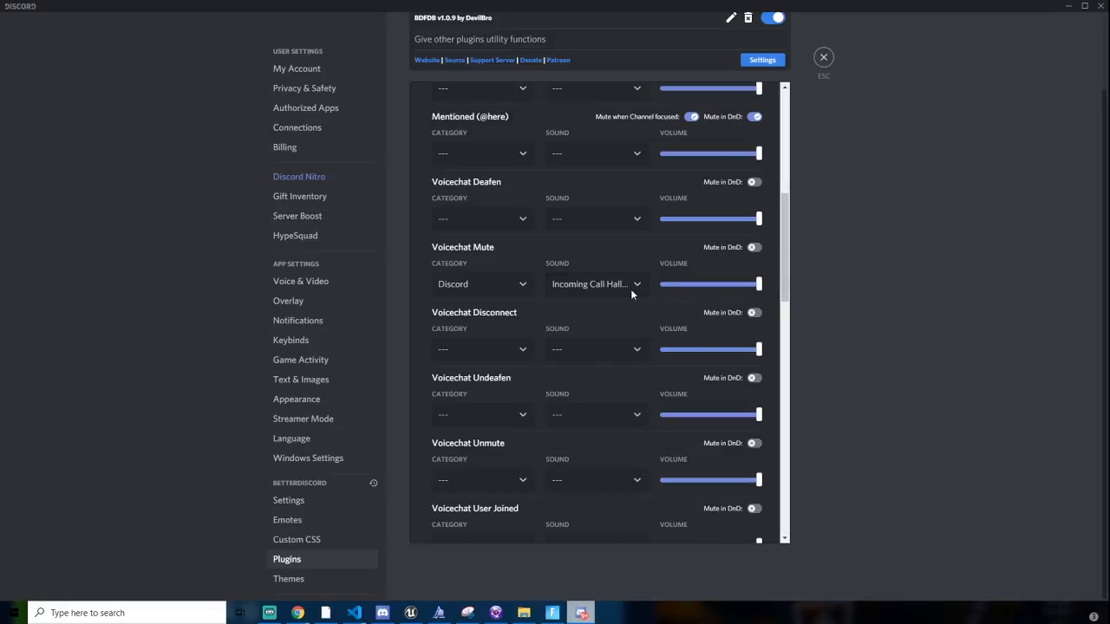
mouse_move(603, 294)
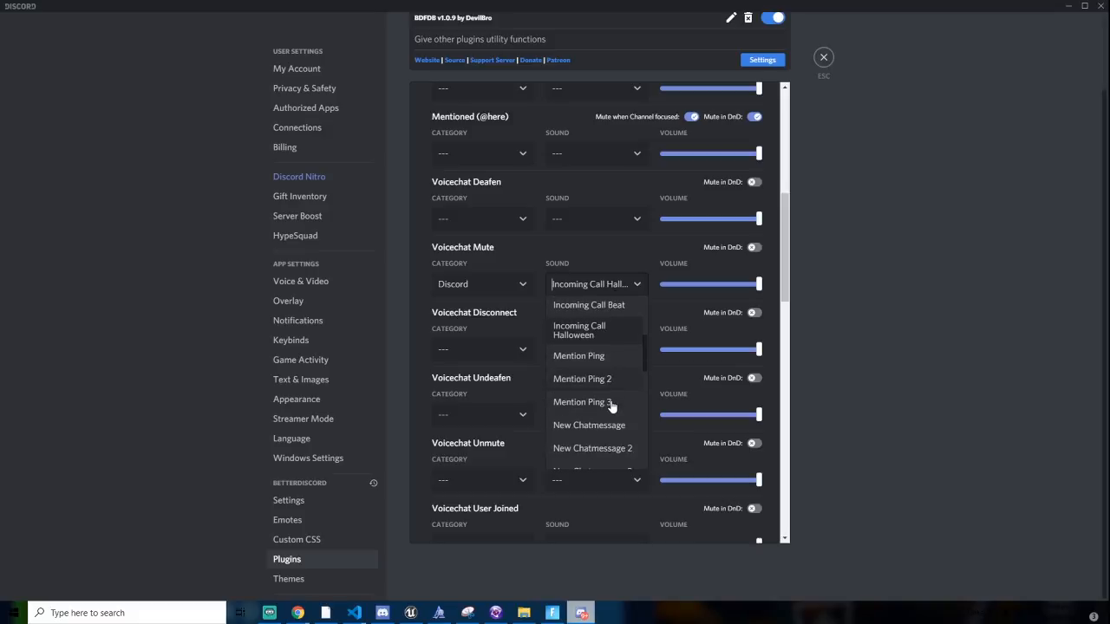
left_click(481, 283)
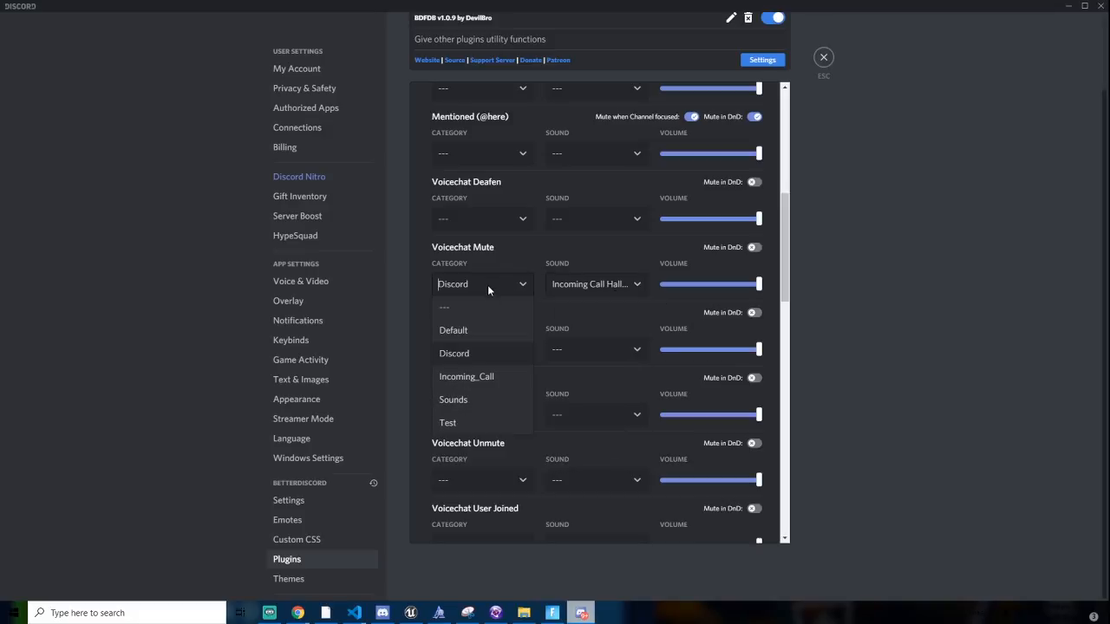
left_click(445, 306)
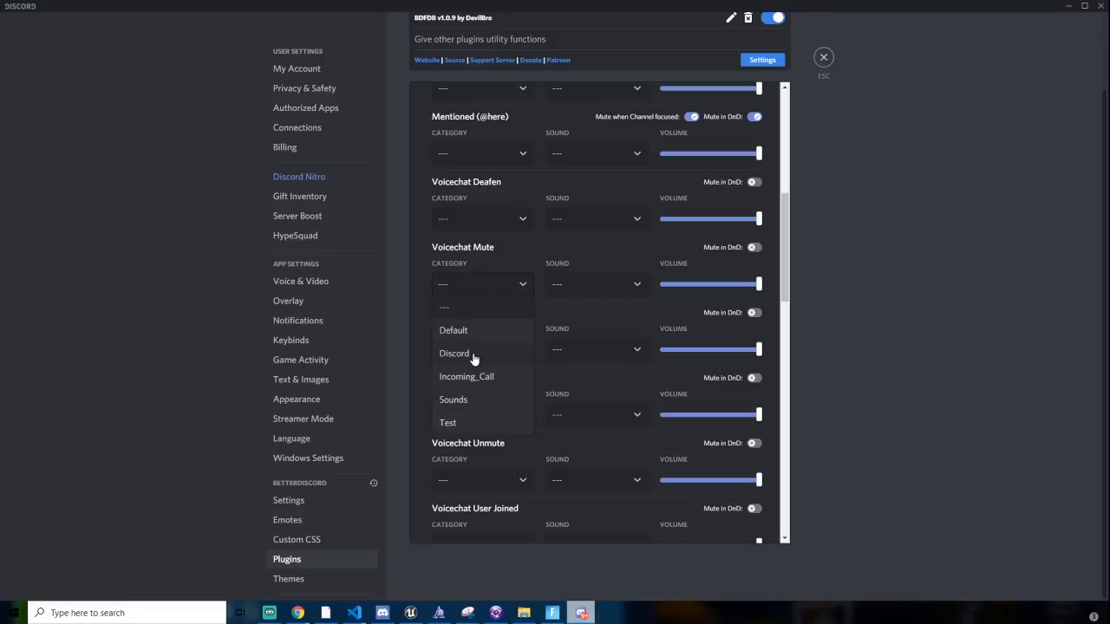
left_click(454, 352)
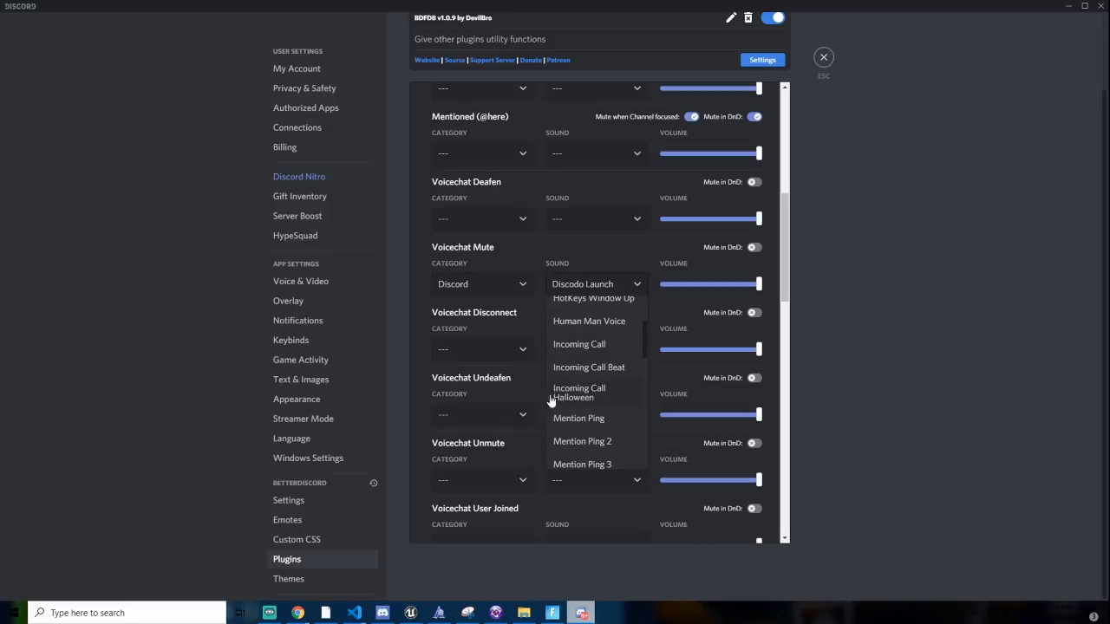
left_click(481, 283)
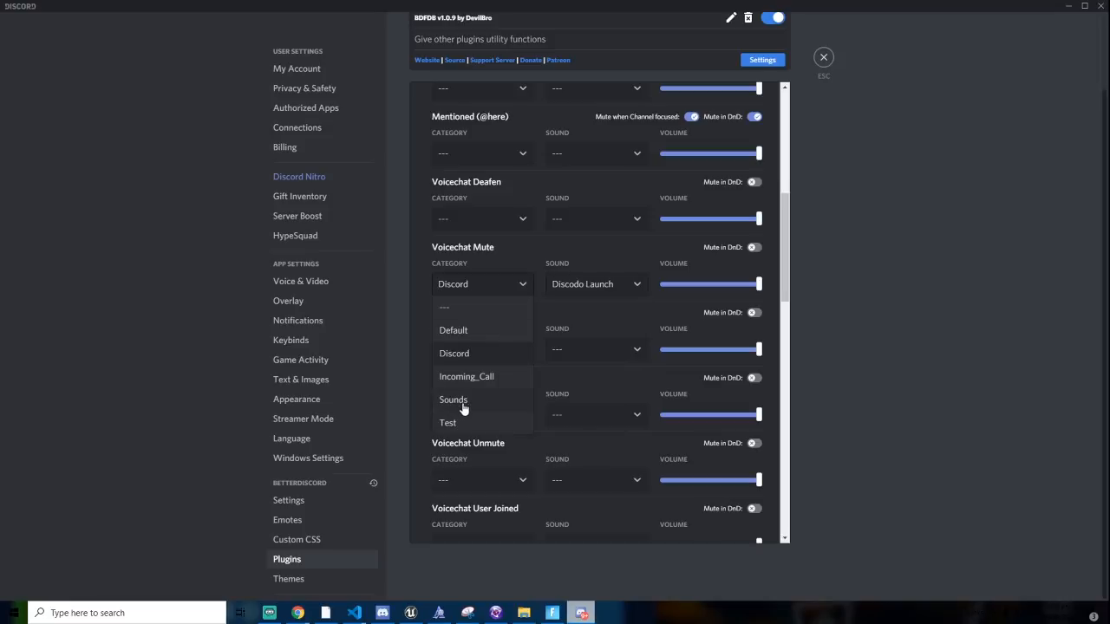
left_click(453, 400)
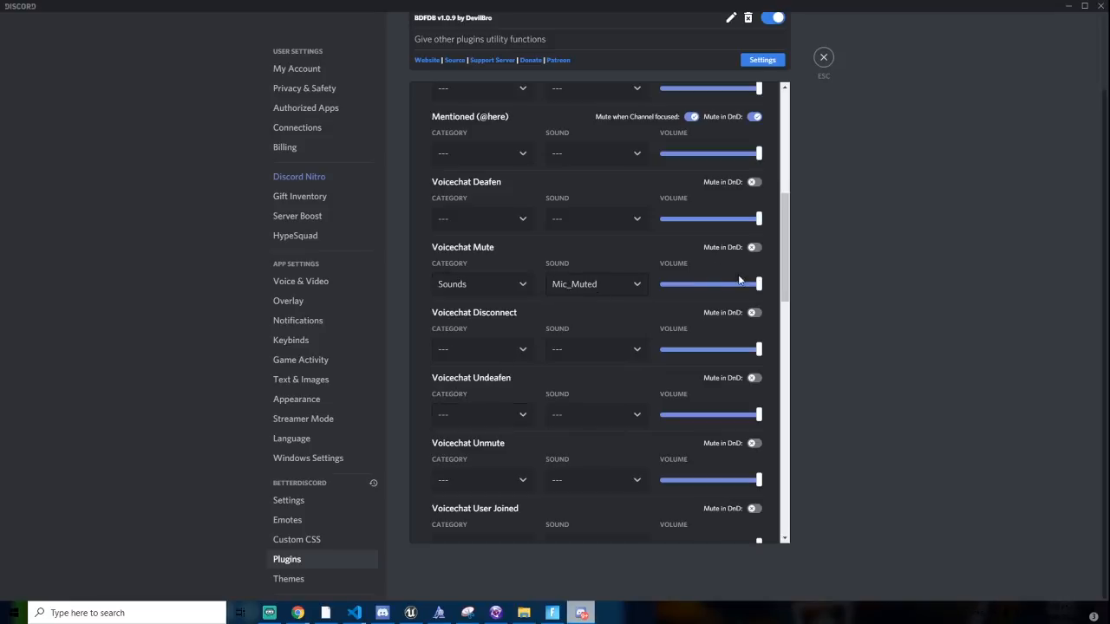
mouse_move(672, 302)
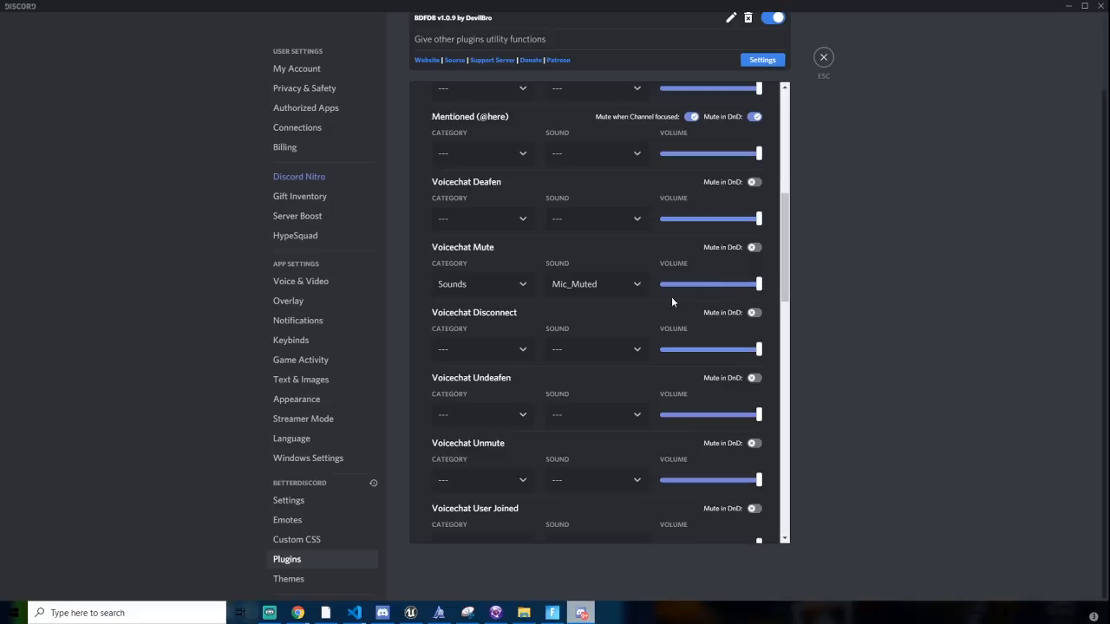
mouse_move(487, 306)
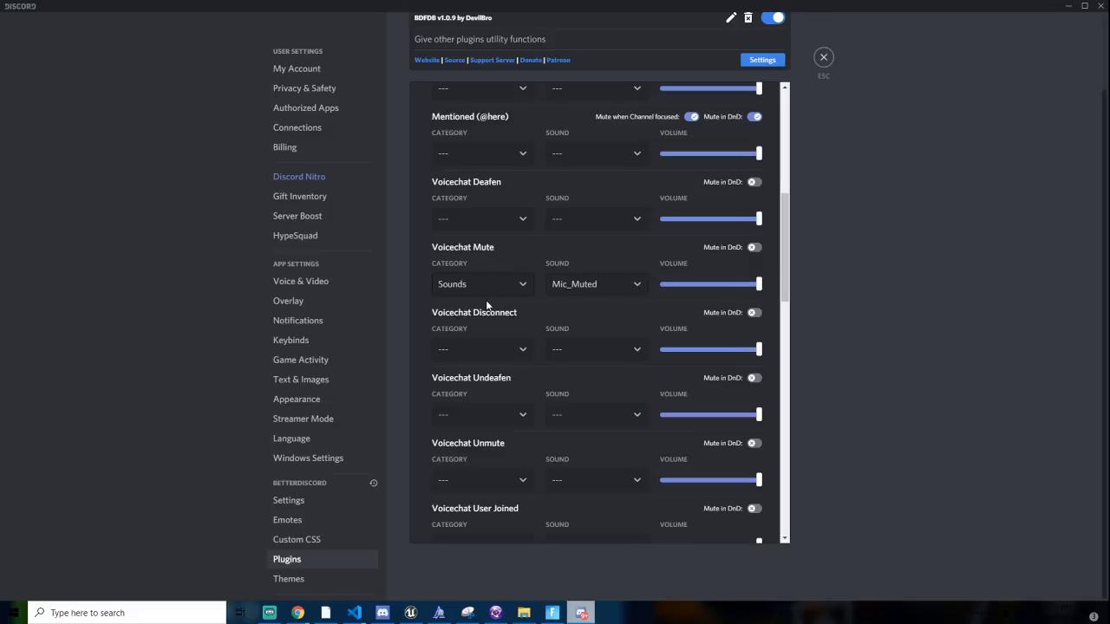
left_click(481, 283)
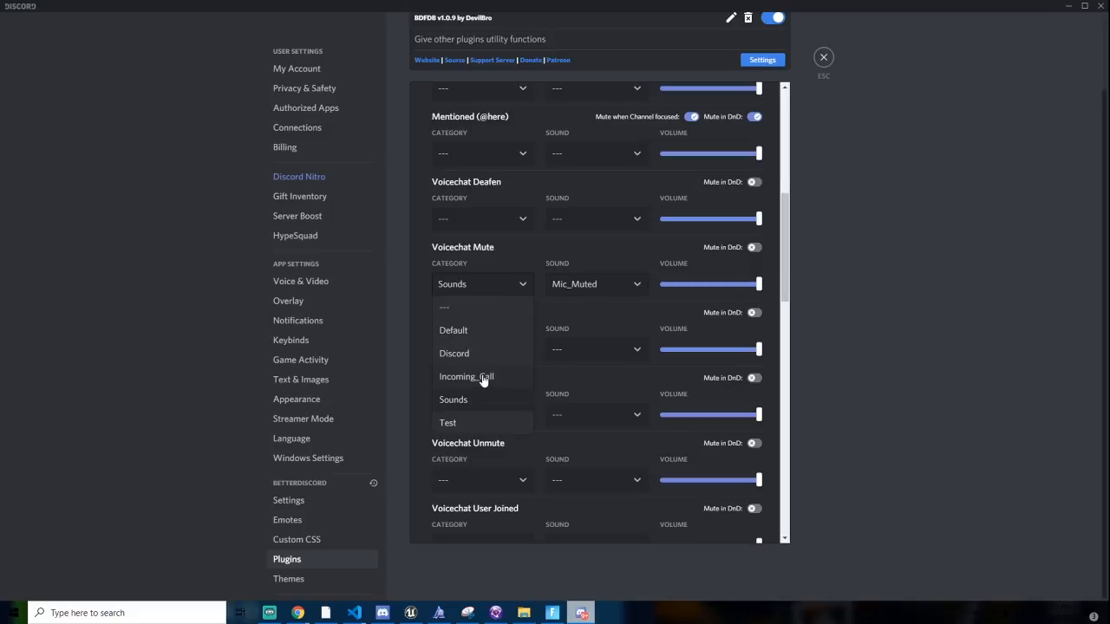
Close the Incoming Call sound list and set its category to Default.
scroll("down", 3)
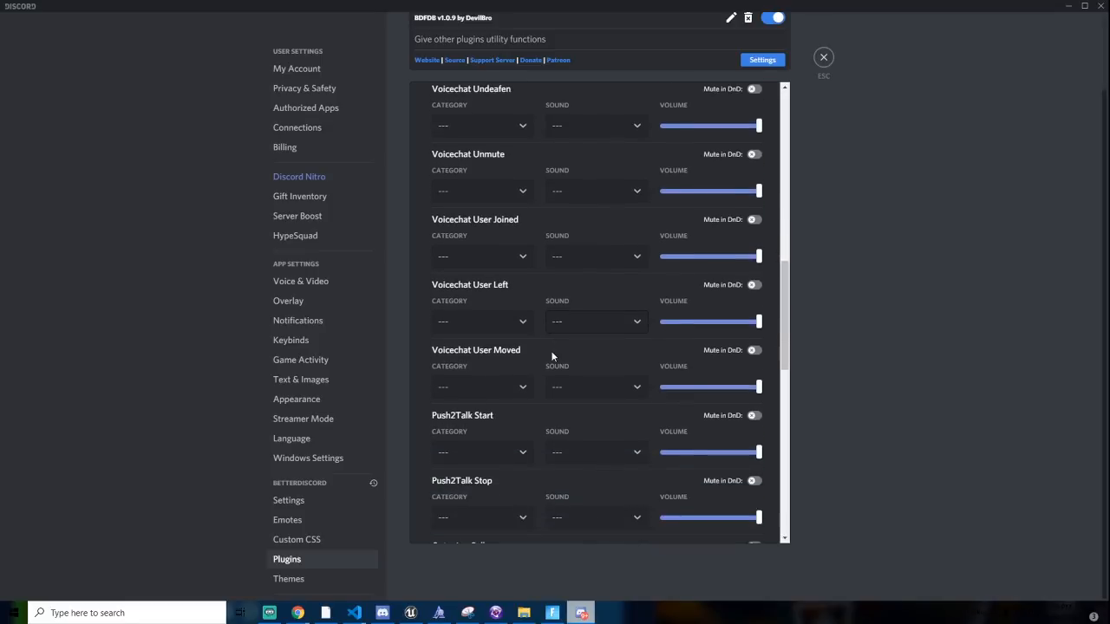
scroll("down", 3)
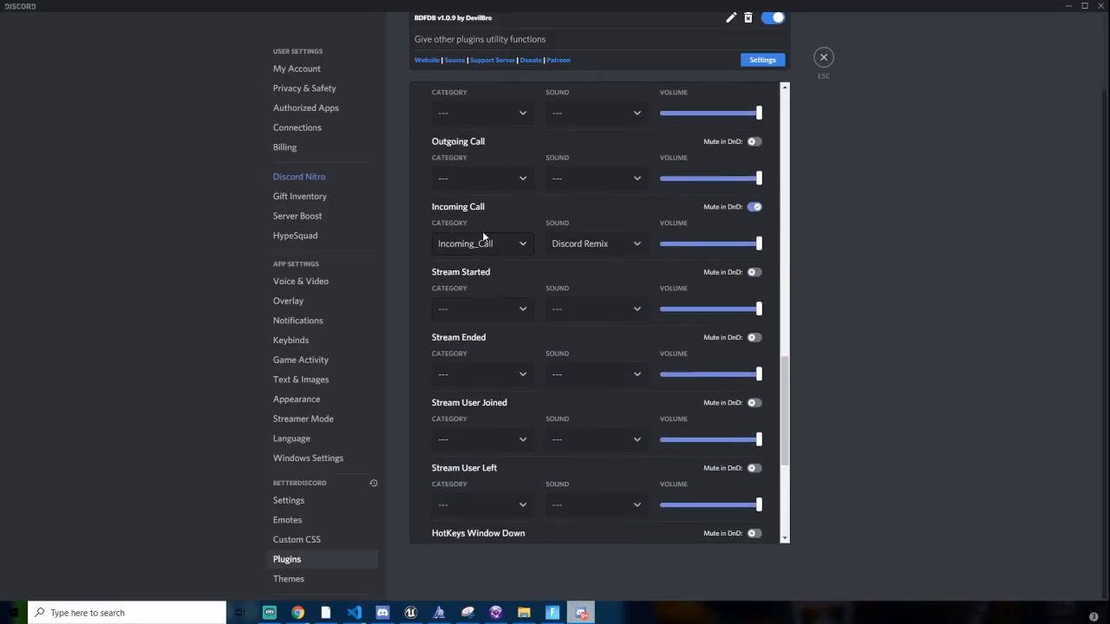
mouse_move(436, 224)
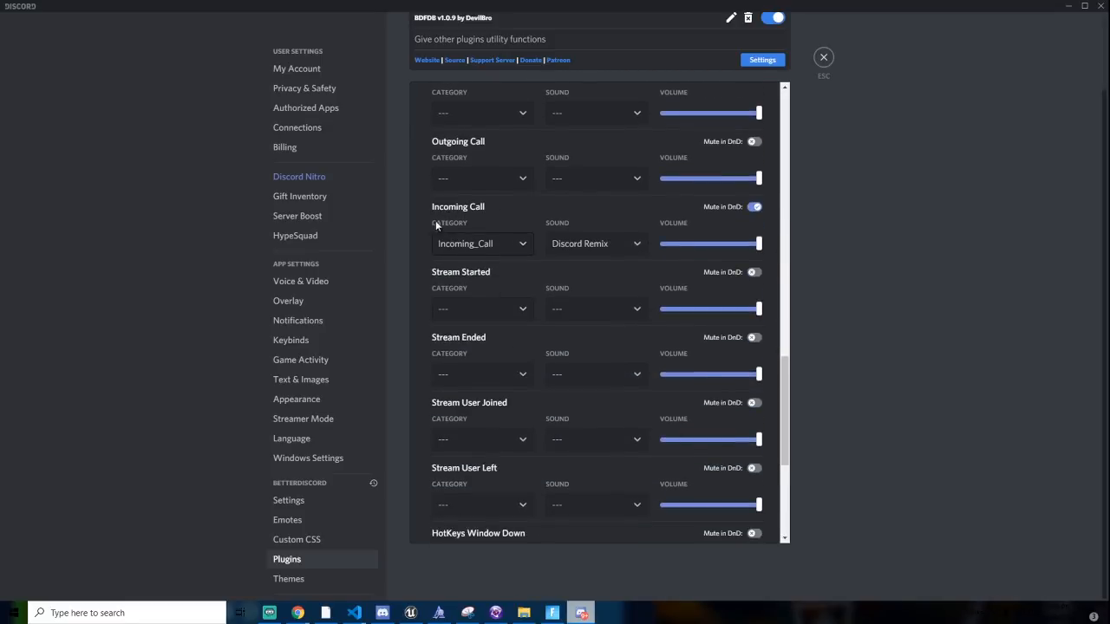
mouse_move(328, 86)
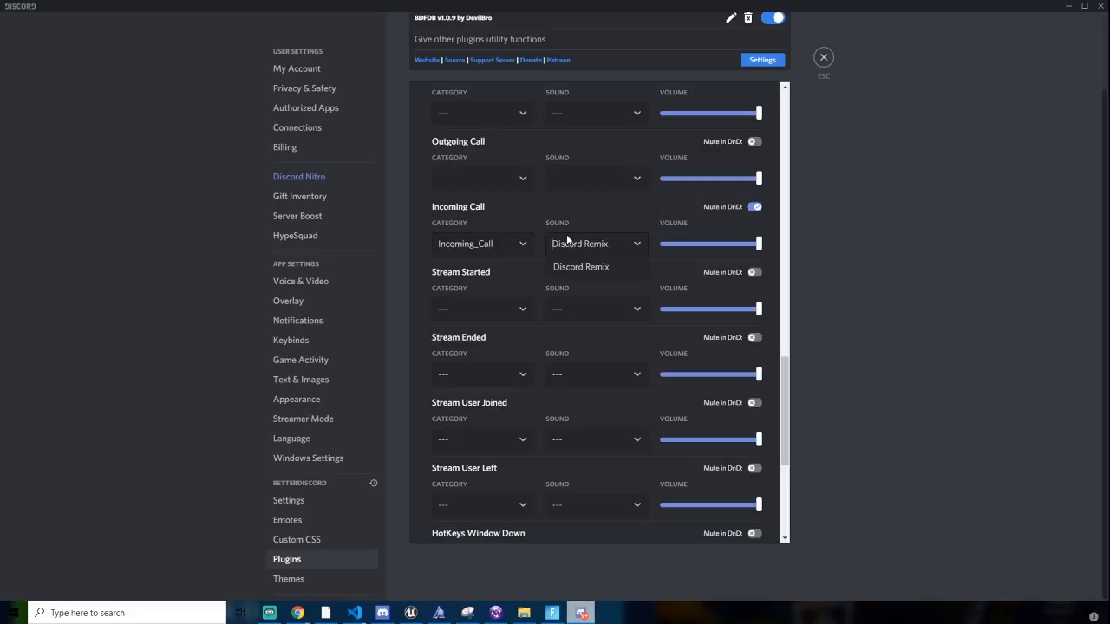
left_click(580, 266)
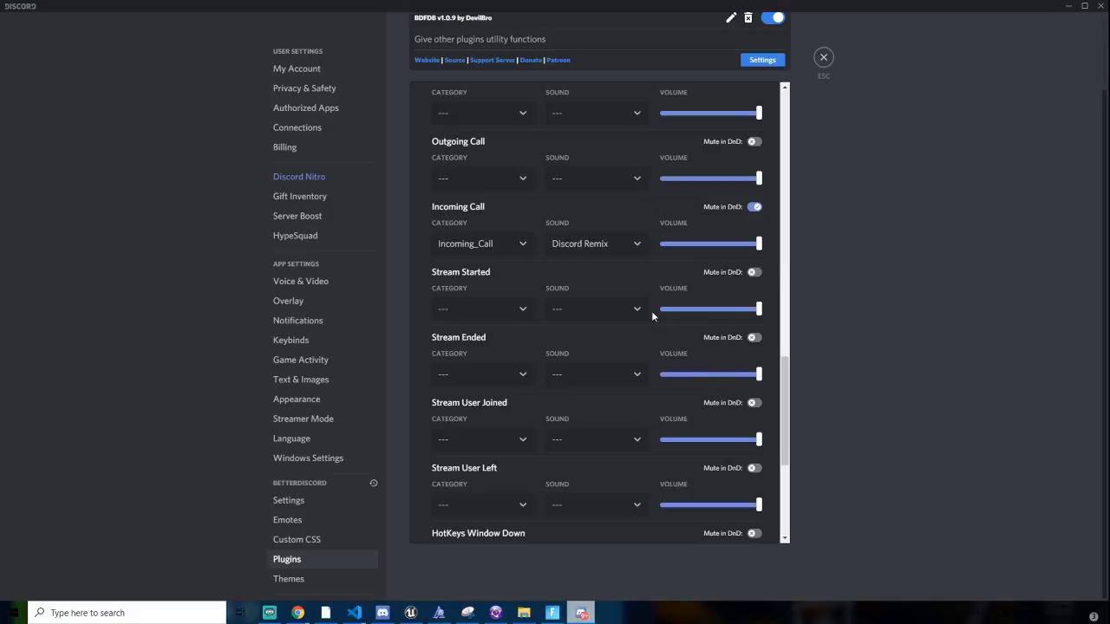
left_click(482, 242)
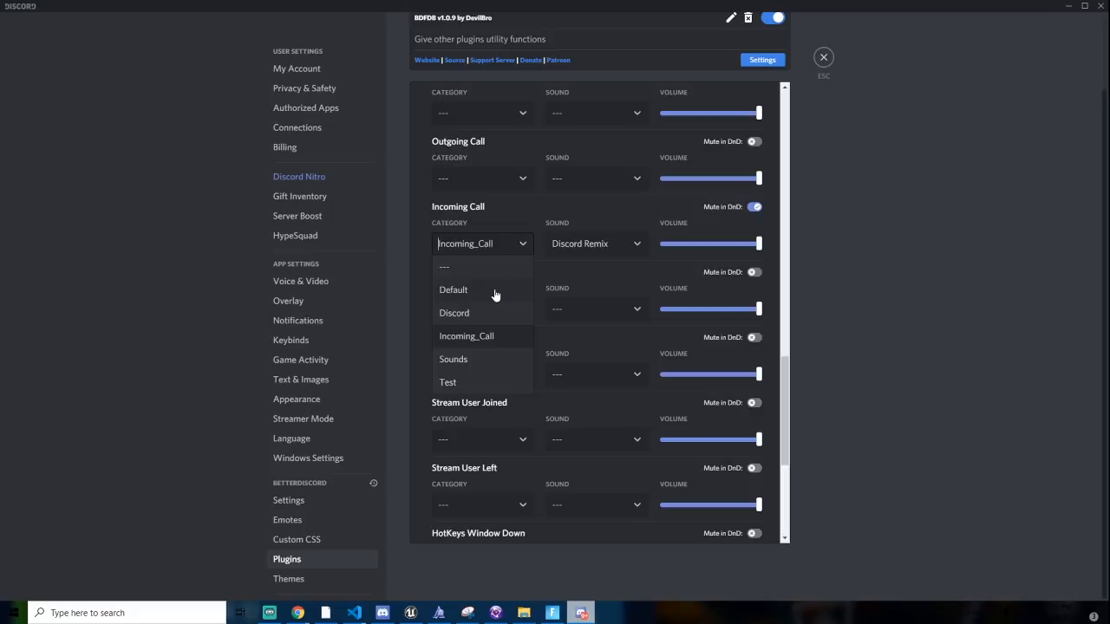
left_click(453, 289)
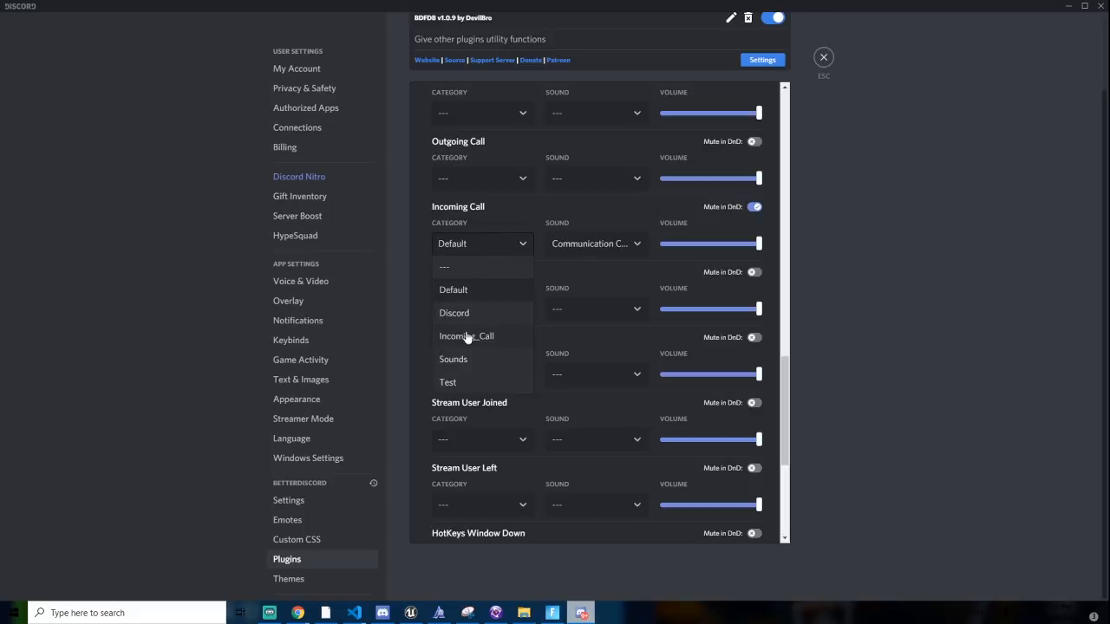
In Remove Sounds, select category Test and sound TestSound.
scroll("down", 3)
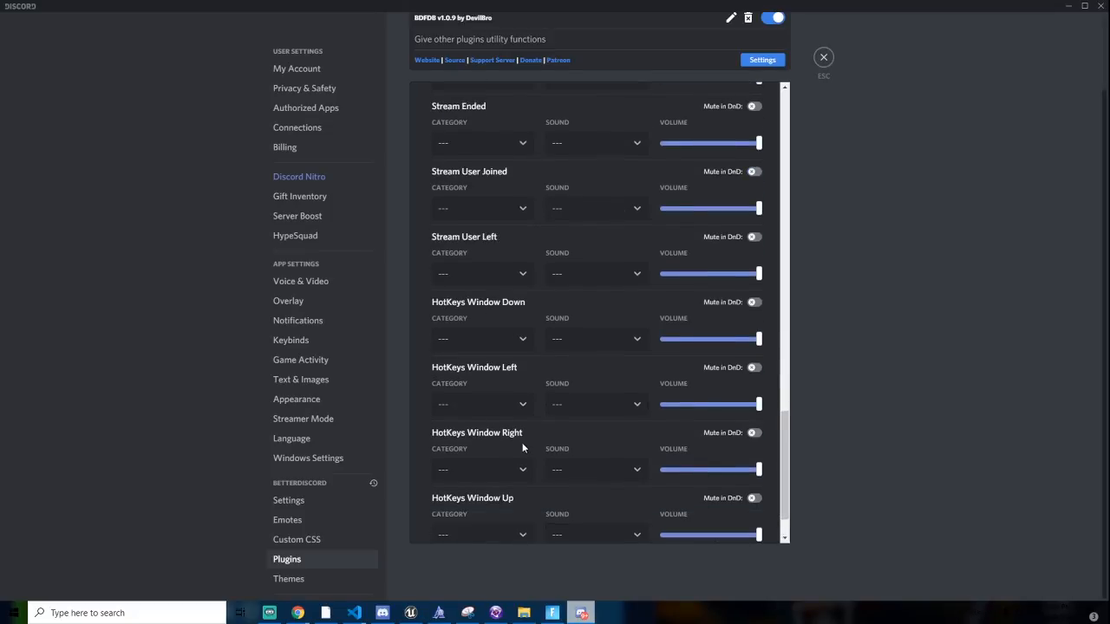
scroll("up", 3)
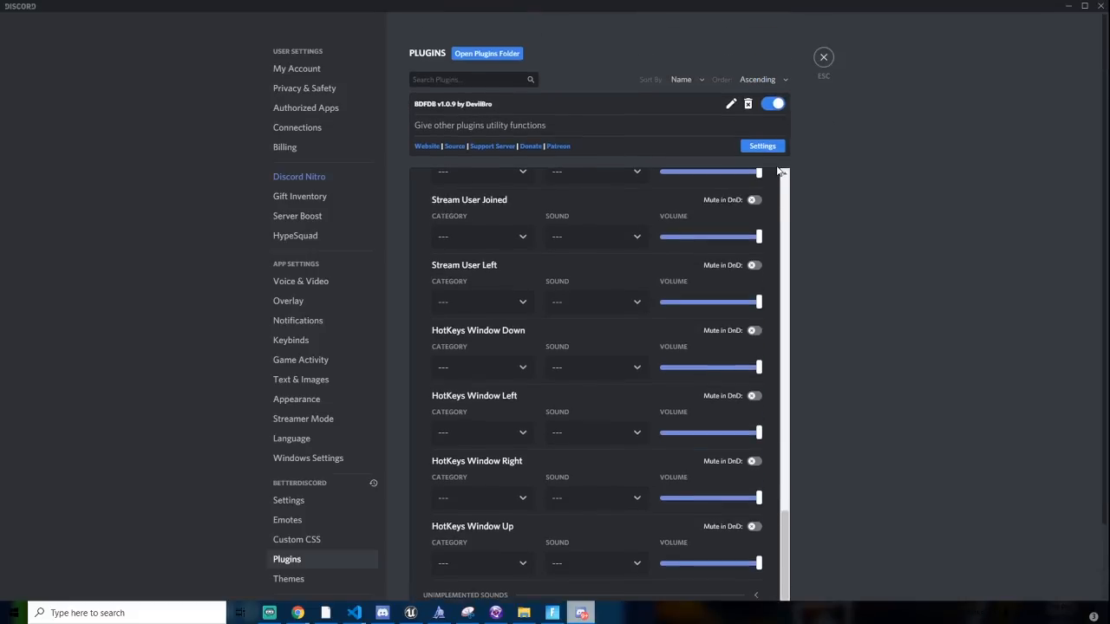
scroll("down", 3)
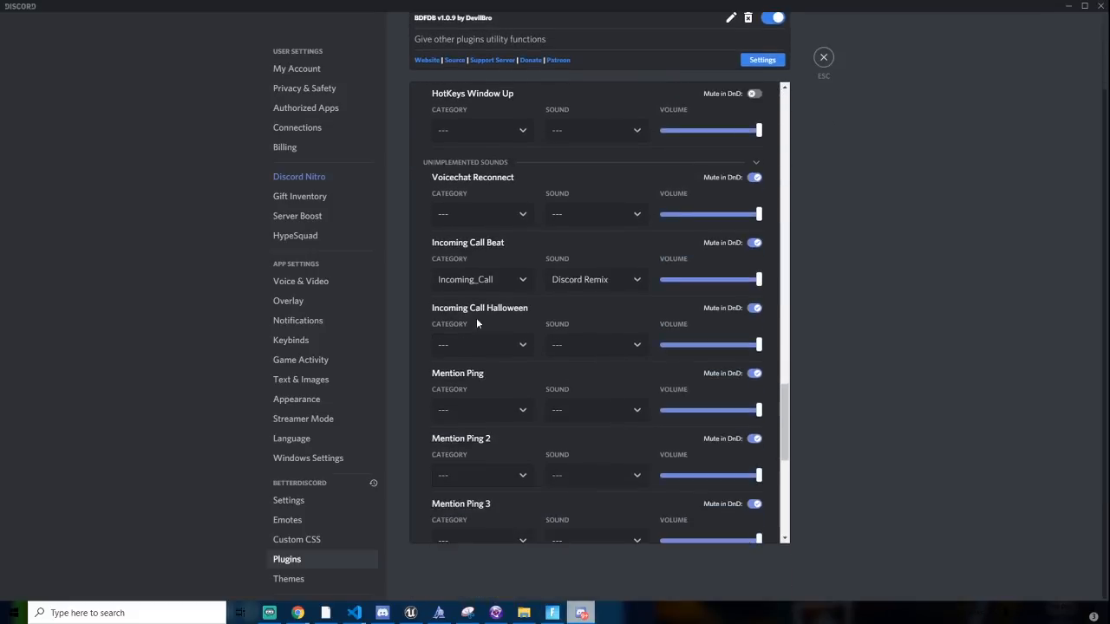
scroll("down", 3)
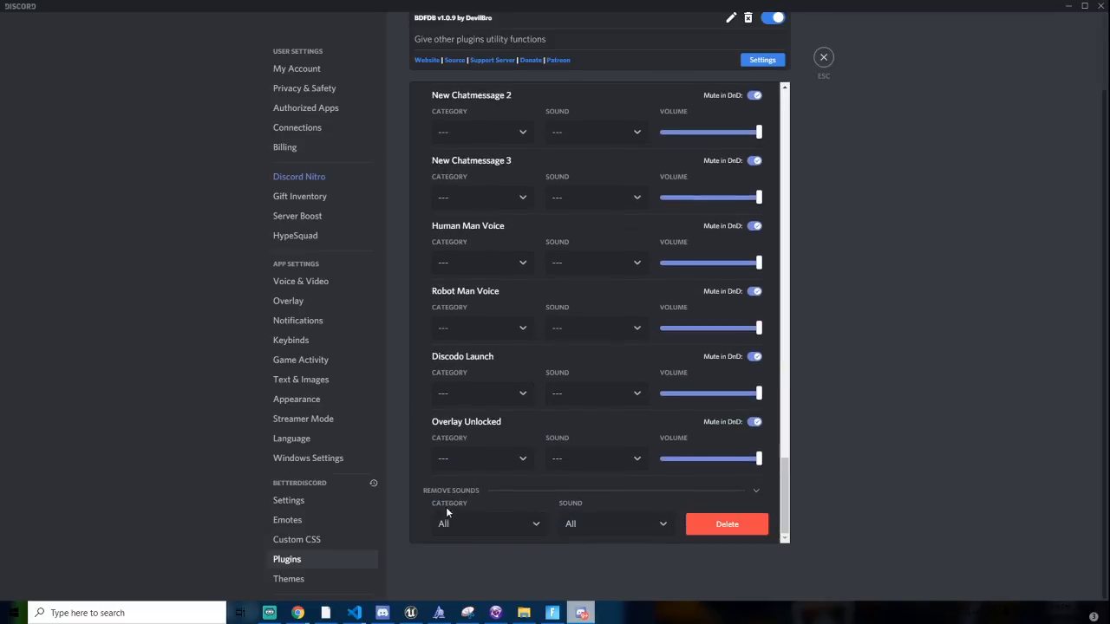
left_click(488, 524)
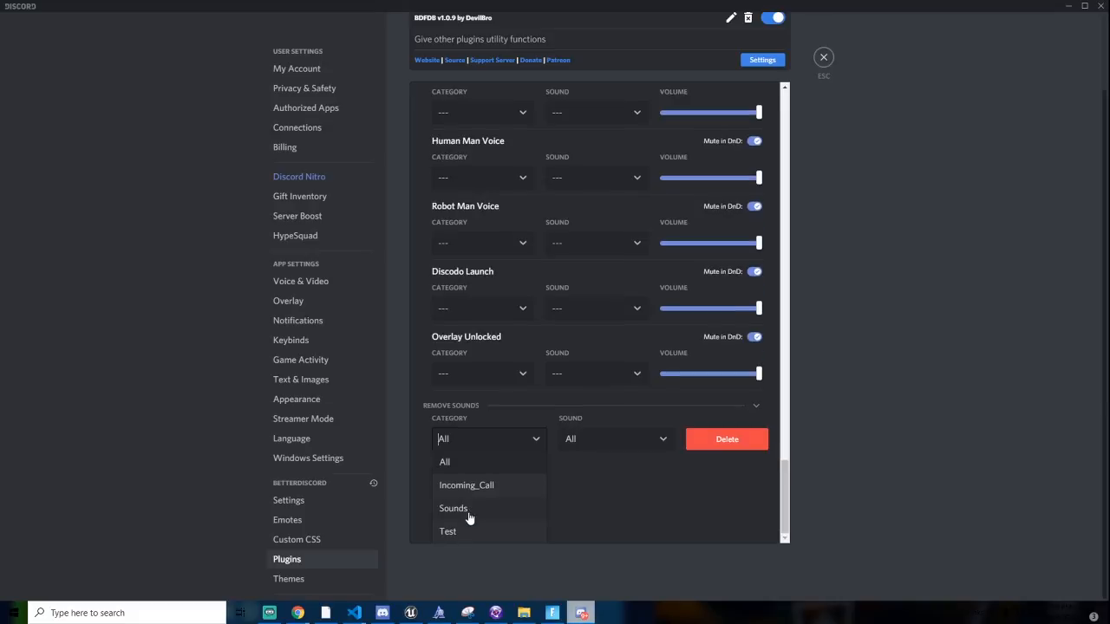
left_click(448, 531)
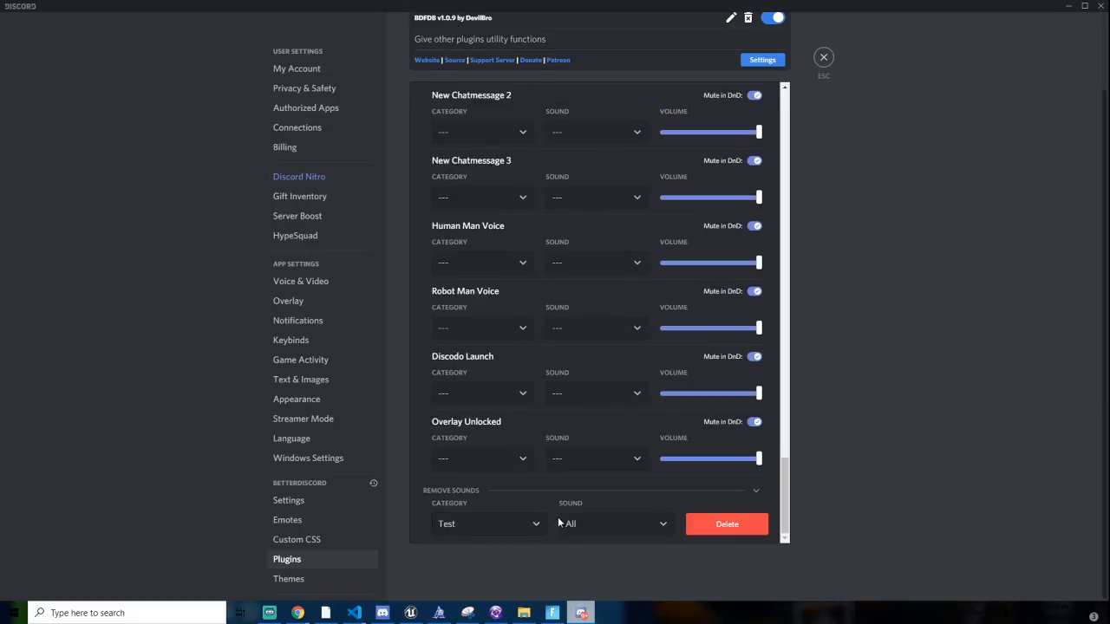
left_click(611, 523)
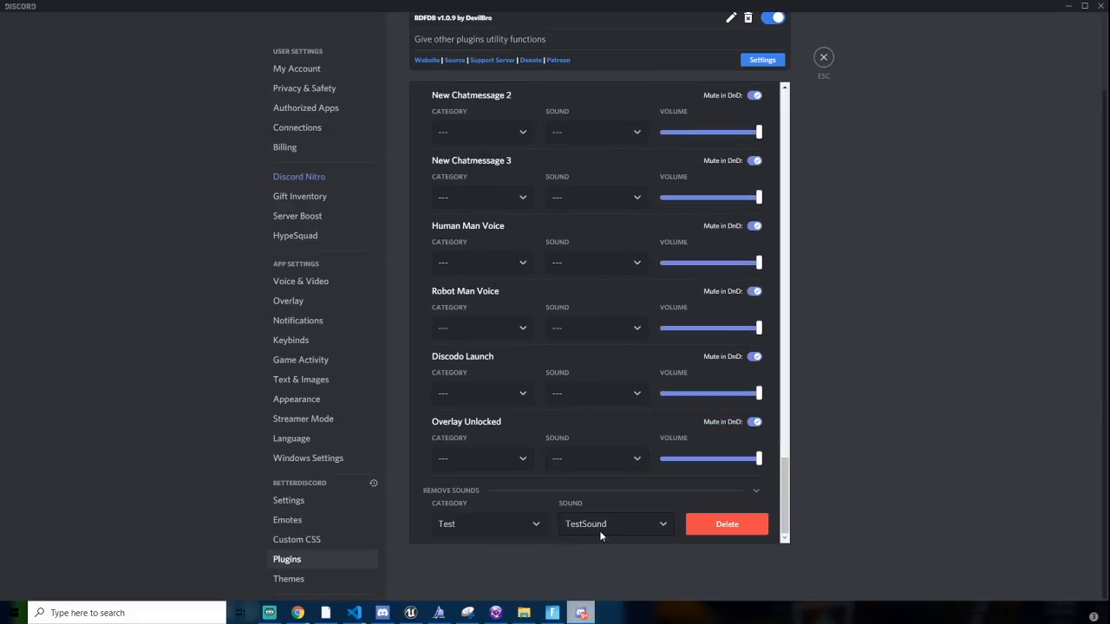
left_click(726, 524)
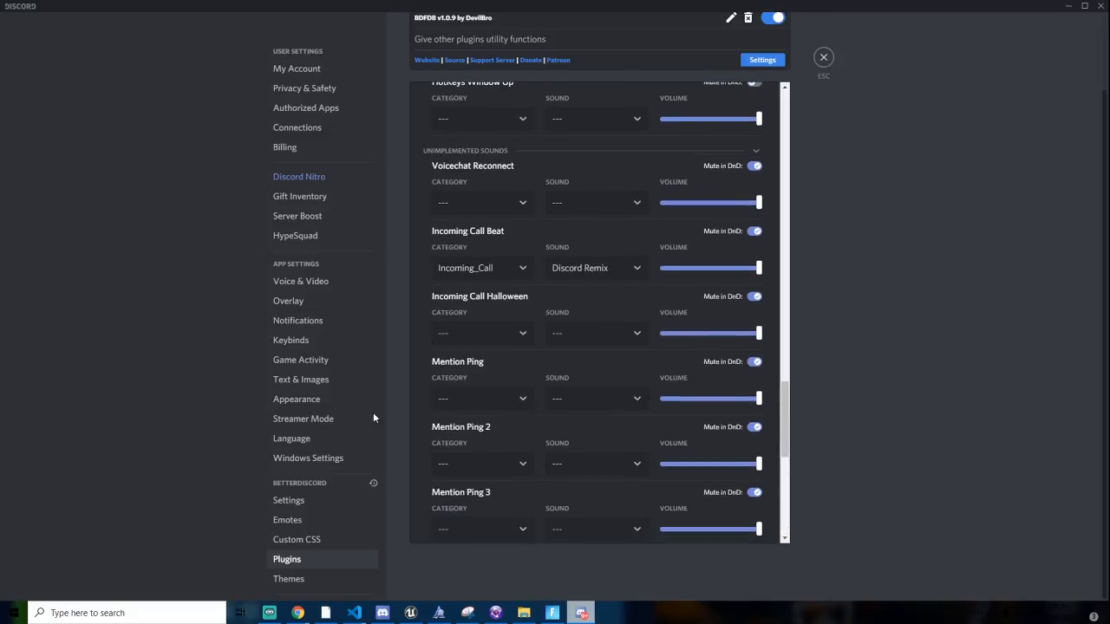
scroll("up", 3)
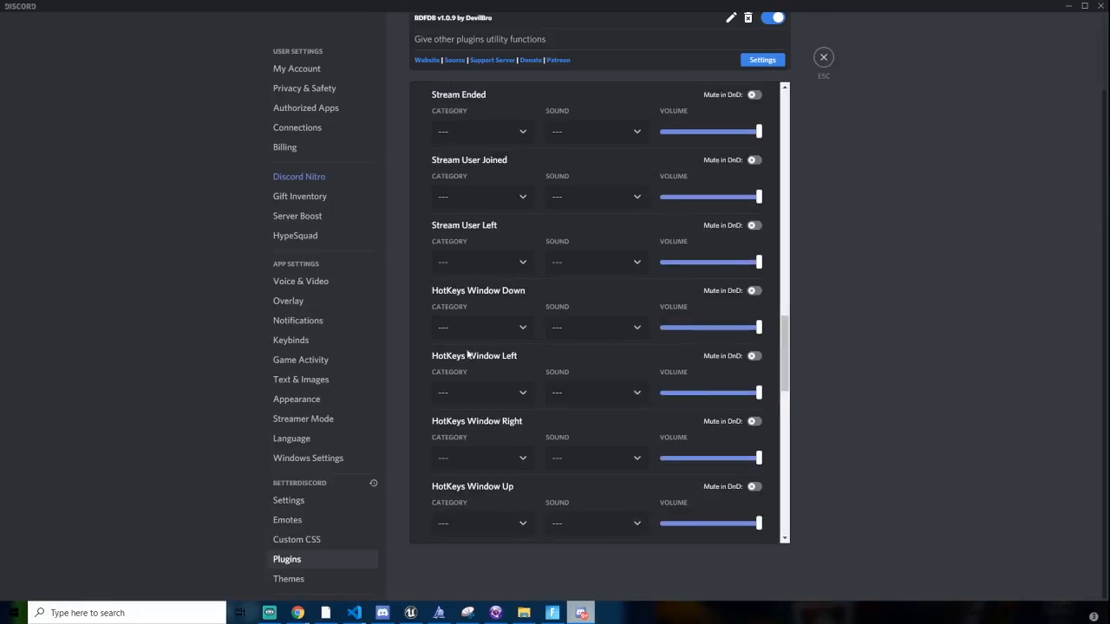
scroll("up", 3)
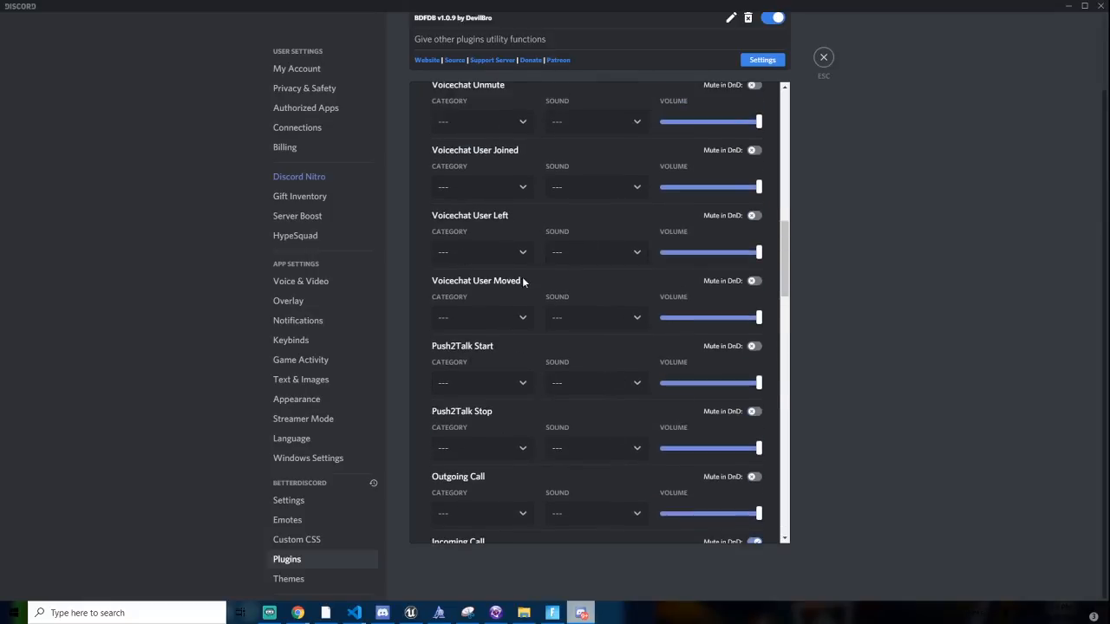
scroll("up", 3)
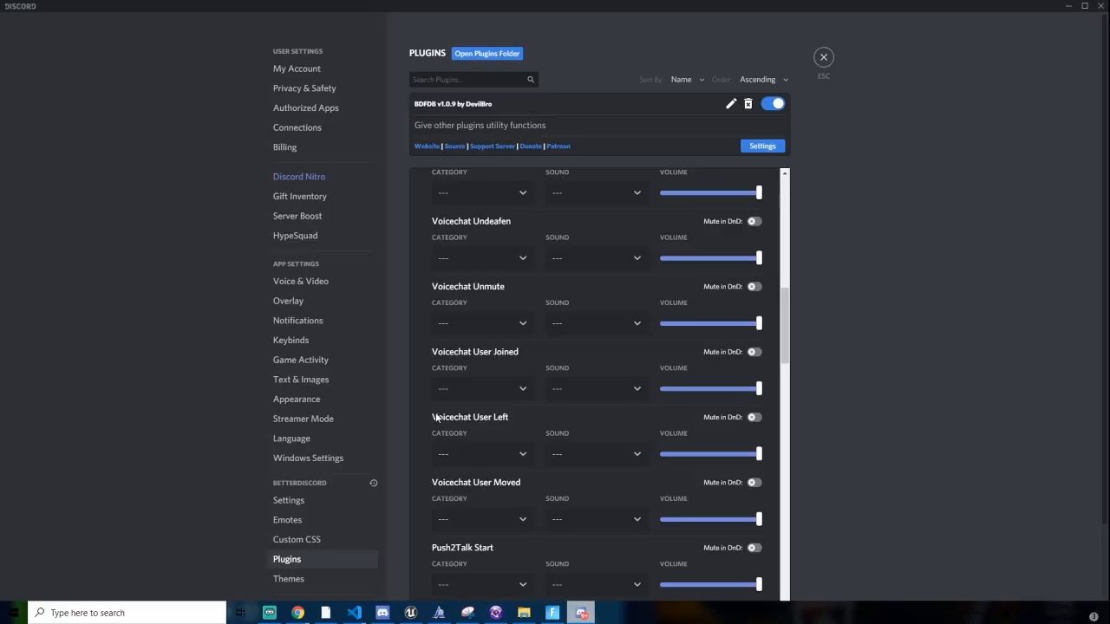
mouse_move(297, 529)
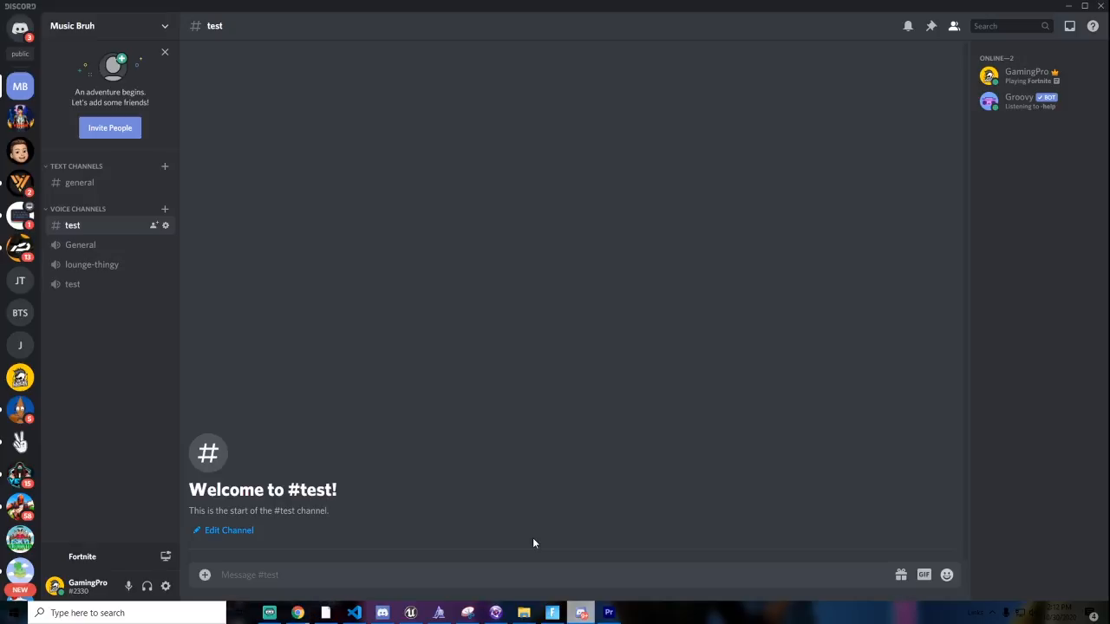
mouse_move(303, 574)
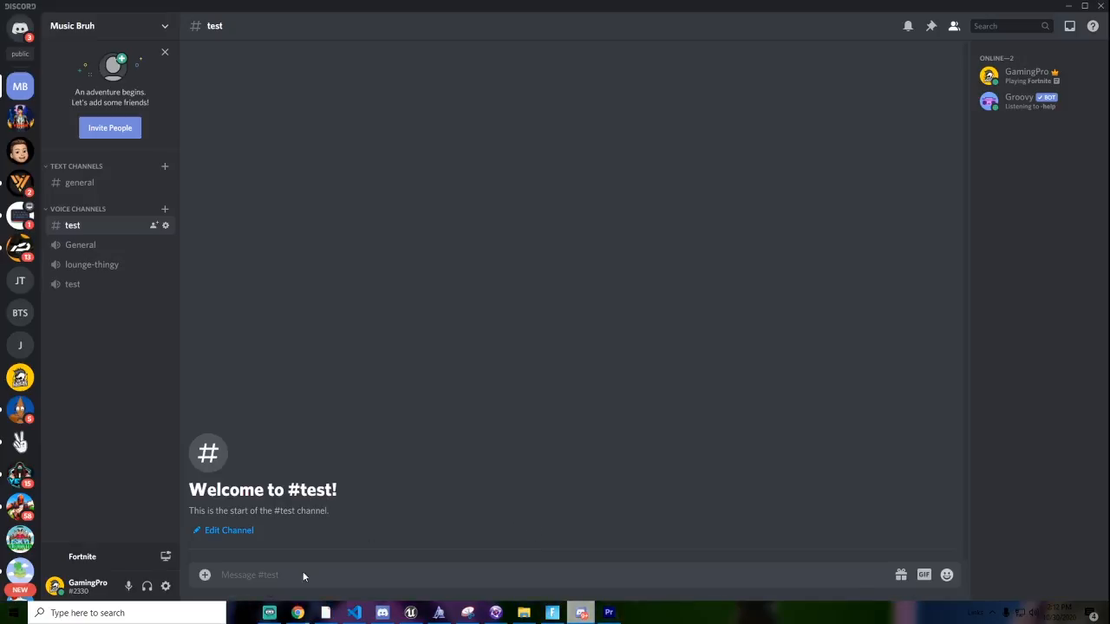
Switch between BetterDiscord's Custom CSS and Themes pages, ending in the Custom CSS editor.
left_click(166, 587)
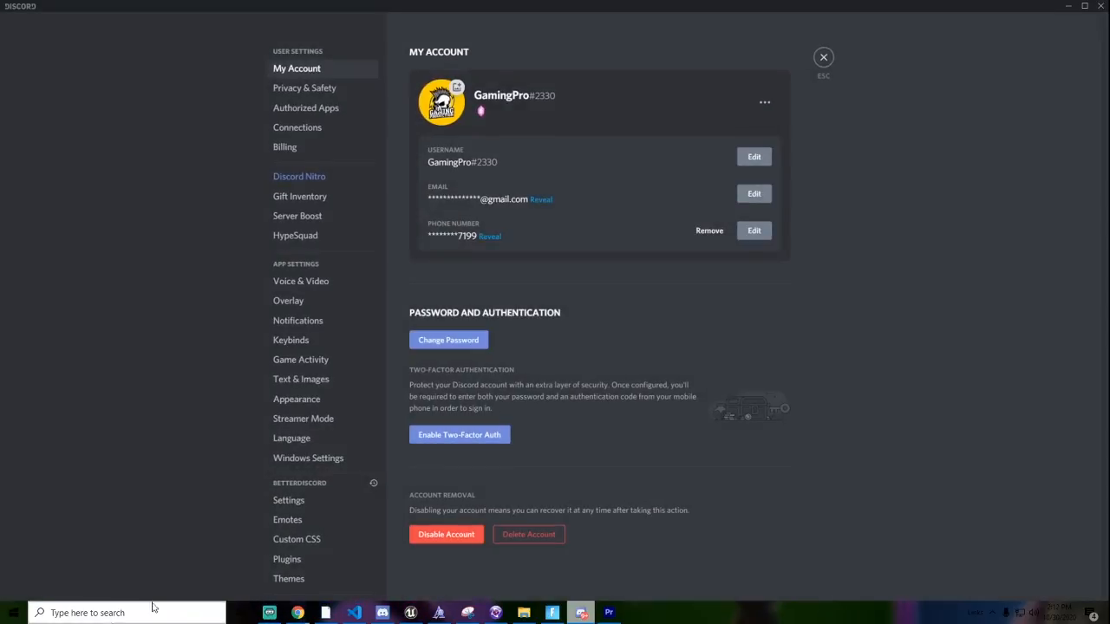
scroll("down", 3)
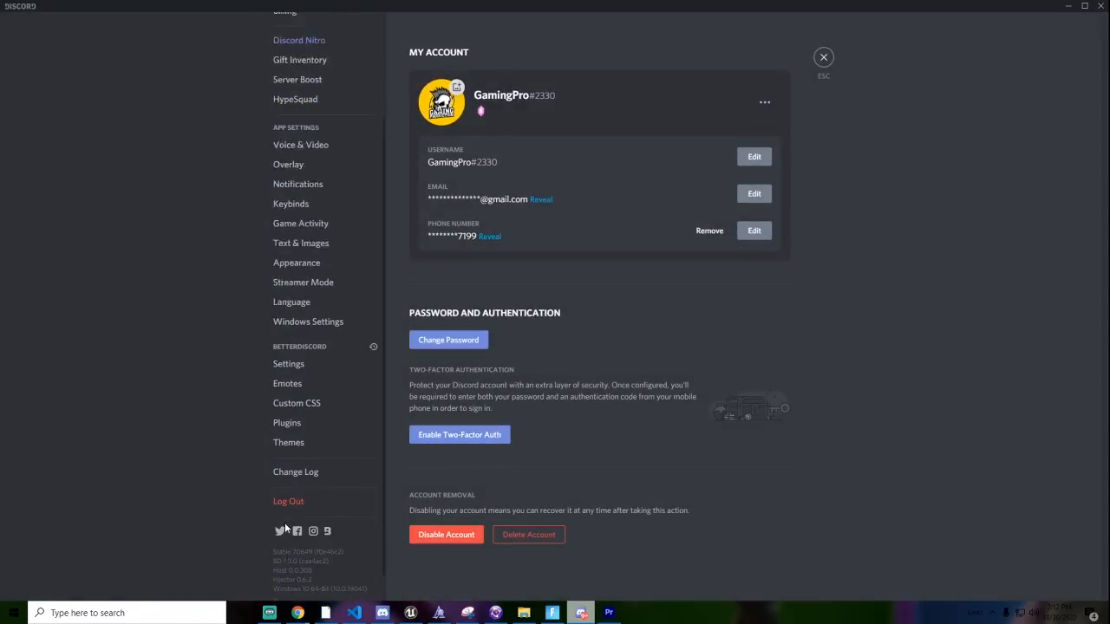
left_click(289, 363)
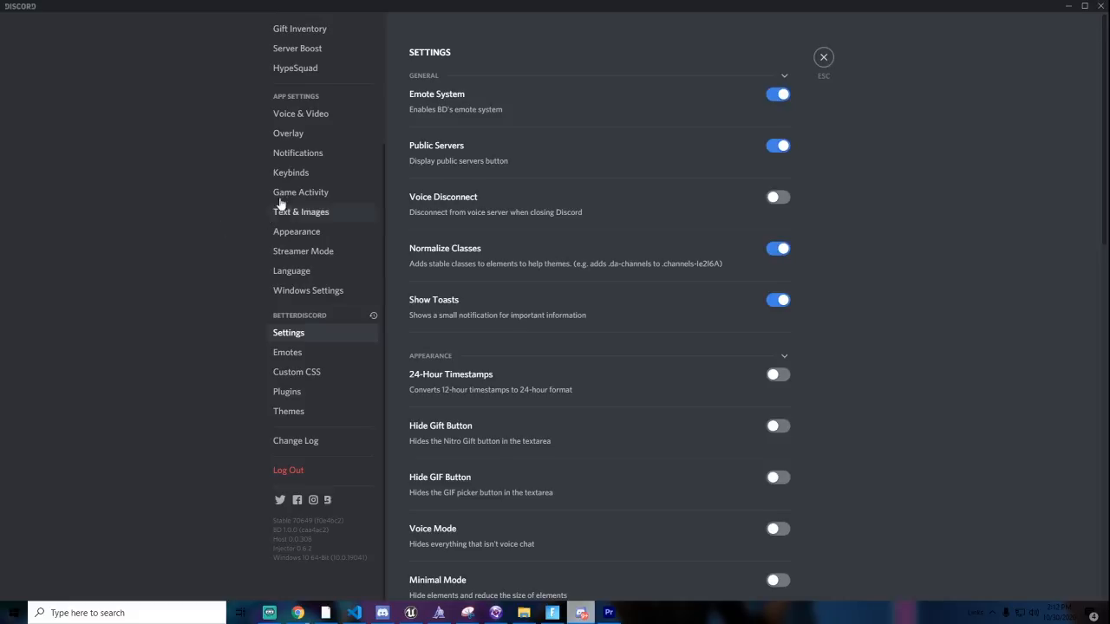
mouse_move(321, 391)
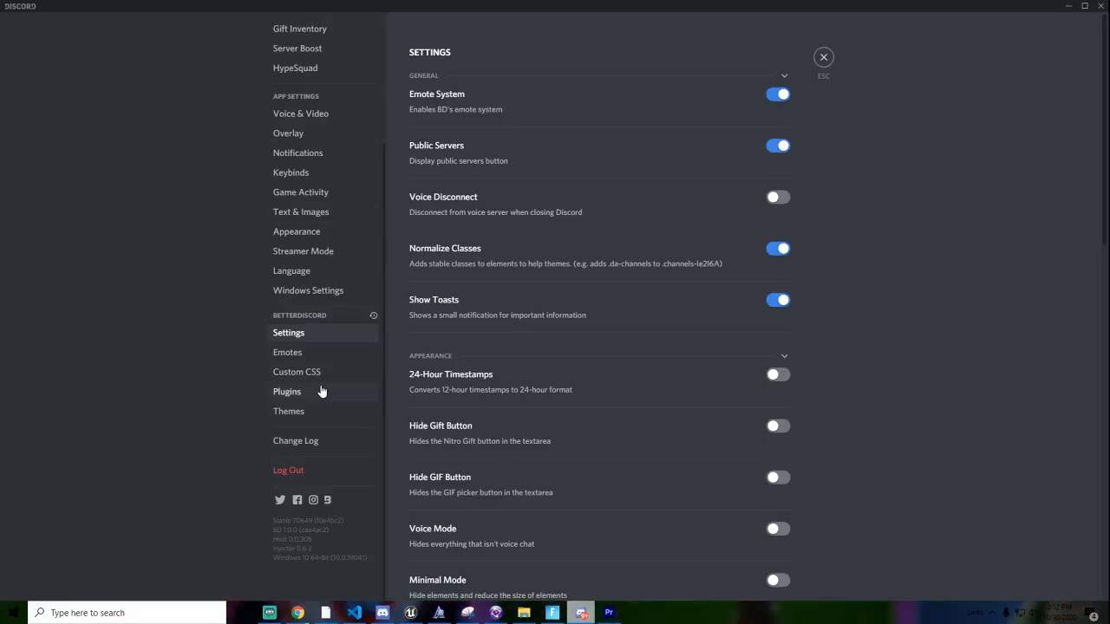
left_click(296, 372)
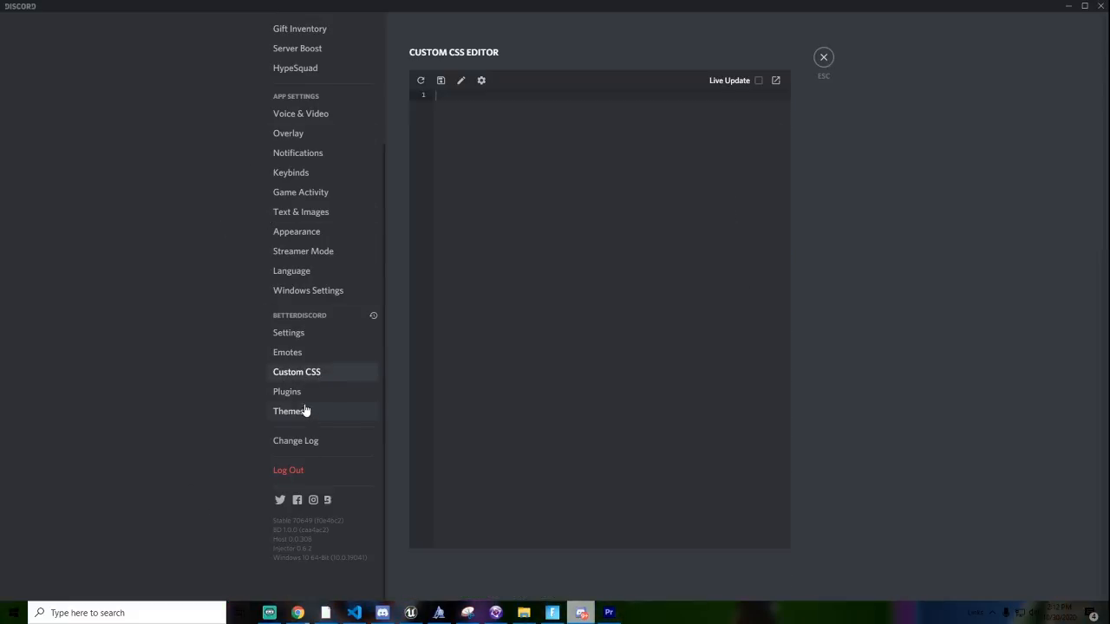
left_click(289, 411)
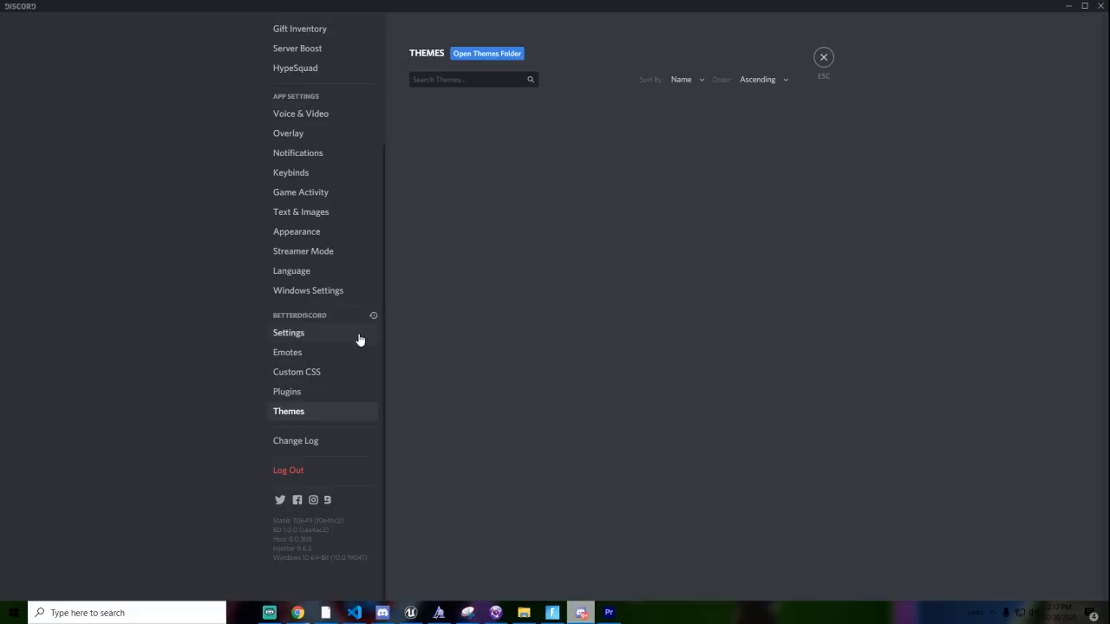
mouse_move(352, 380)
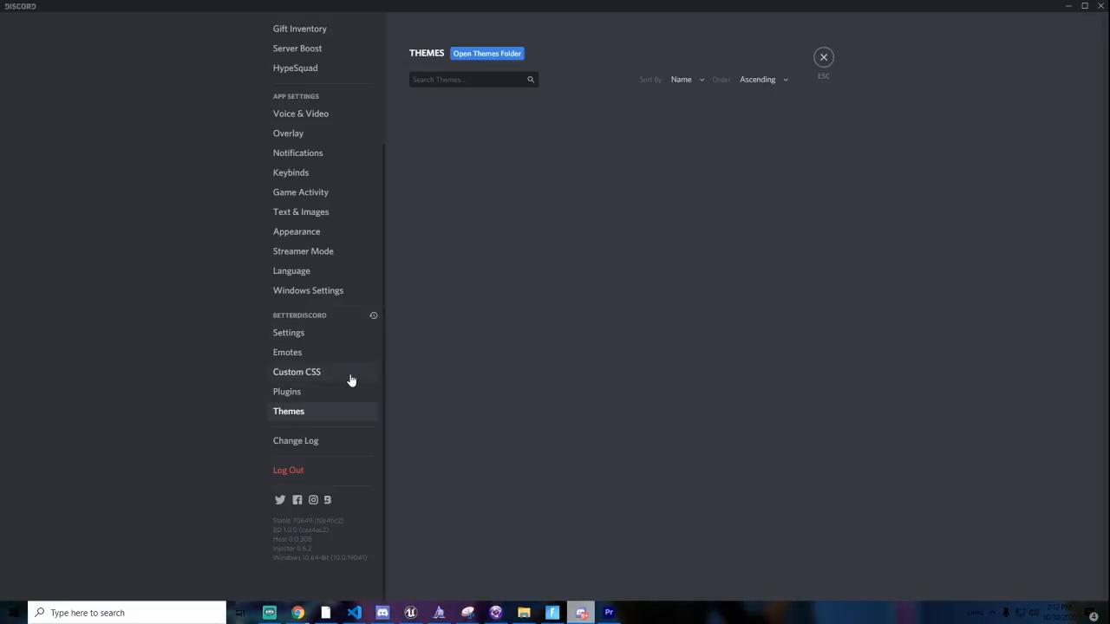
left_click(297, 371)
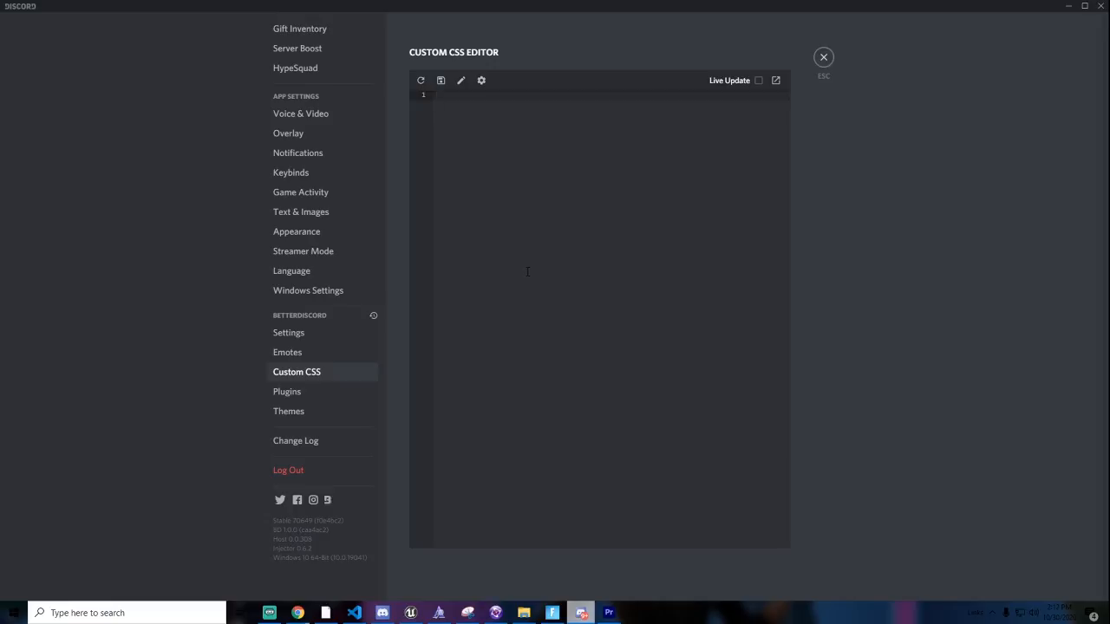
mouse_move(487, 295)
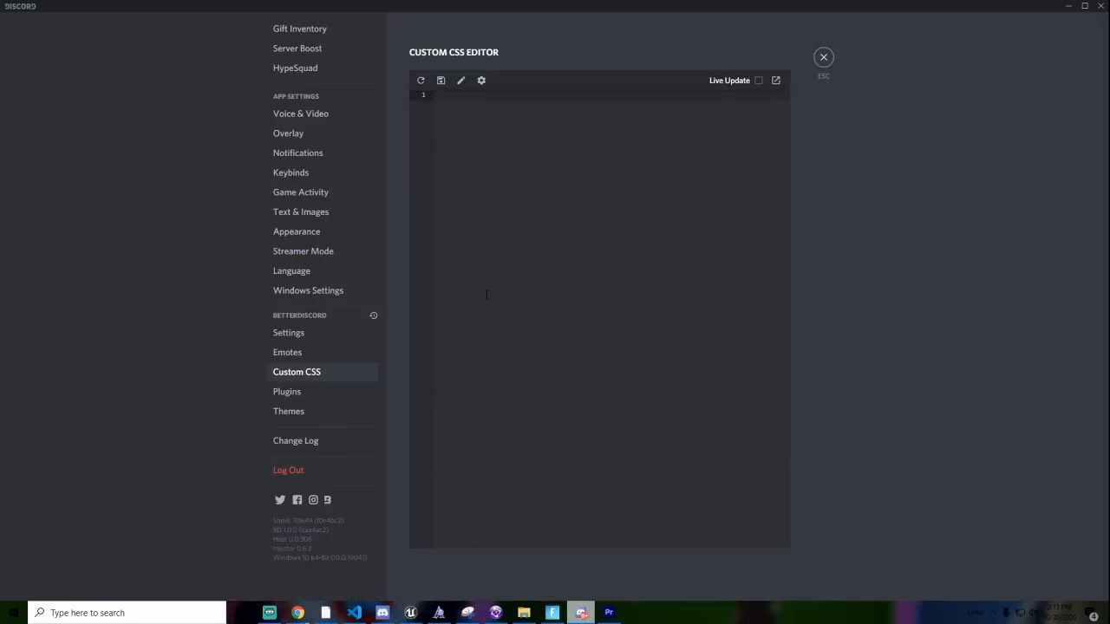
left_click(288, 411)
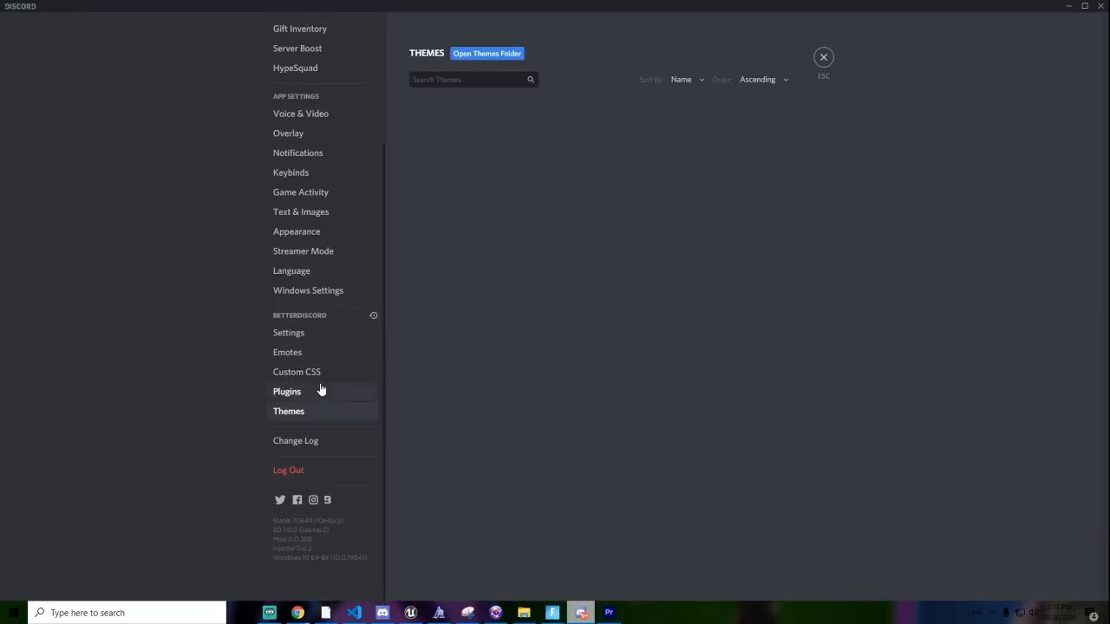
left_click(296, 371)
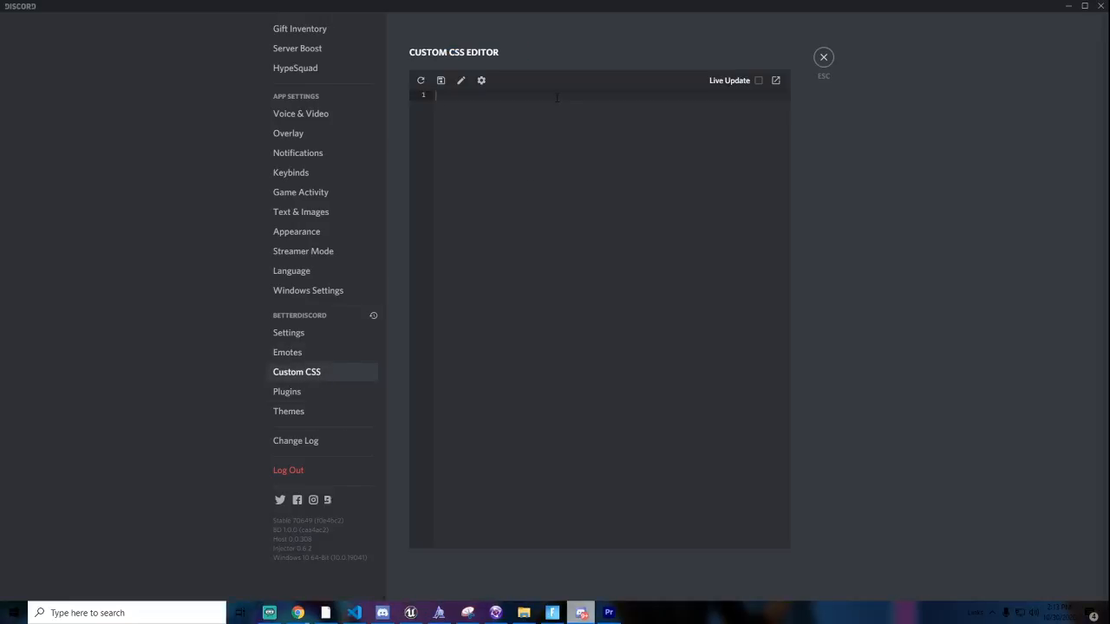
mouse_move(704, 122)
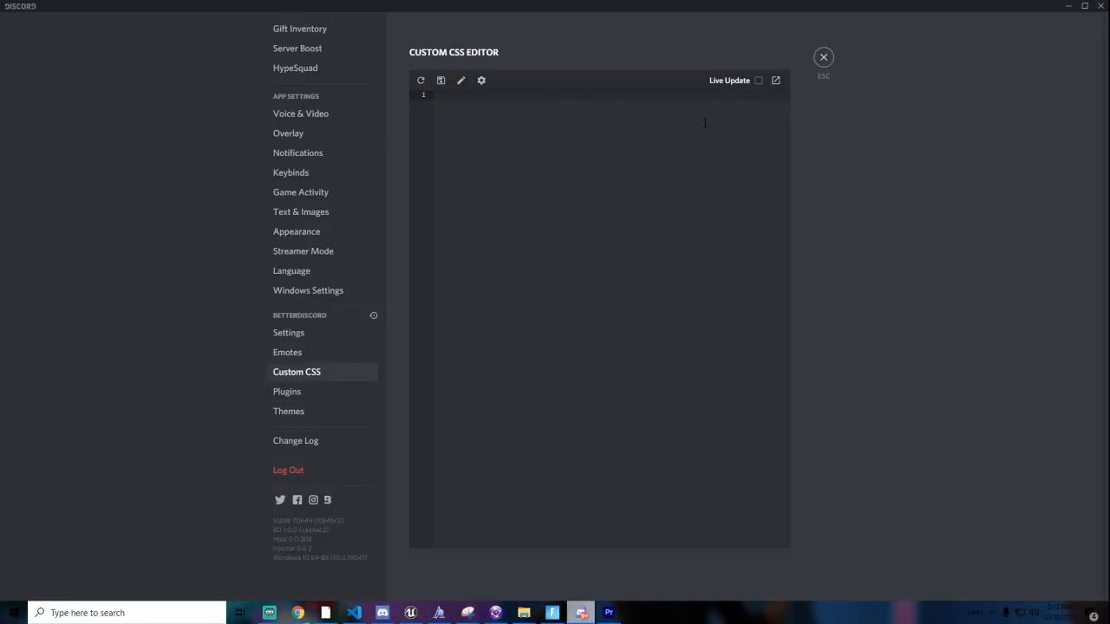
Replace the test letters with the rule h1 { margin-right: 11 } and close settings.
type("dsfe")
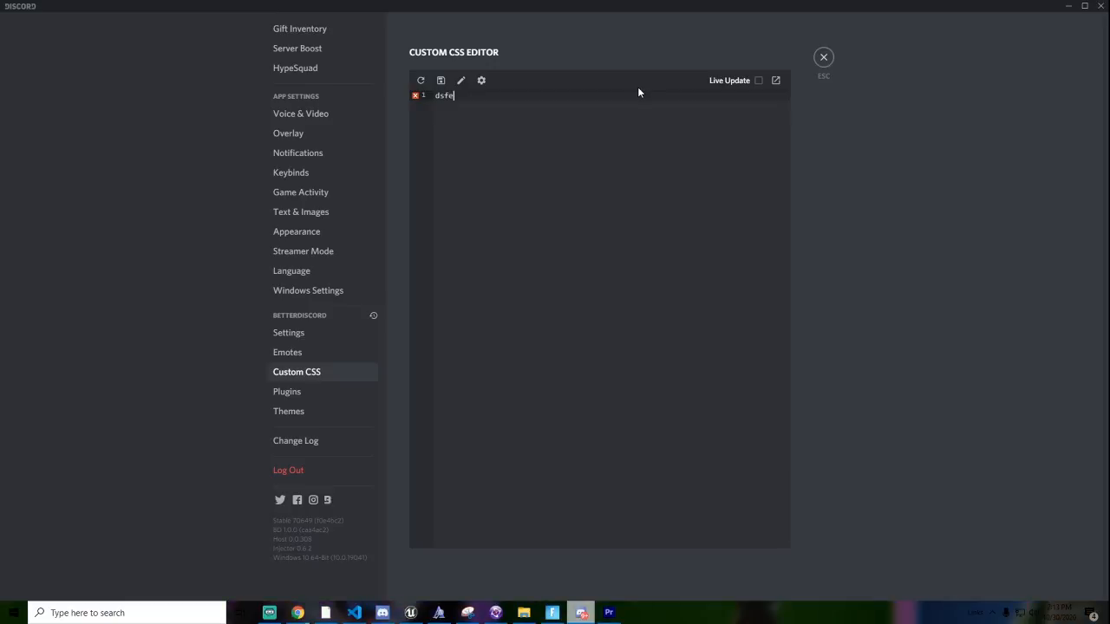
key("ctrl+a")
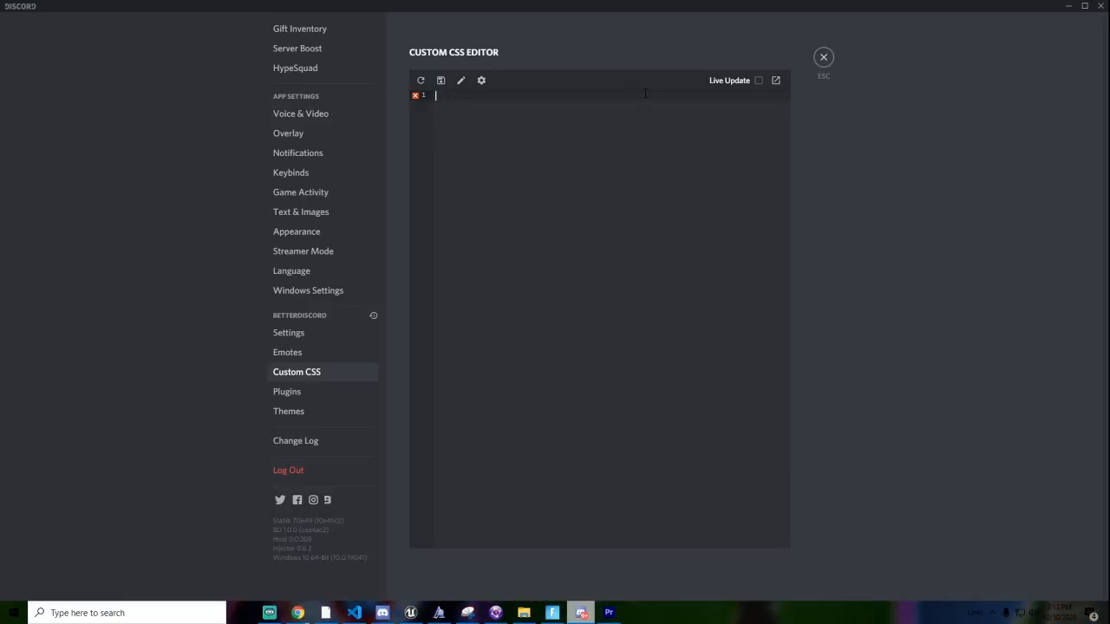
type("h1")
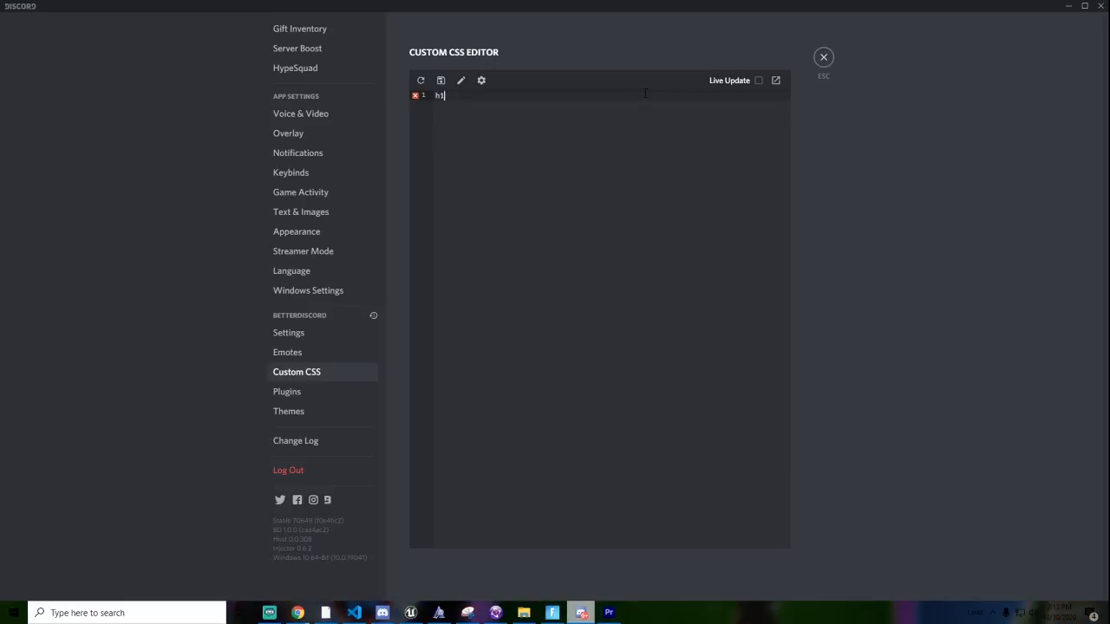
type("{")
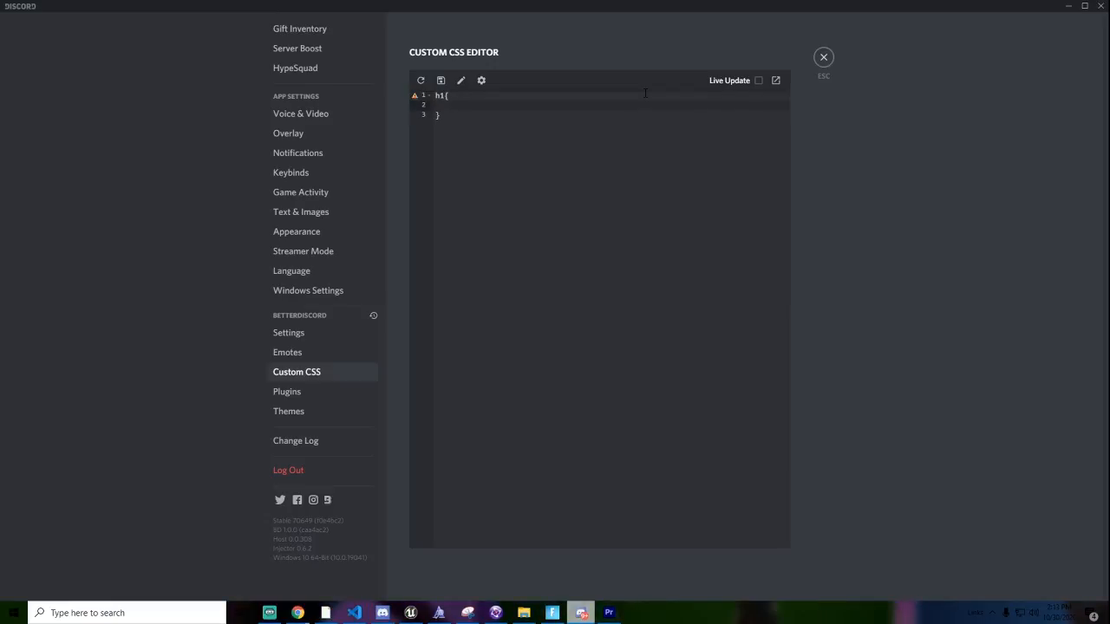
type("margin-r")
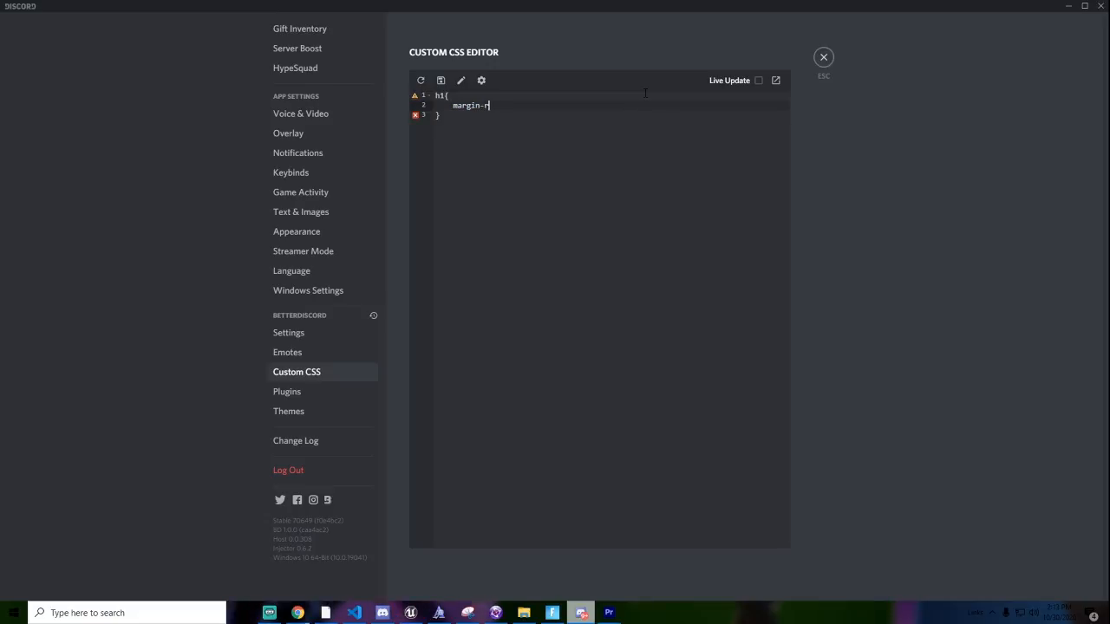
type("ight: ;")
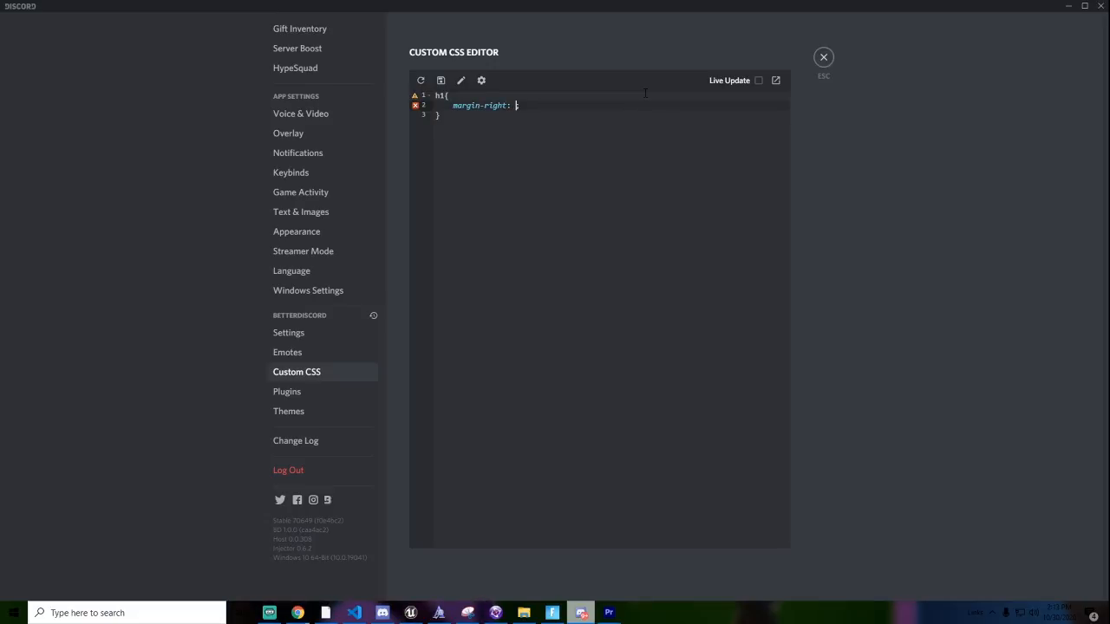
type("11;")
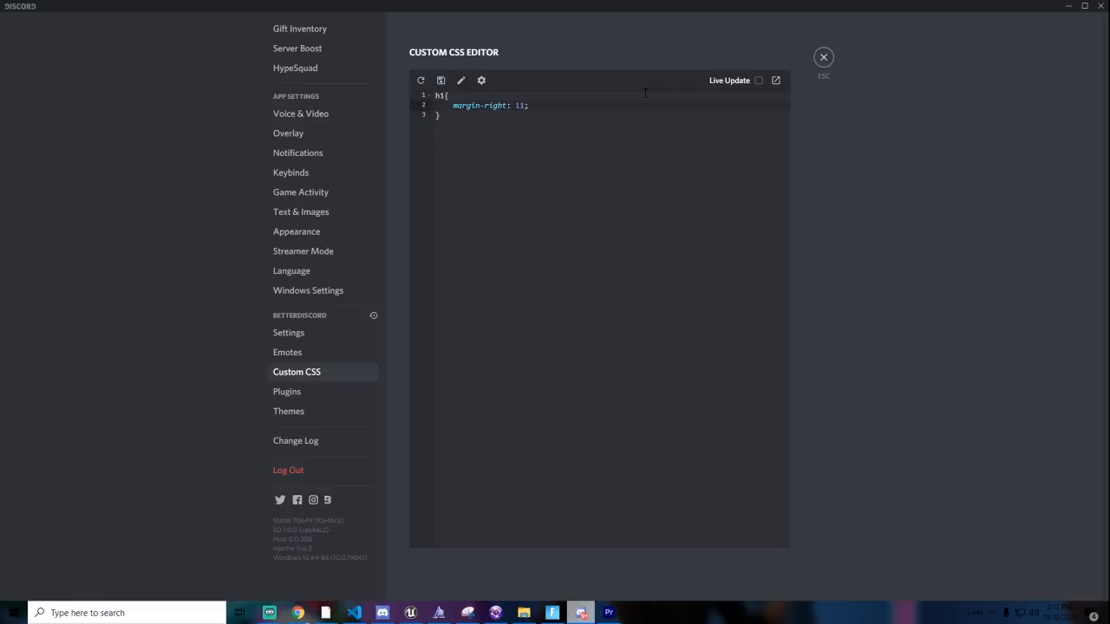
mouse_move(472, 95)
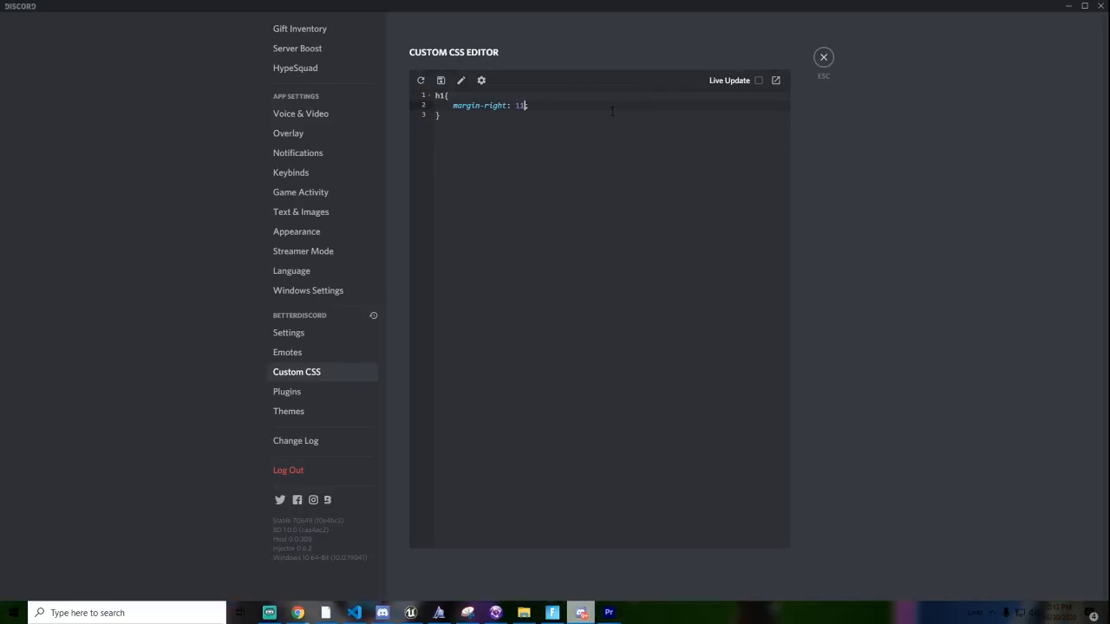
left_click(823, 57)
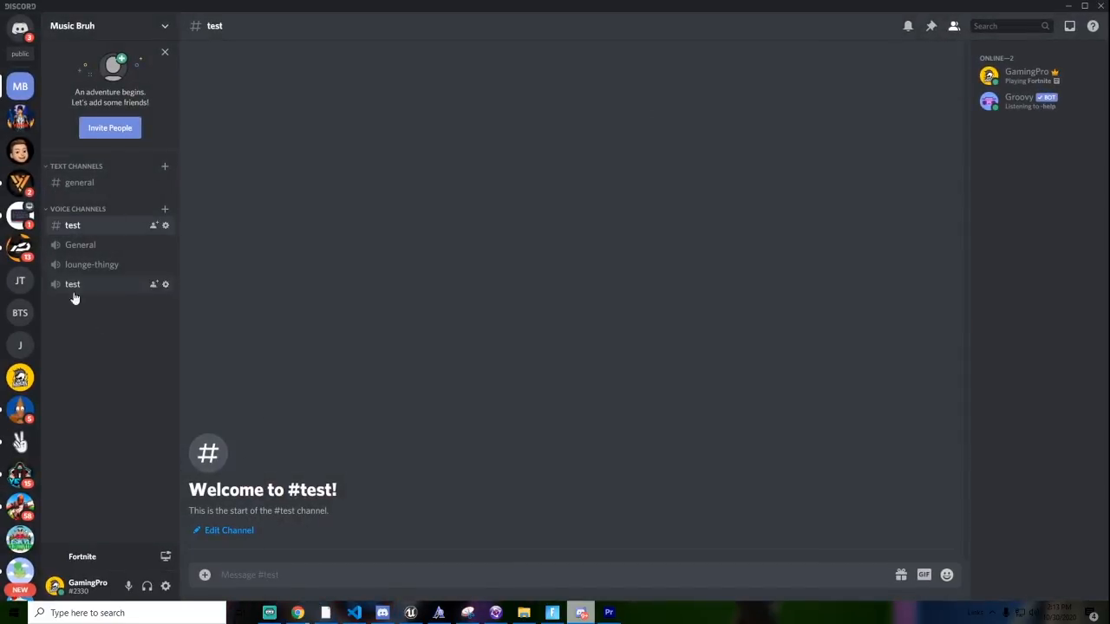
mouse_move(338, 489)
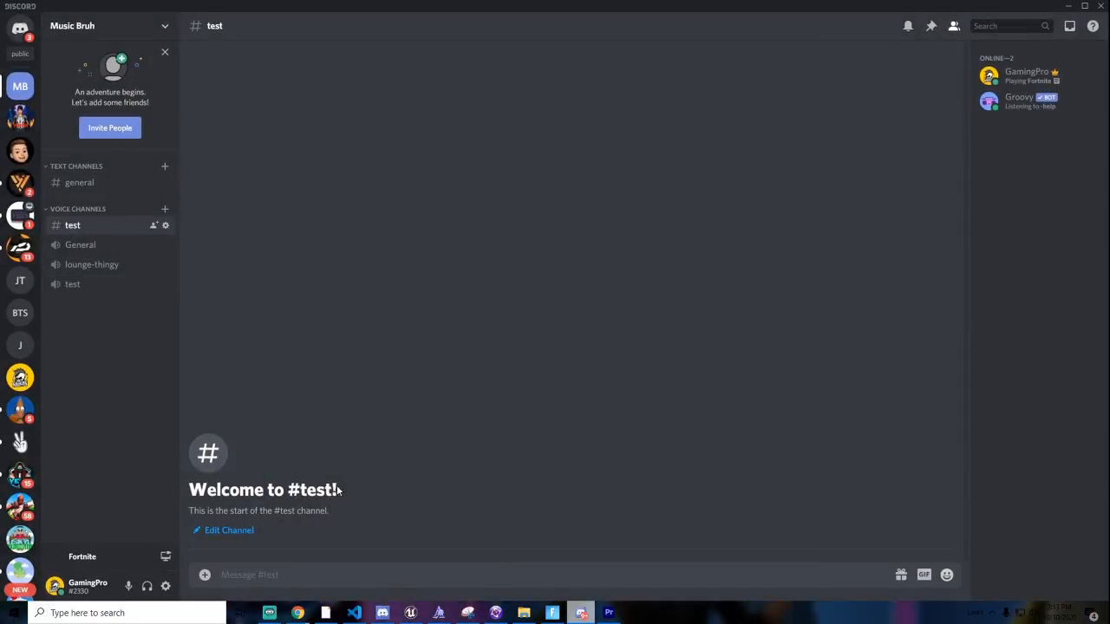
mouse_move(216, 503)
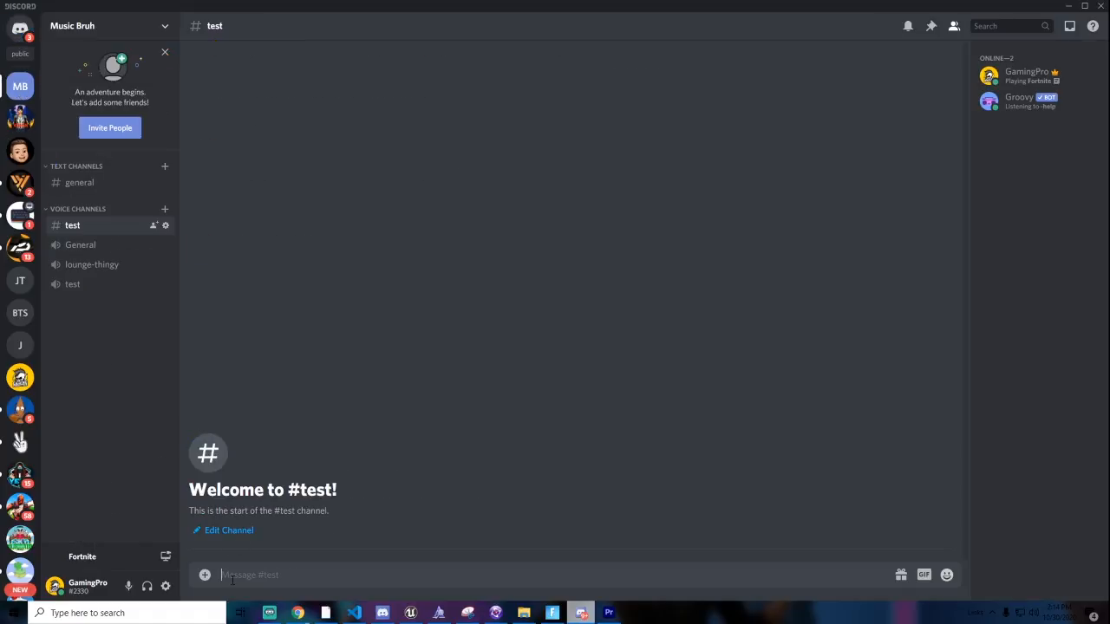
Open User Settings from the gear icon, landing on My Account.
left_click(165, 586)
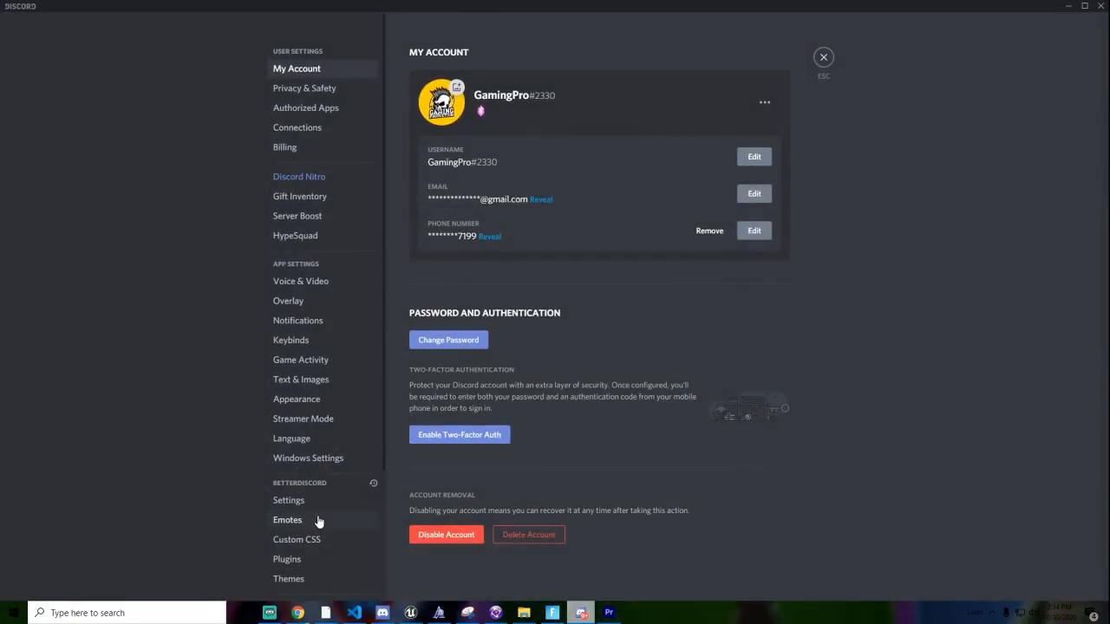
Switch between the empty BetterDiscord Custom CSS editor and the empty Themes list.
left_click(296, 540)
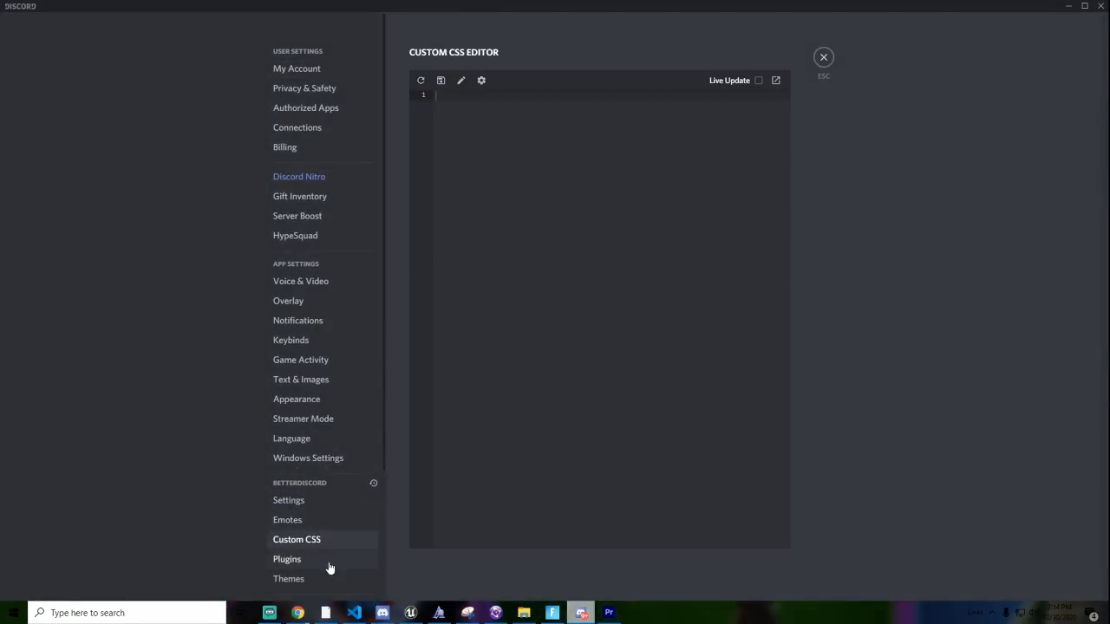
left_click(289, 578)
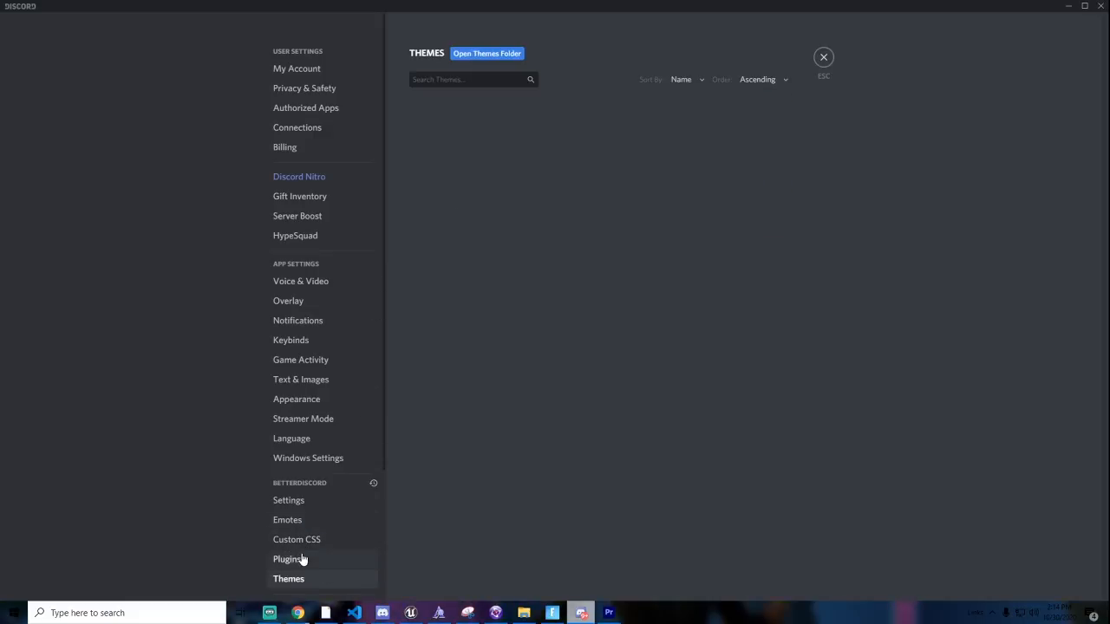
left_click(296, 540)
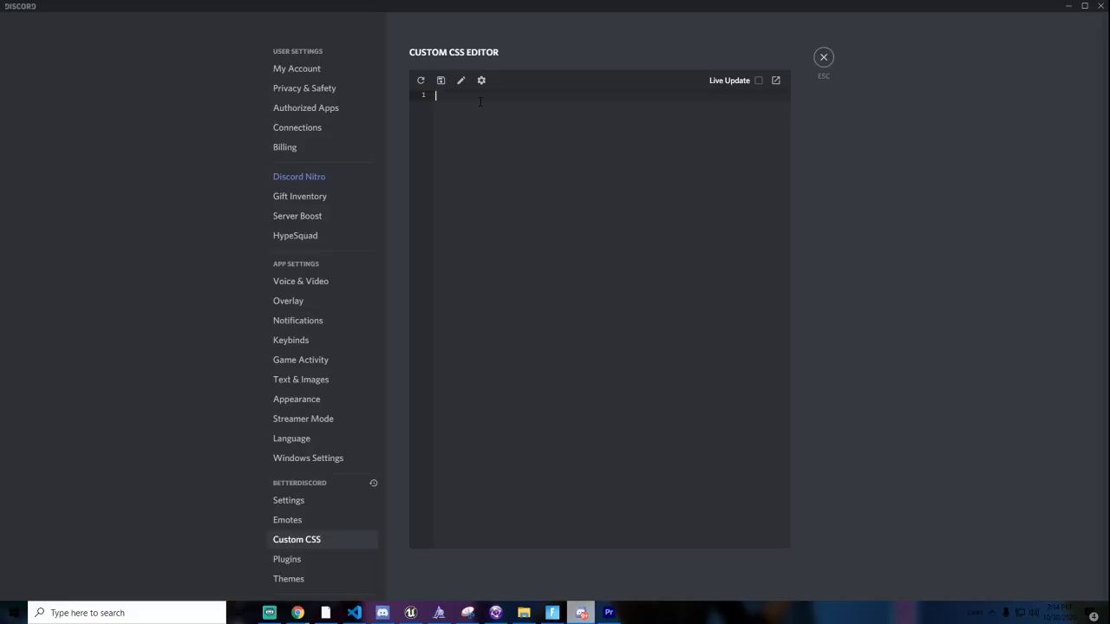
mouse_move(440, 78)
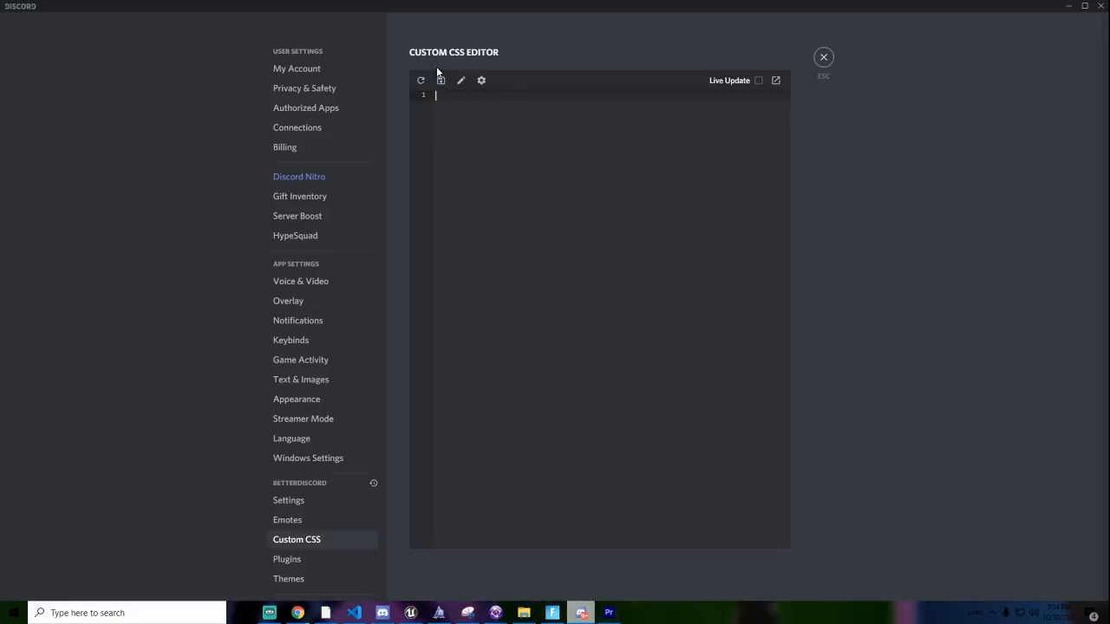
mouse_move(460, 80)
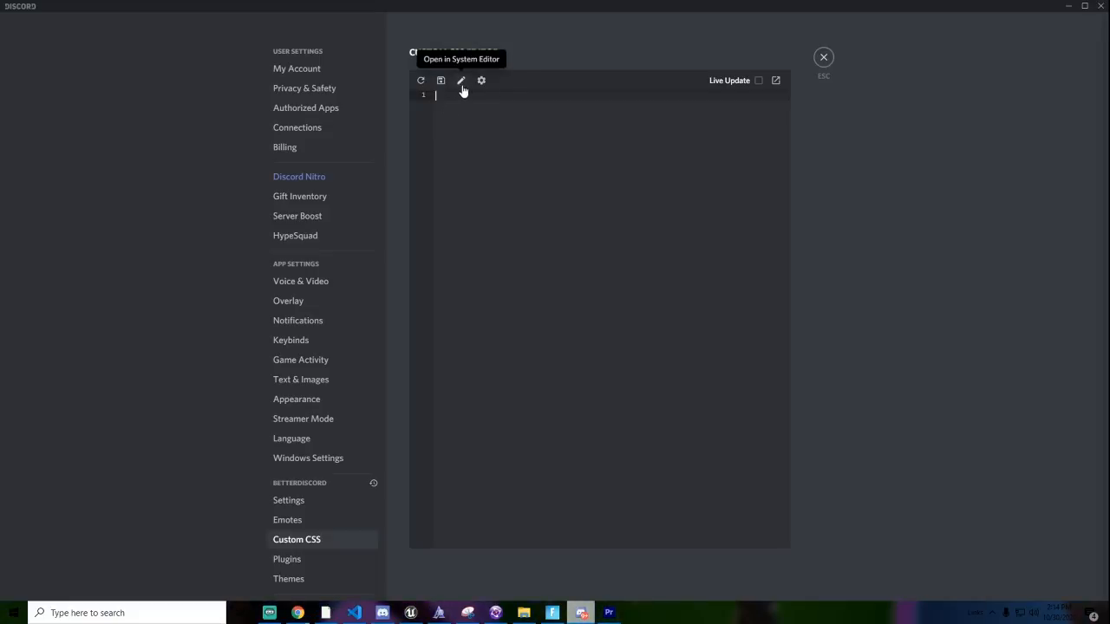
left_click(289, 578)
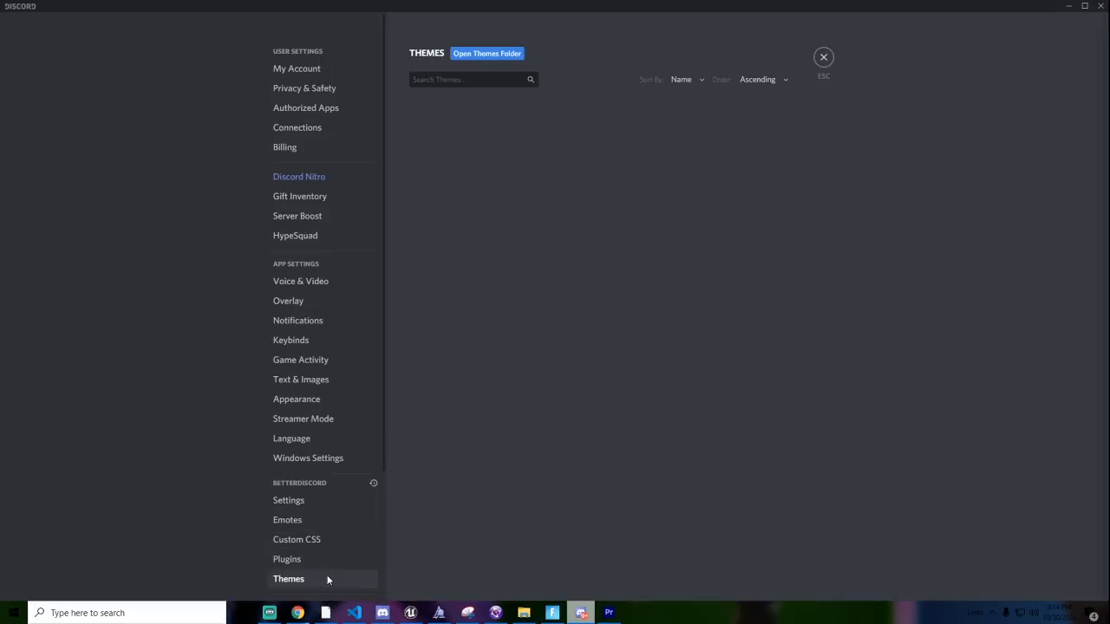
mouse_move(408, 113)
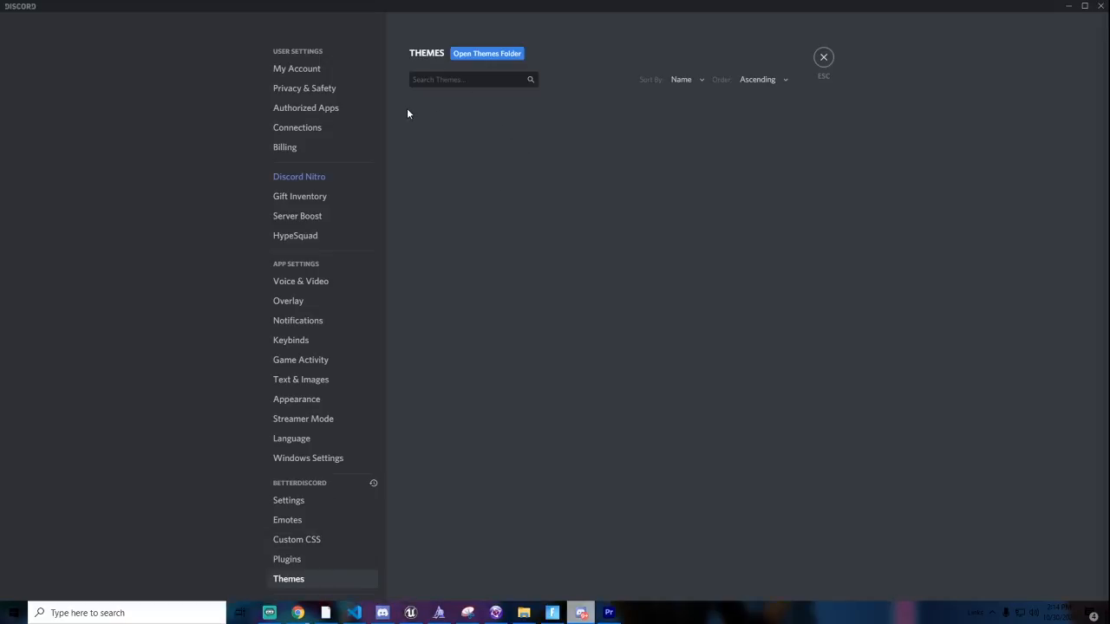
mouse_move(583, 384)
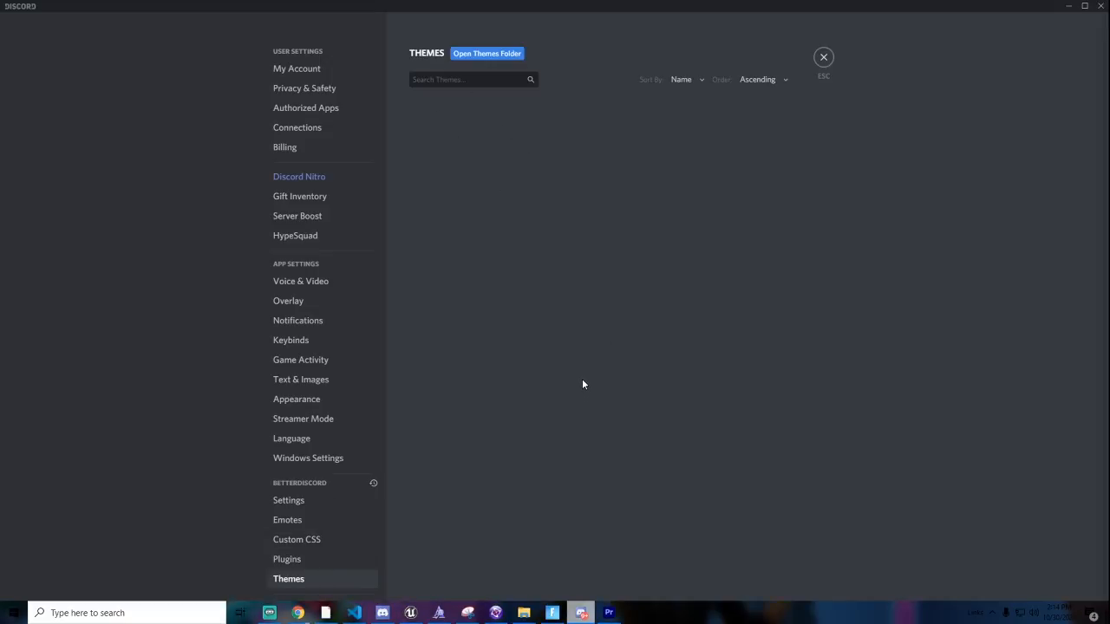
mouse_move(595, 343)
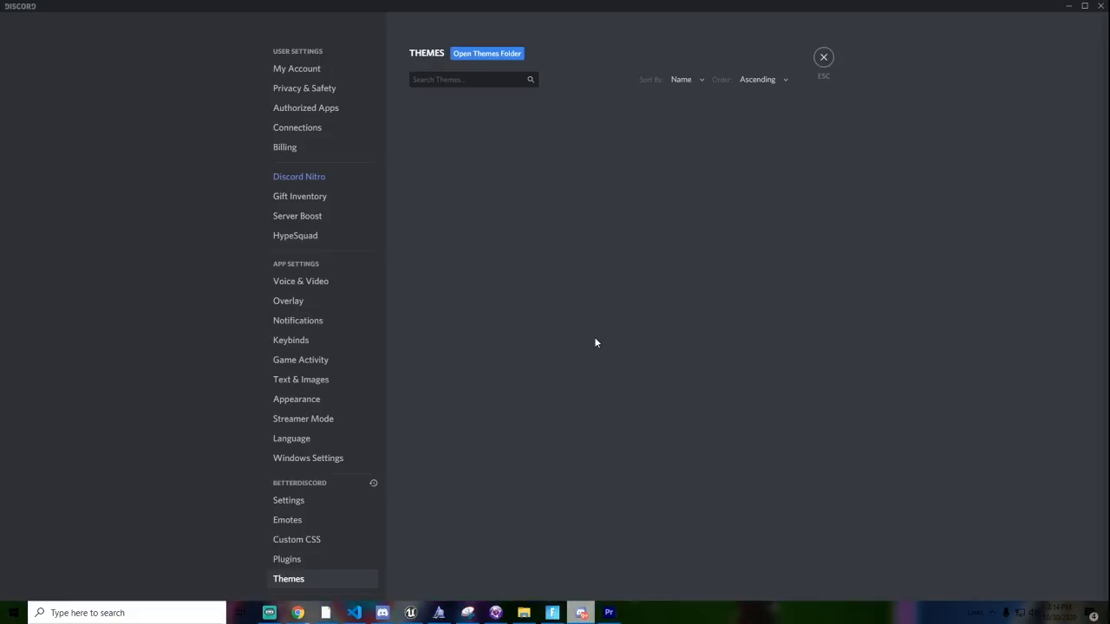
mouse_move(487, 52)
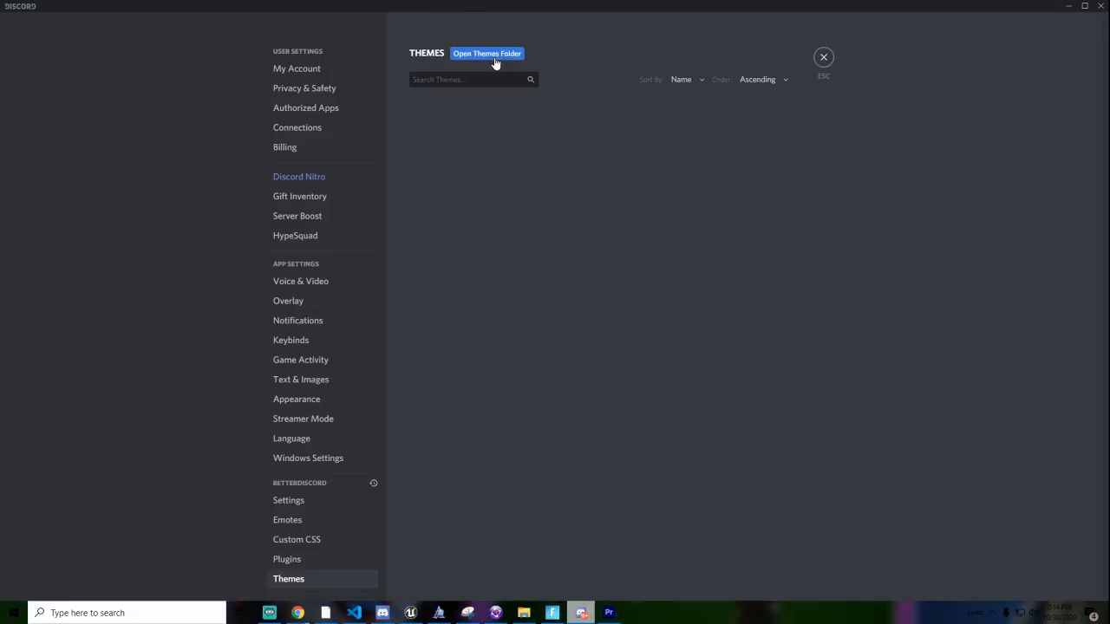
left_click(486, 53)
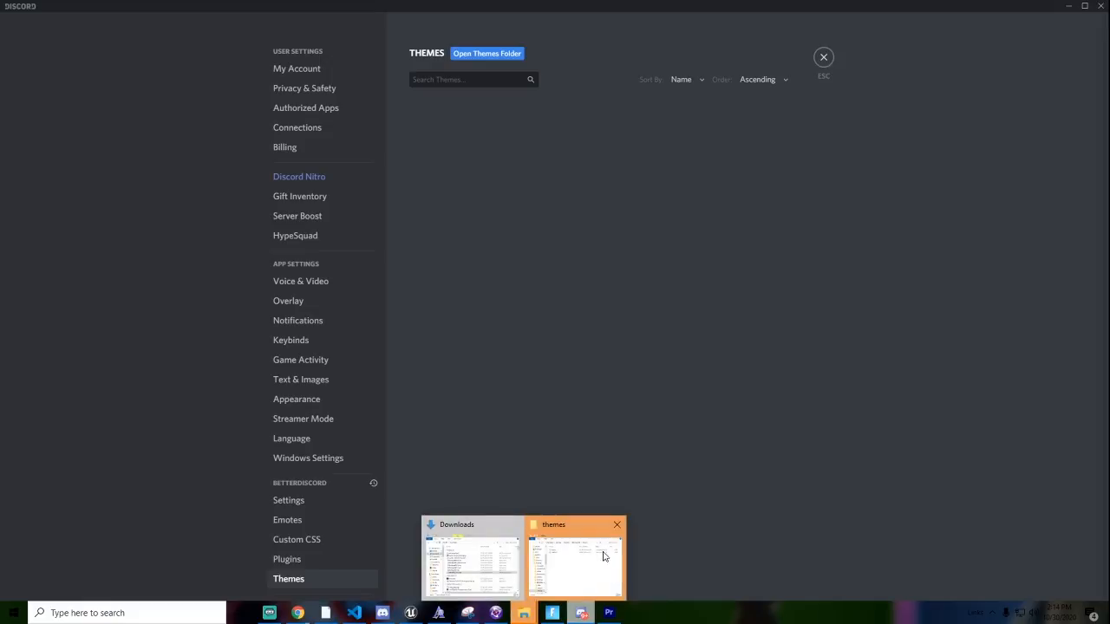
left_click(575, 557)
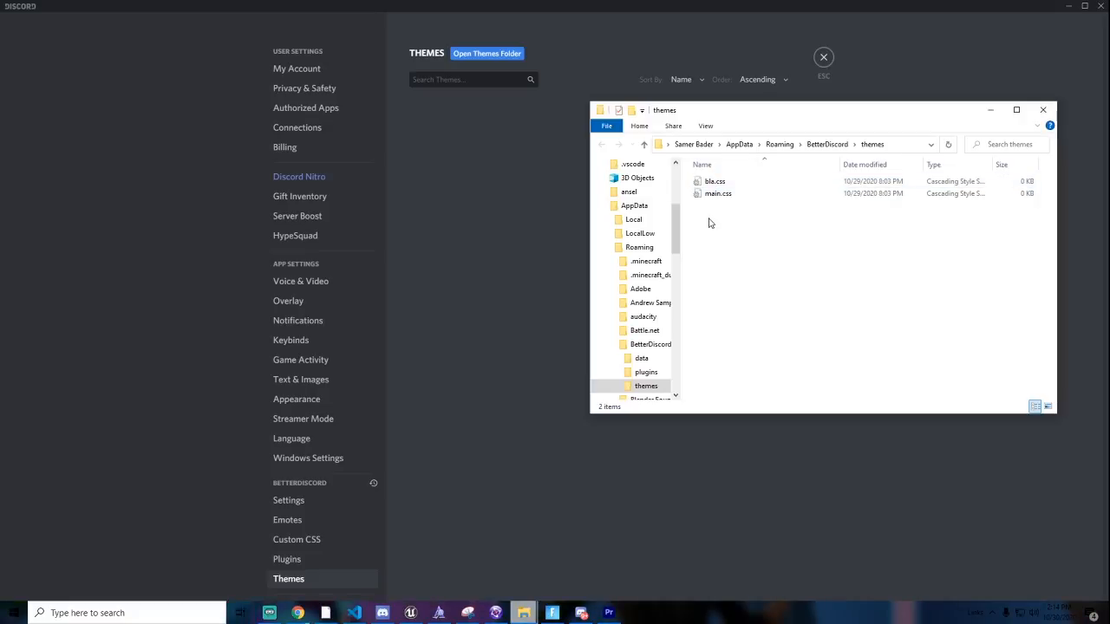
mouse_move(507, 95)
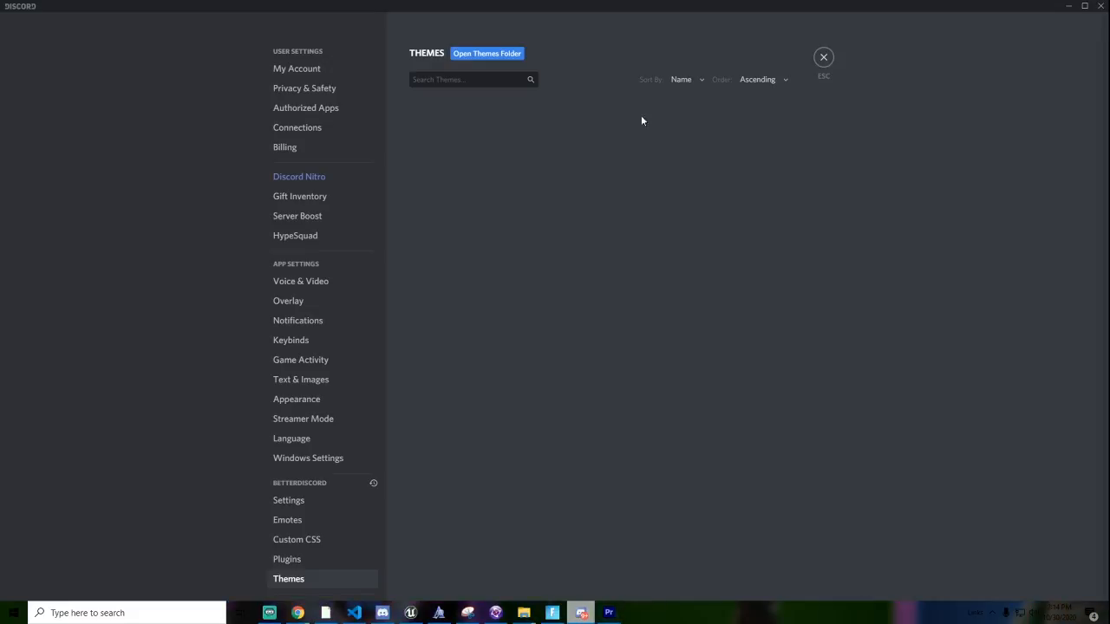
mouse_move(533, 229)
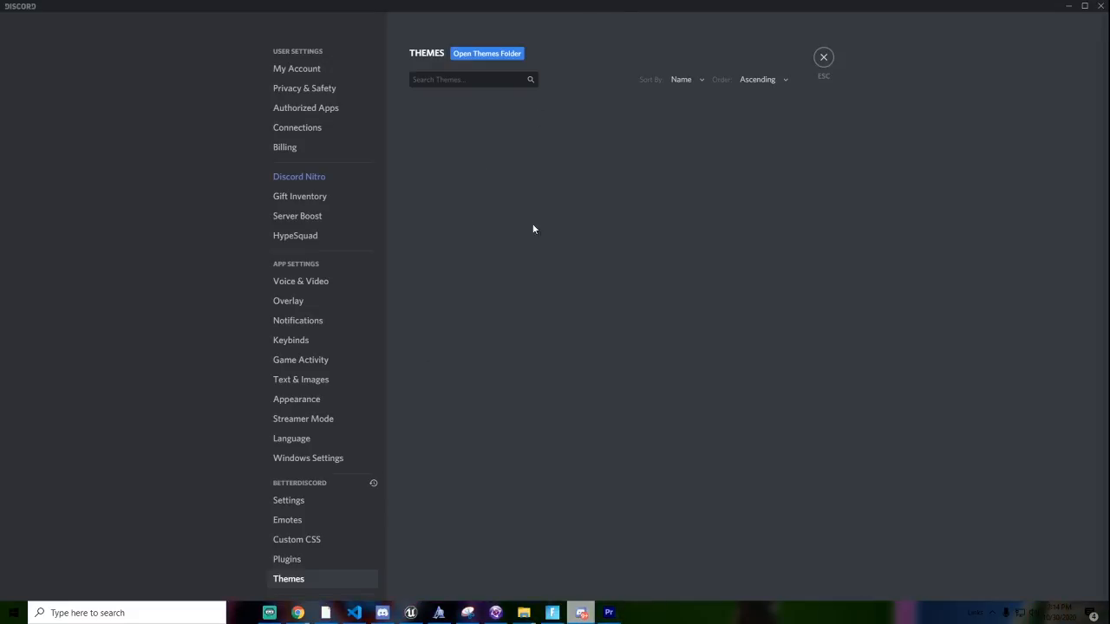
left_click(297, 539)
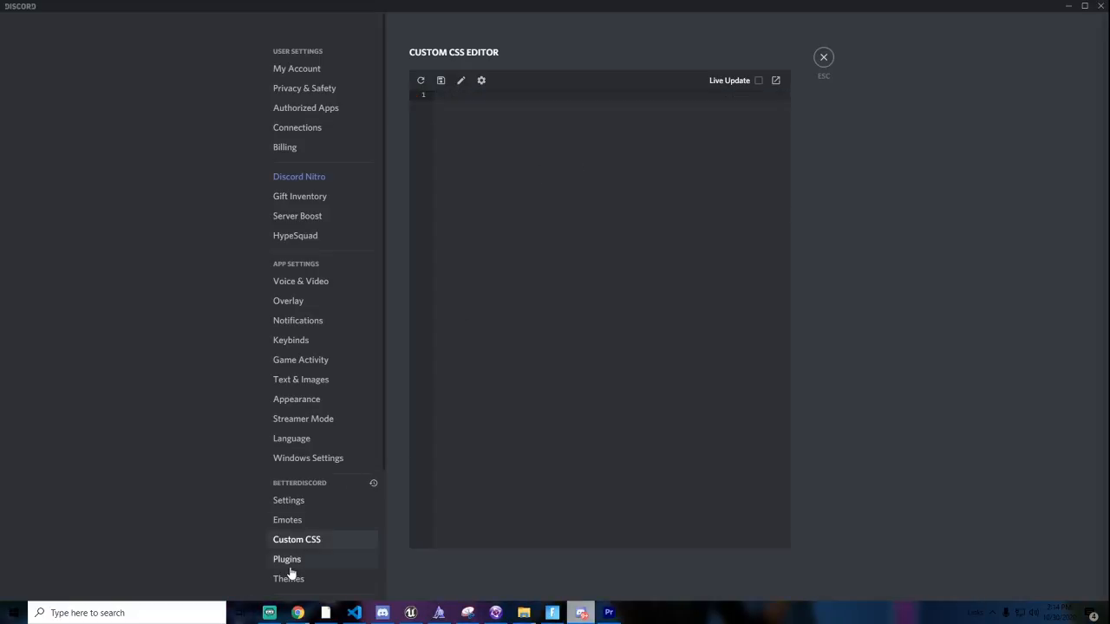
left_click(289, 578)
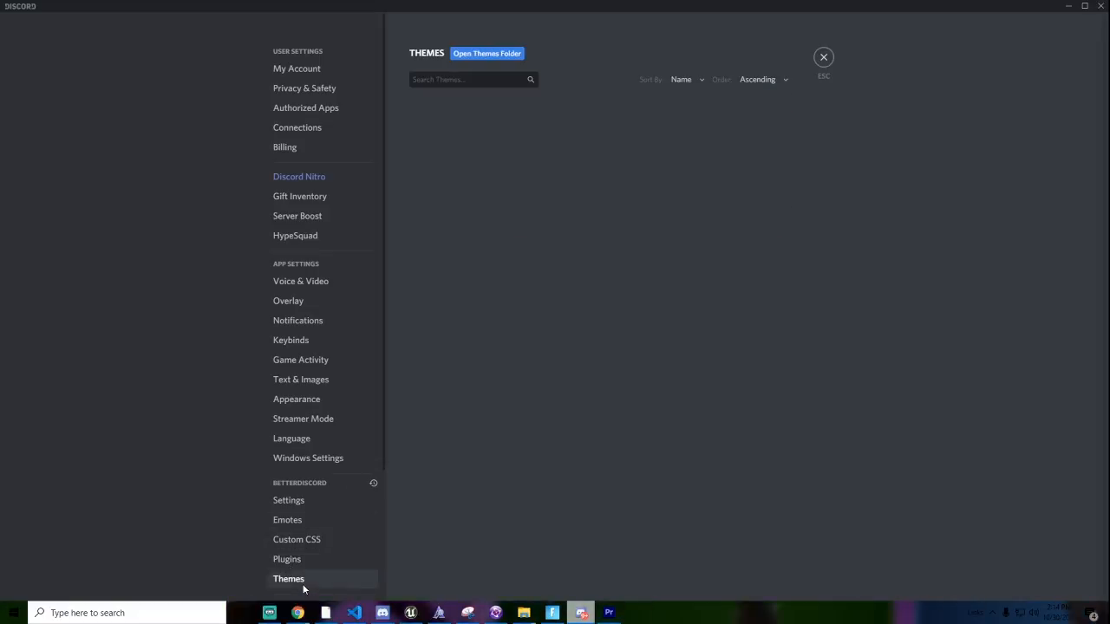
mouse_move(539, 98)
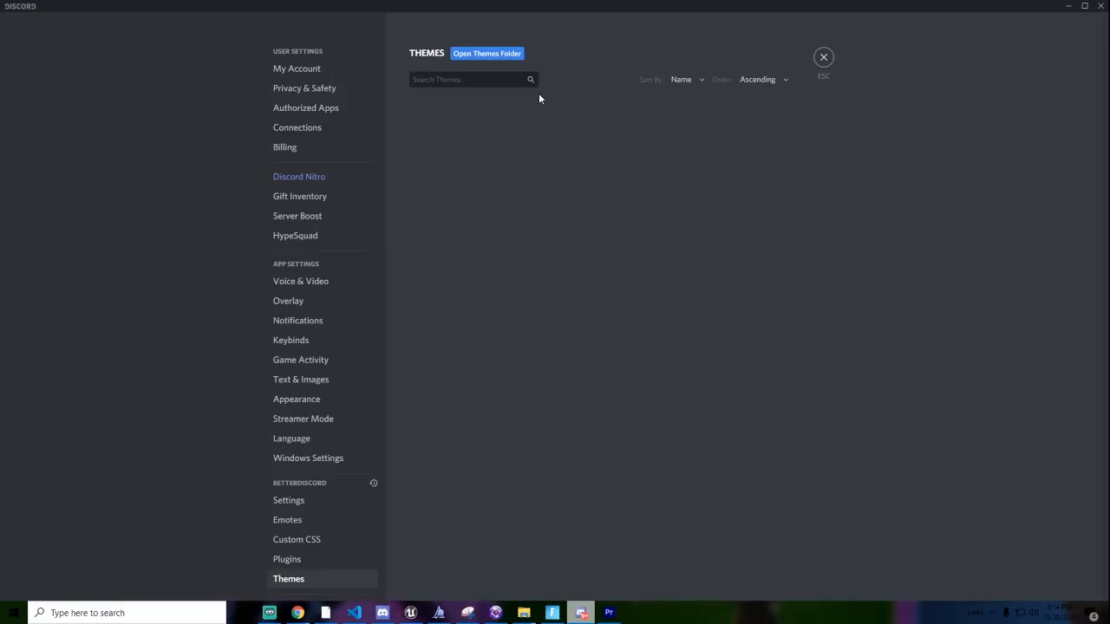
mouse_move(738, 133)
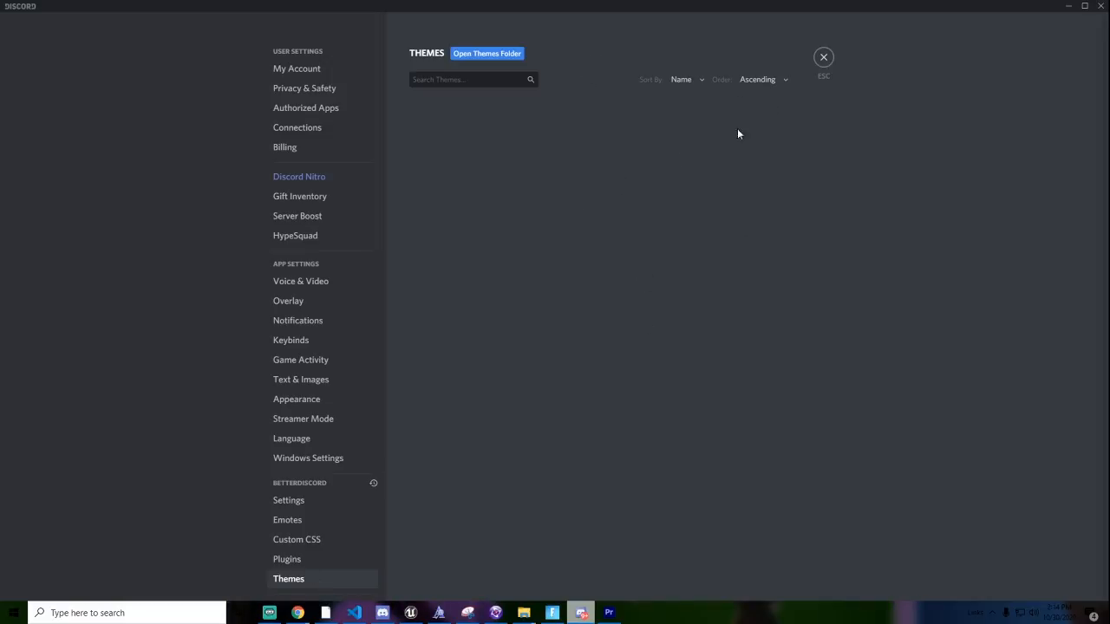
mouse_move(764, 105)
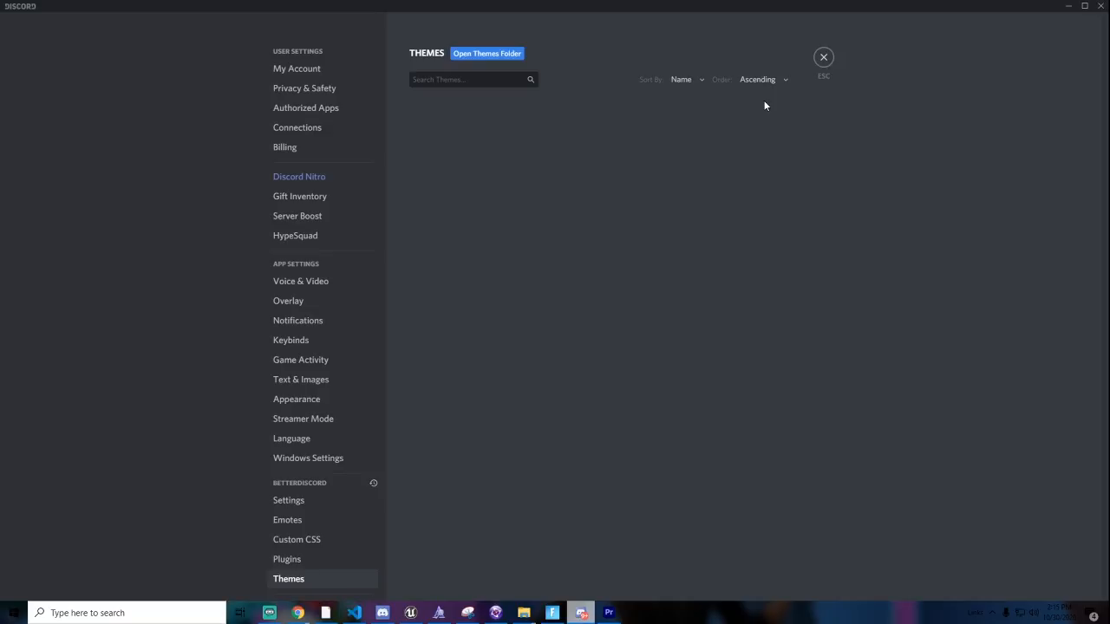
mouse_move(718, 59)
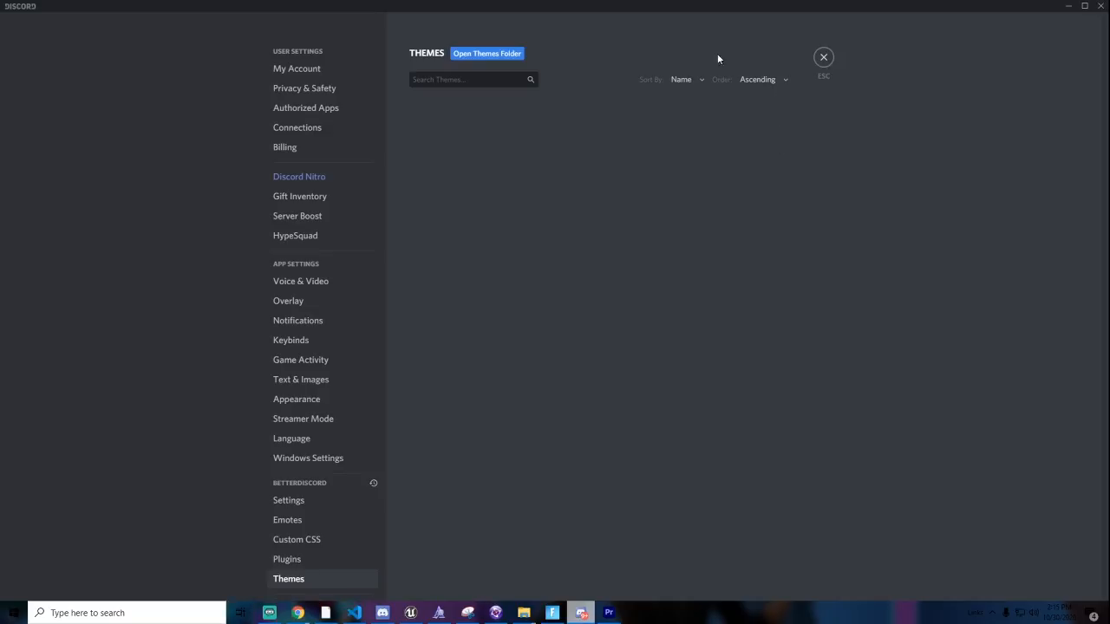
mouse_move(850, 217)
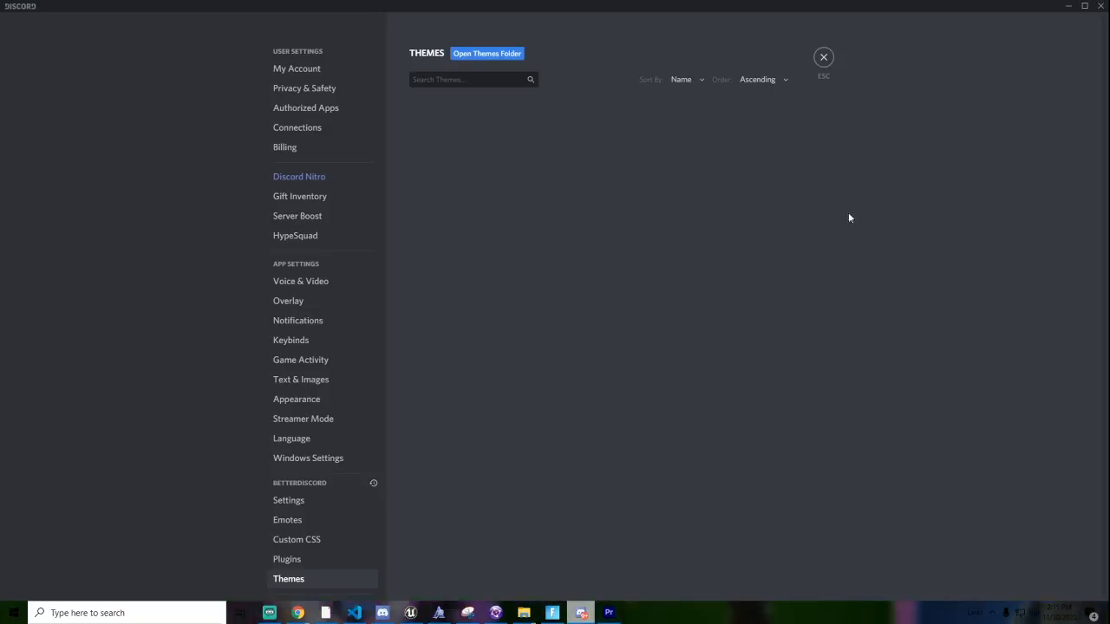
mouse_move(803, 174)
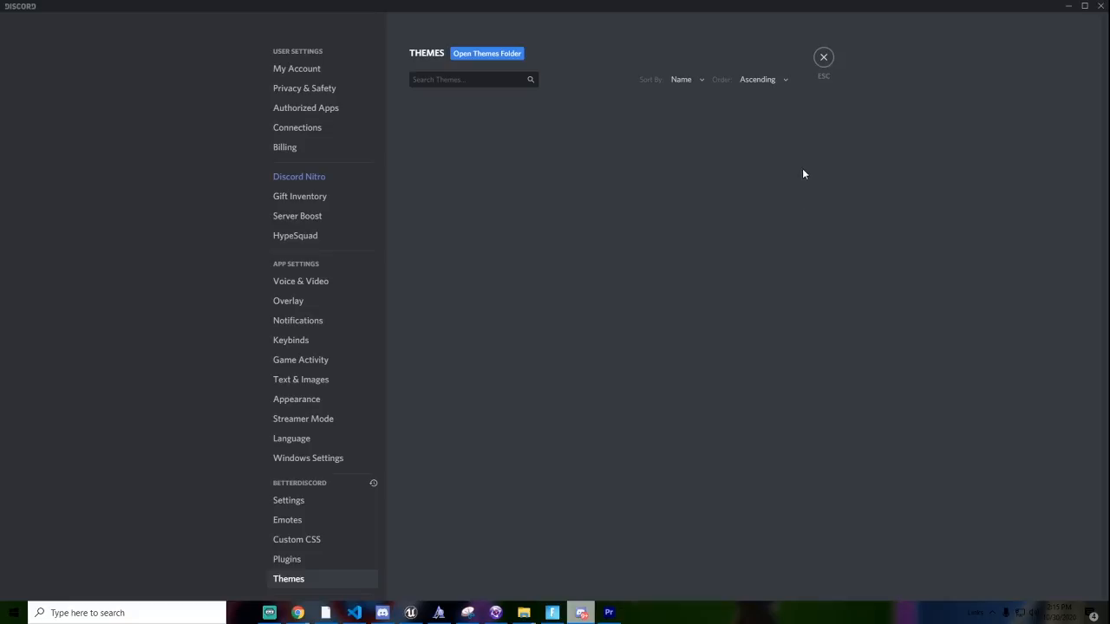
mouse_move(462, 203)
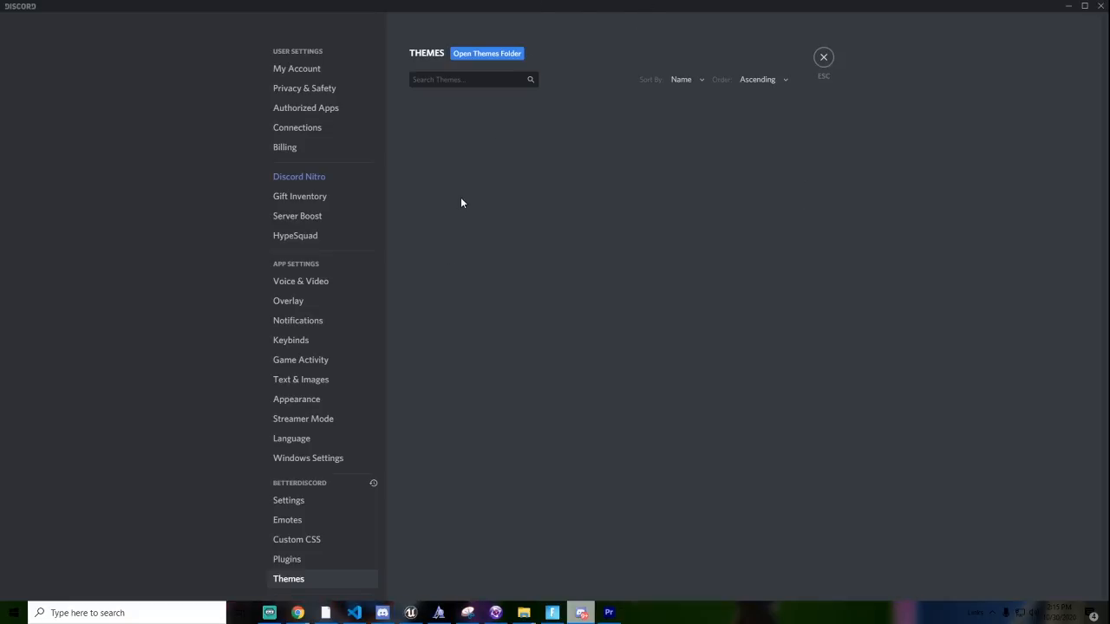
mouse_move(297, 266)
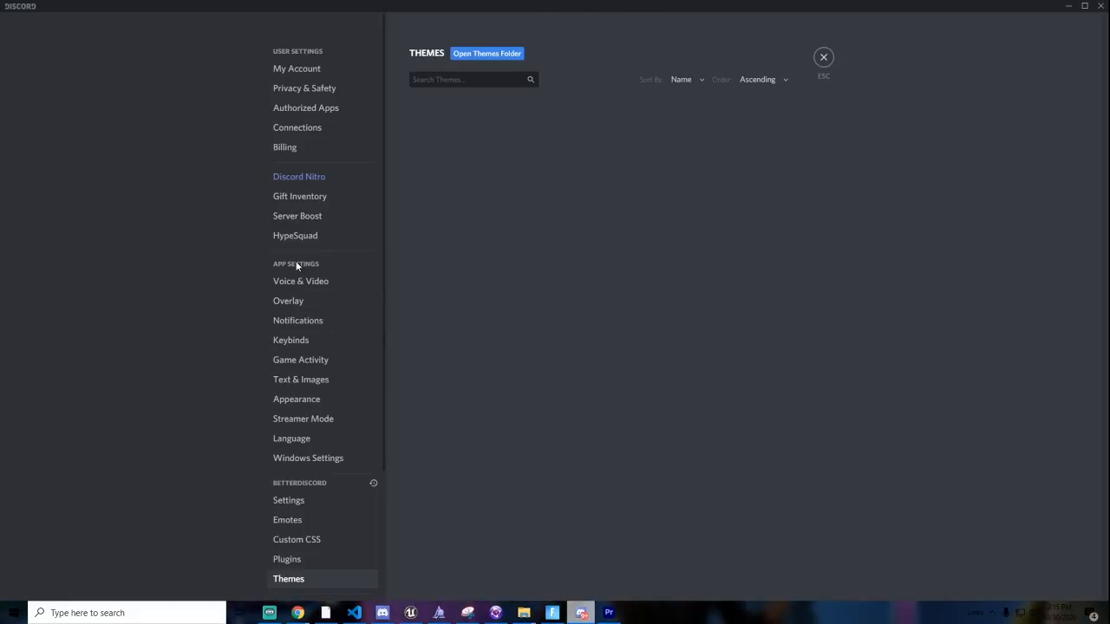